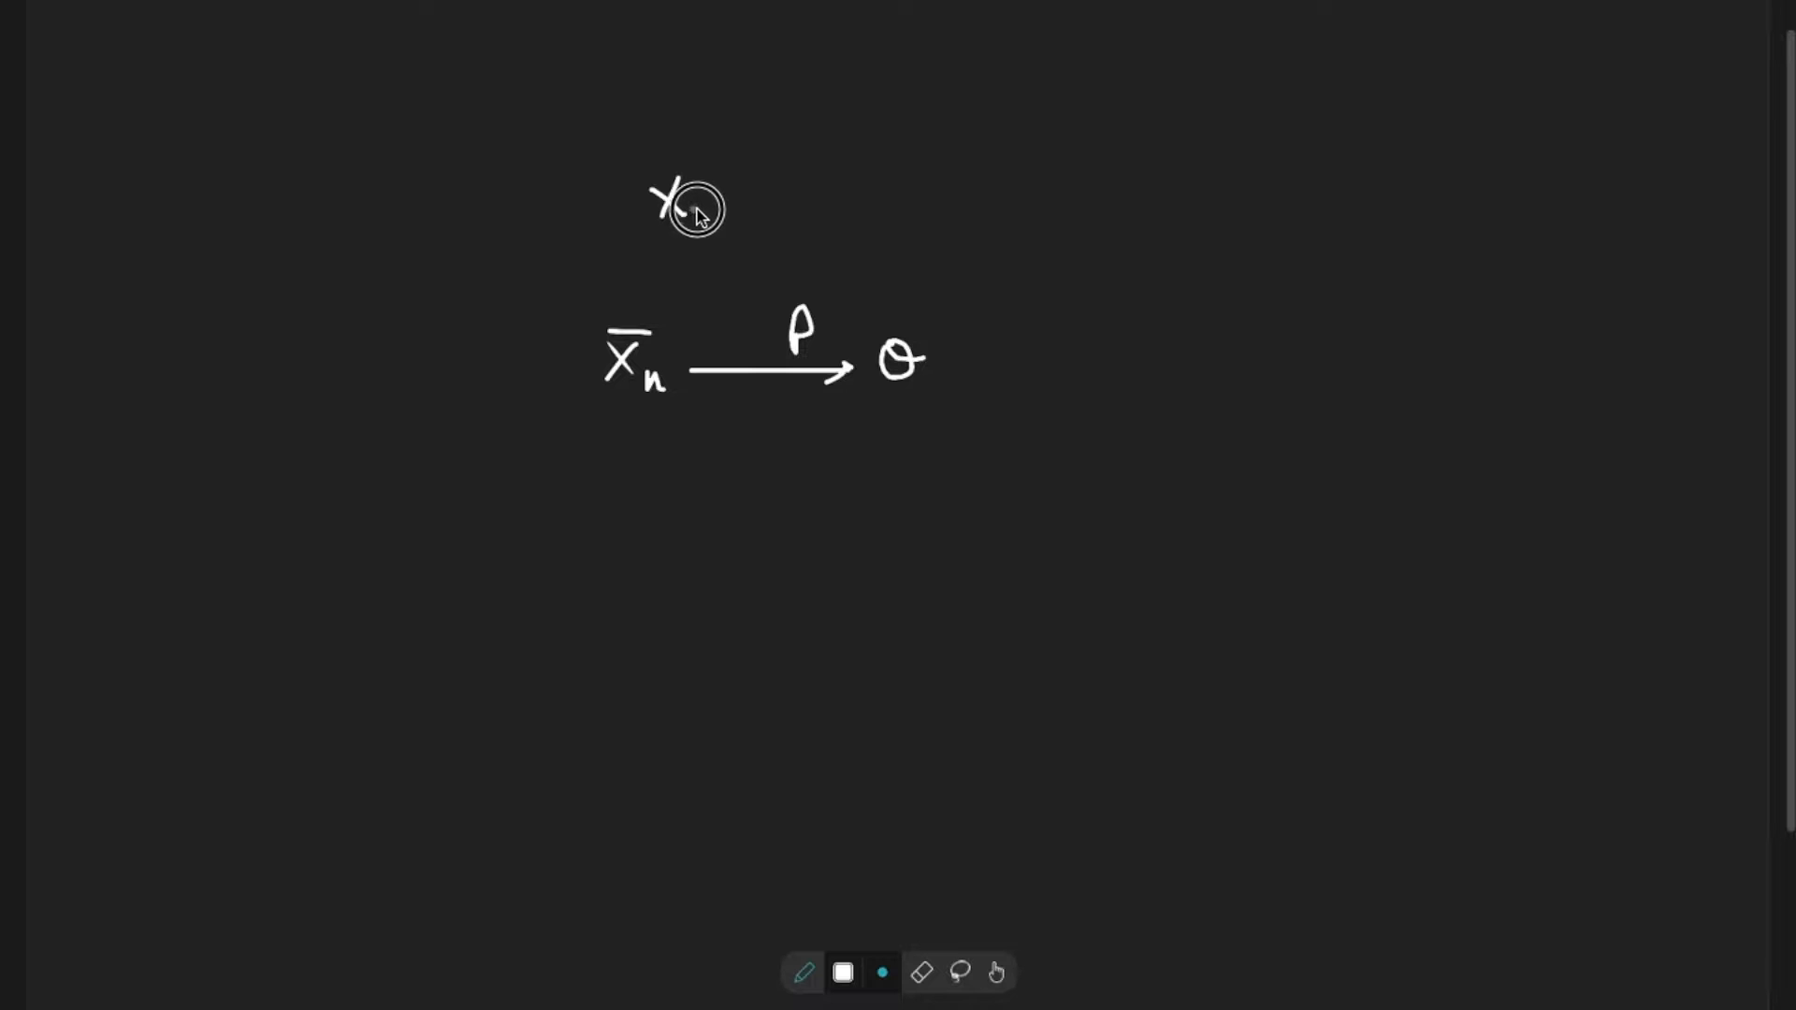
# - Sketch the circled N(0,1) population with an arrow to the sample {X1, X2, … Xn}
pyautogui.moveTo(629, 178); pyautogui.dragTo(733, 236)
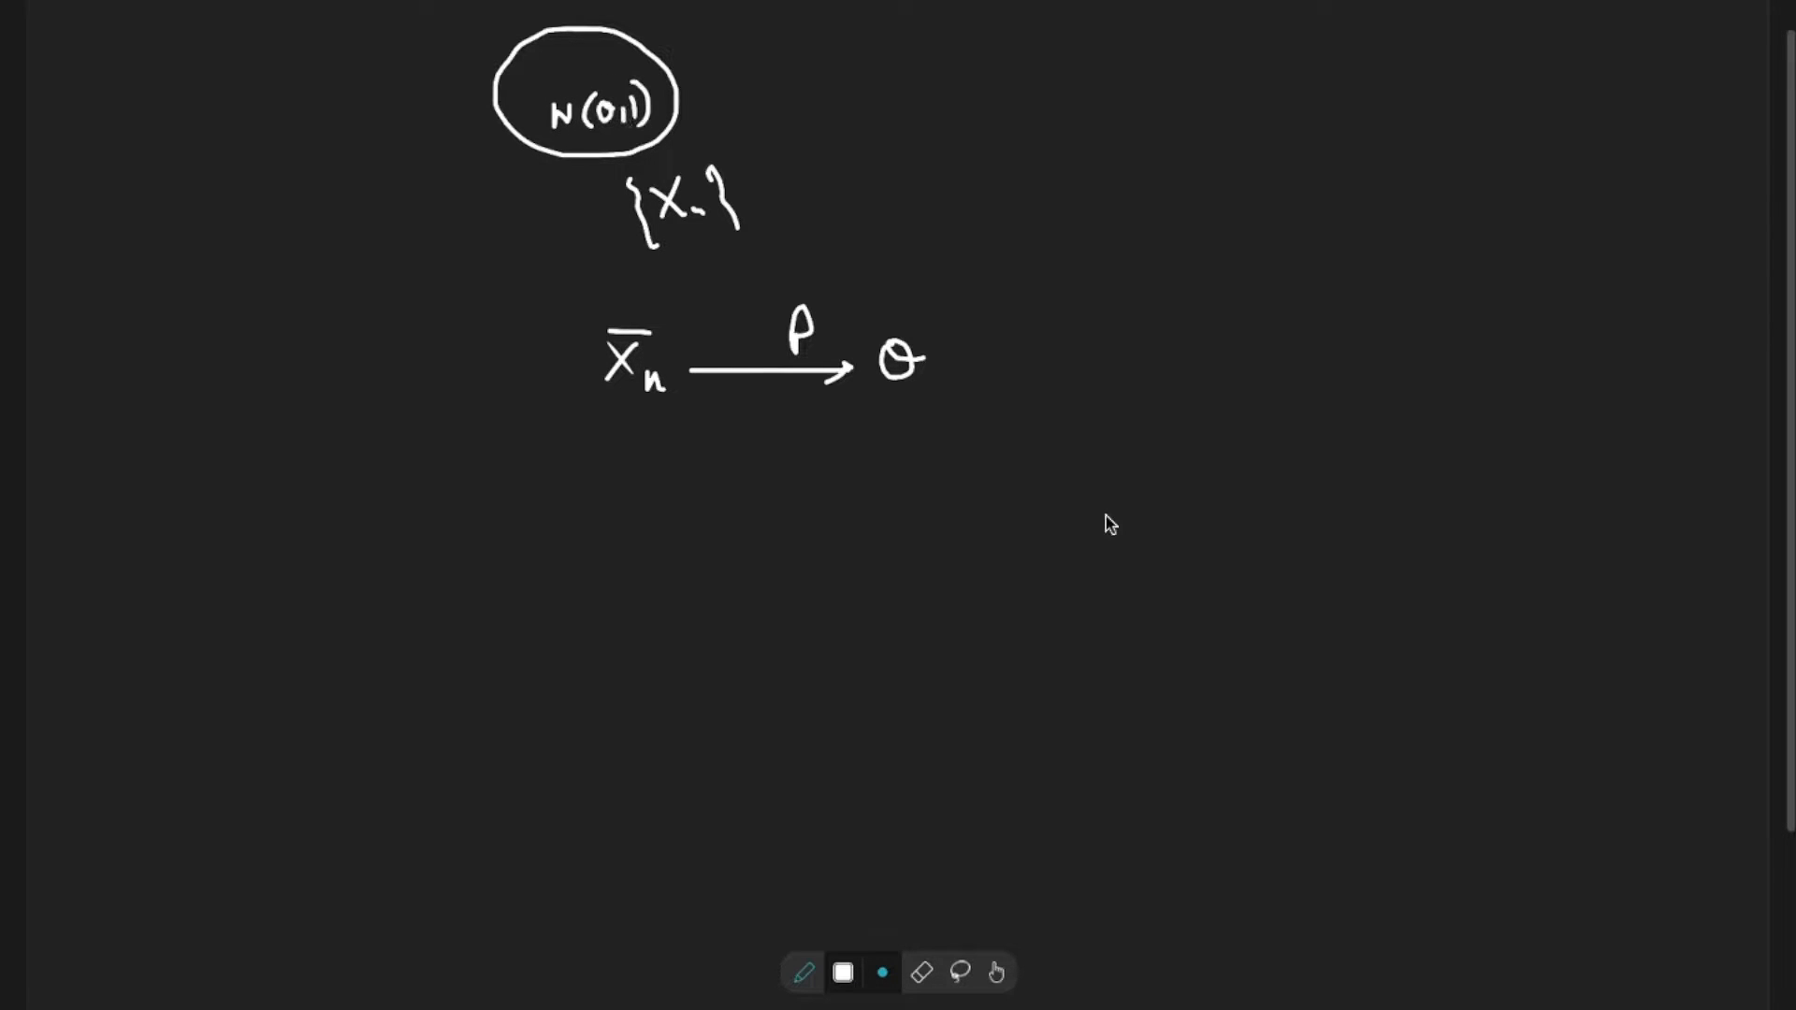
pyautogui.moveTo(861, 183)
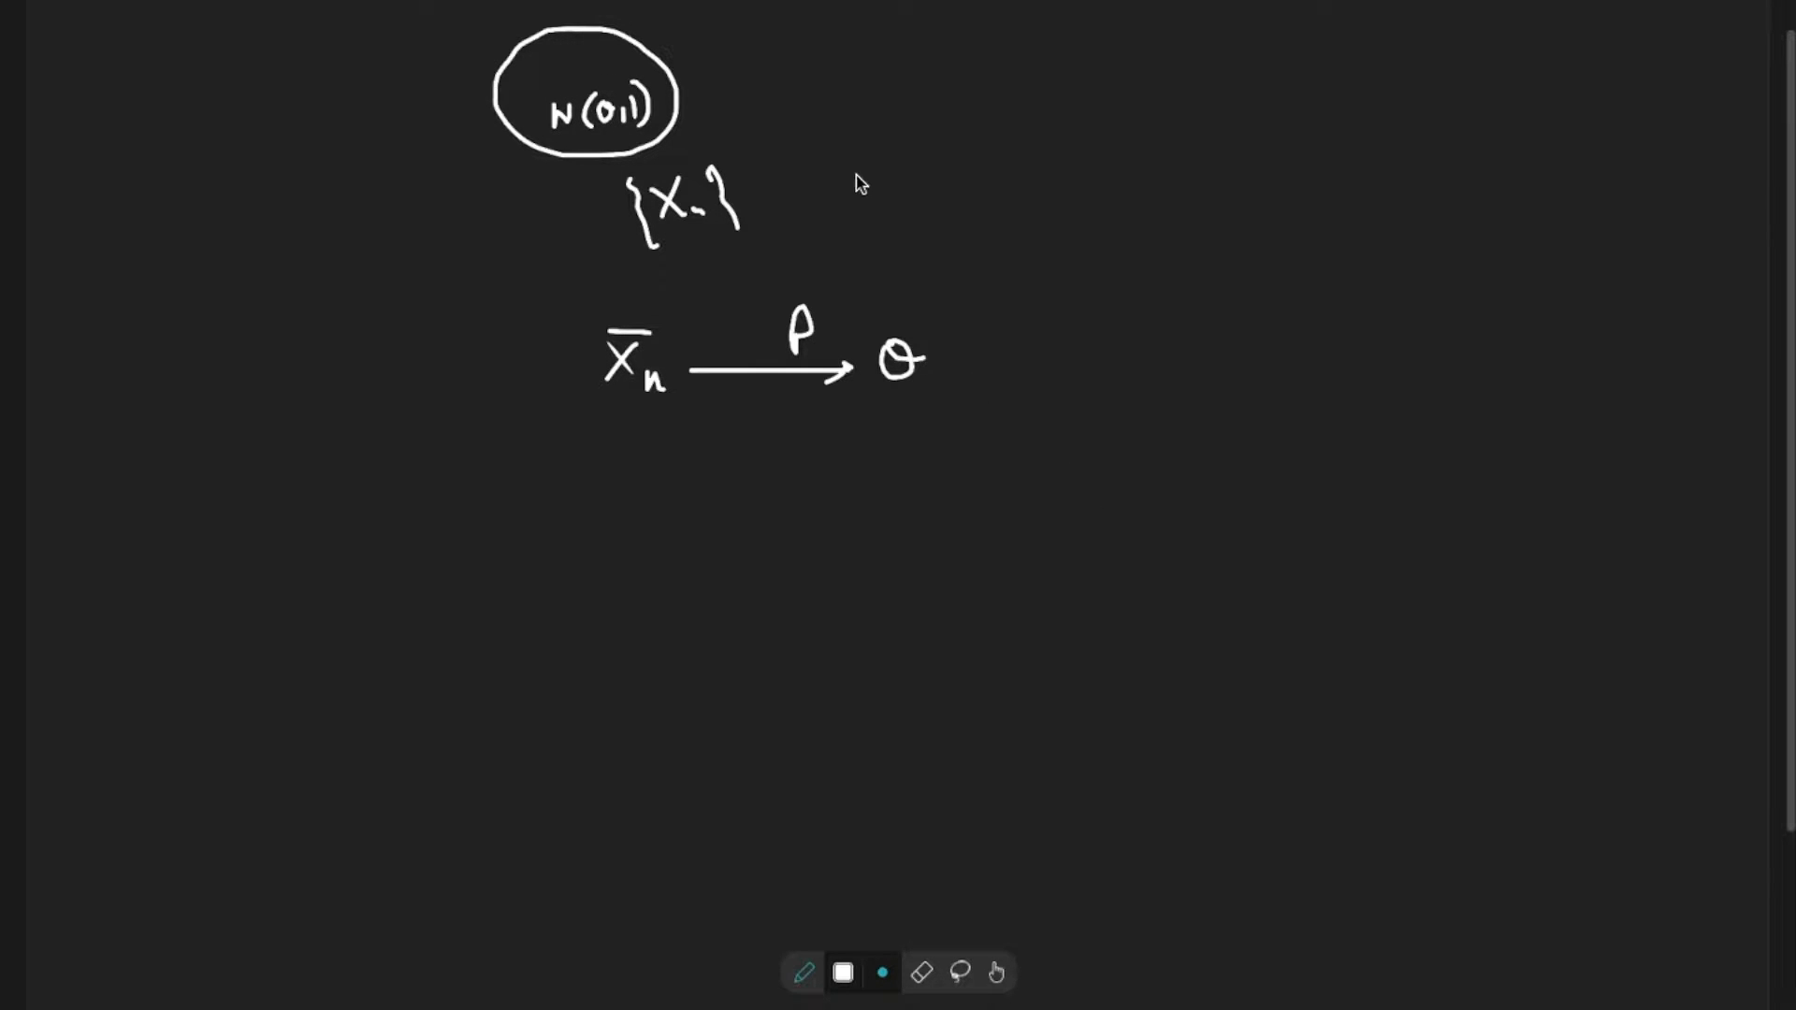
pyautogui.moveTo(775, 124)
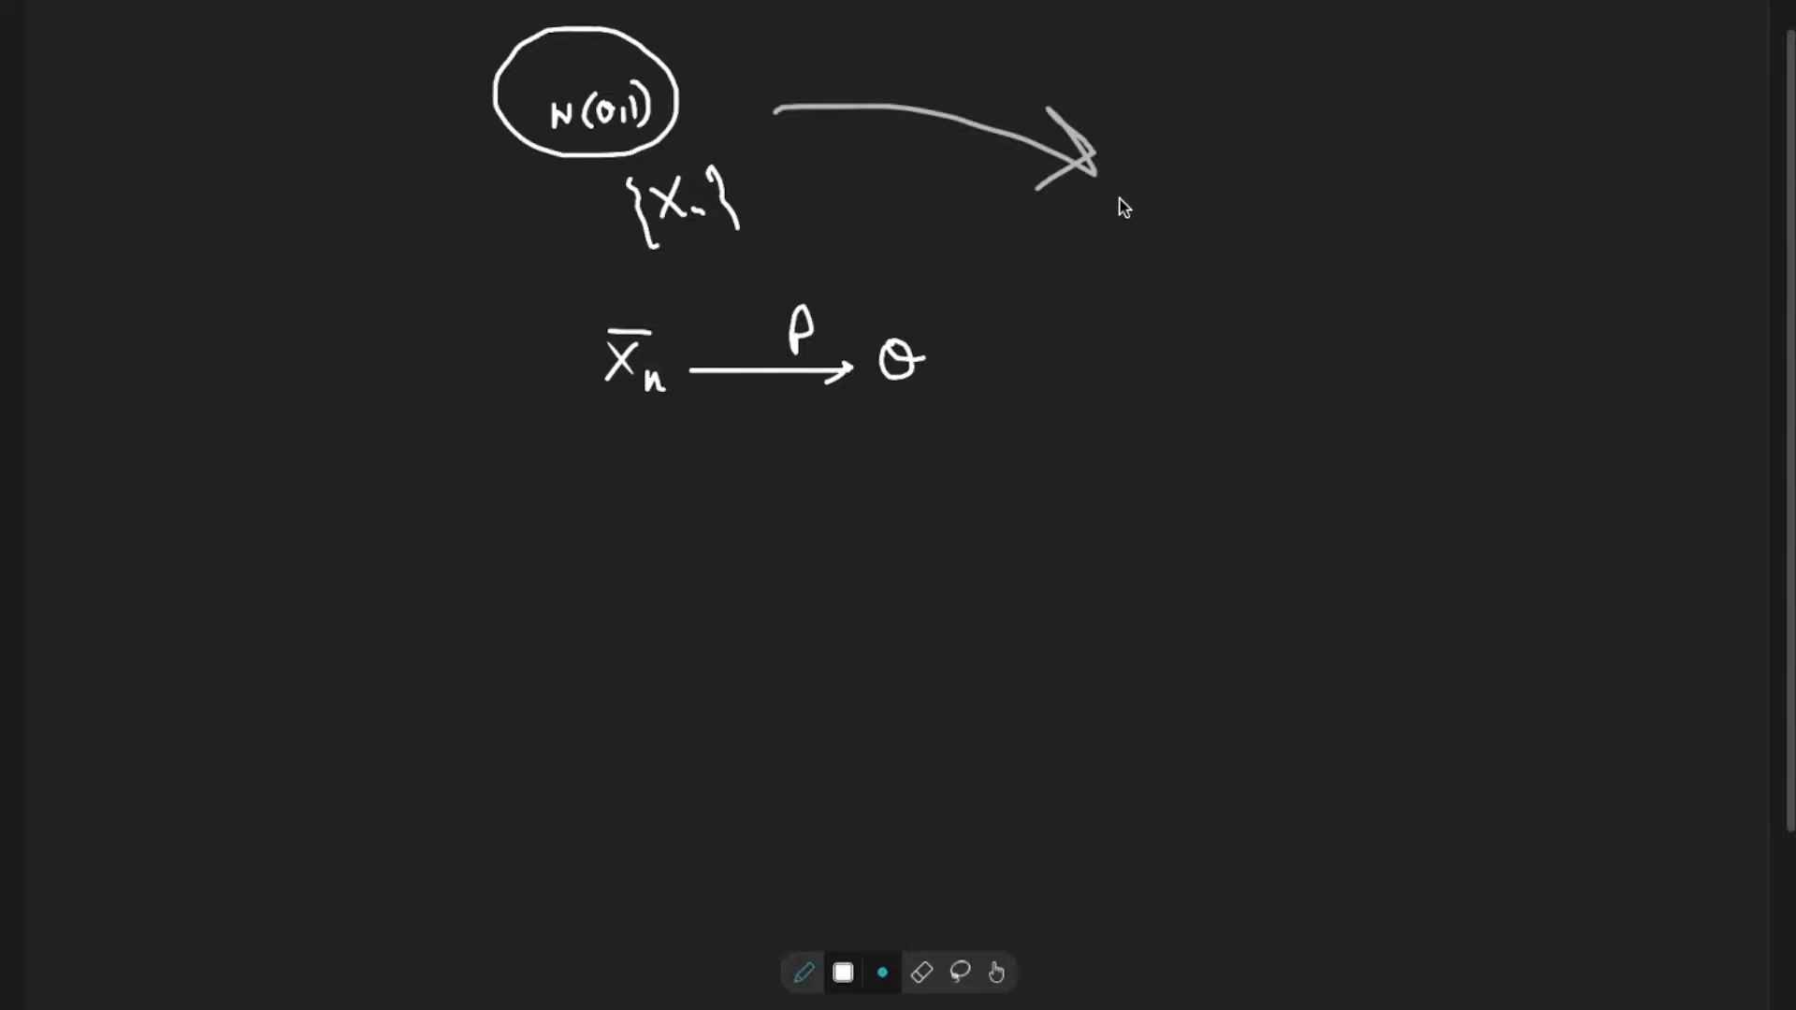
pyautogui.moveTo(1149, 204)
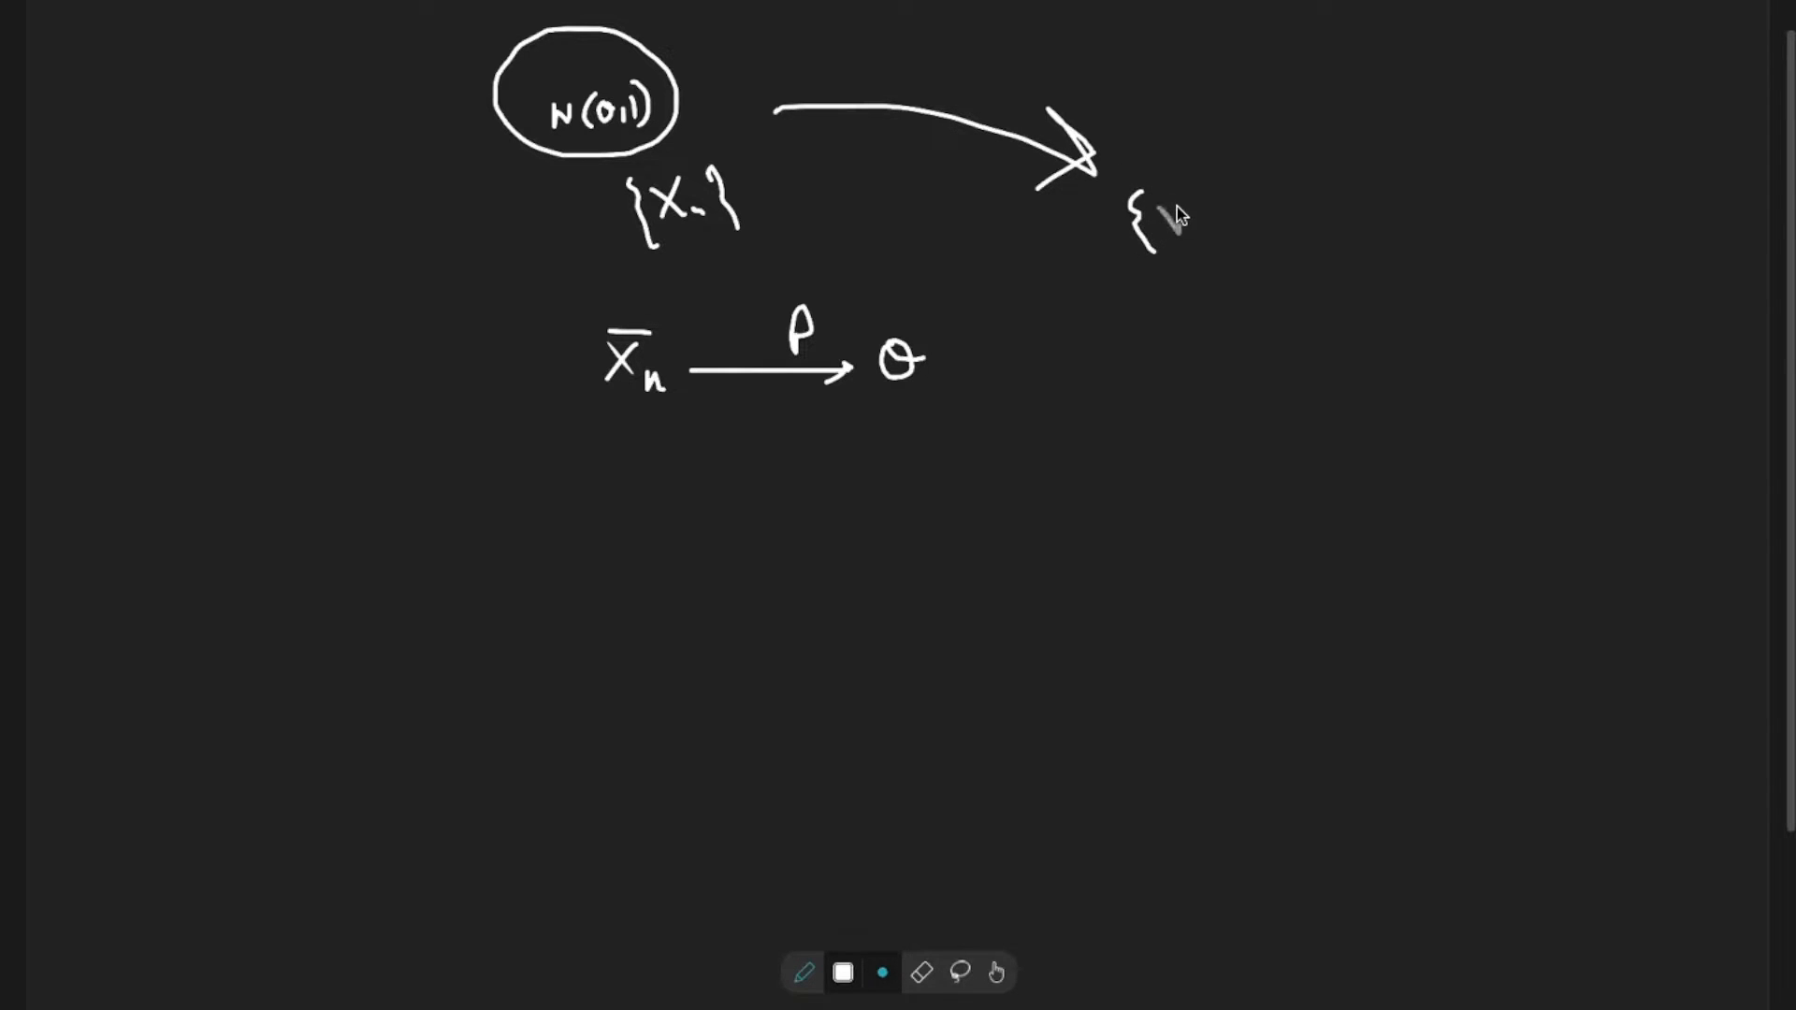
pyautogui.moveTo(1156, 217); pyautogui.dragTo(1214, 223)
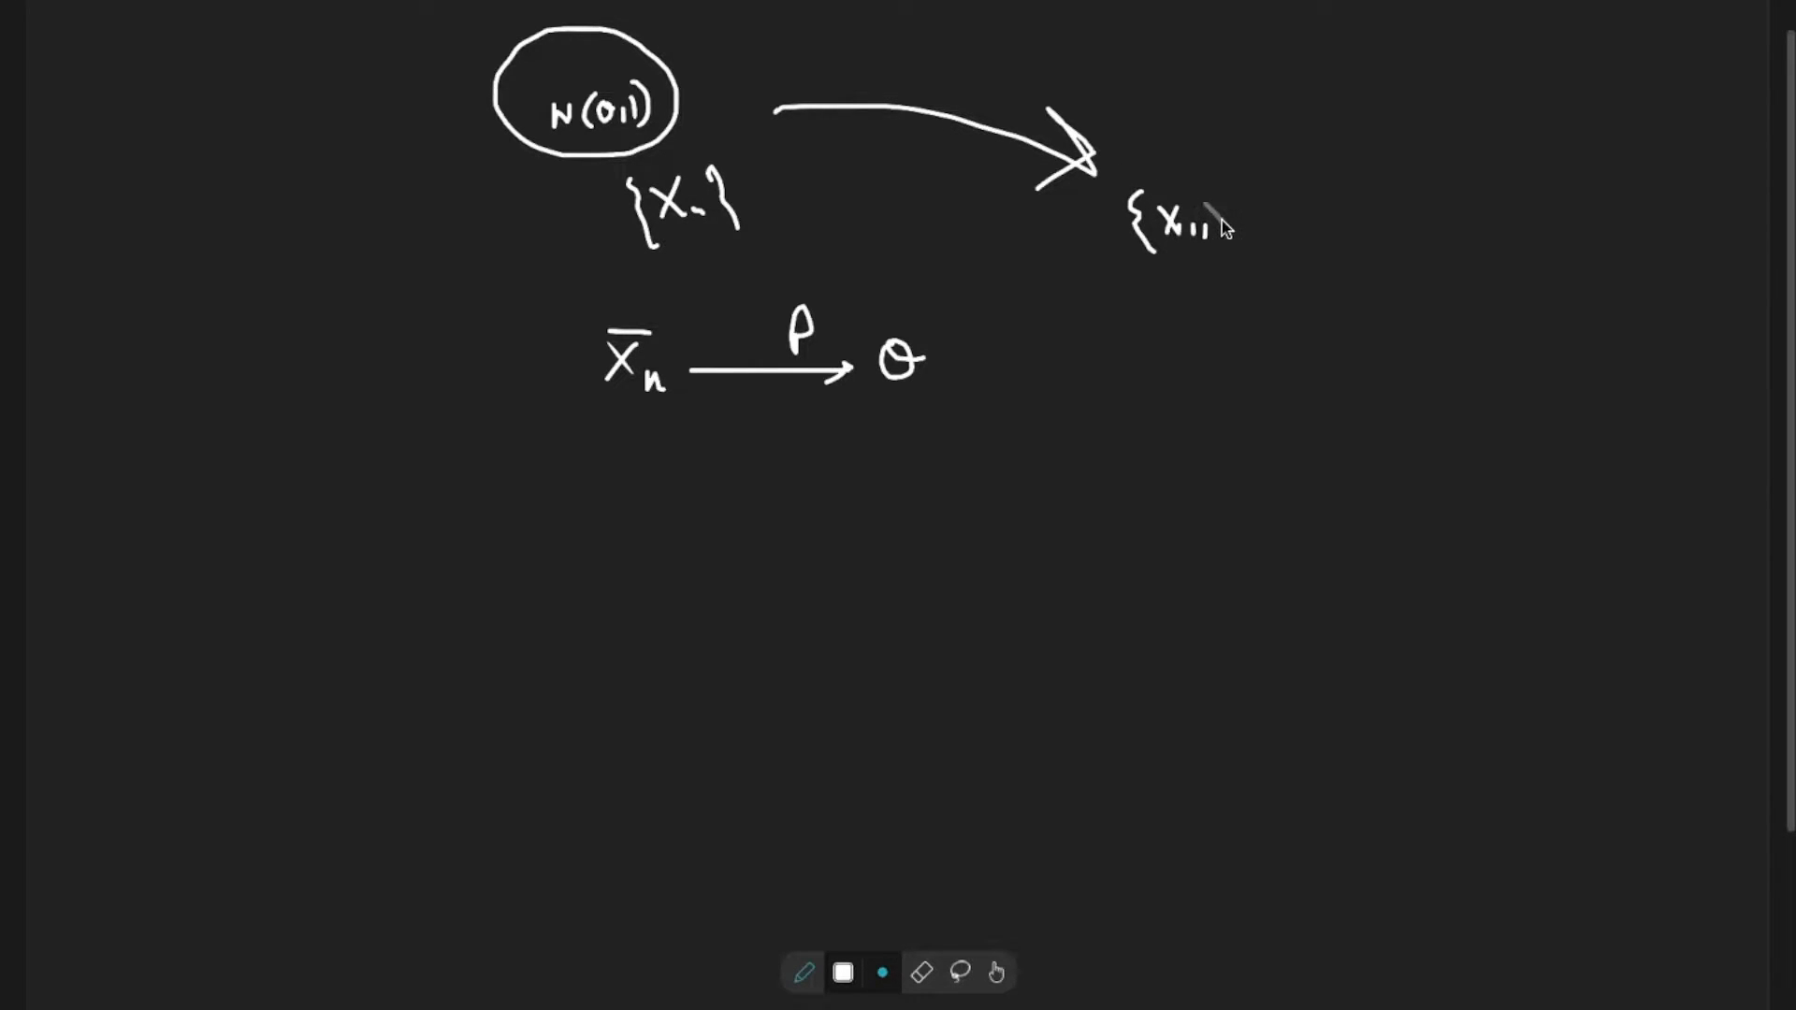
pyautogui.moveTo(1198, 223); pyautogui.dragTo(1284, 235)
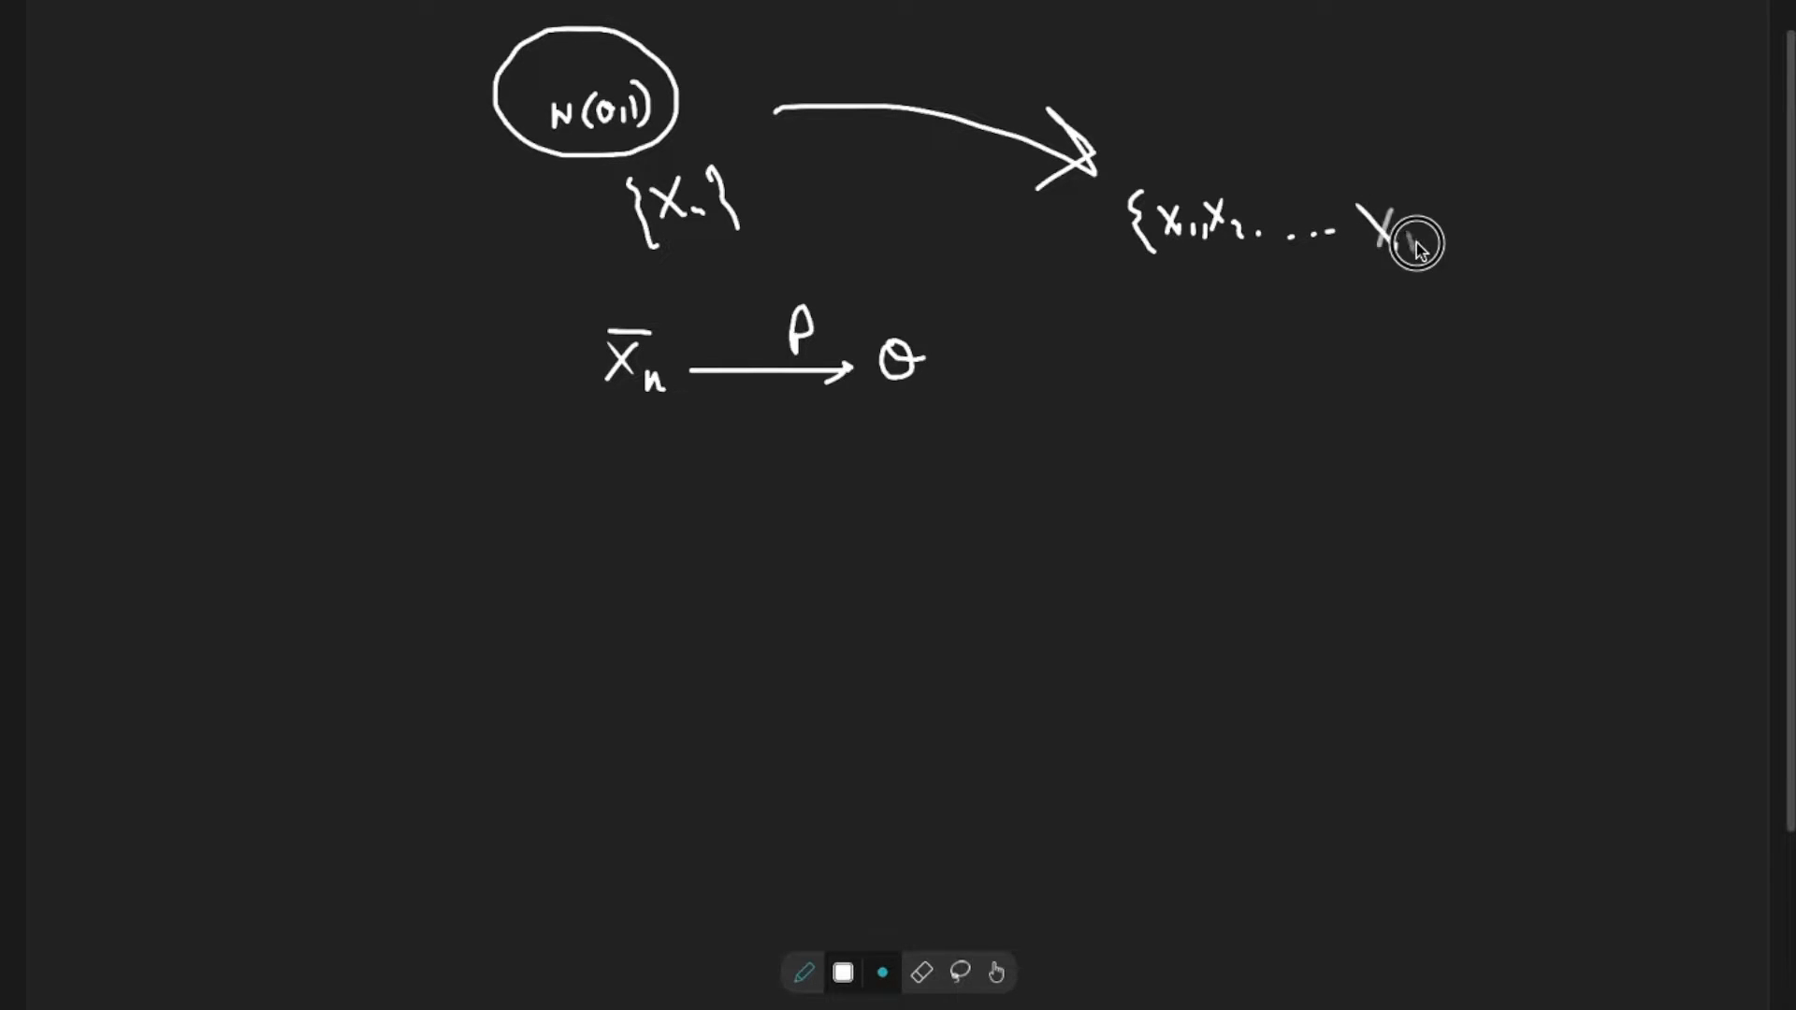
pyautogui.moveTo(1387, 223); pyautogui.dragTo(1478, 297)
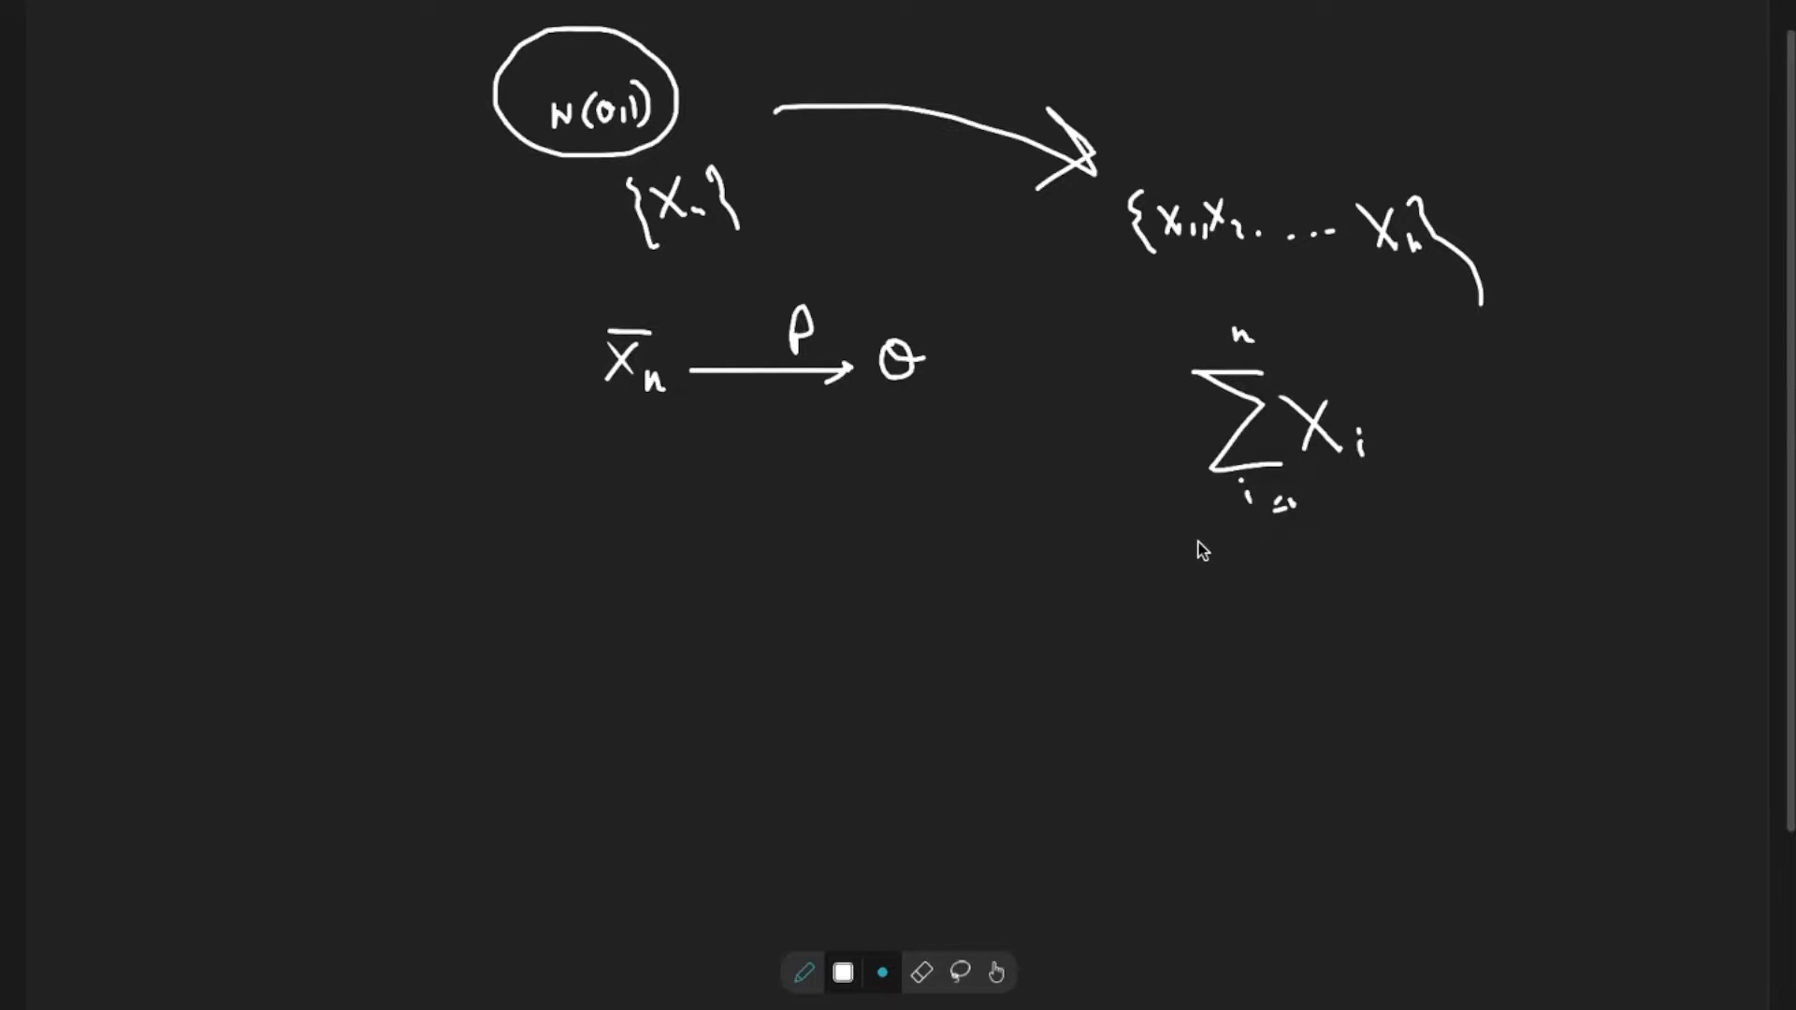
# - Write the sample mean below as ΣXi over n equal to X̄n
pyautogui.moveTo(1197, 544); pyautogui.dragTo(1415, 516)
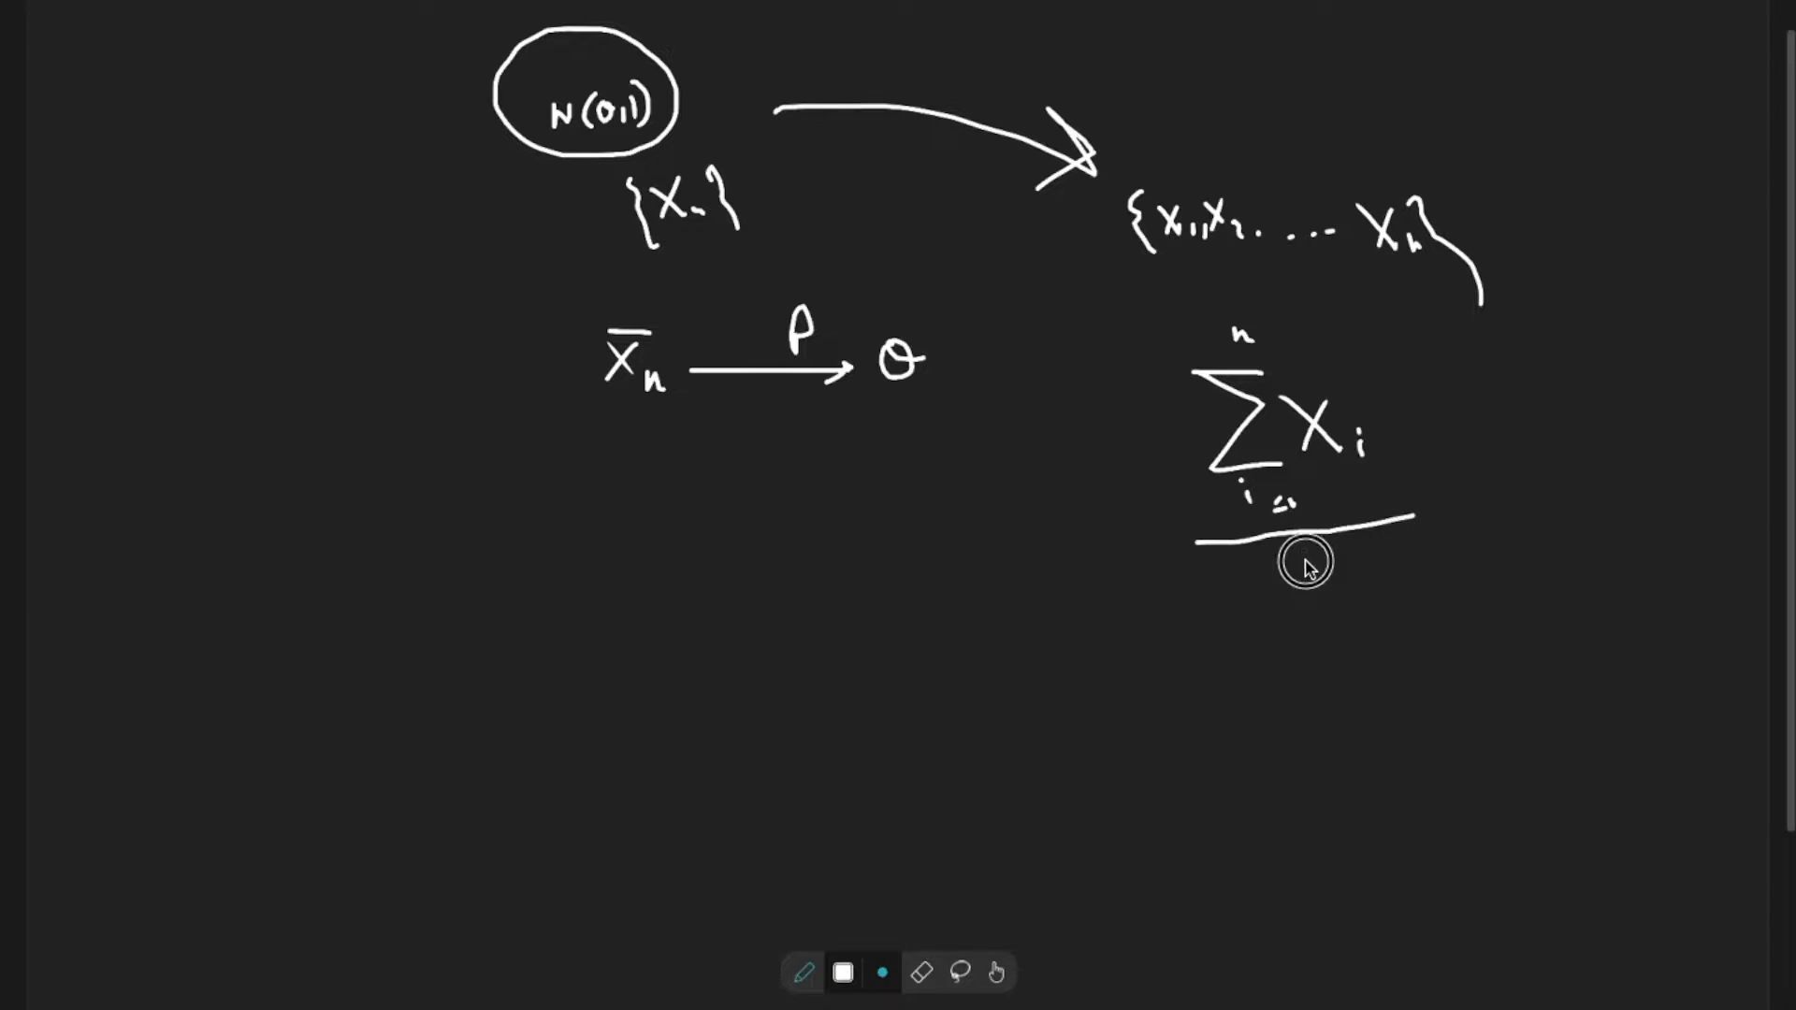
pyautogui.moveTo(1306, 561); pyautogui.dragTo(1340, 595)
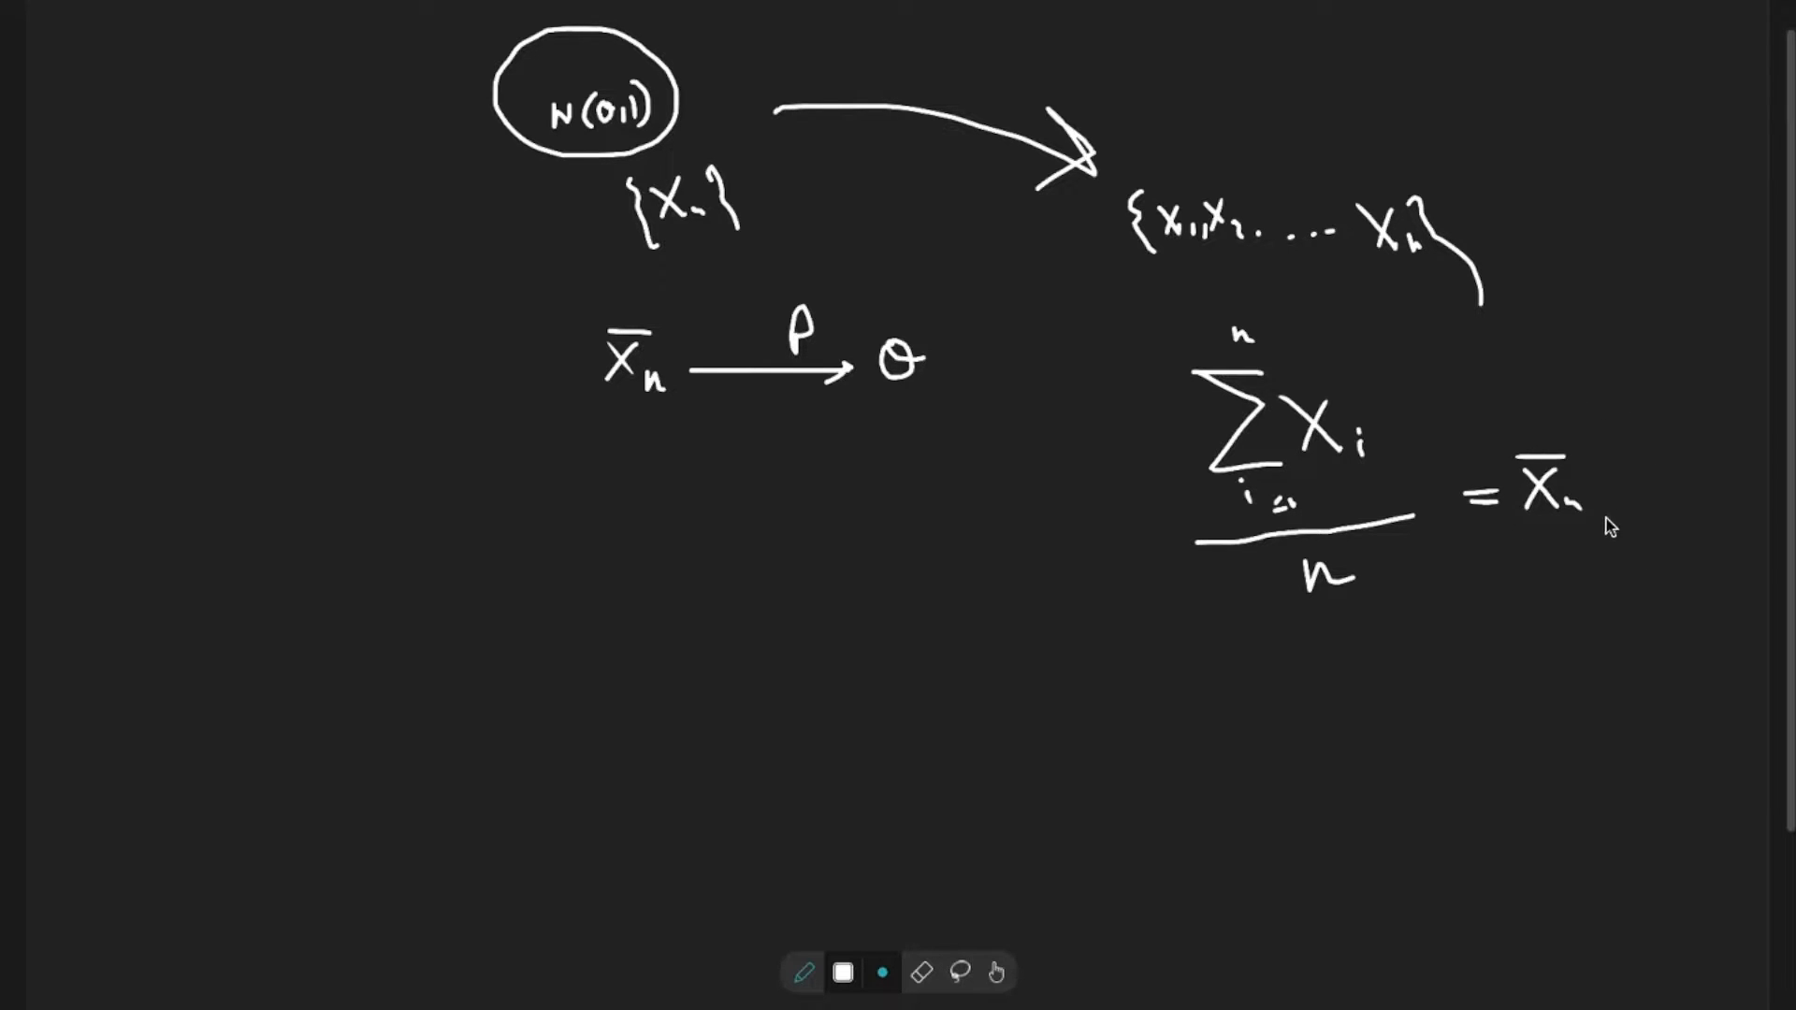
pyautogui.moveTo(1155, 641)
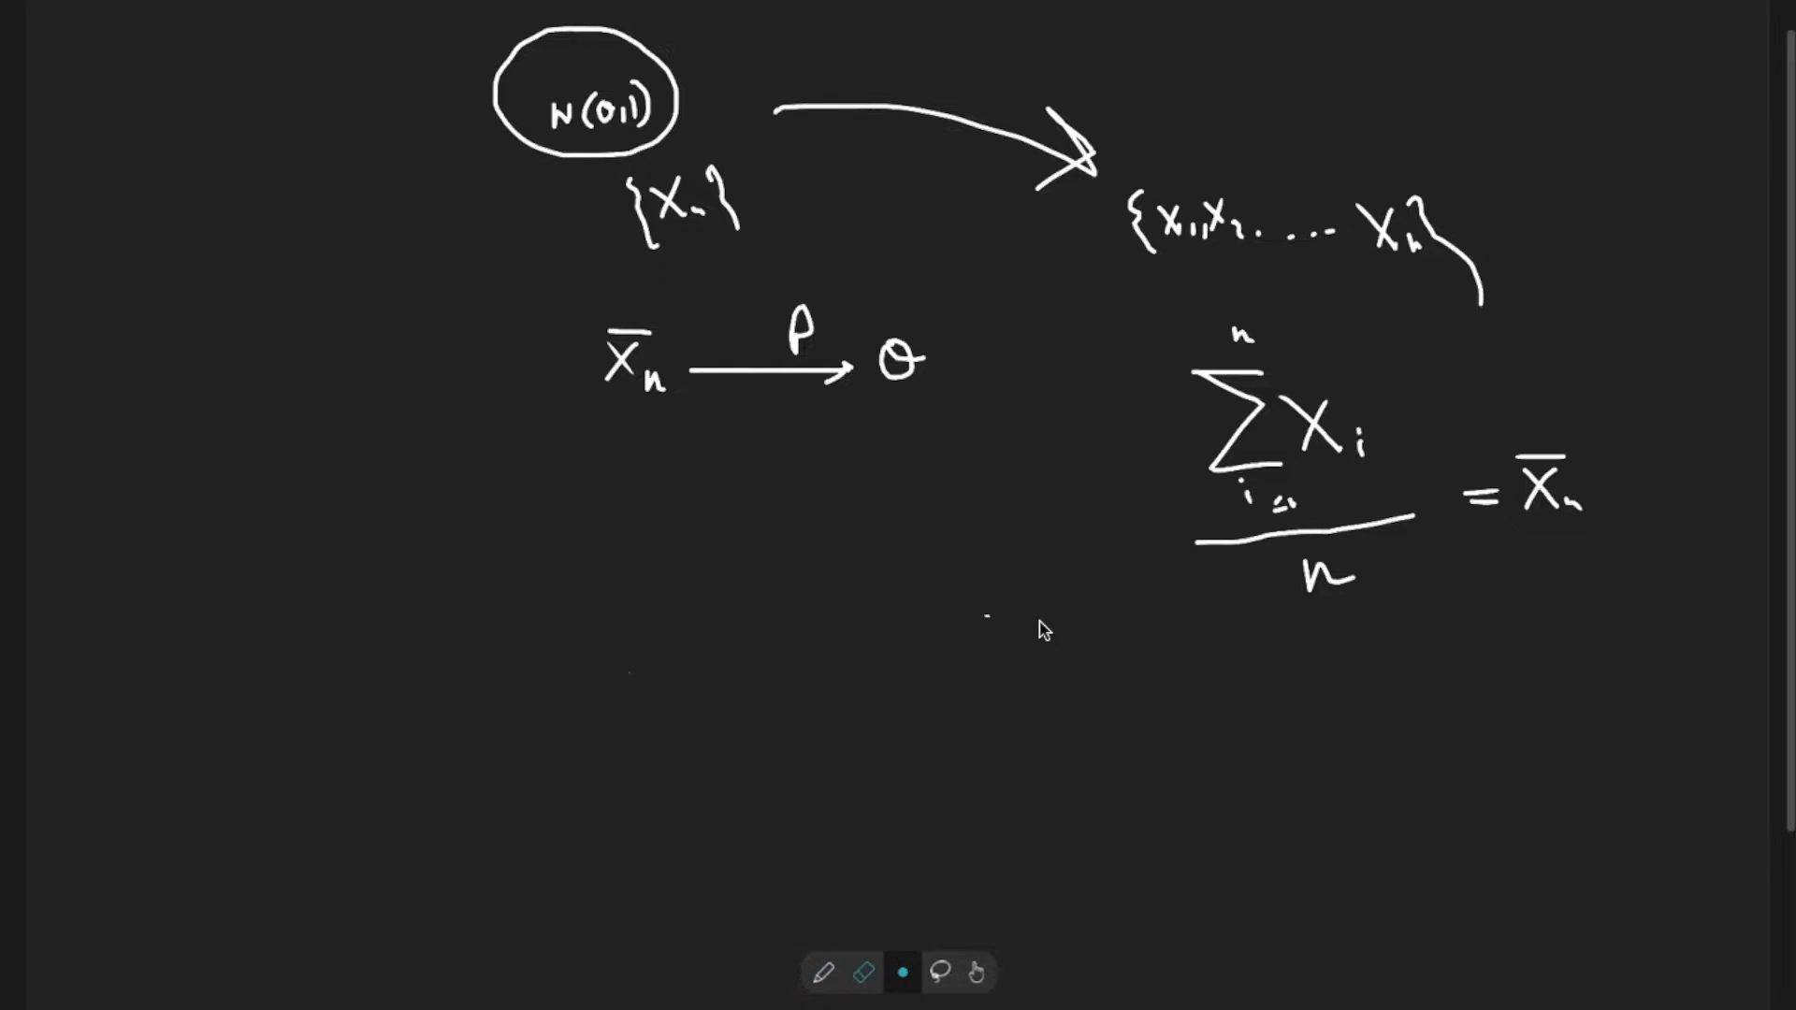
pyautogui.moveTo(857, 992)
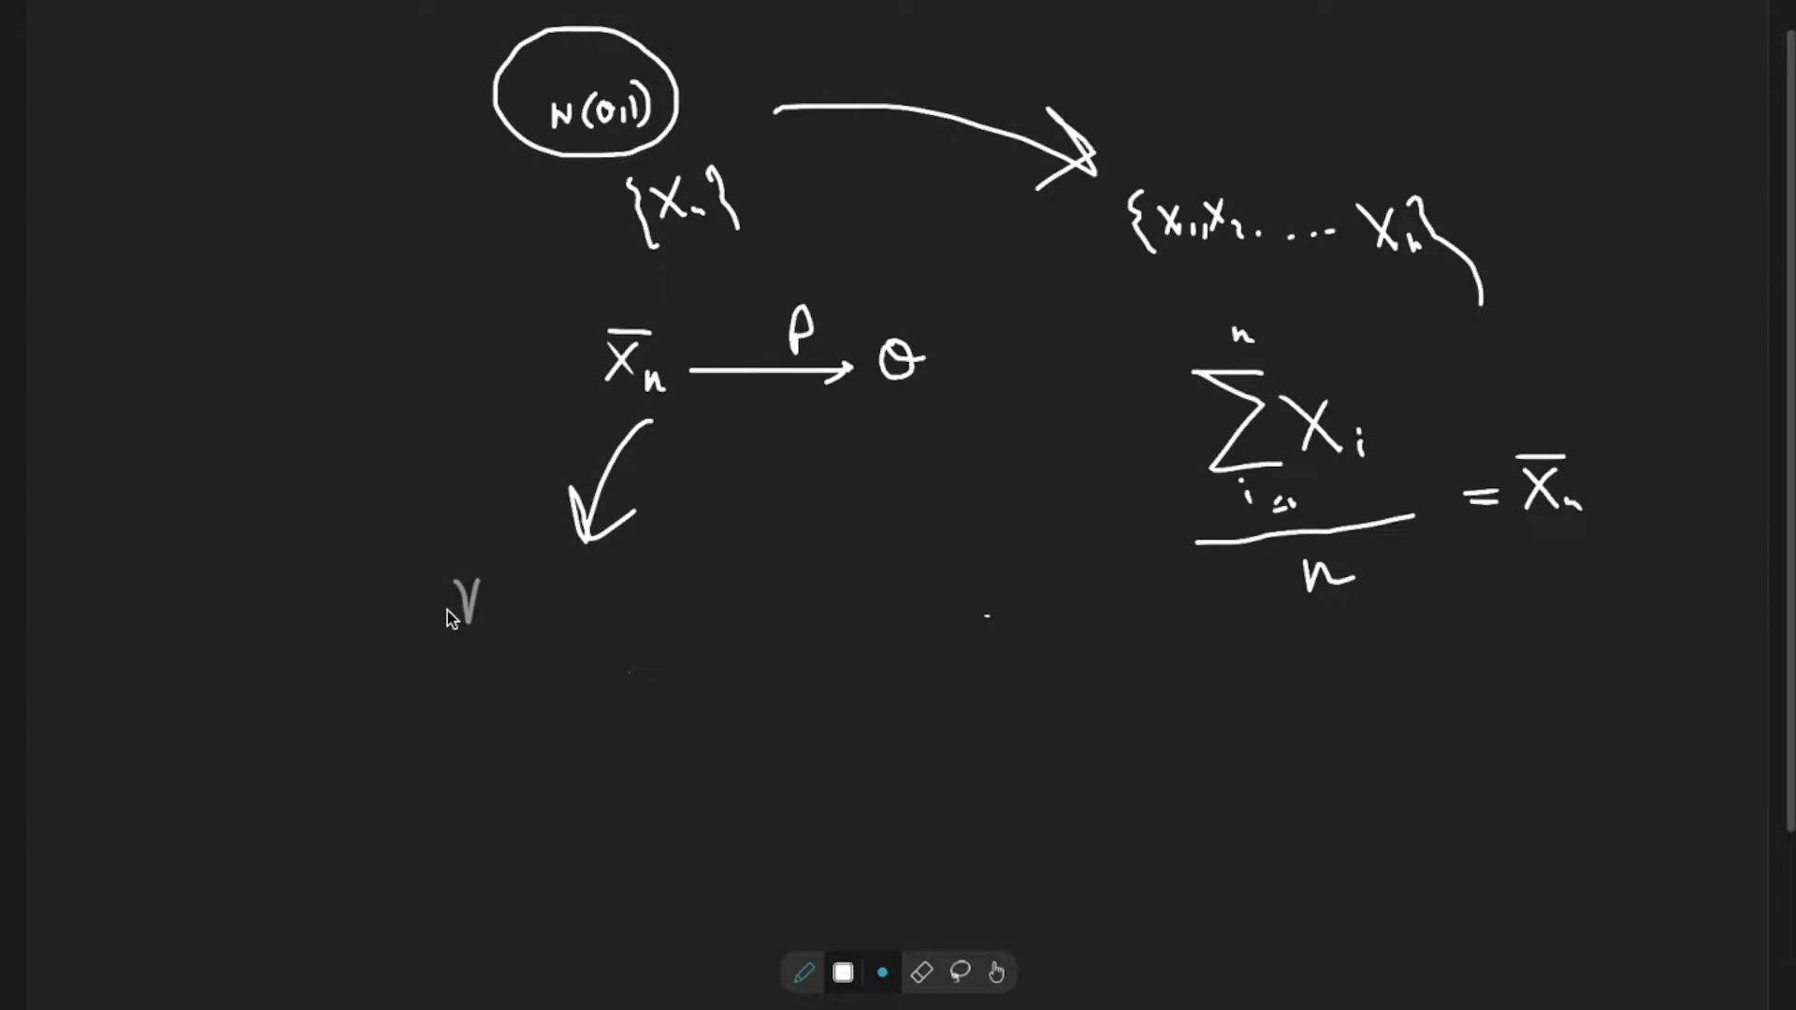
# - Write under X̄n that P(|X̄n − θ| < ε) → 1 as n → ∞
pyautogui.moveTo(481, 595); pyautogui.dragTo(516, 606)
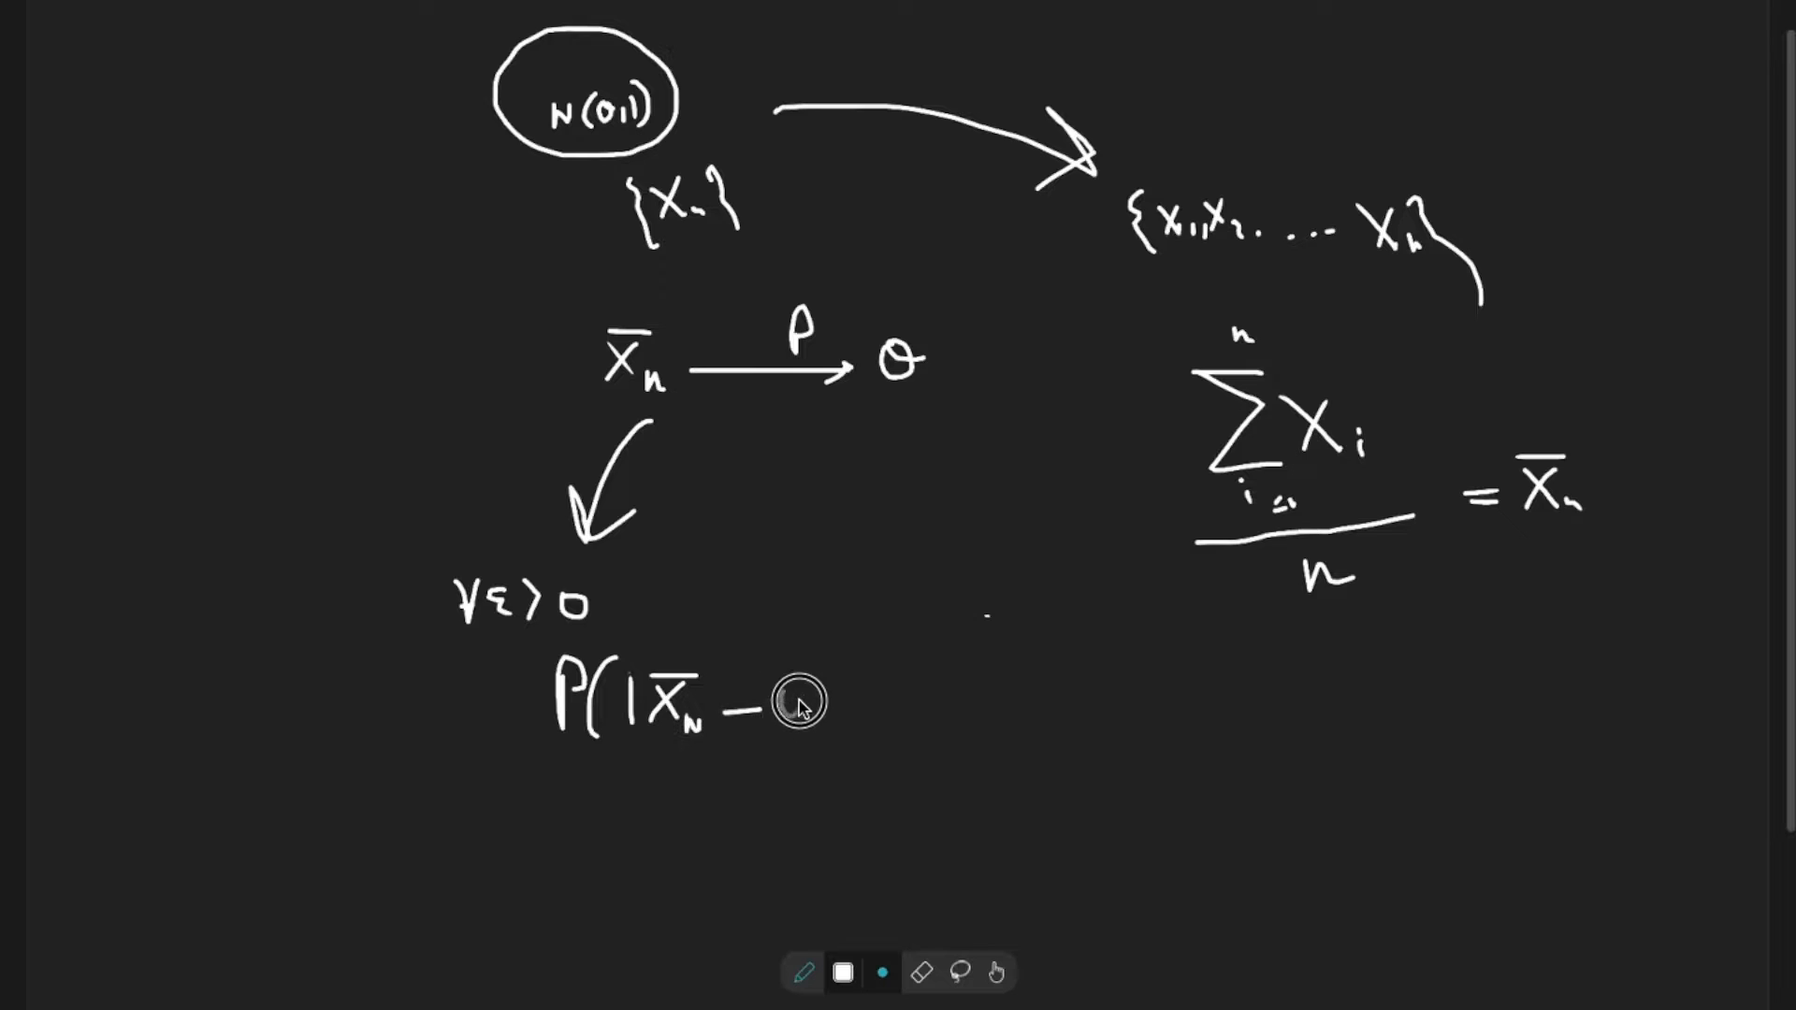
pyautogui.moveTo(778, 706); pyautogui.dragTo(825, 705)
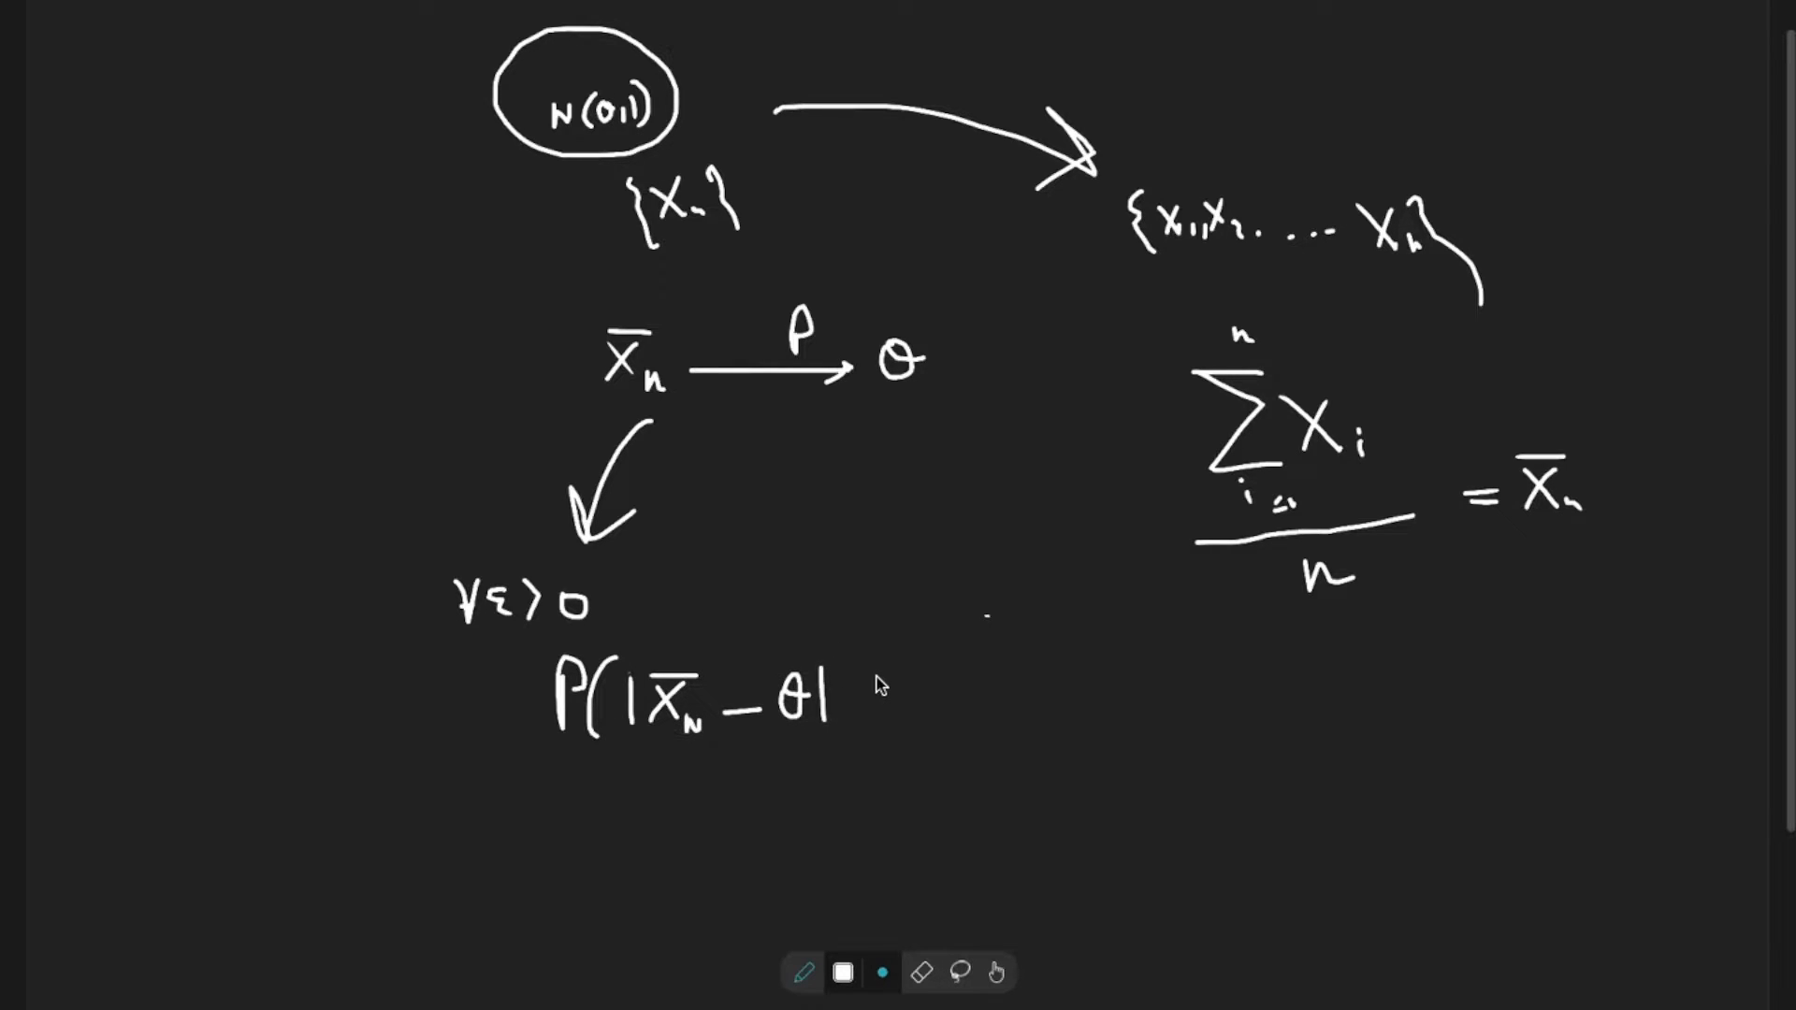
pyautogui.moveTo(865, 686); pyautogui.dragTo(887, 698)
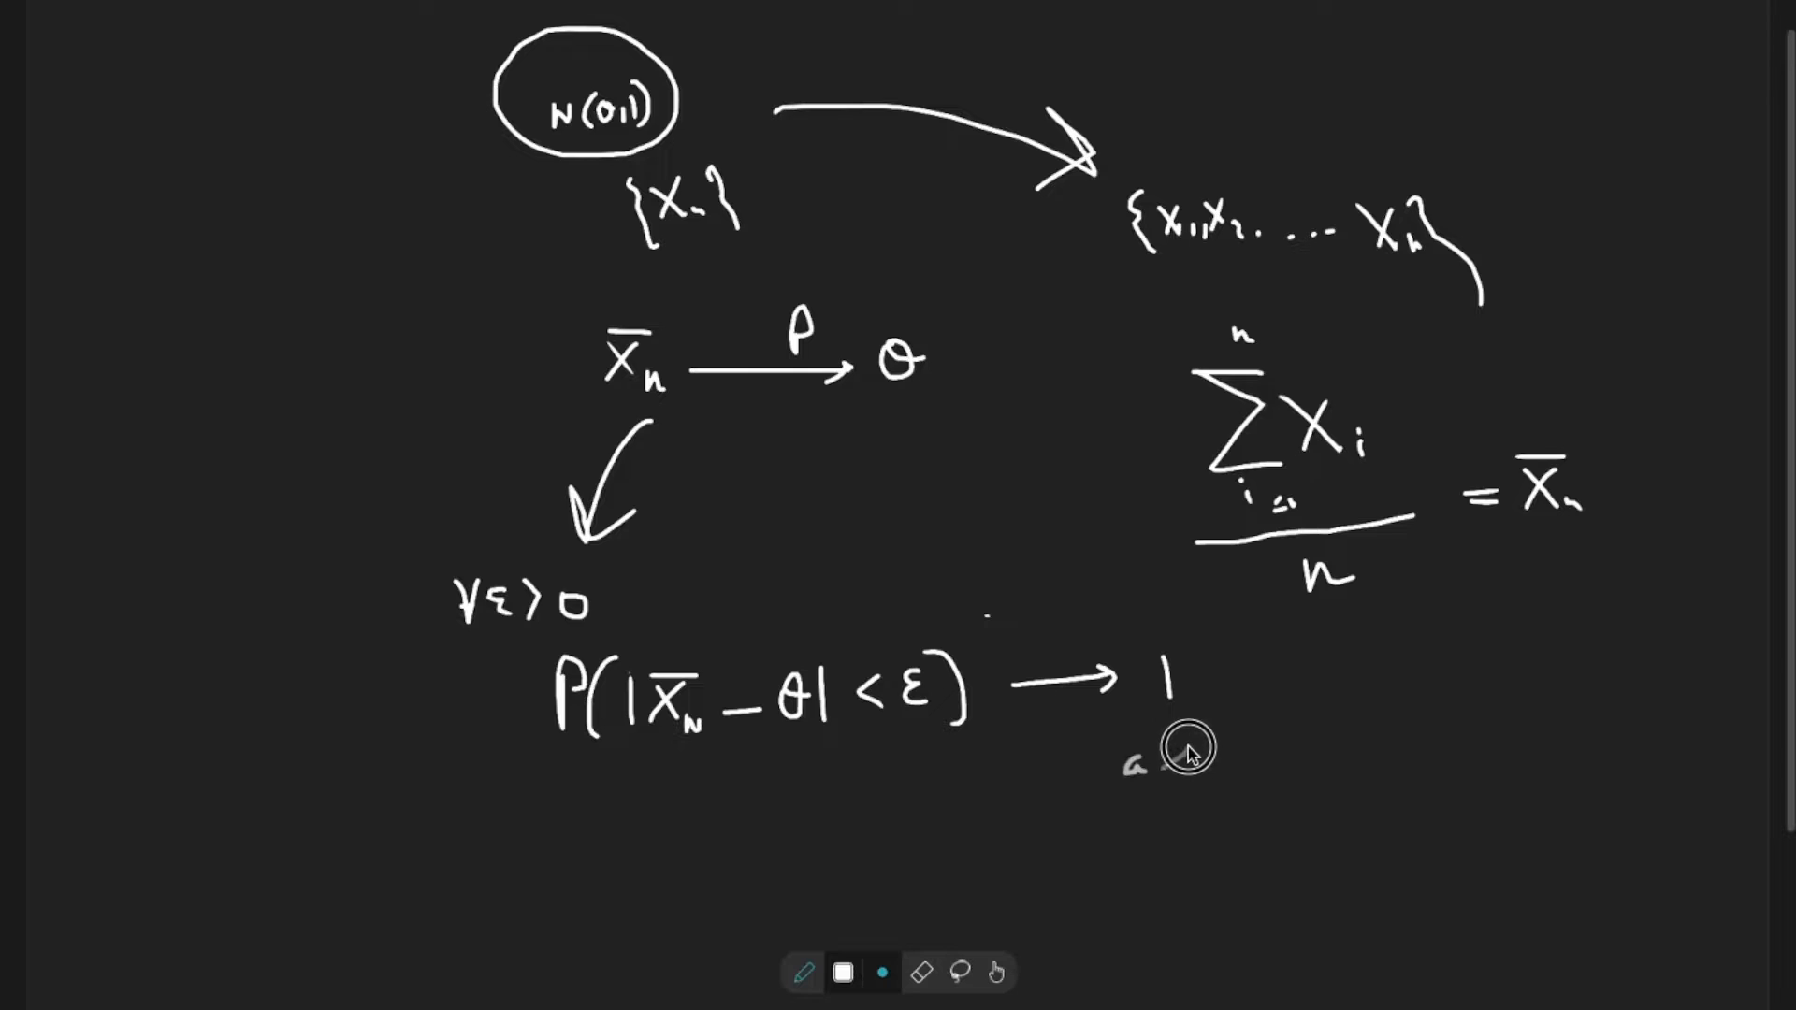
pyautogui.moveTo(1156, 762); pyautogui.dragTo(1489, 756)
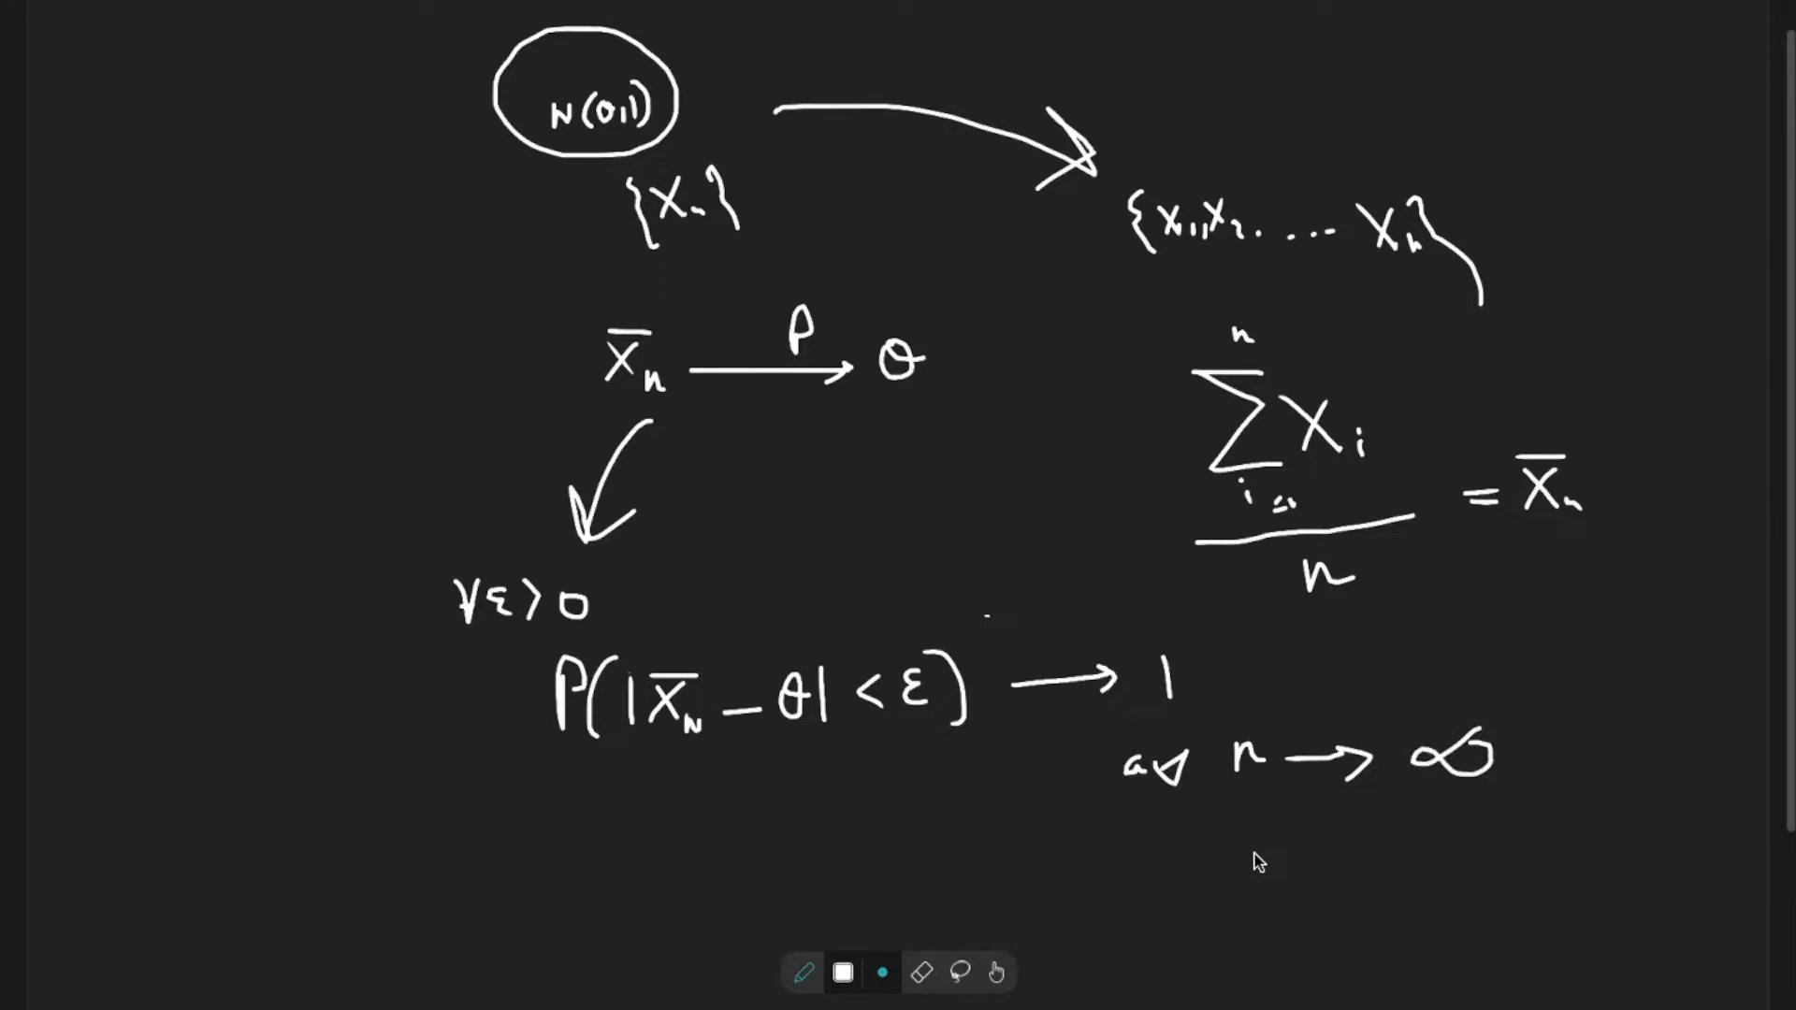
# - Erase the written definition, add empty brackets below X̄n, then write and circle a new X̄n
pyautogui.click(958, 973)
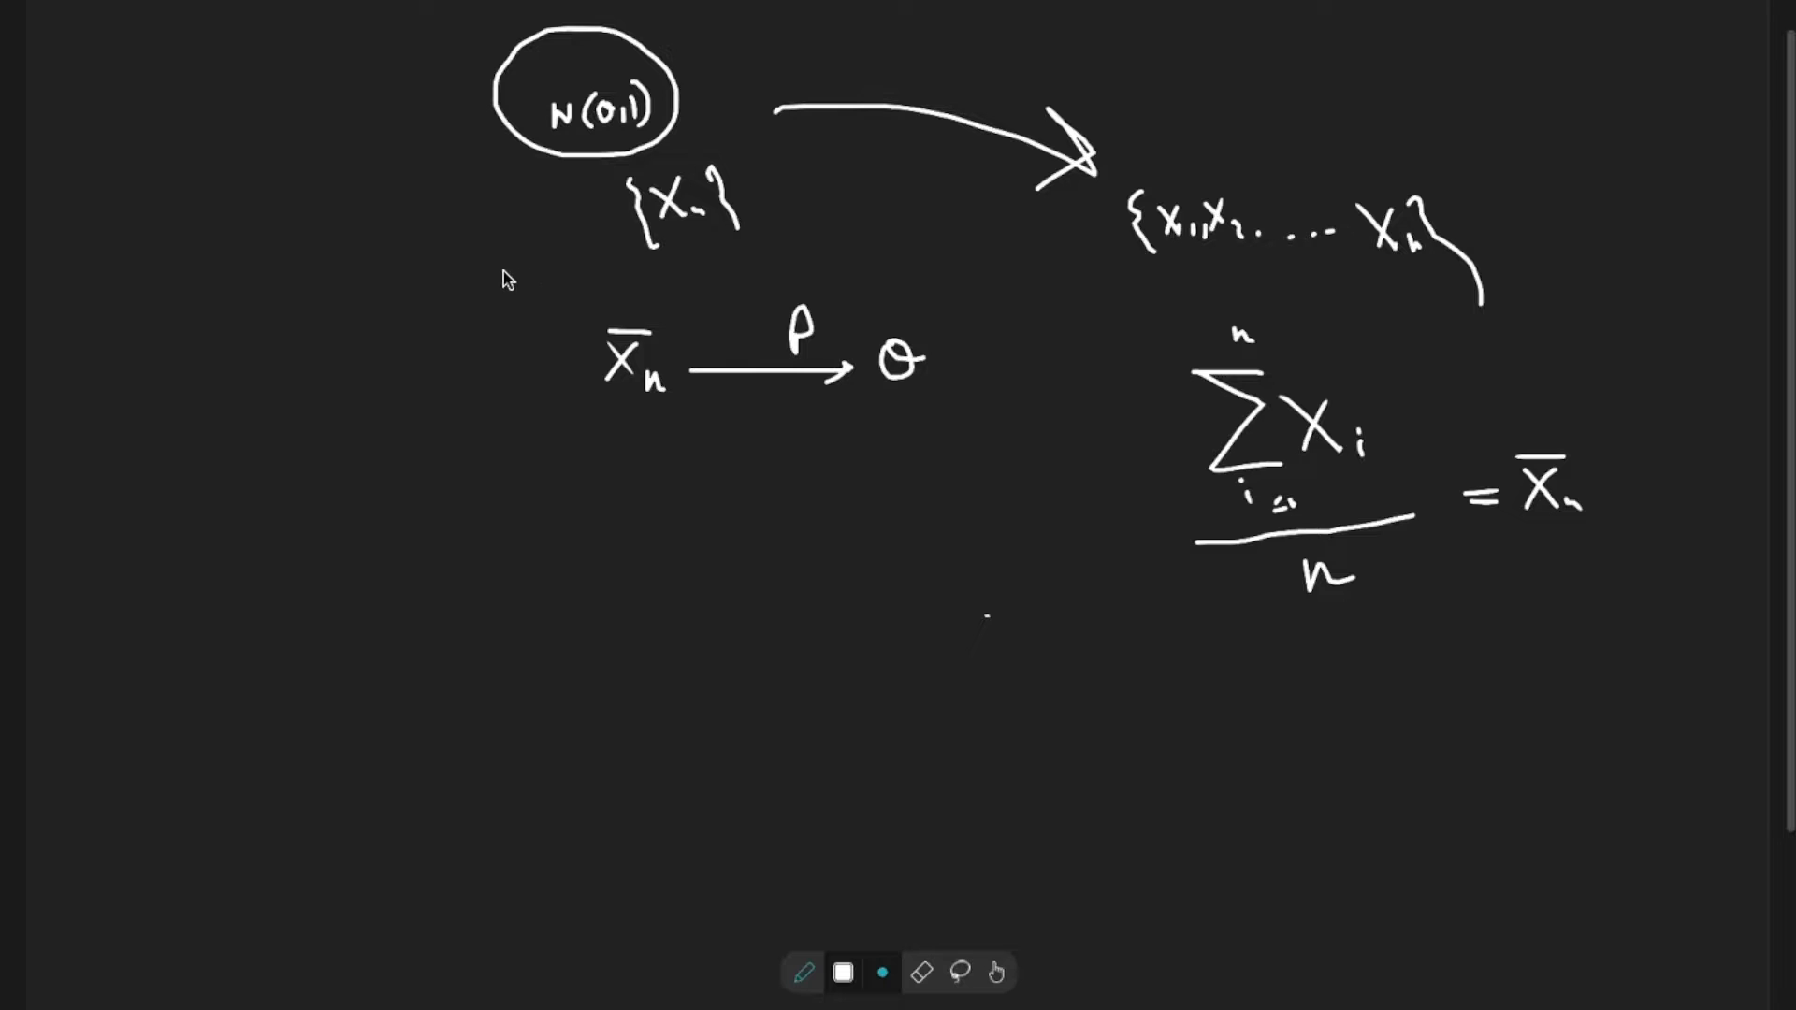
pyautogui.moveTo(673, 135)
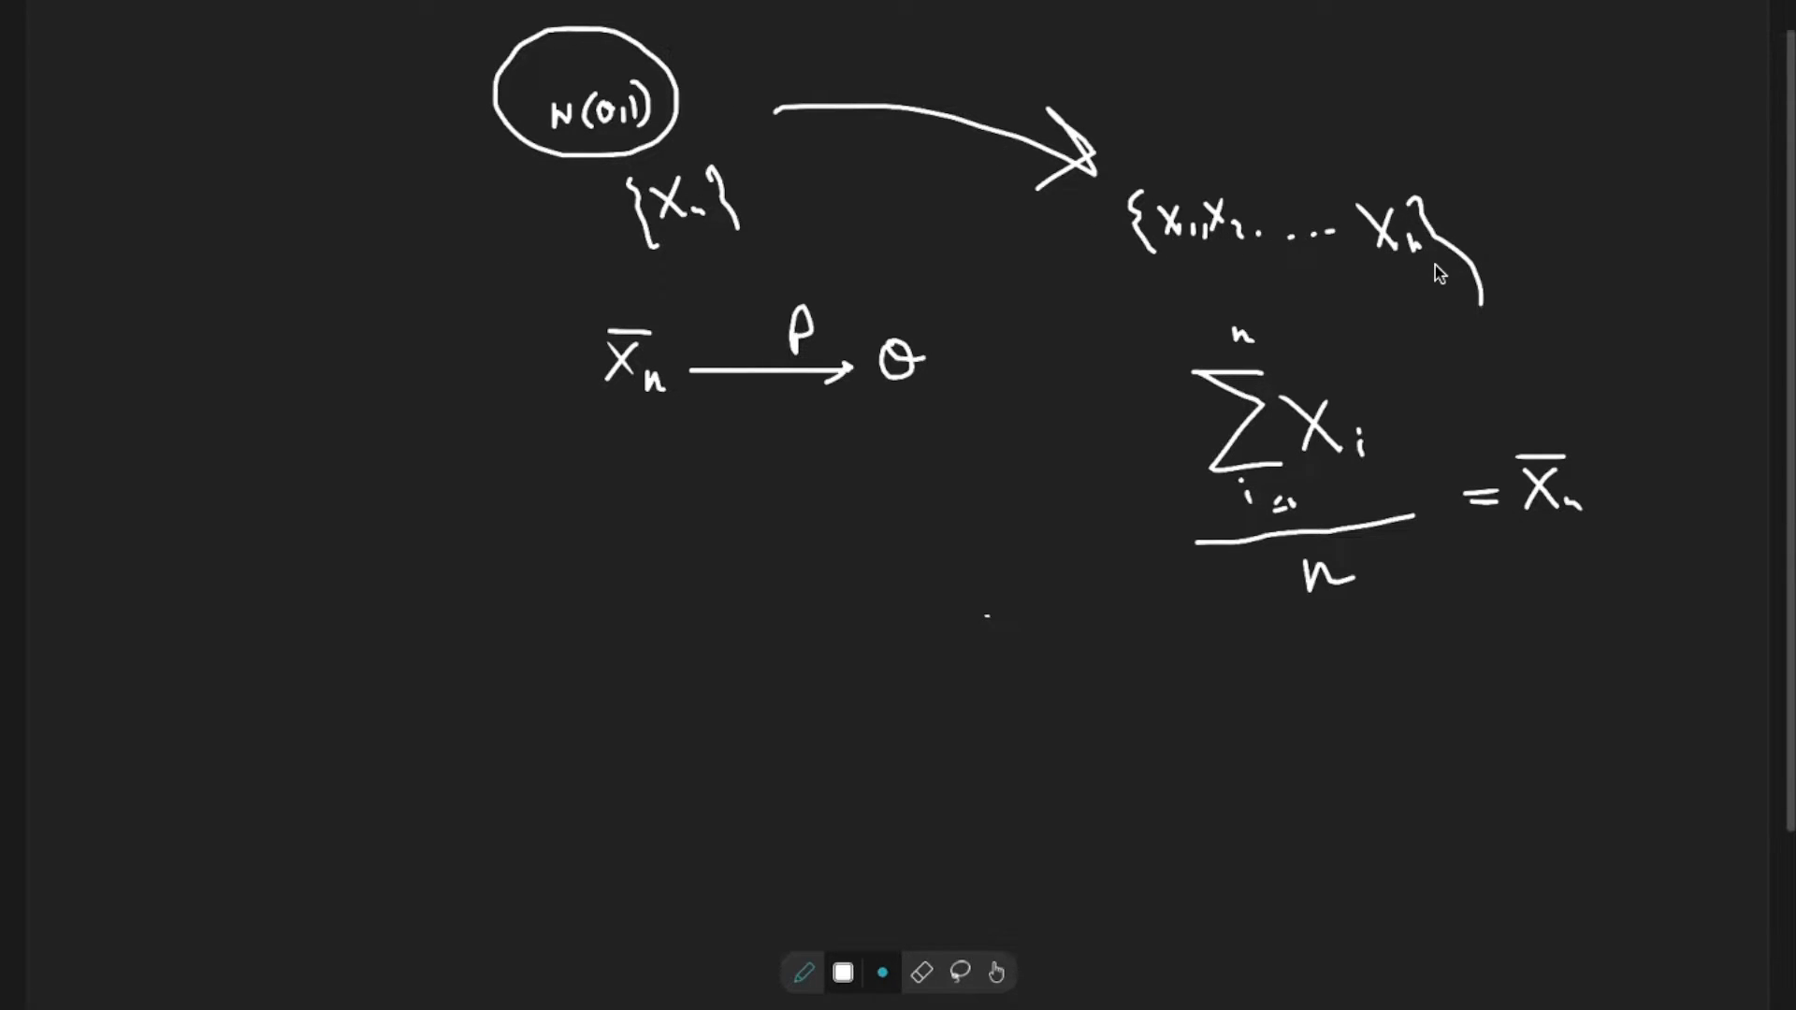
pyautogui.moveTo(348, 477)
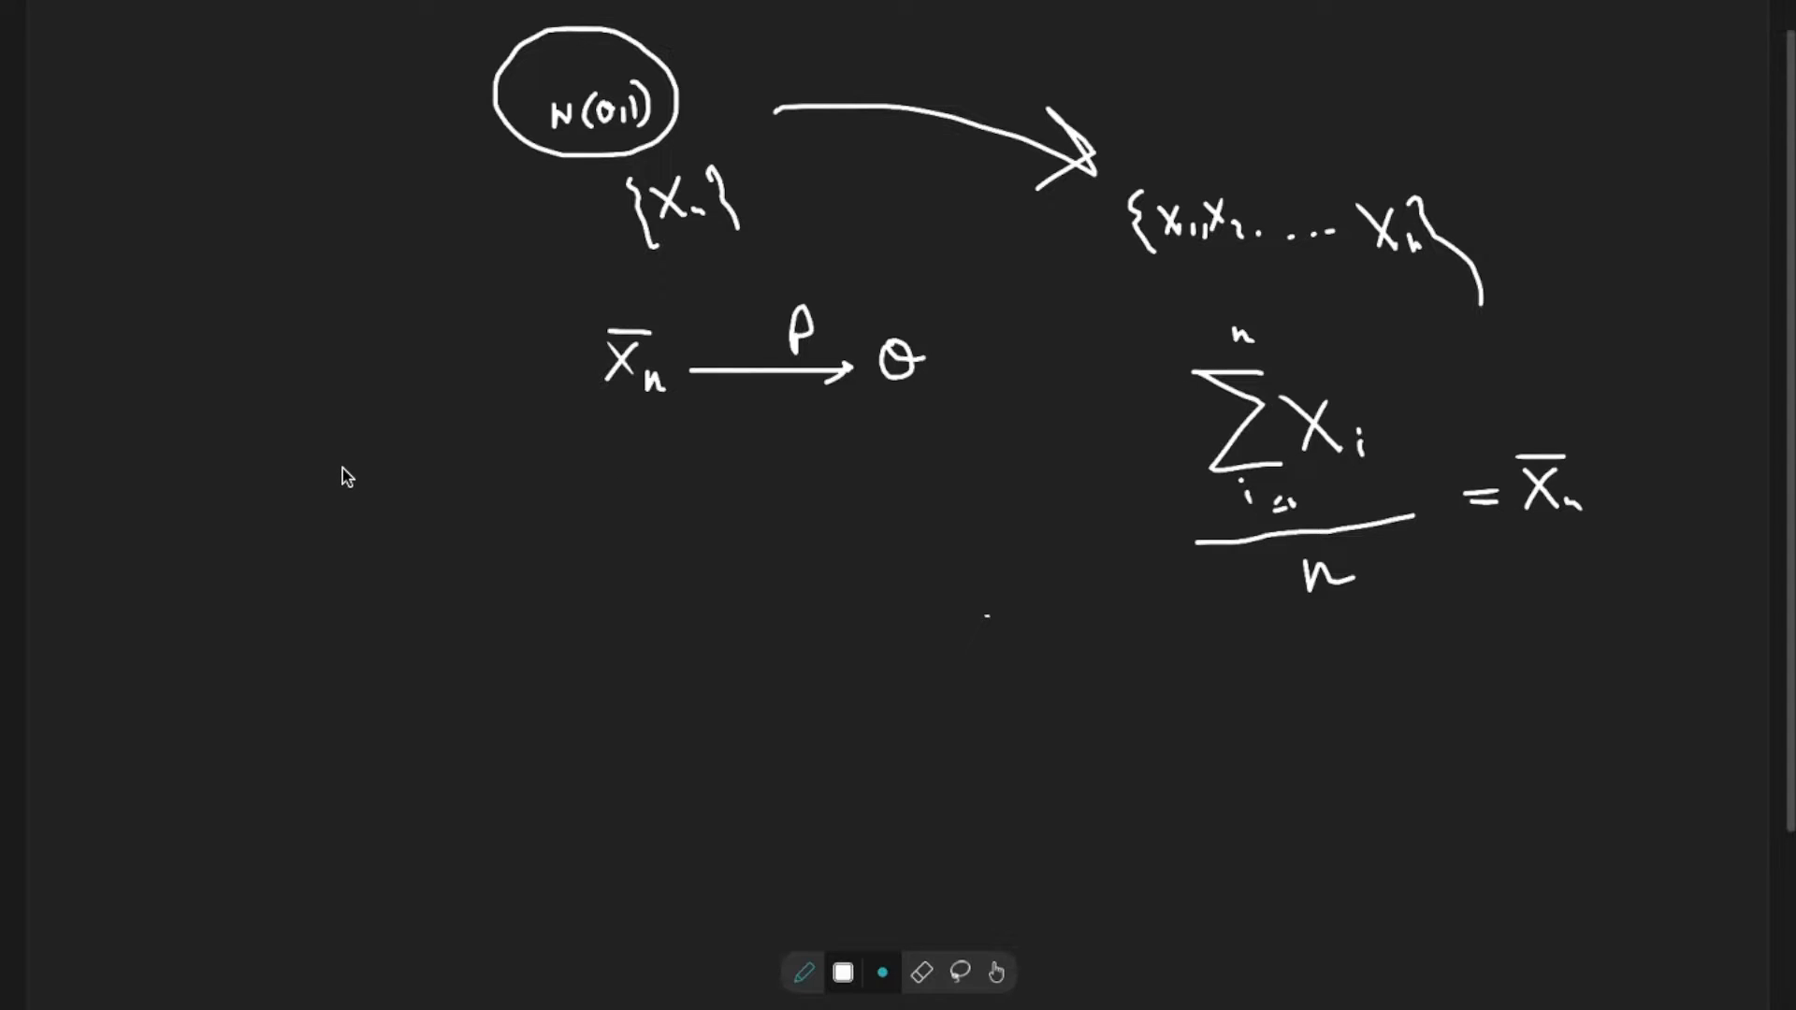
pyautogui.moveTo(745, 476); pyautogui.dragTo(761, 528)
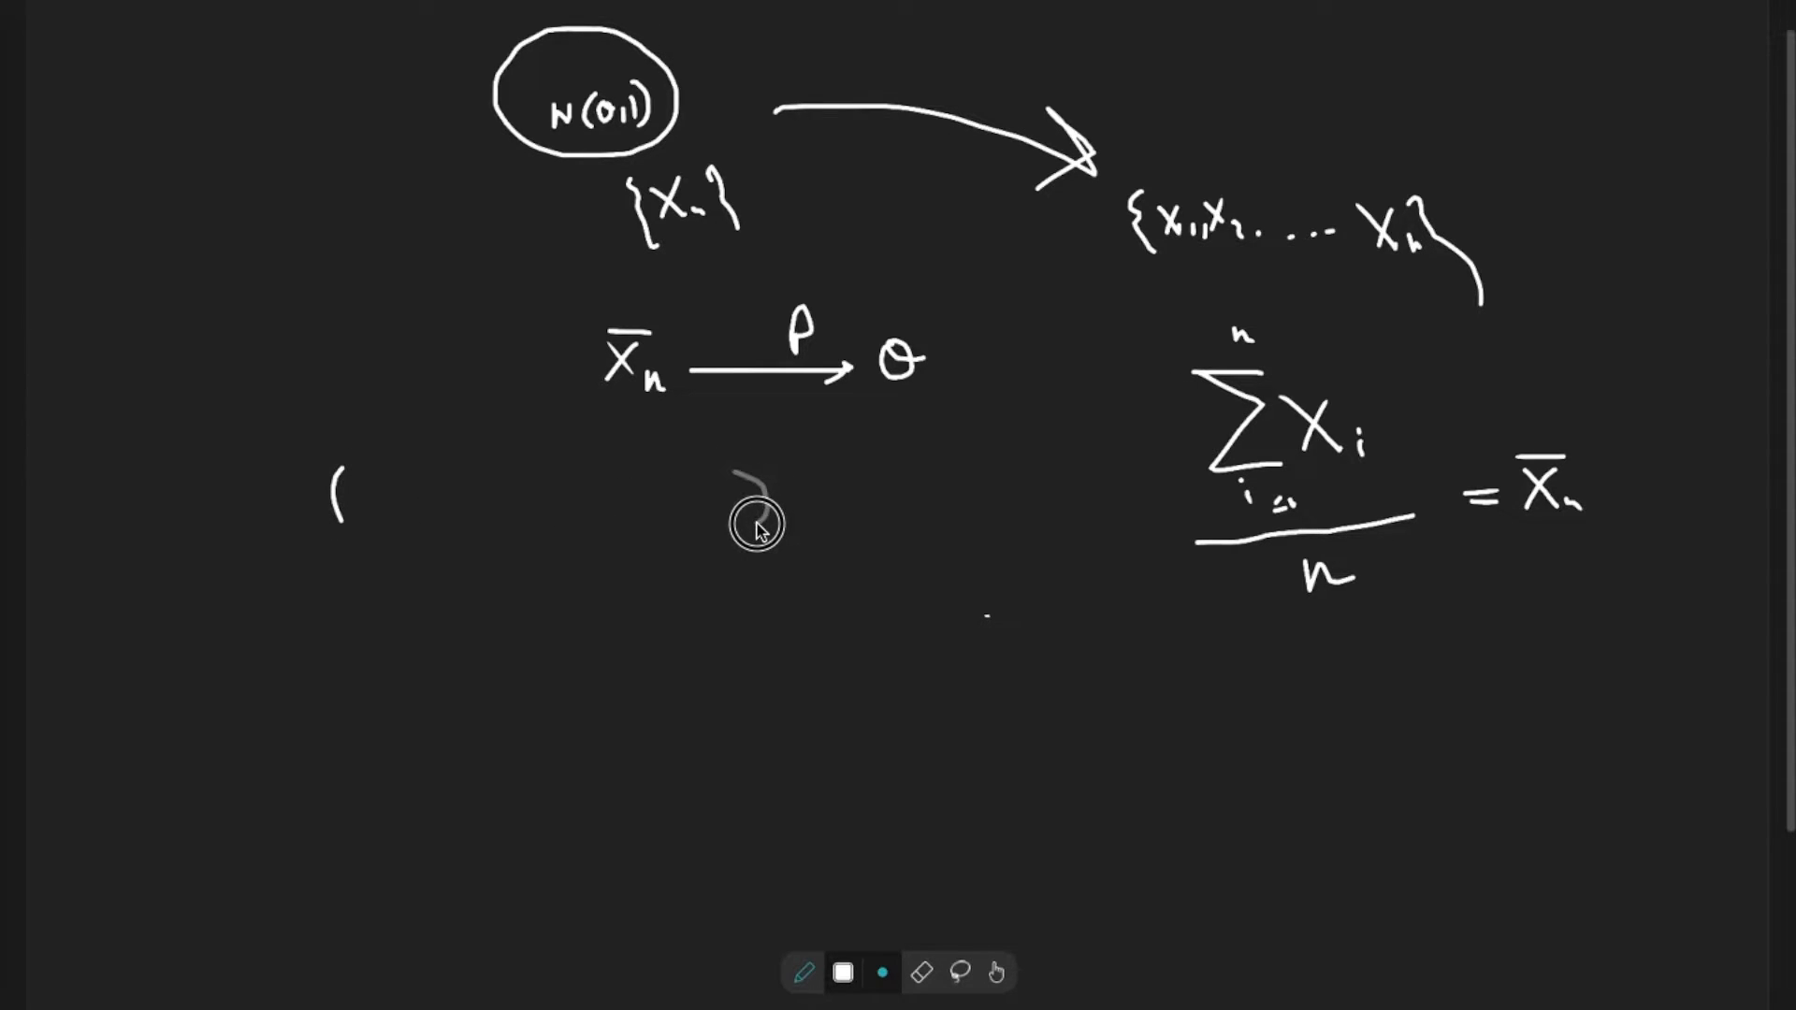
pyautogui.moveTo(739, 470); pyautogui.dragTo(756, 533)
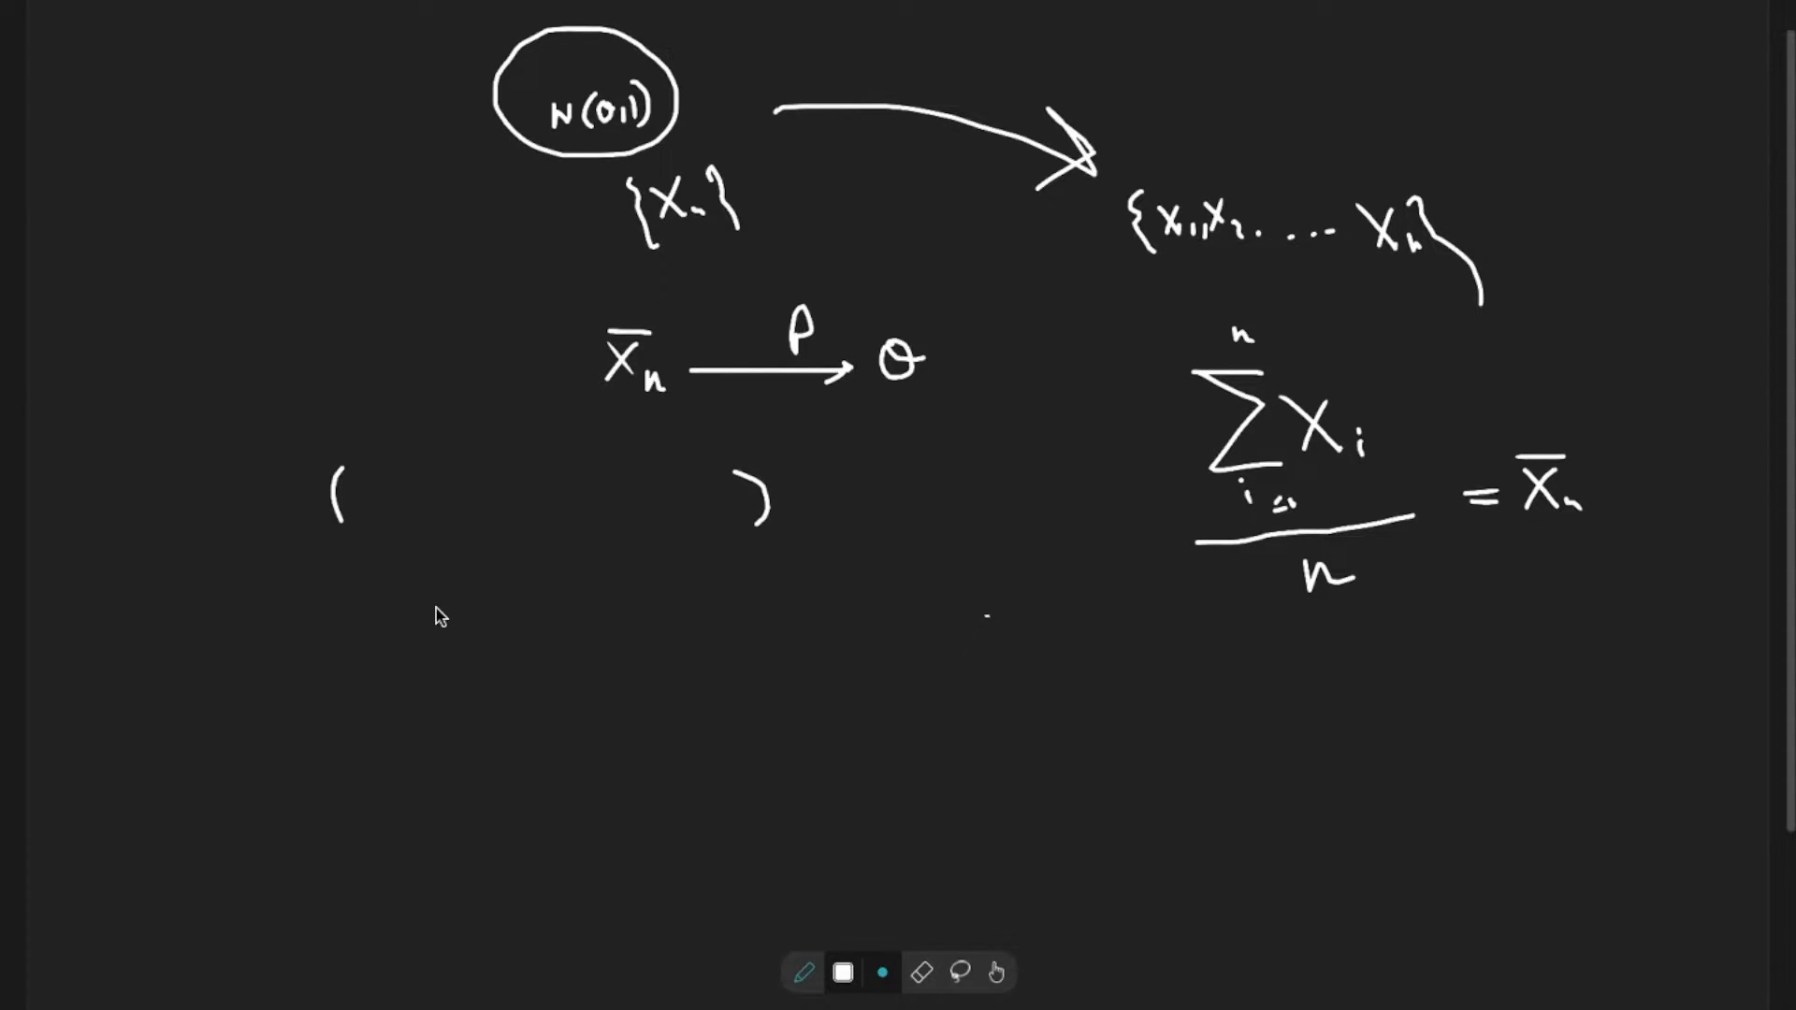
pyautogui.moveTo(378, 588)
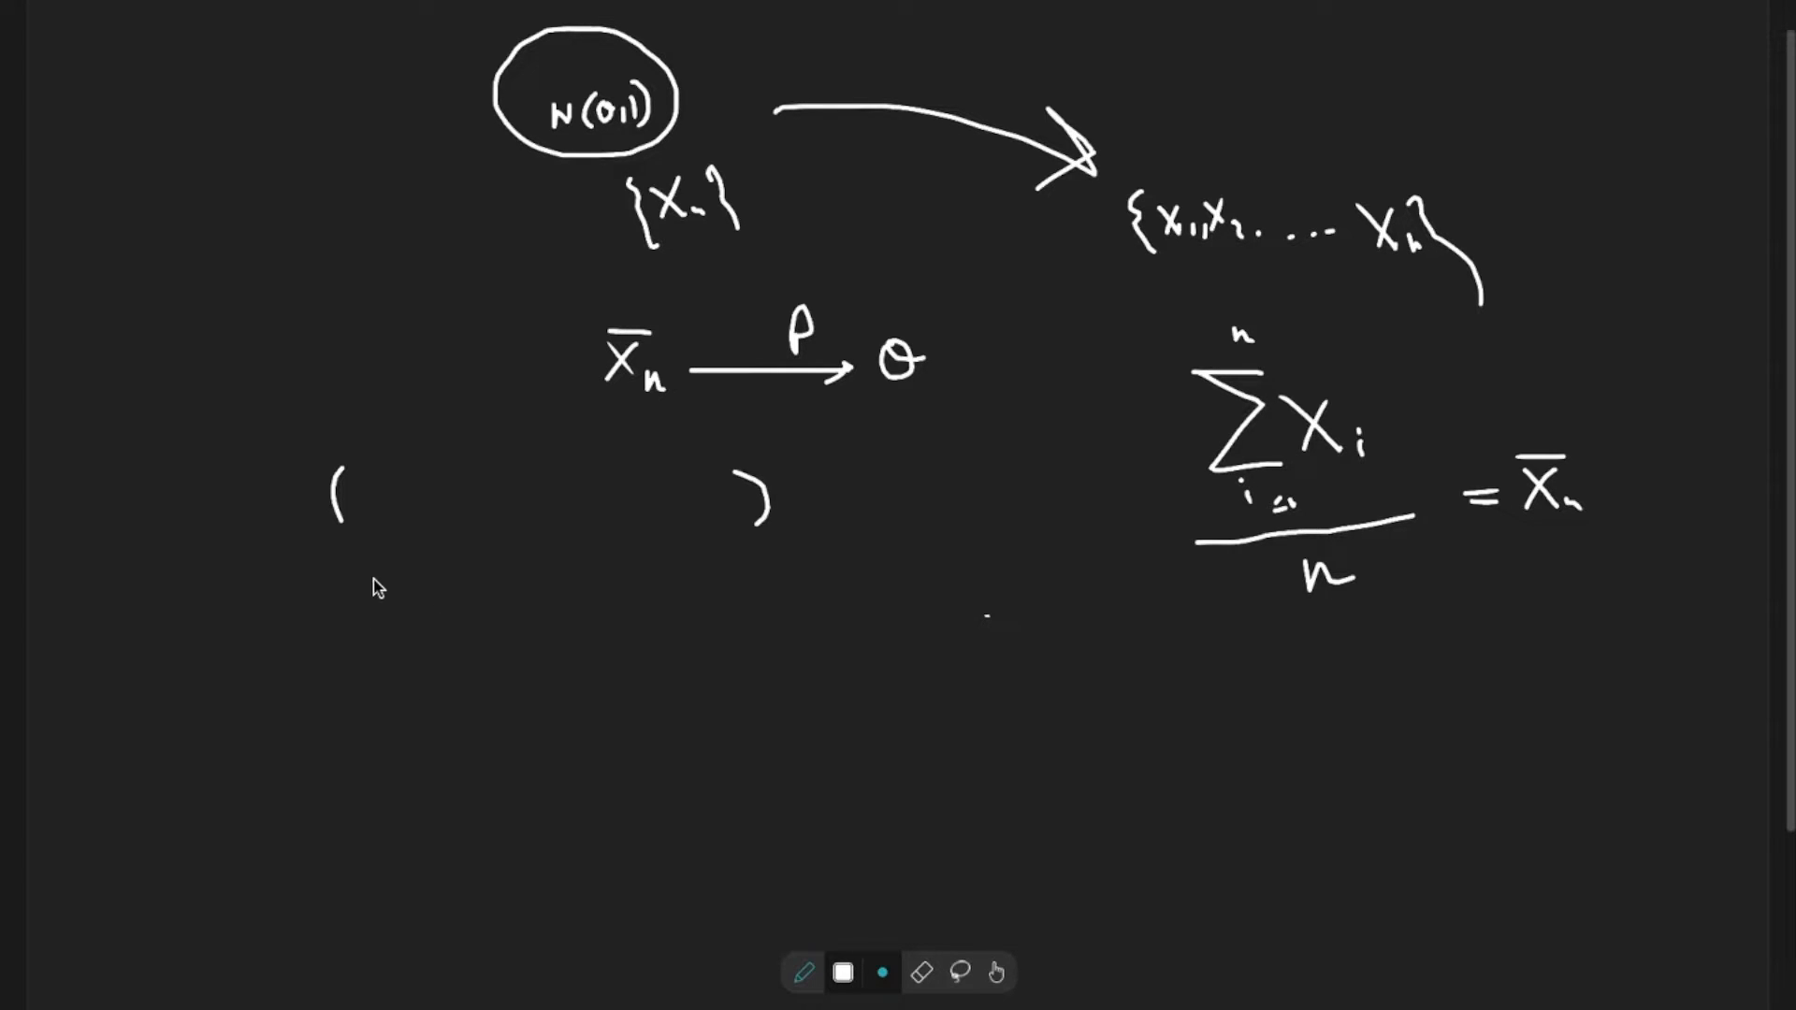
pyautogui.moveTo(610, 639)
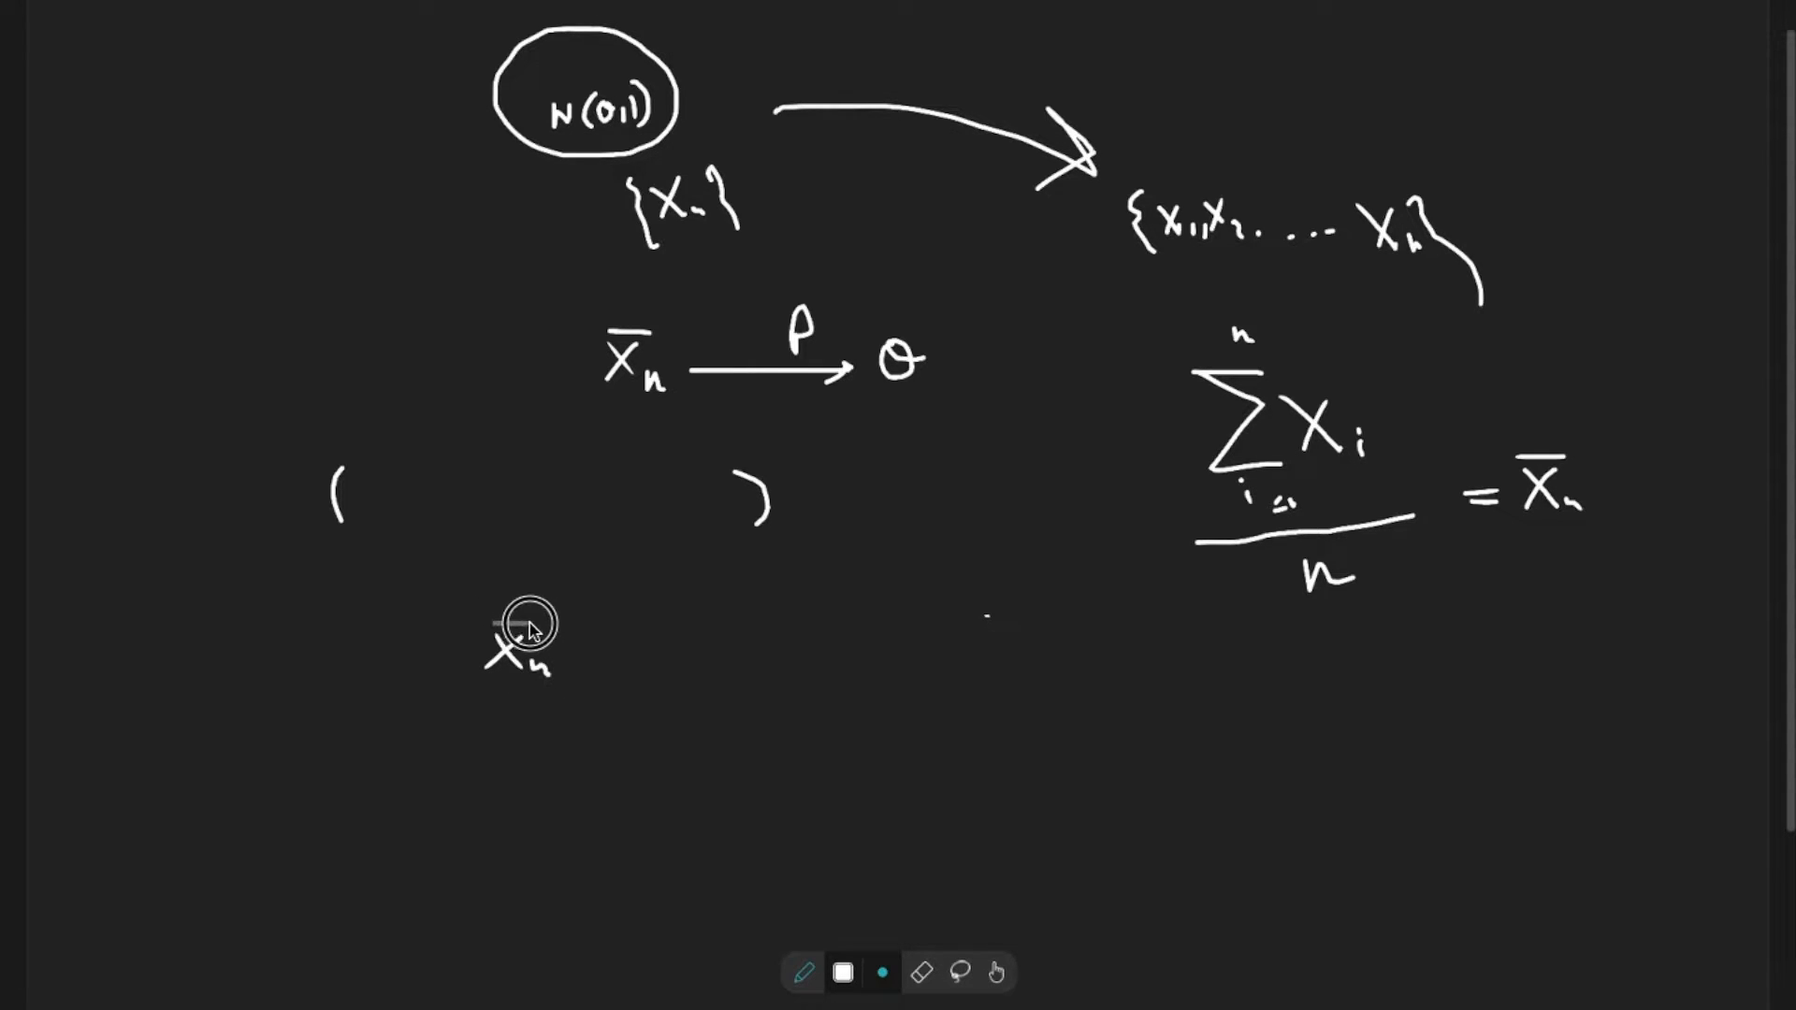
pyautogui.moveTo(492, 642); pyautogui.dragTo(562, 687)
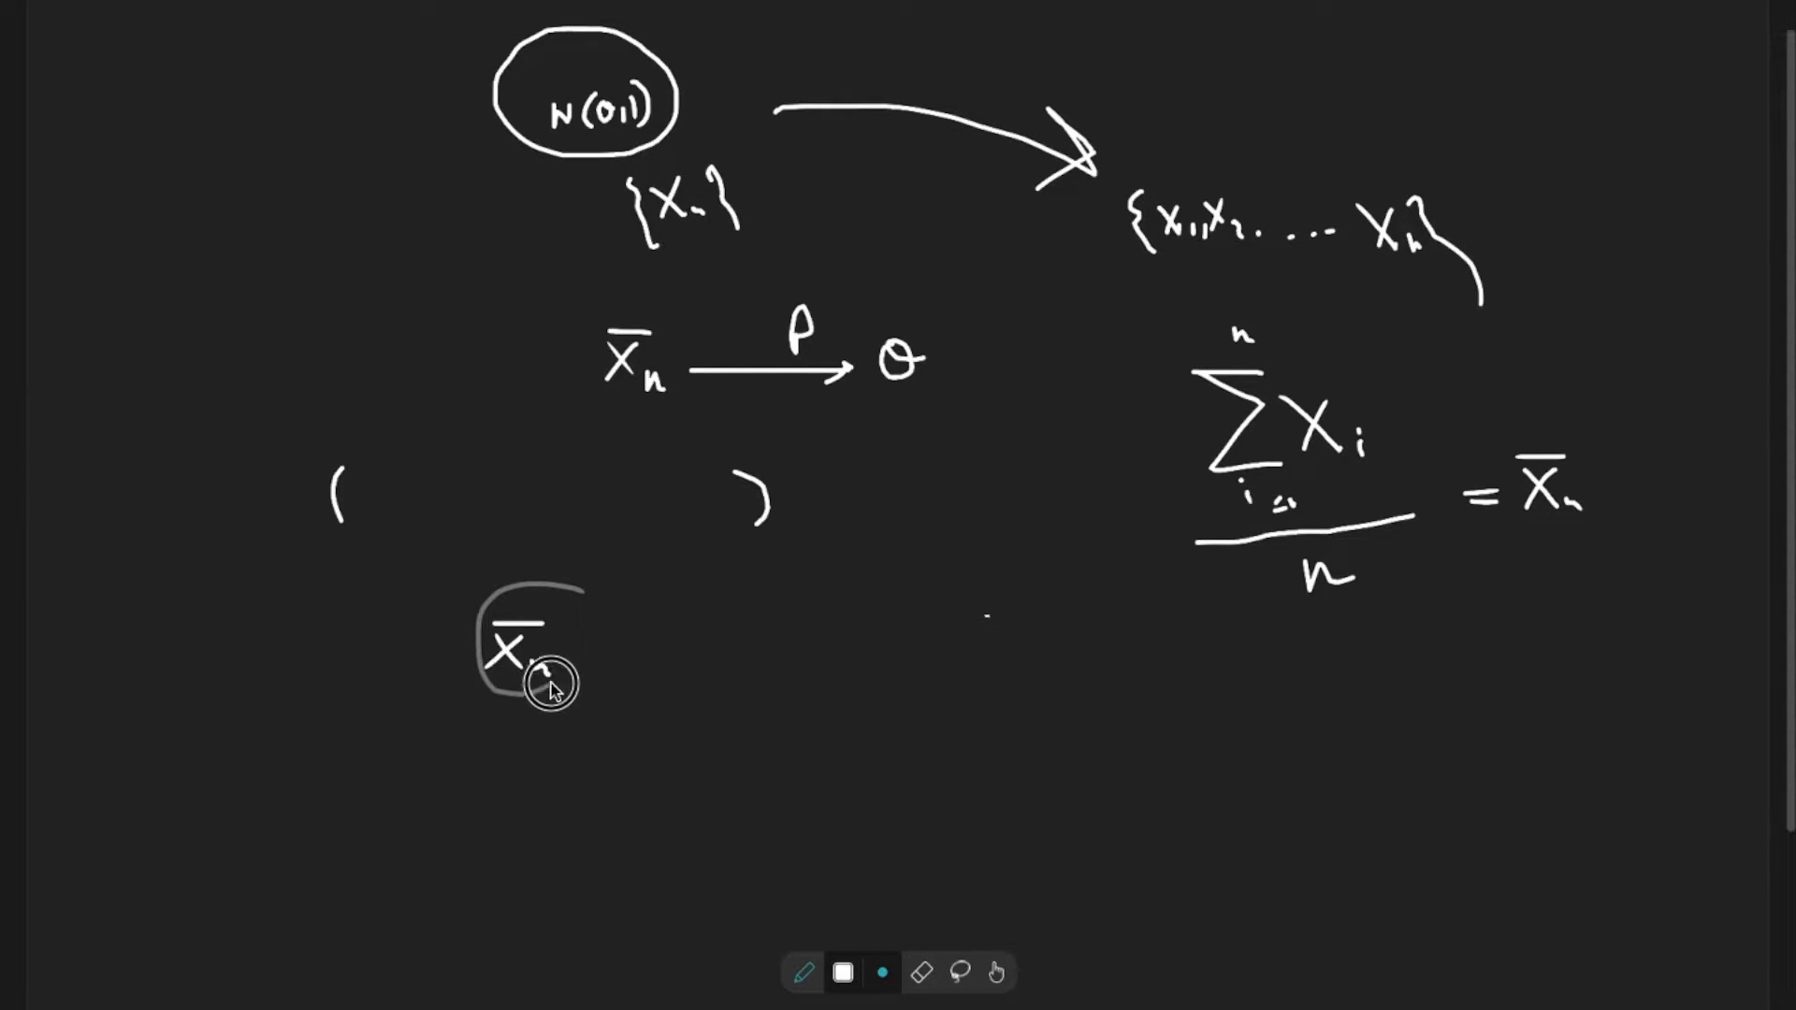
pyautogui.moveTo(561, 675); pyautogui.dragTo(517, 642)
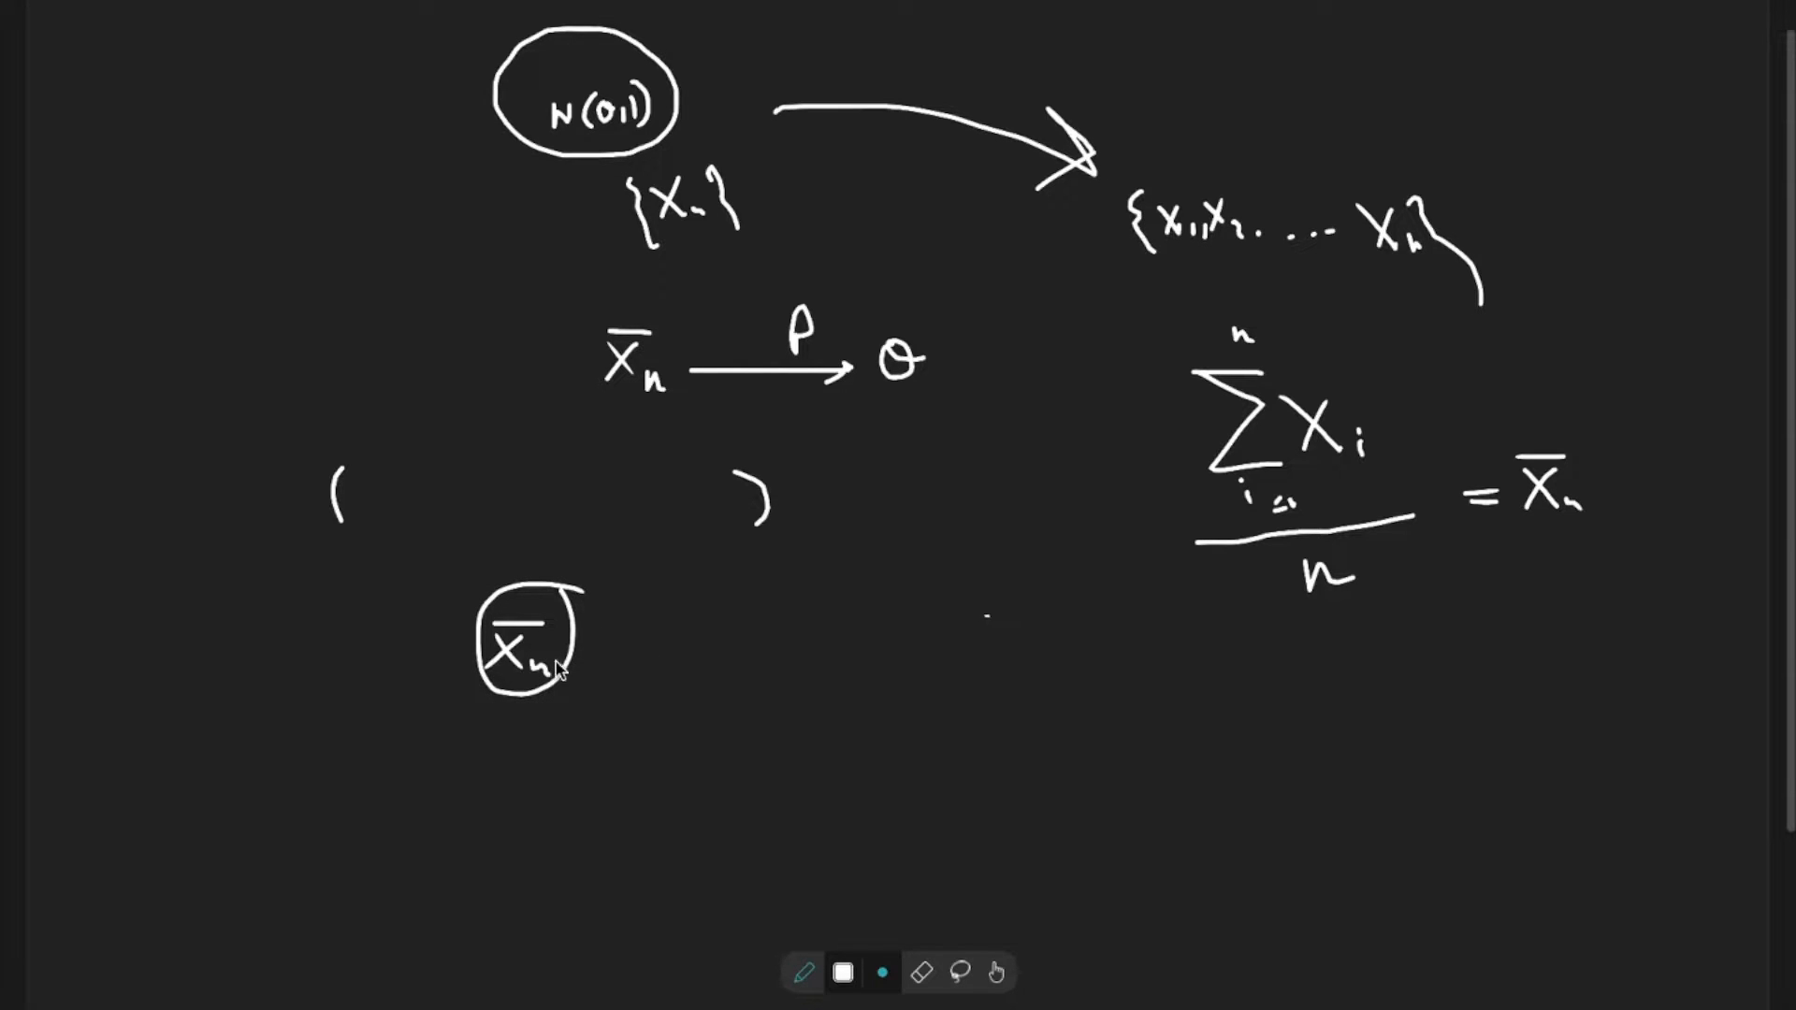
pyautogui.moveTo(647, 685)
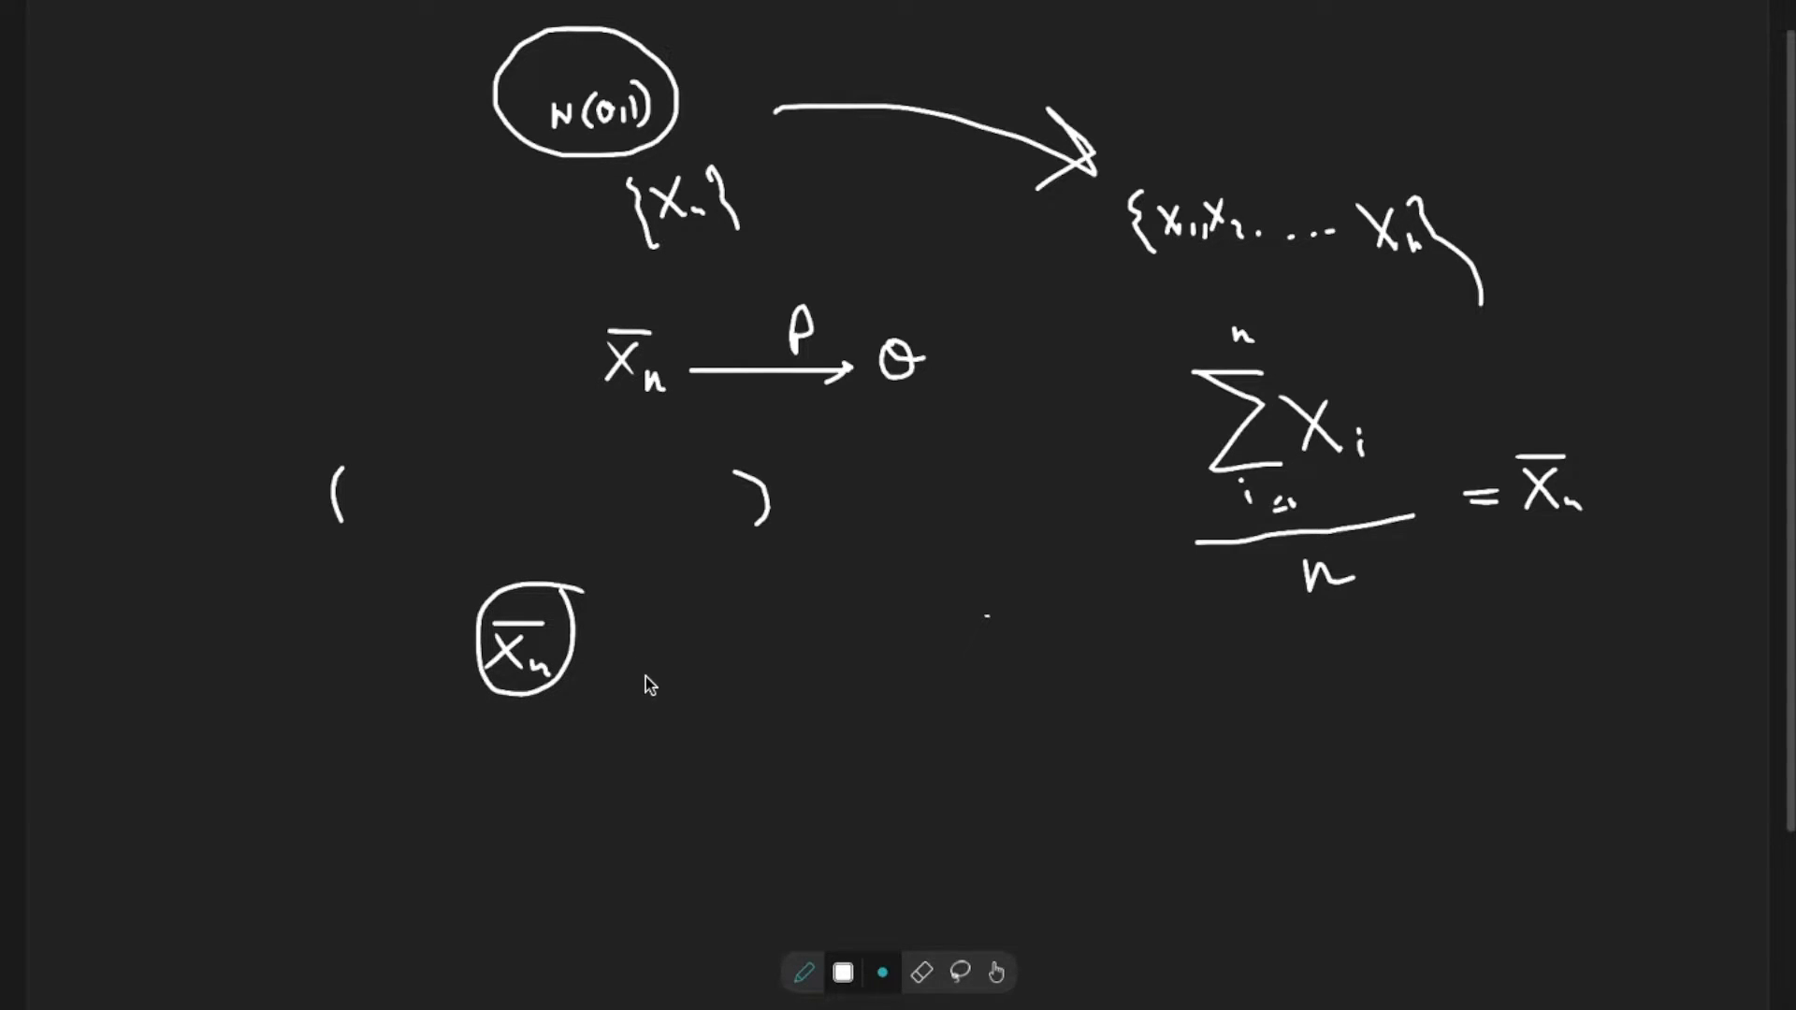
pyautogui.moveTo(522, 707)
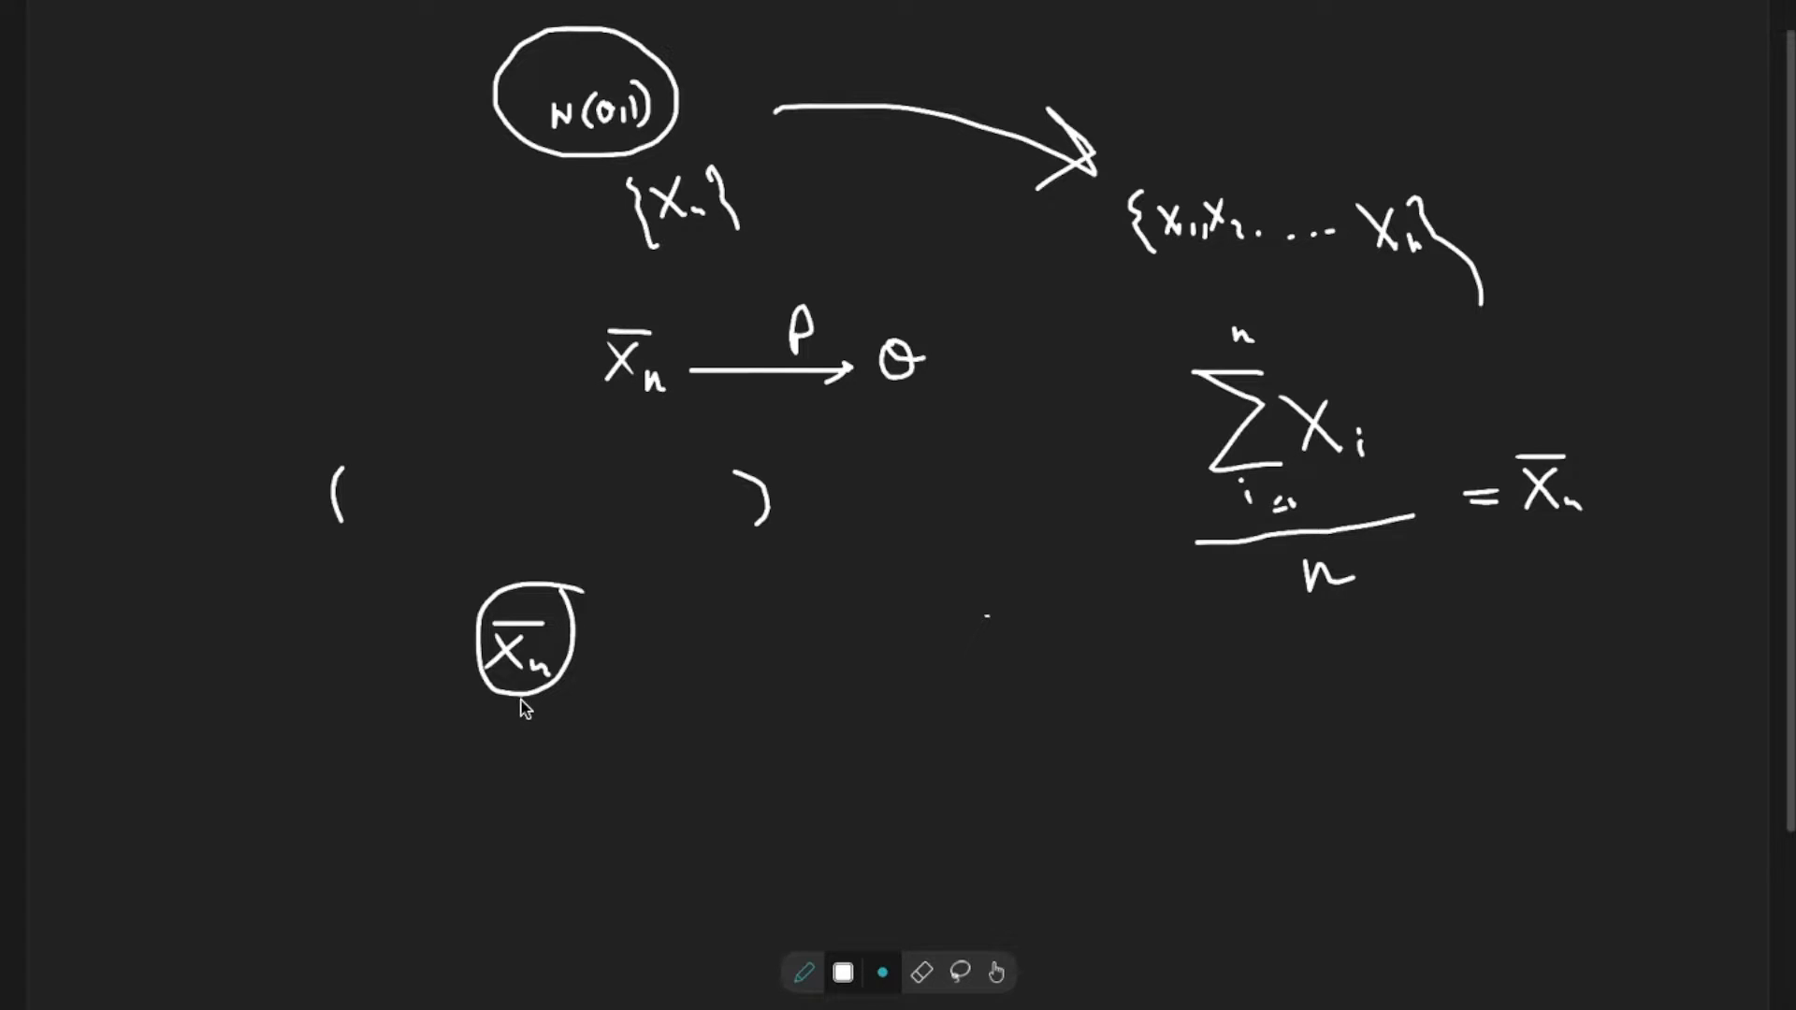
pyautogui.moveTo(448, 642)
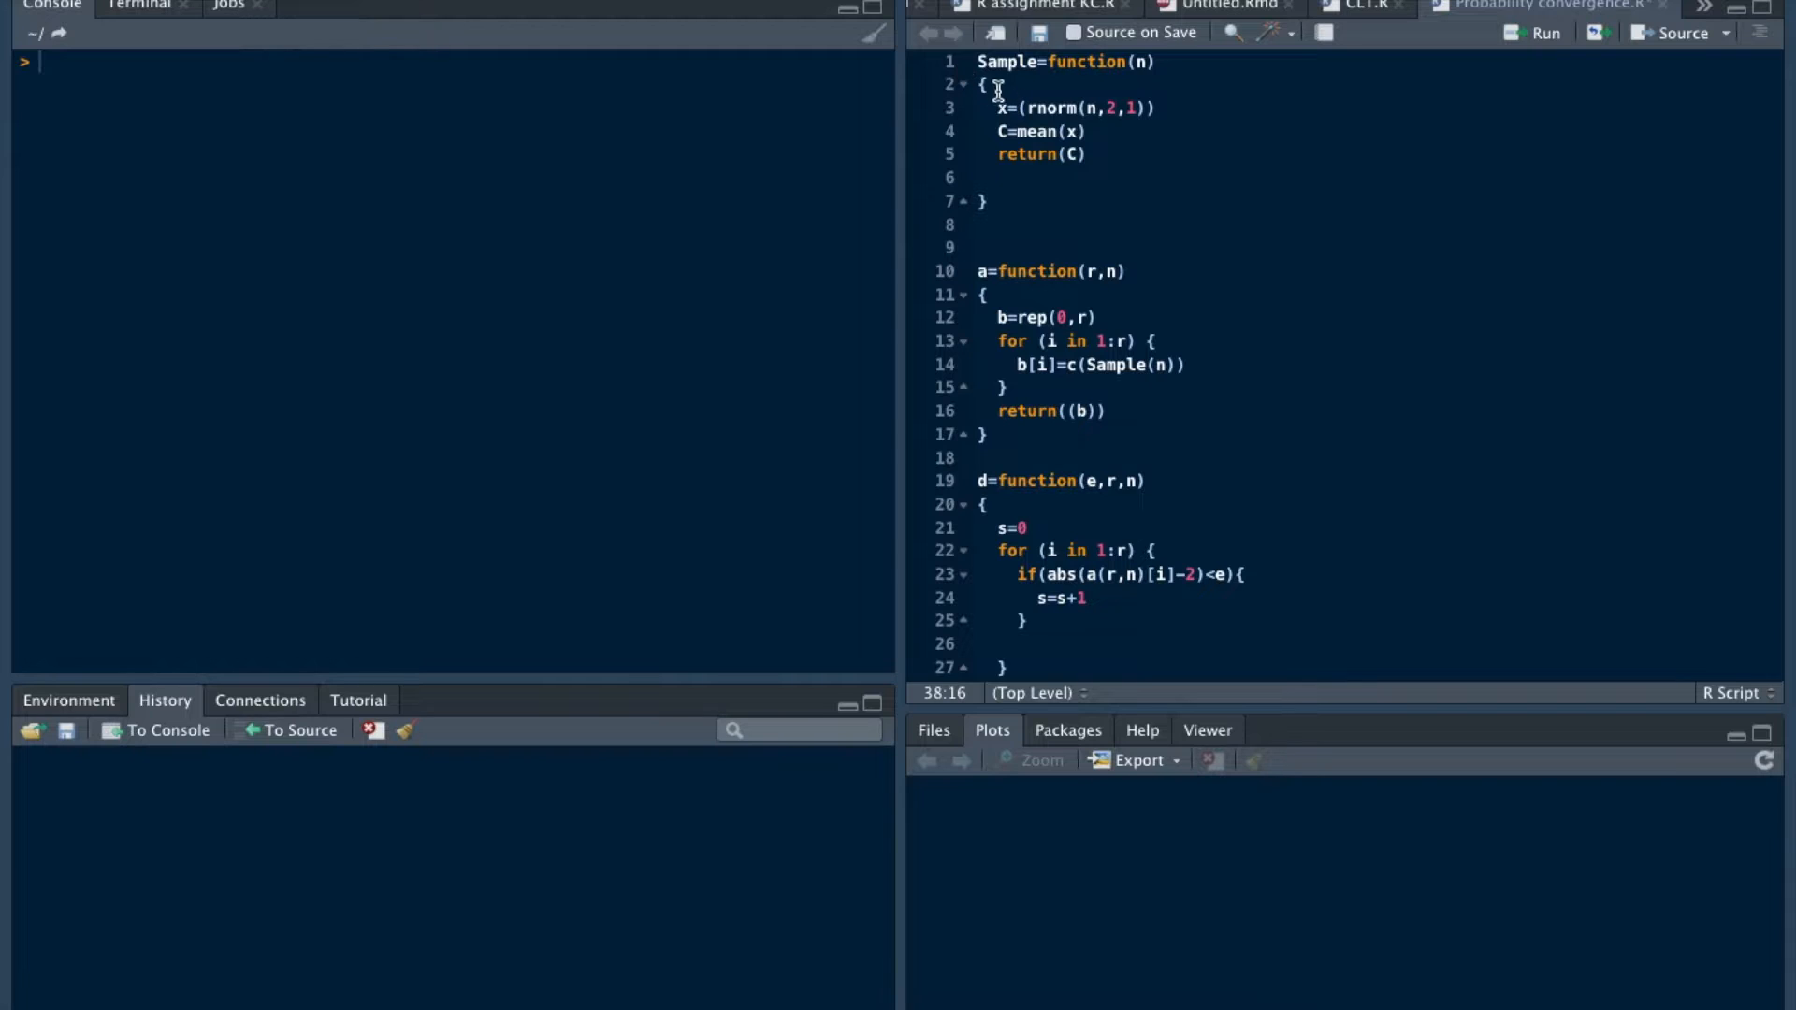
pyautogui.moveTo(1074, 131)
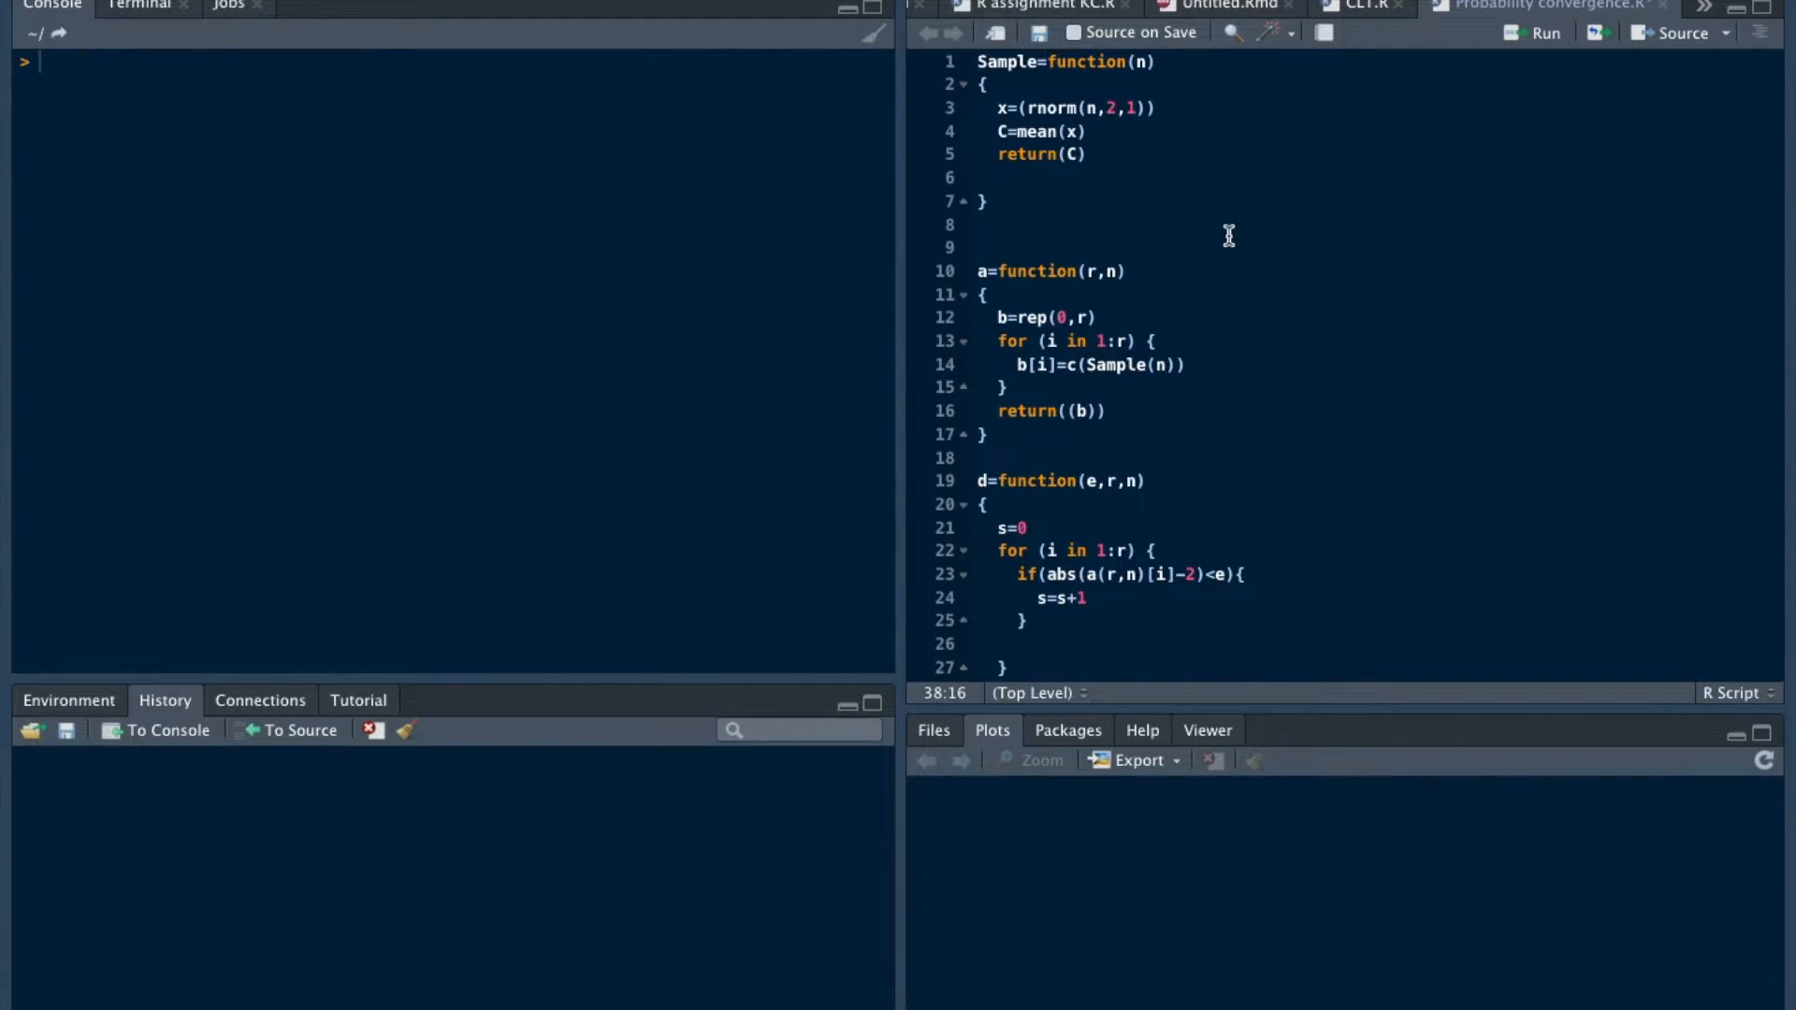
pyautogui.moveTo(1104, 157)
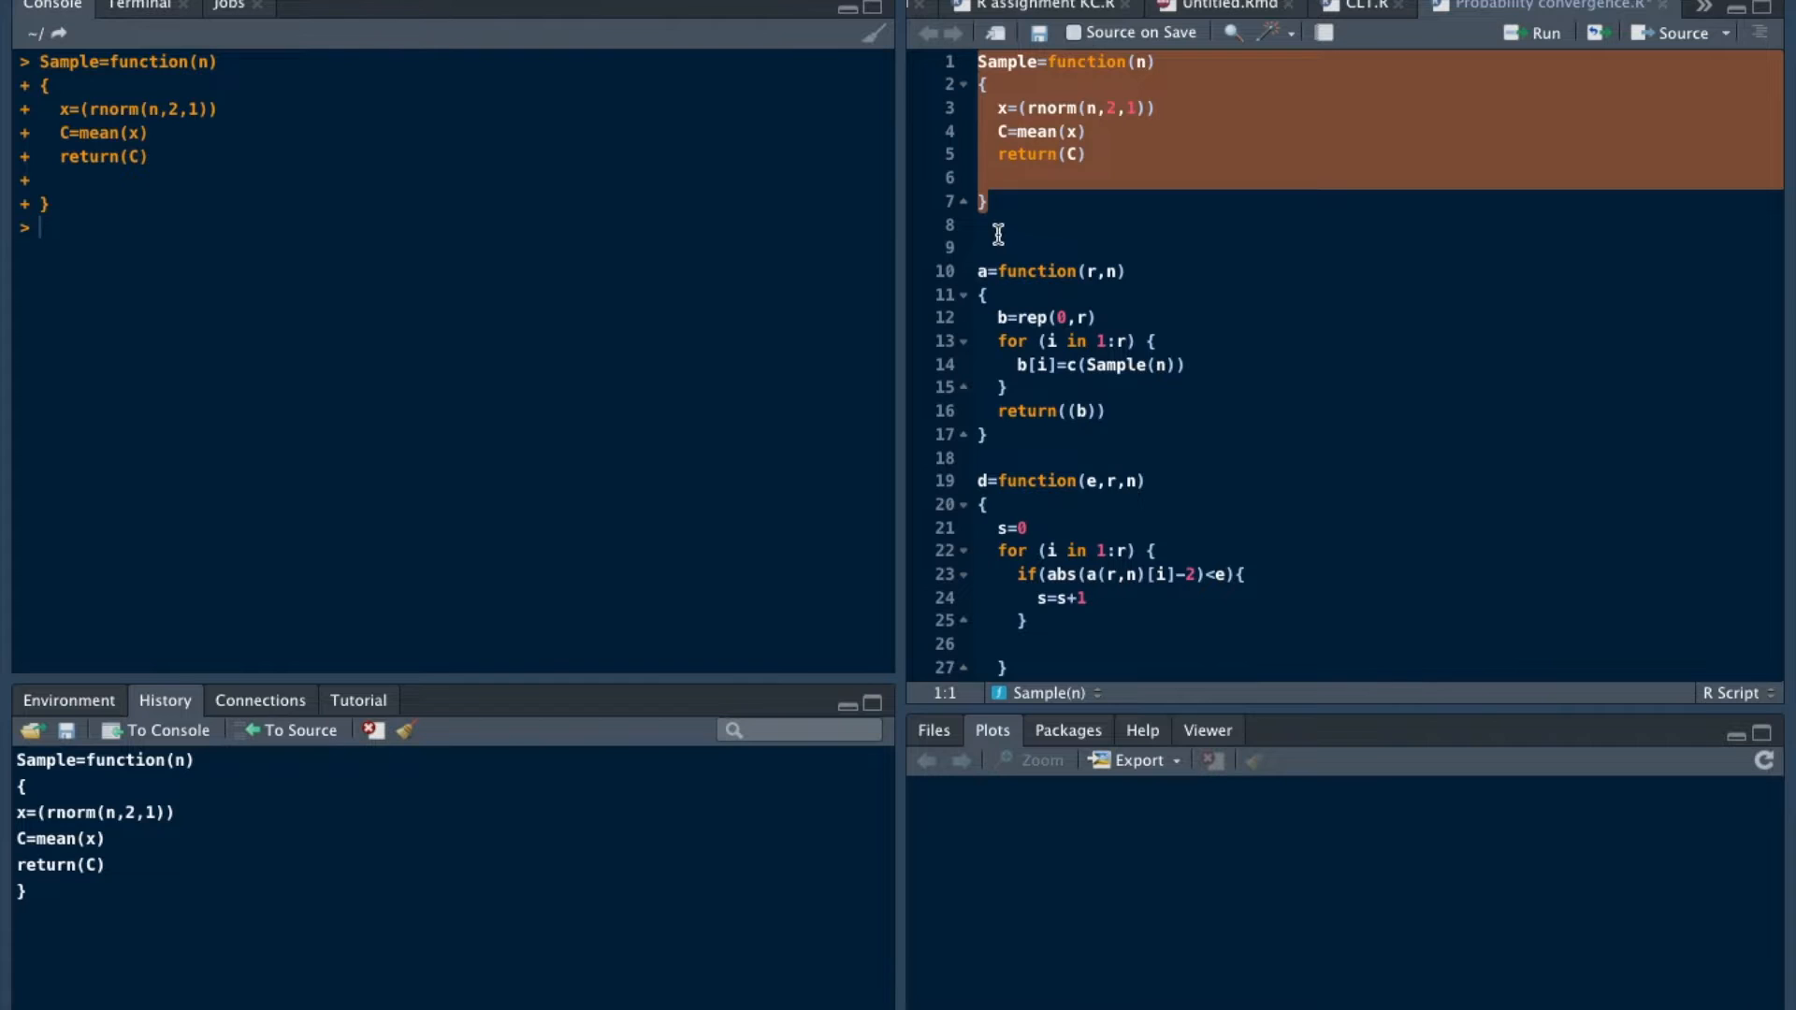
# - Add a Sample(40) call on a new line below the function and run it
pyautogui.click(978, 222)
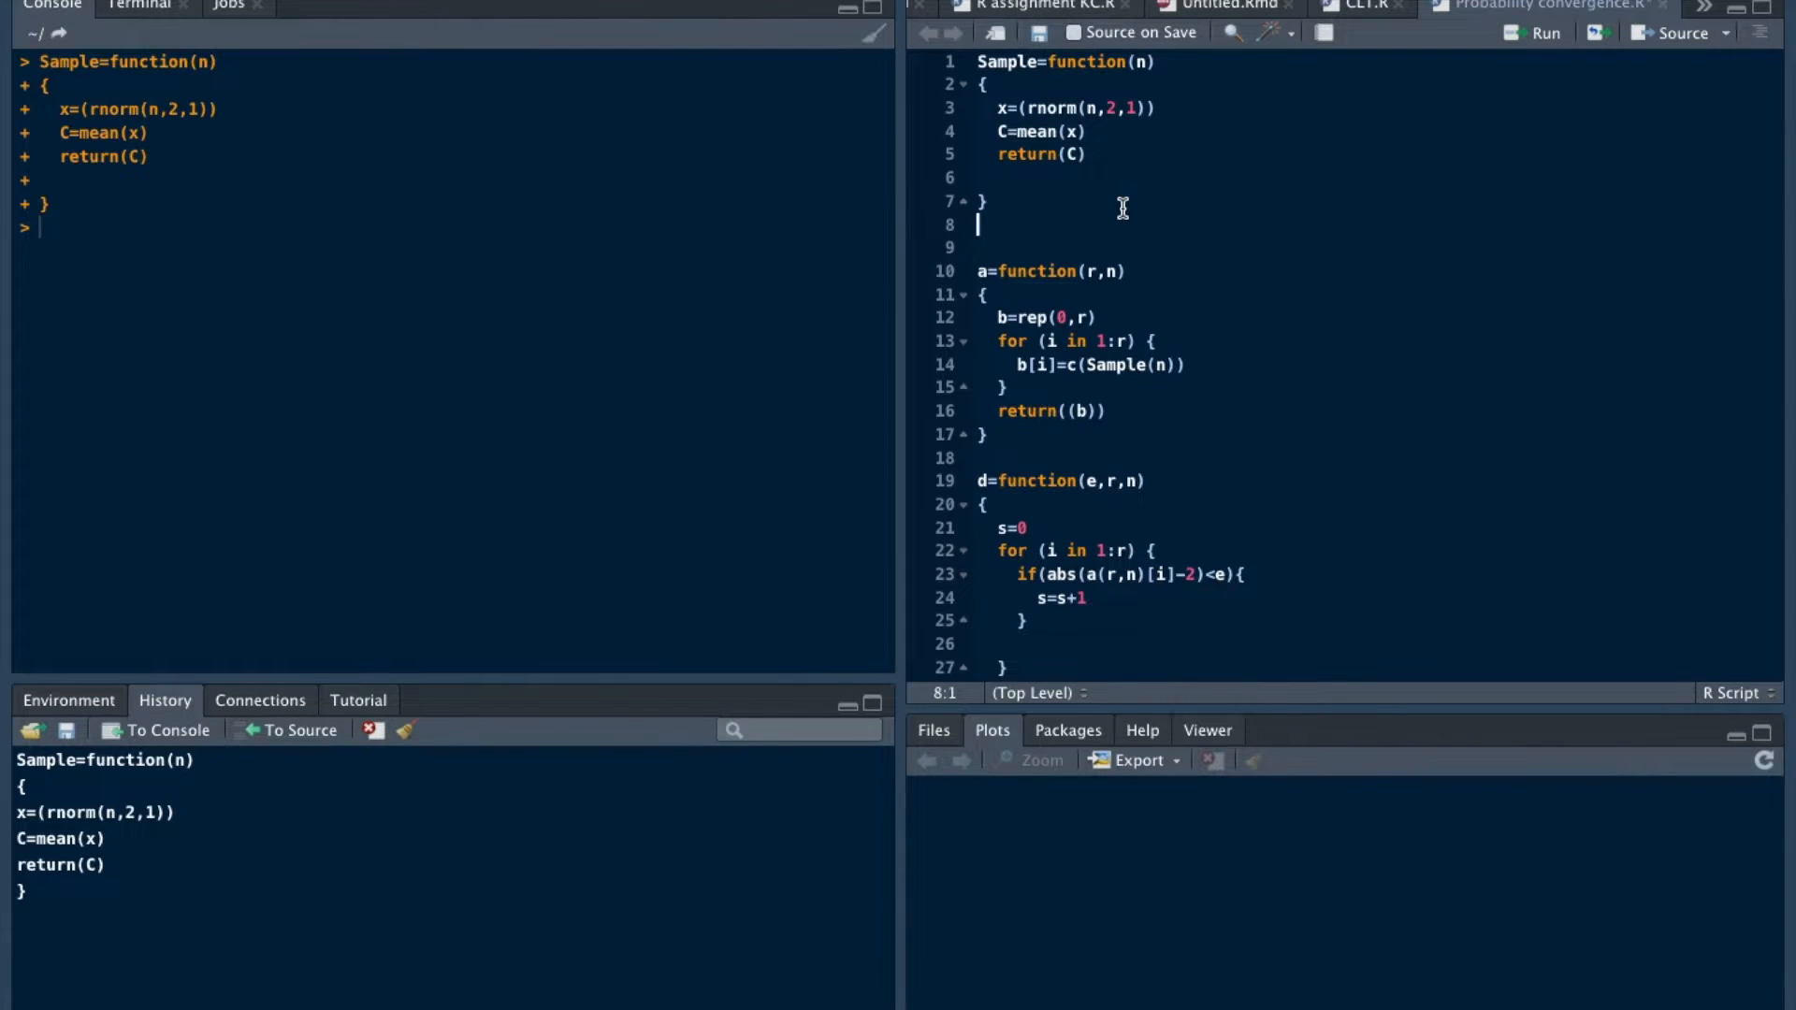
pyautogui.write('Sample(')
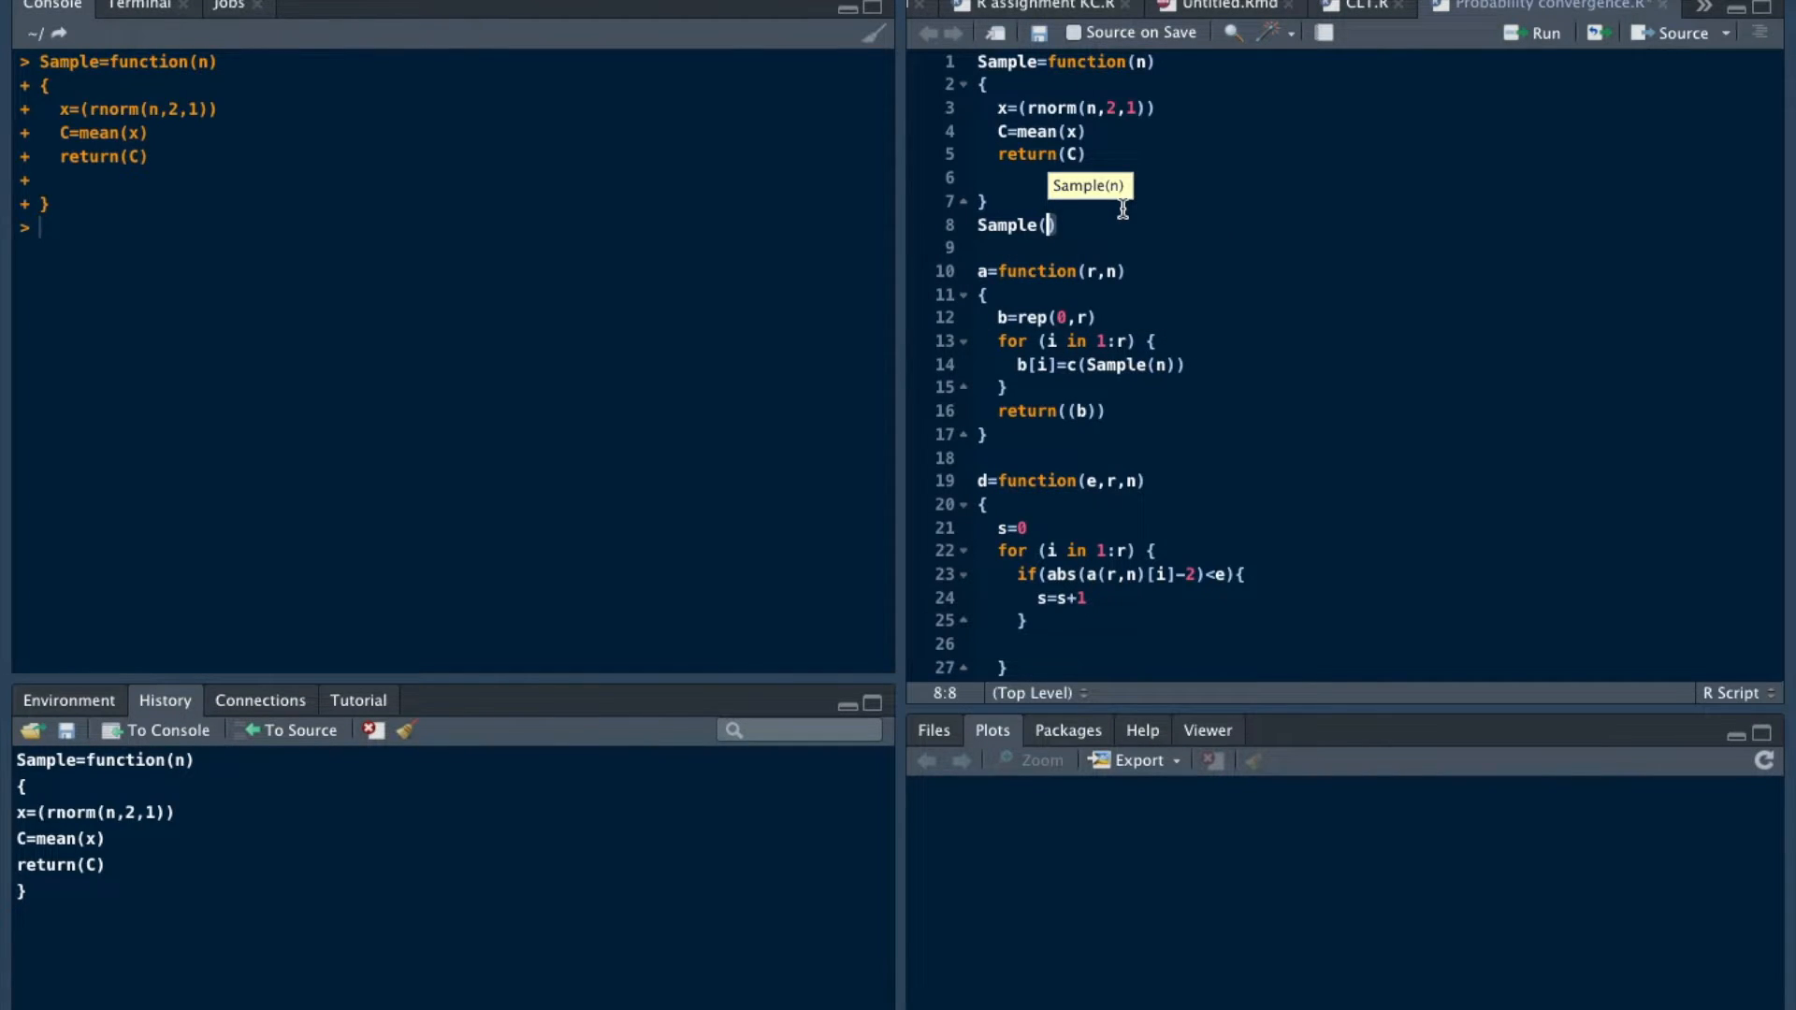
pyautogui.write('40')
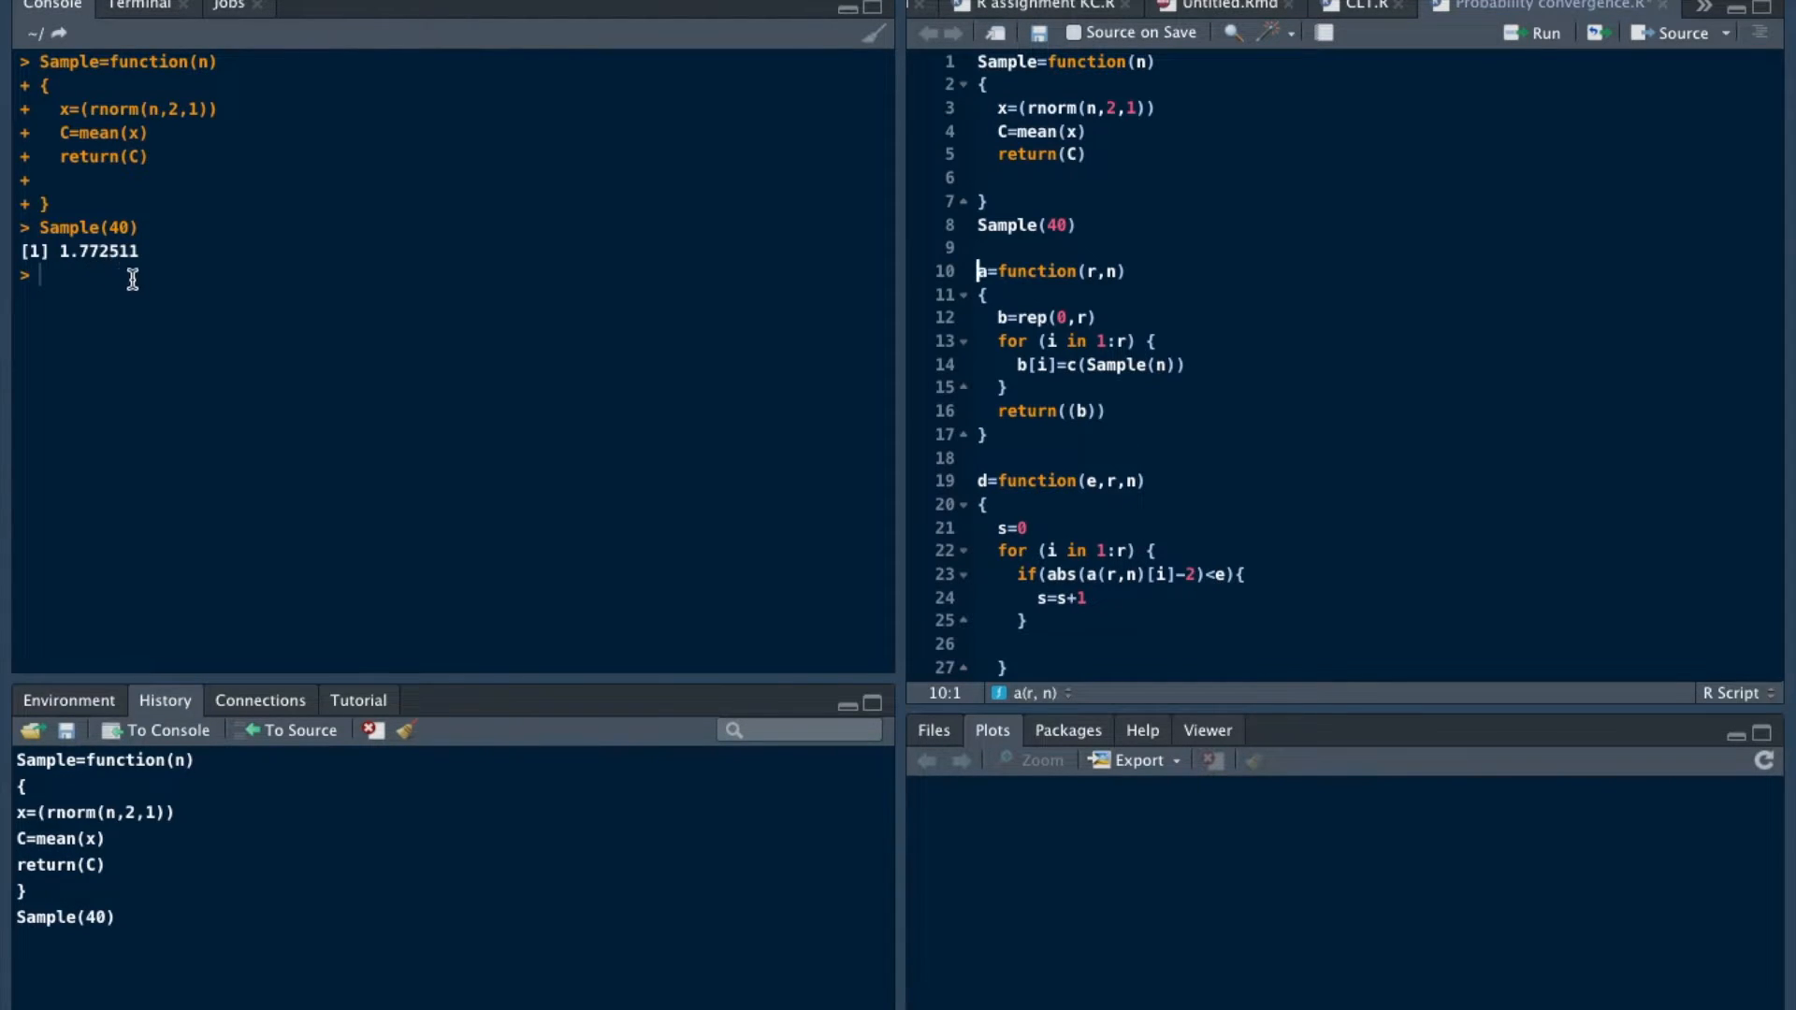
pyautogui.moveTo(180, 296)
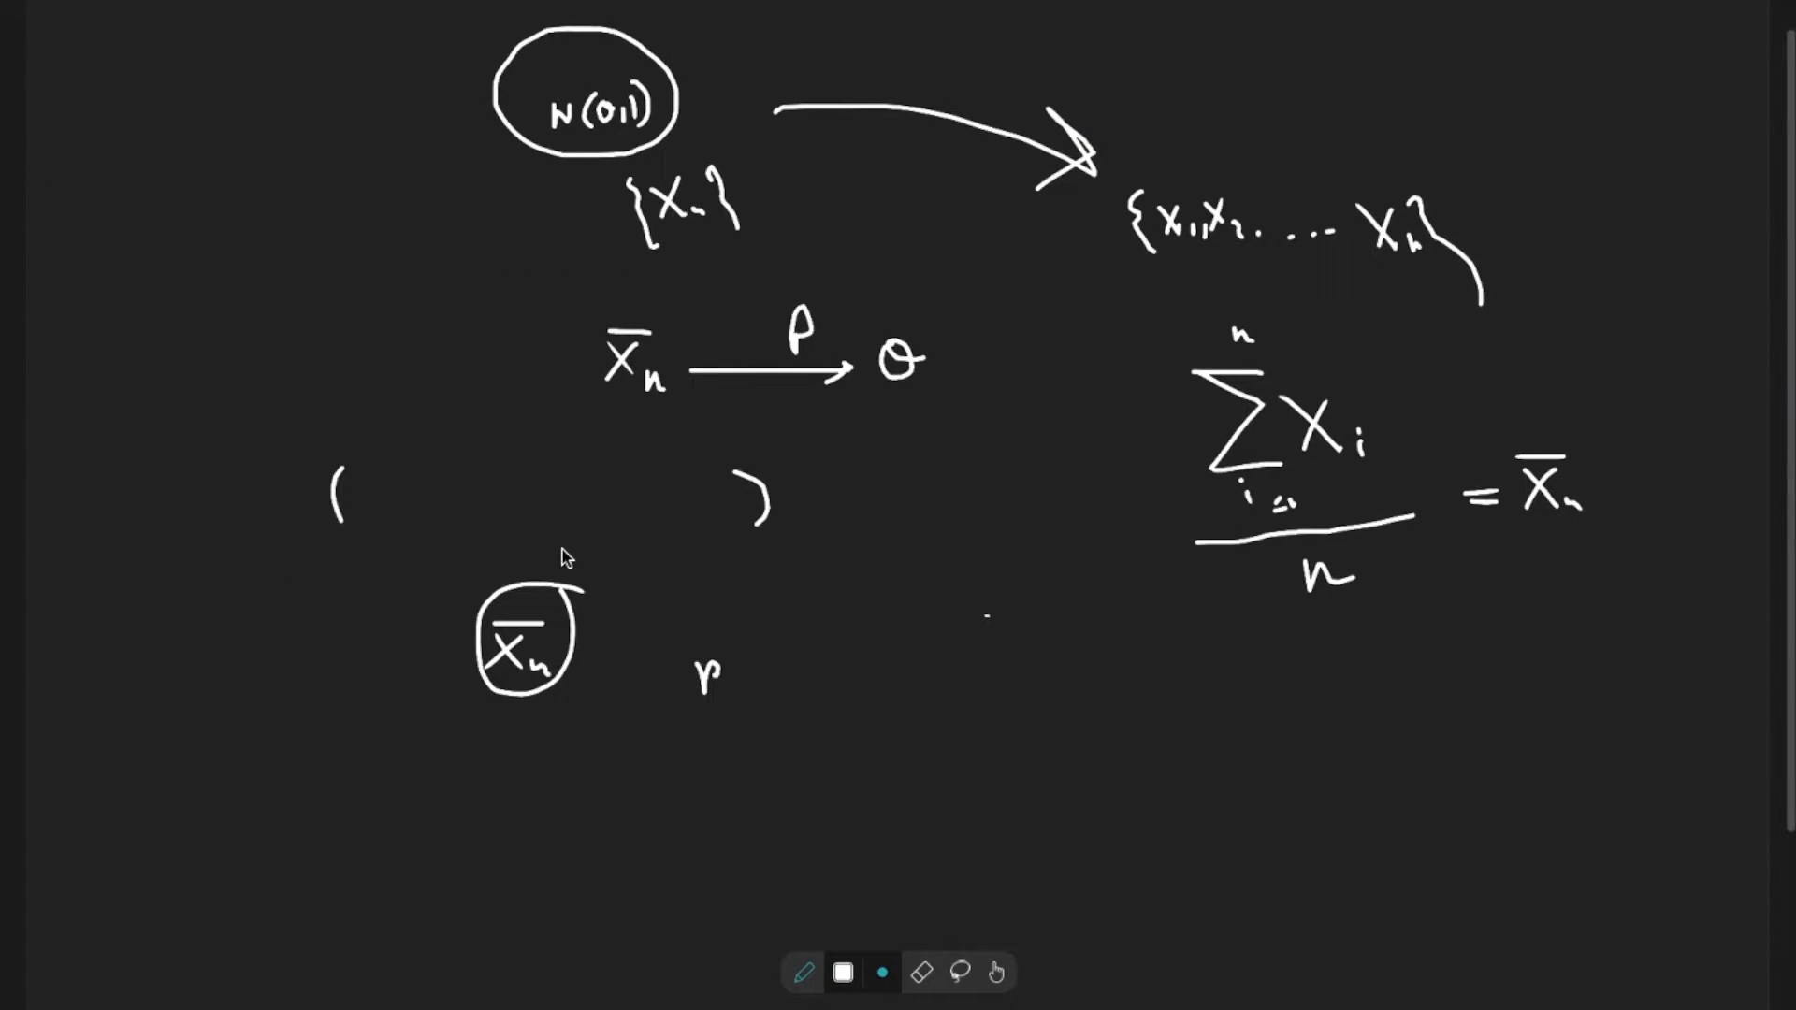
# - Handwrite another X̄n symbol at the lower left of the board
pyautogui.moveTo(344, 779); pyautogui.dragTo(367, 825)
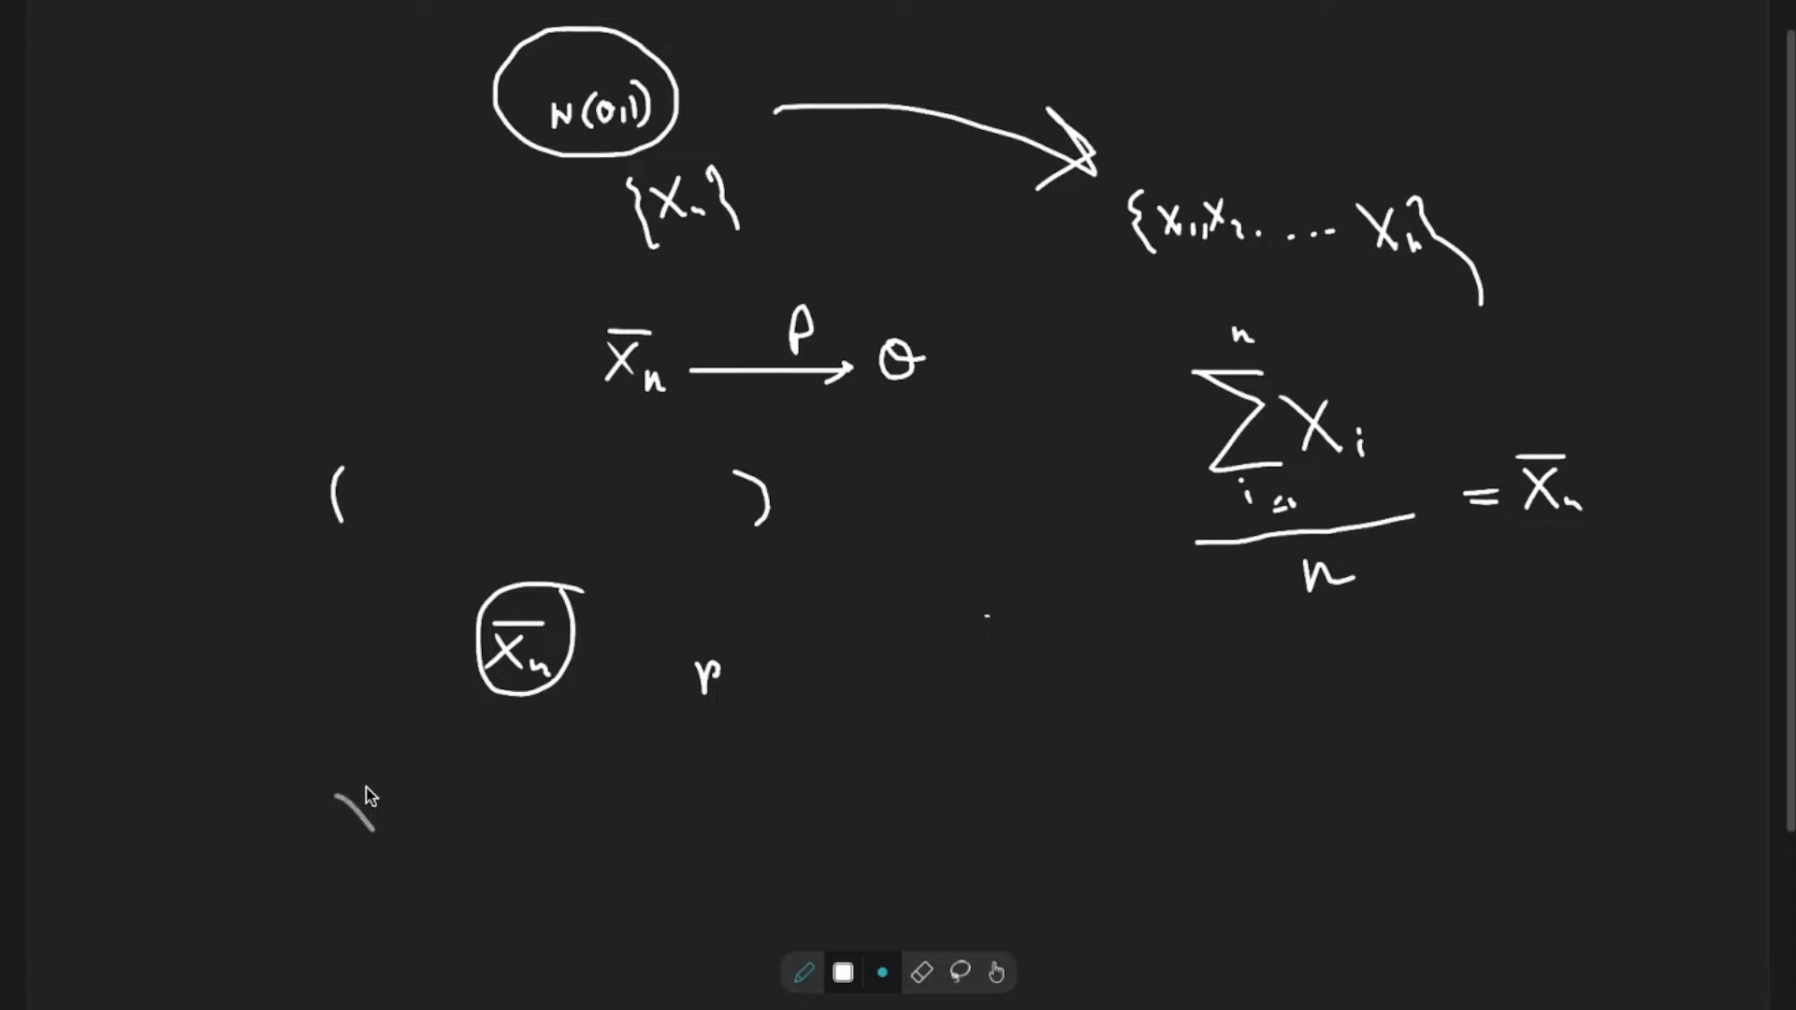
pyautogui.moveTo(344, 789); pyautogui.dragTo(389, 825)
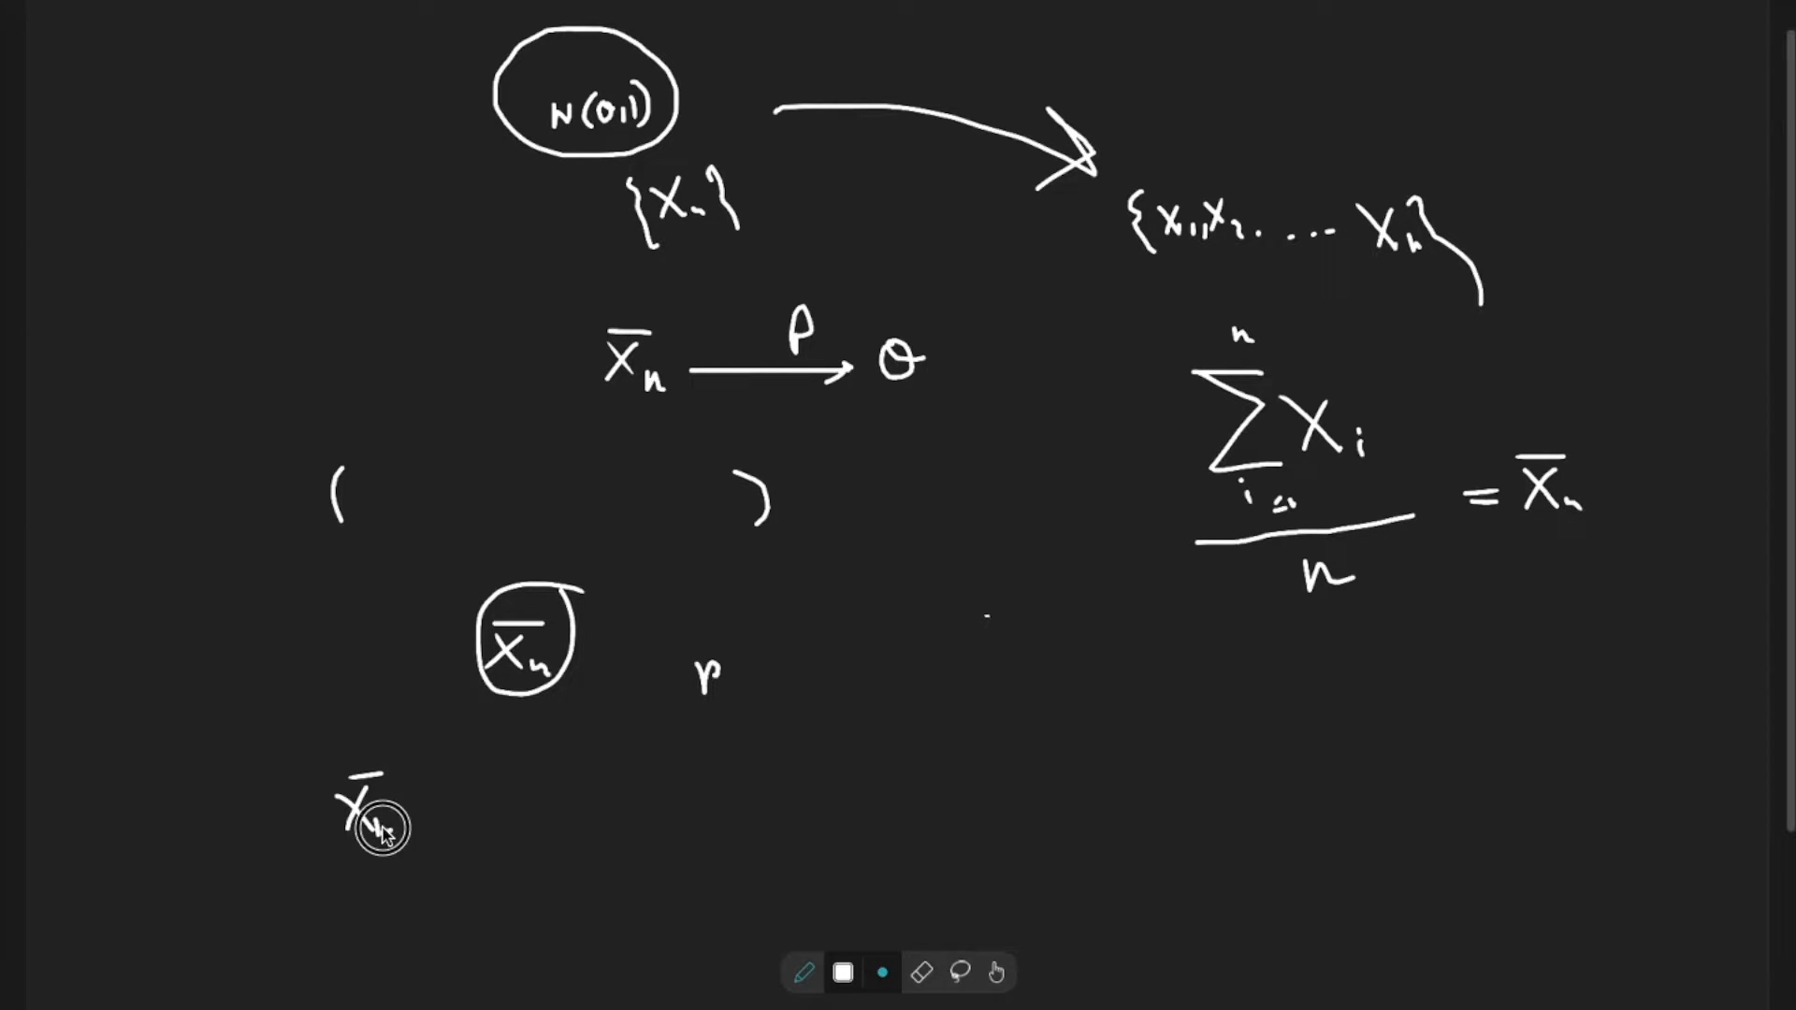
pyautogui.moveTo(522, 862)
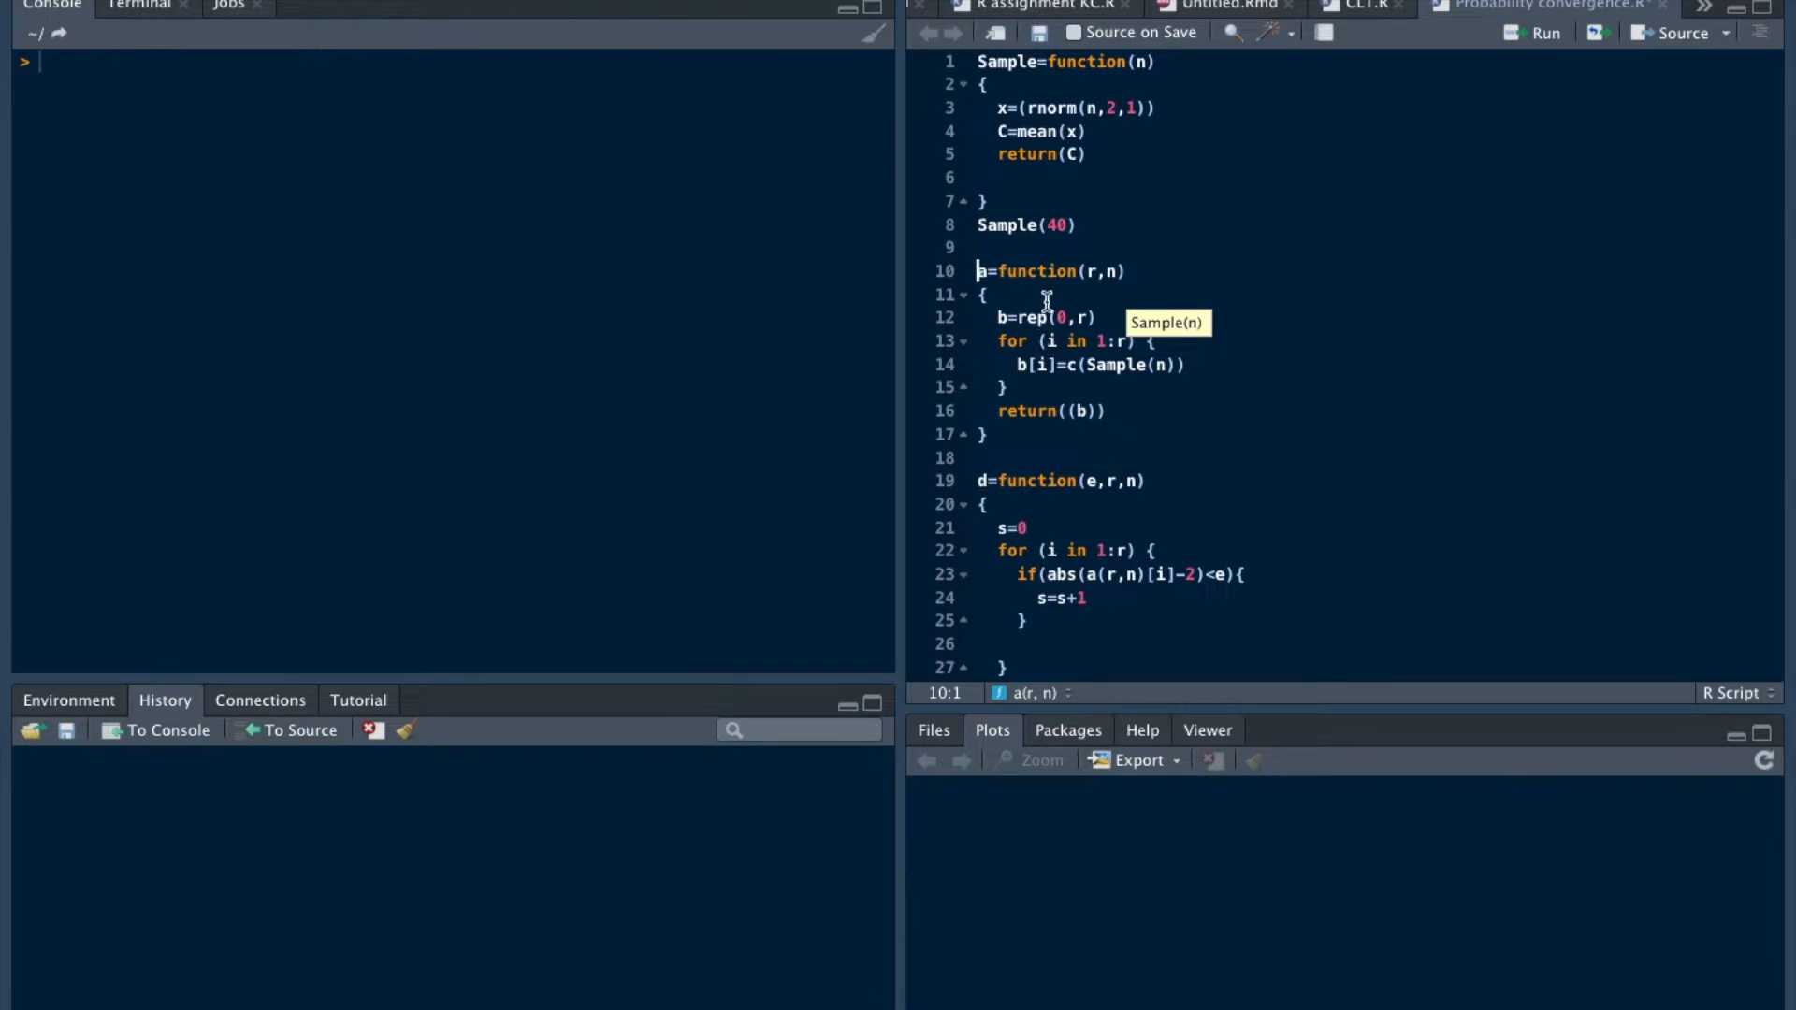
pyautogui.moveTo(1111, 307)
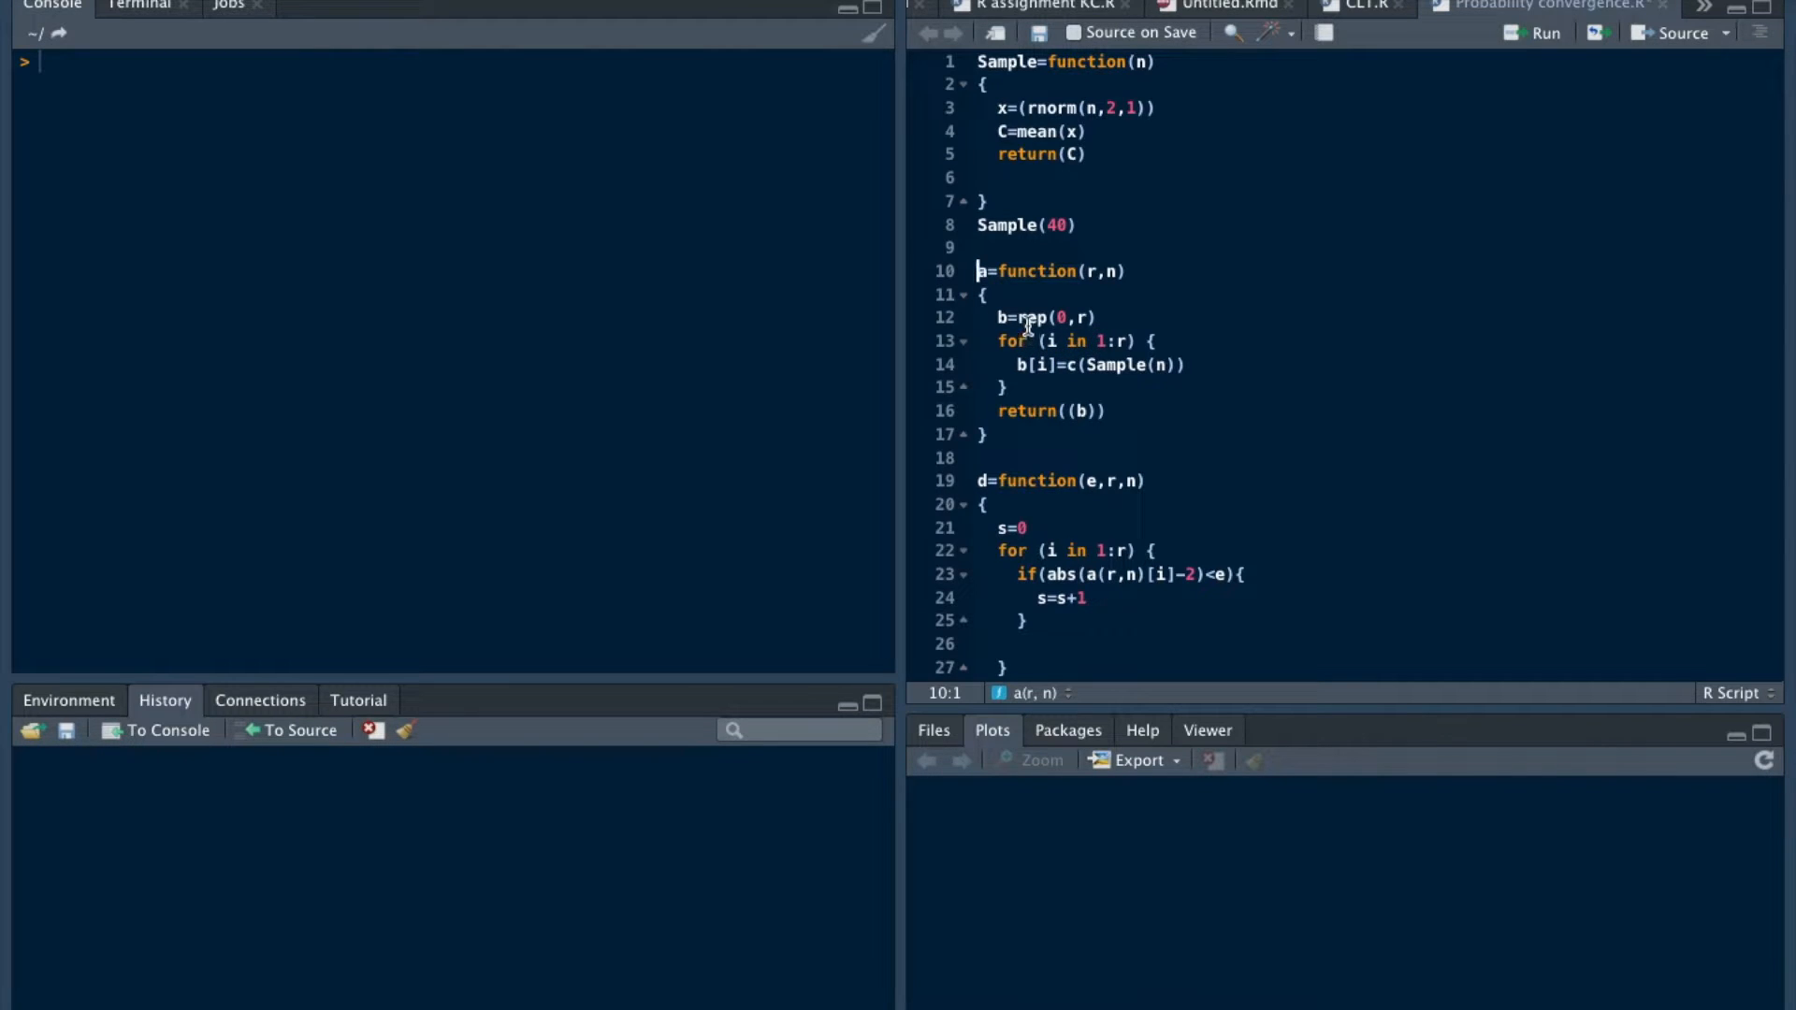
pyautogui.moveTo(1068, 341)
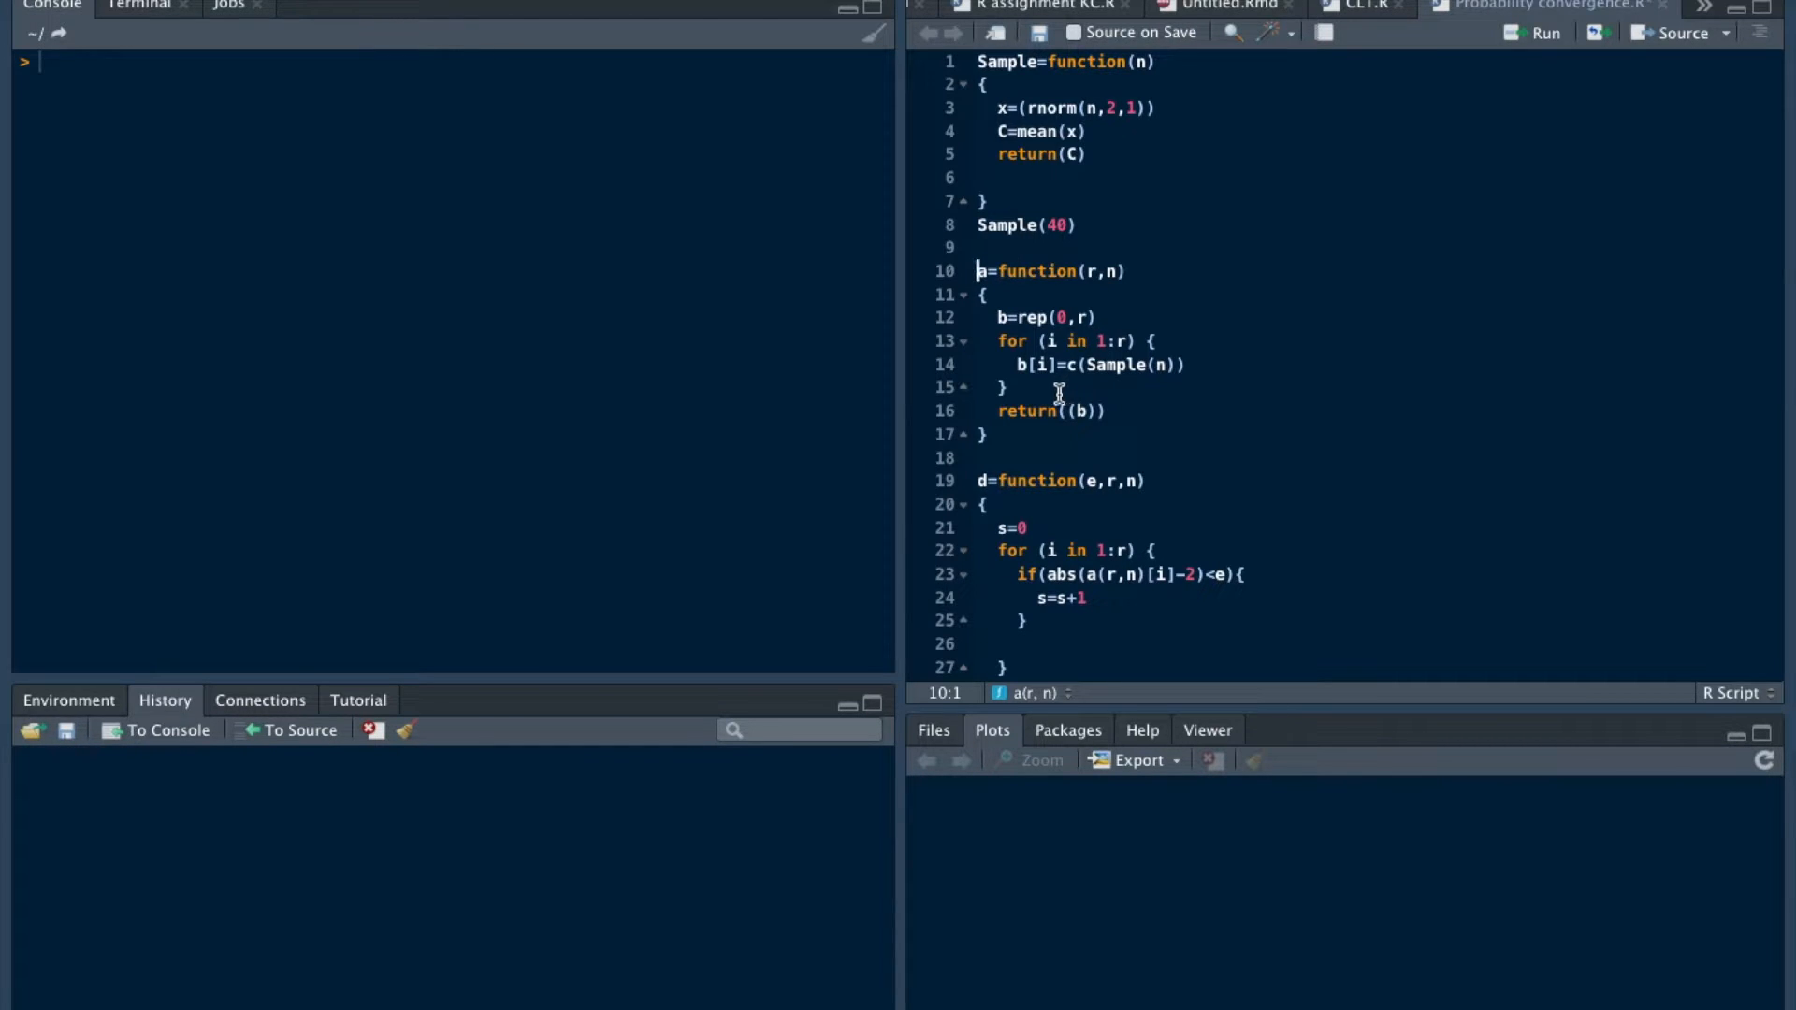
pyautogui.moveTo(1020, 348)
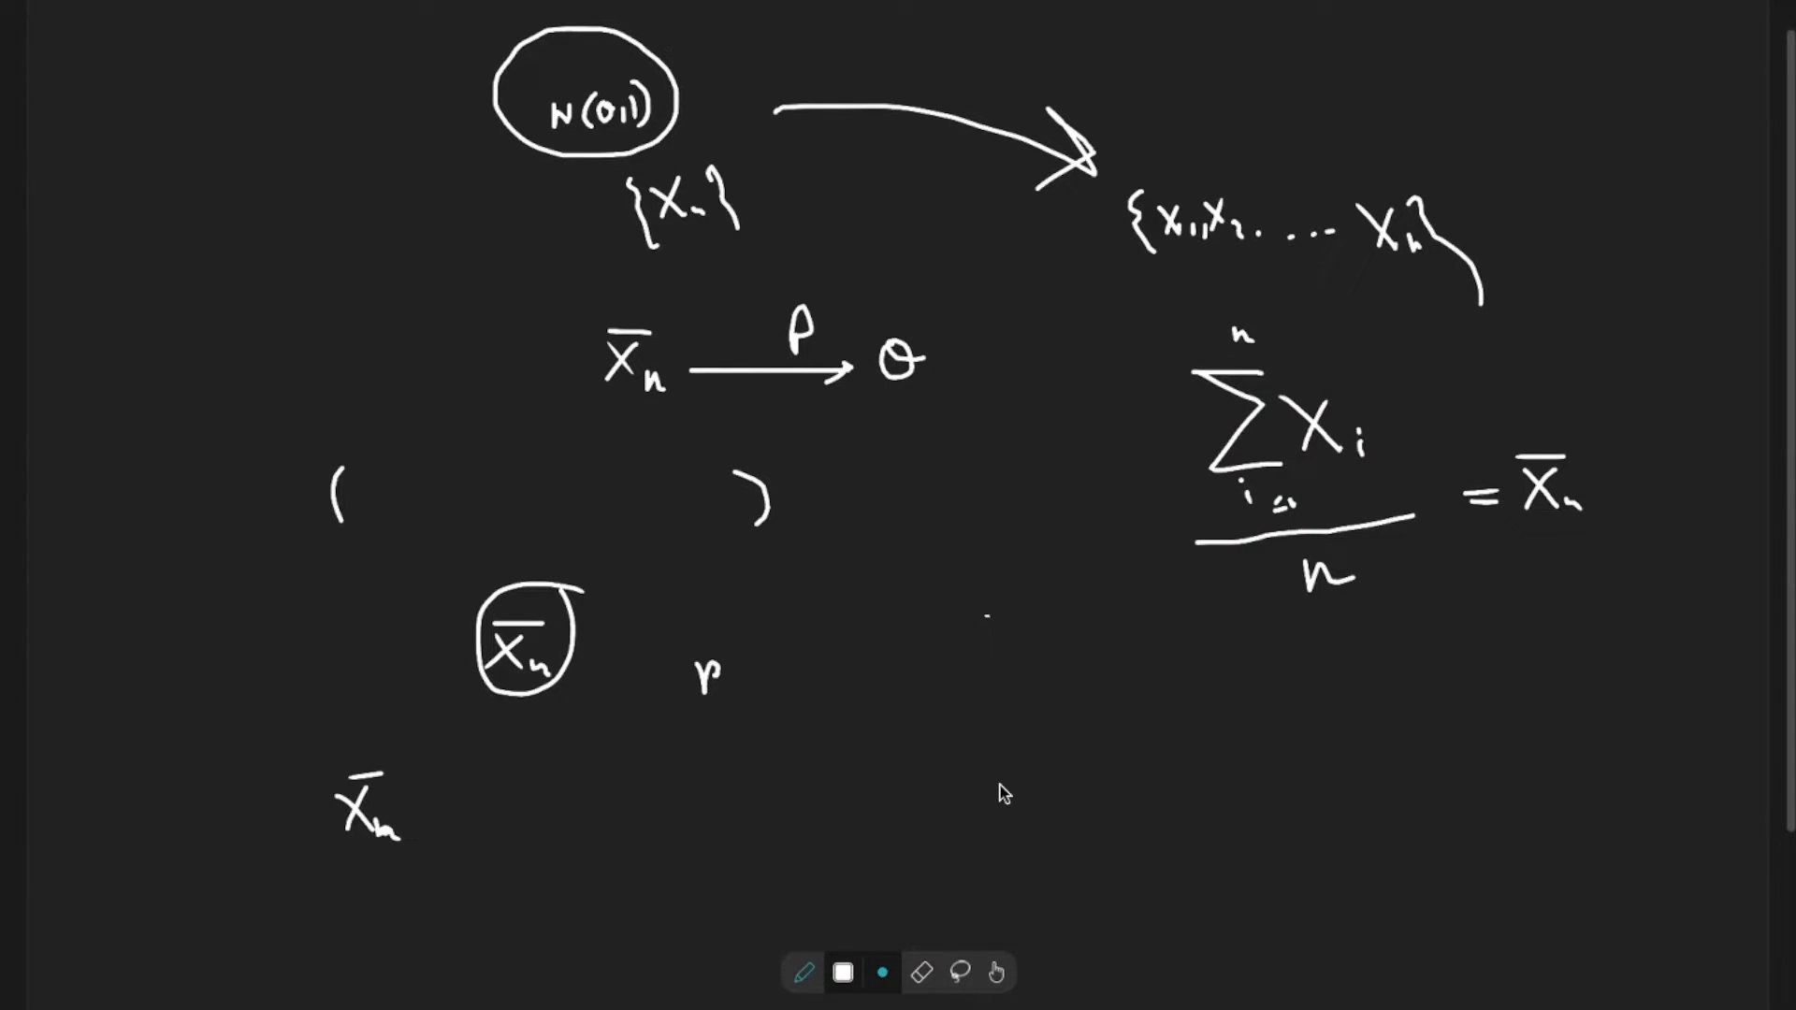
pyautogui.moveTo(997, 777)
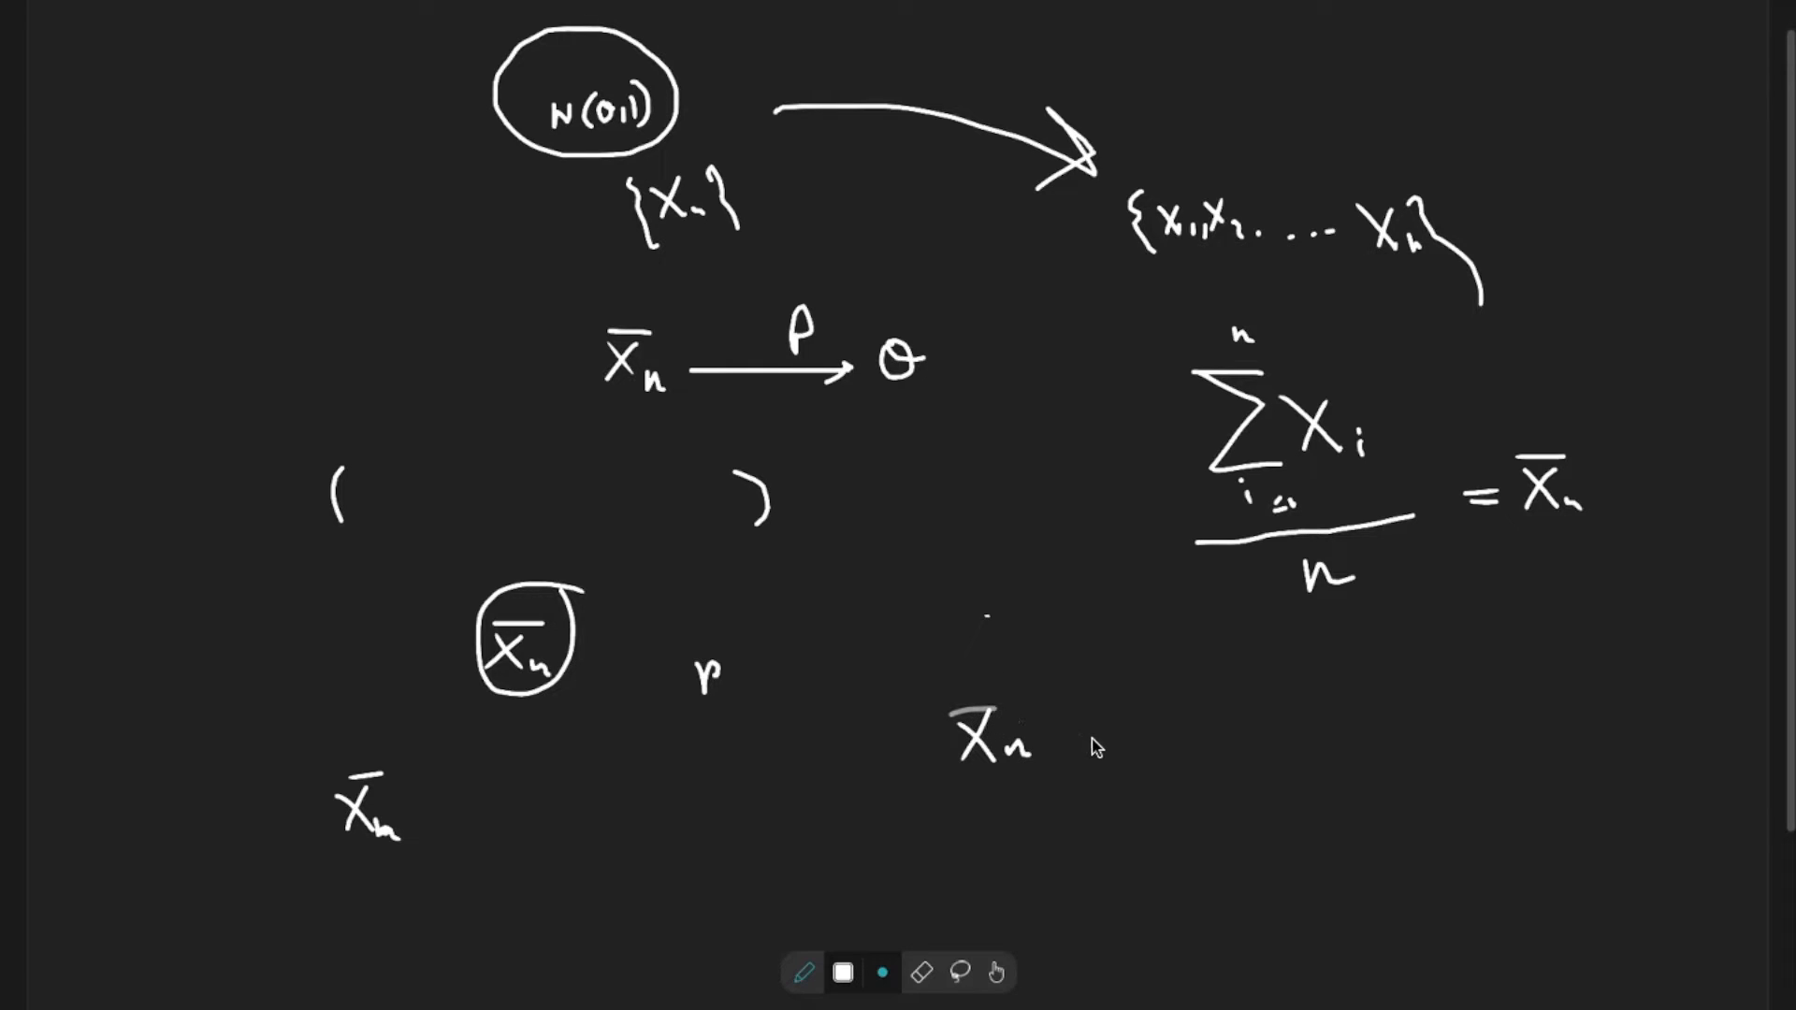
# - Write X̄n − θ and enclose it in absolute-value bars
pyautogui.moveTo(1037, 735); pyautogui.dragTo(1083, 734)
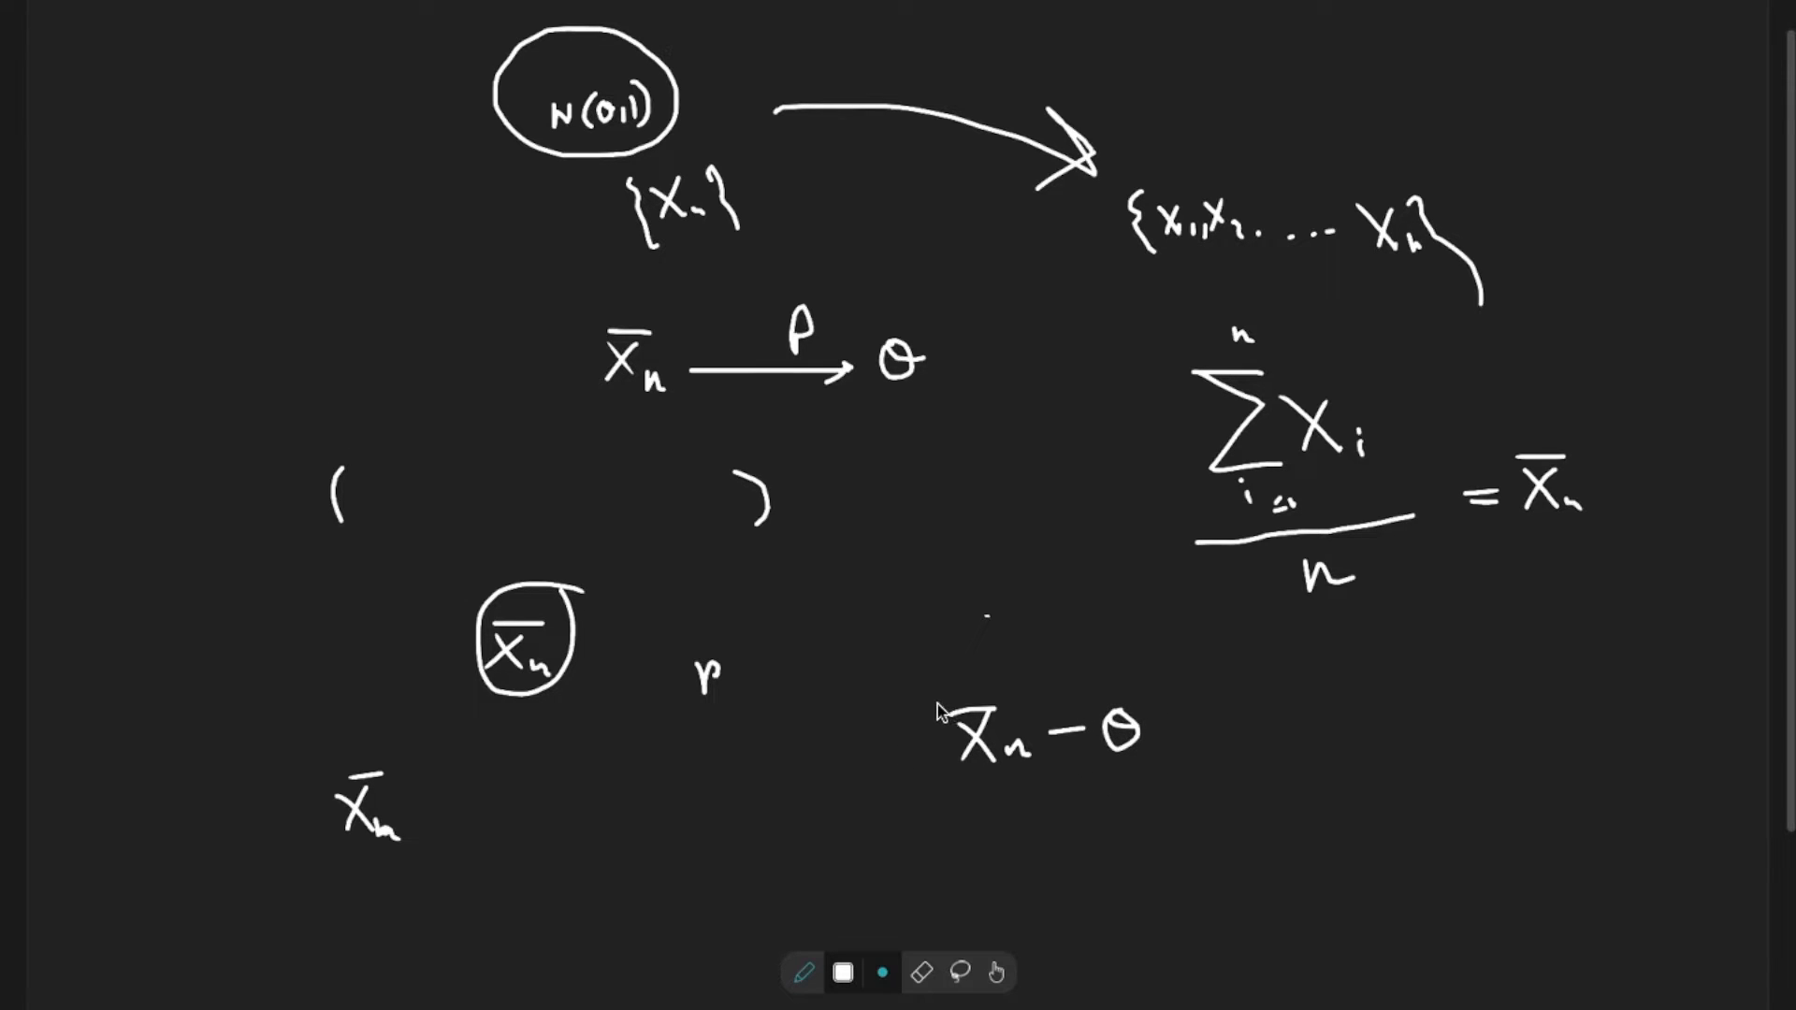
pyautogui.moveTo(938, 698); pyautogui.dragTo(937, 767)
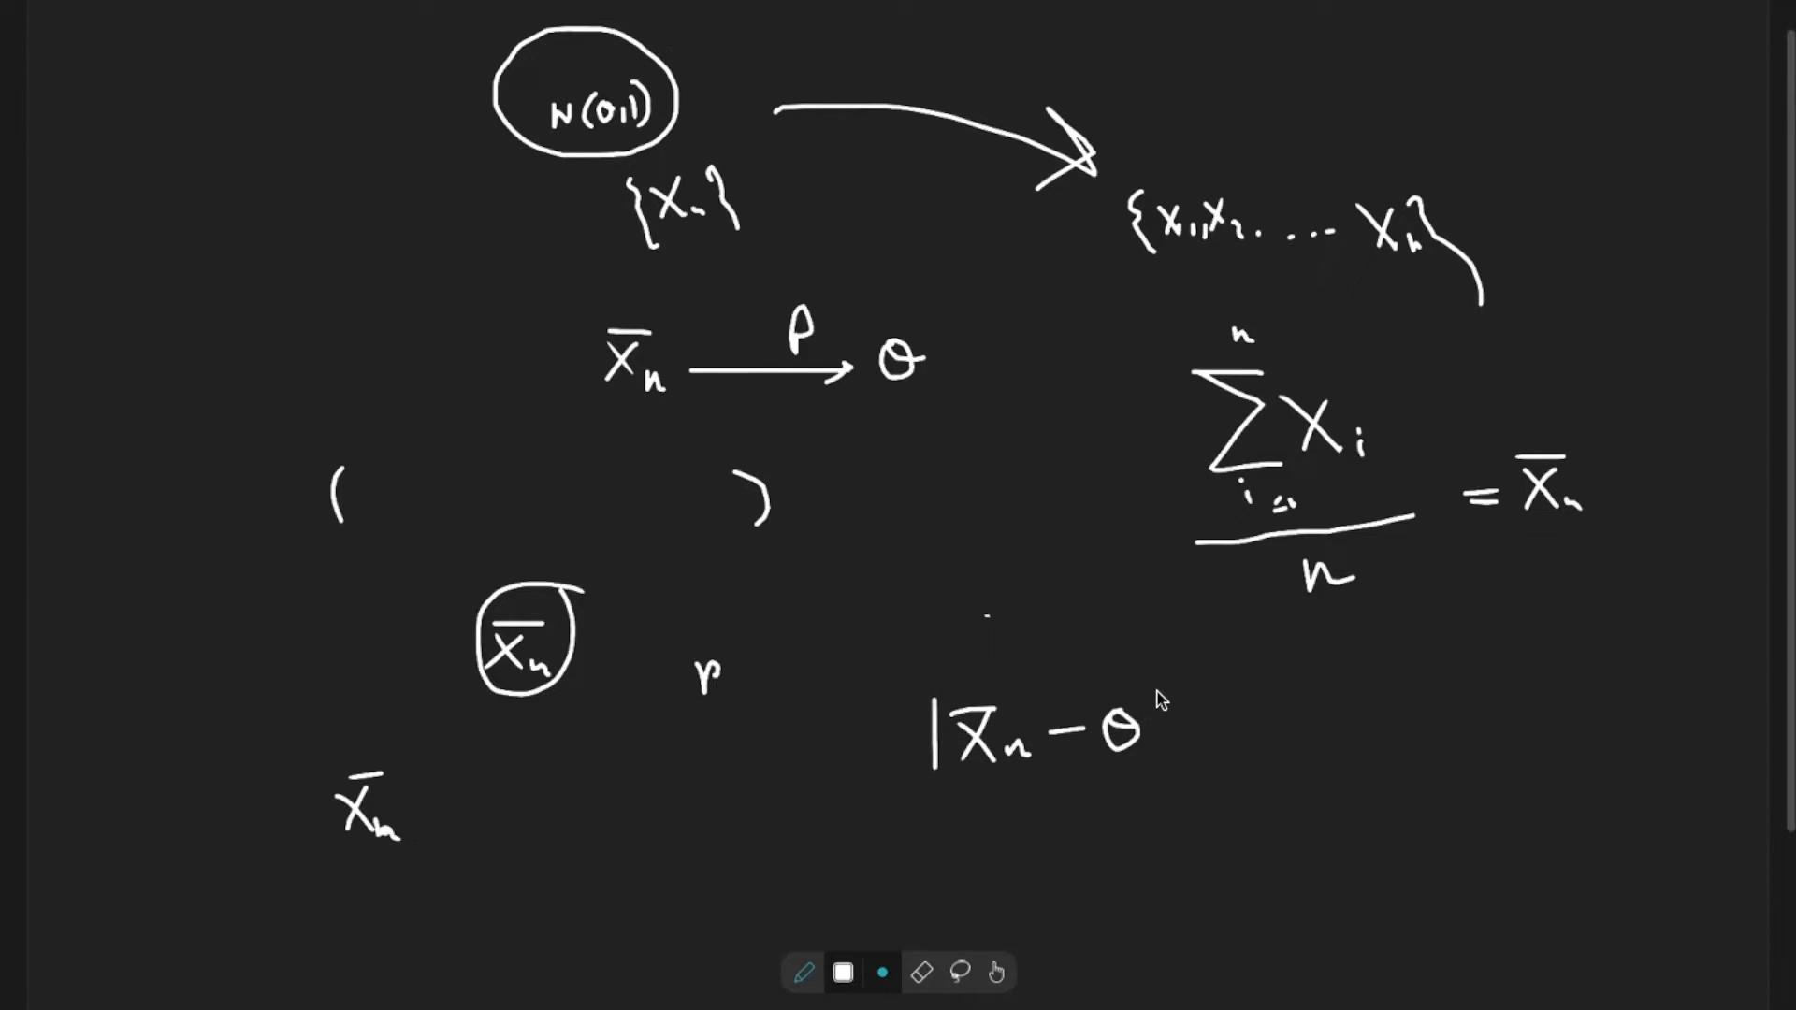
pyautogui.moveTo(1156, 698); pyautogui.dragTo(1157, 767)
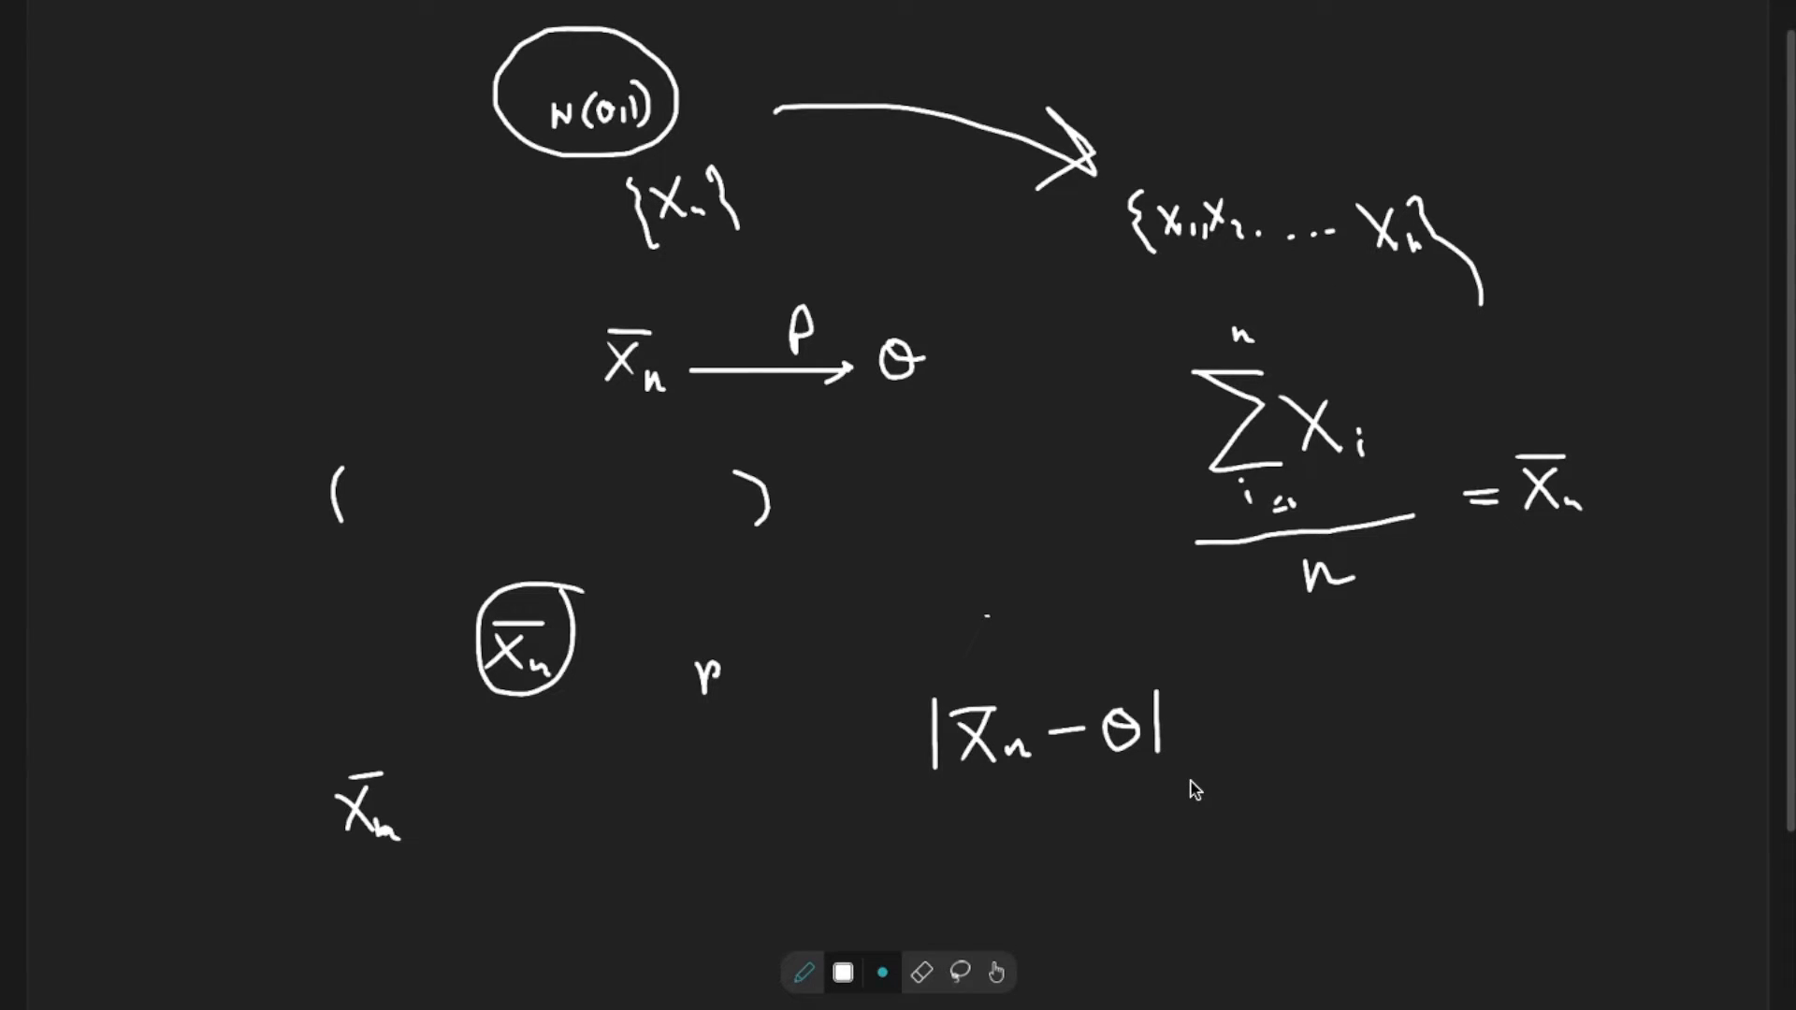
pyautogui.moveTo(1215, 705); pyautogui.dragTo(1197, 756)
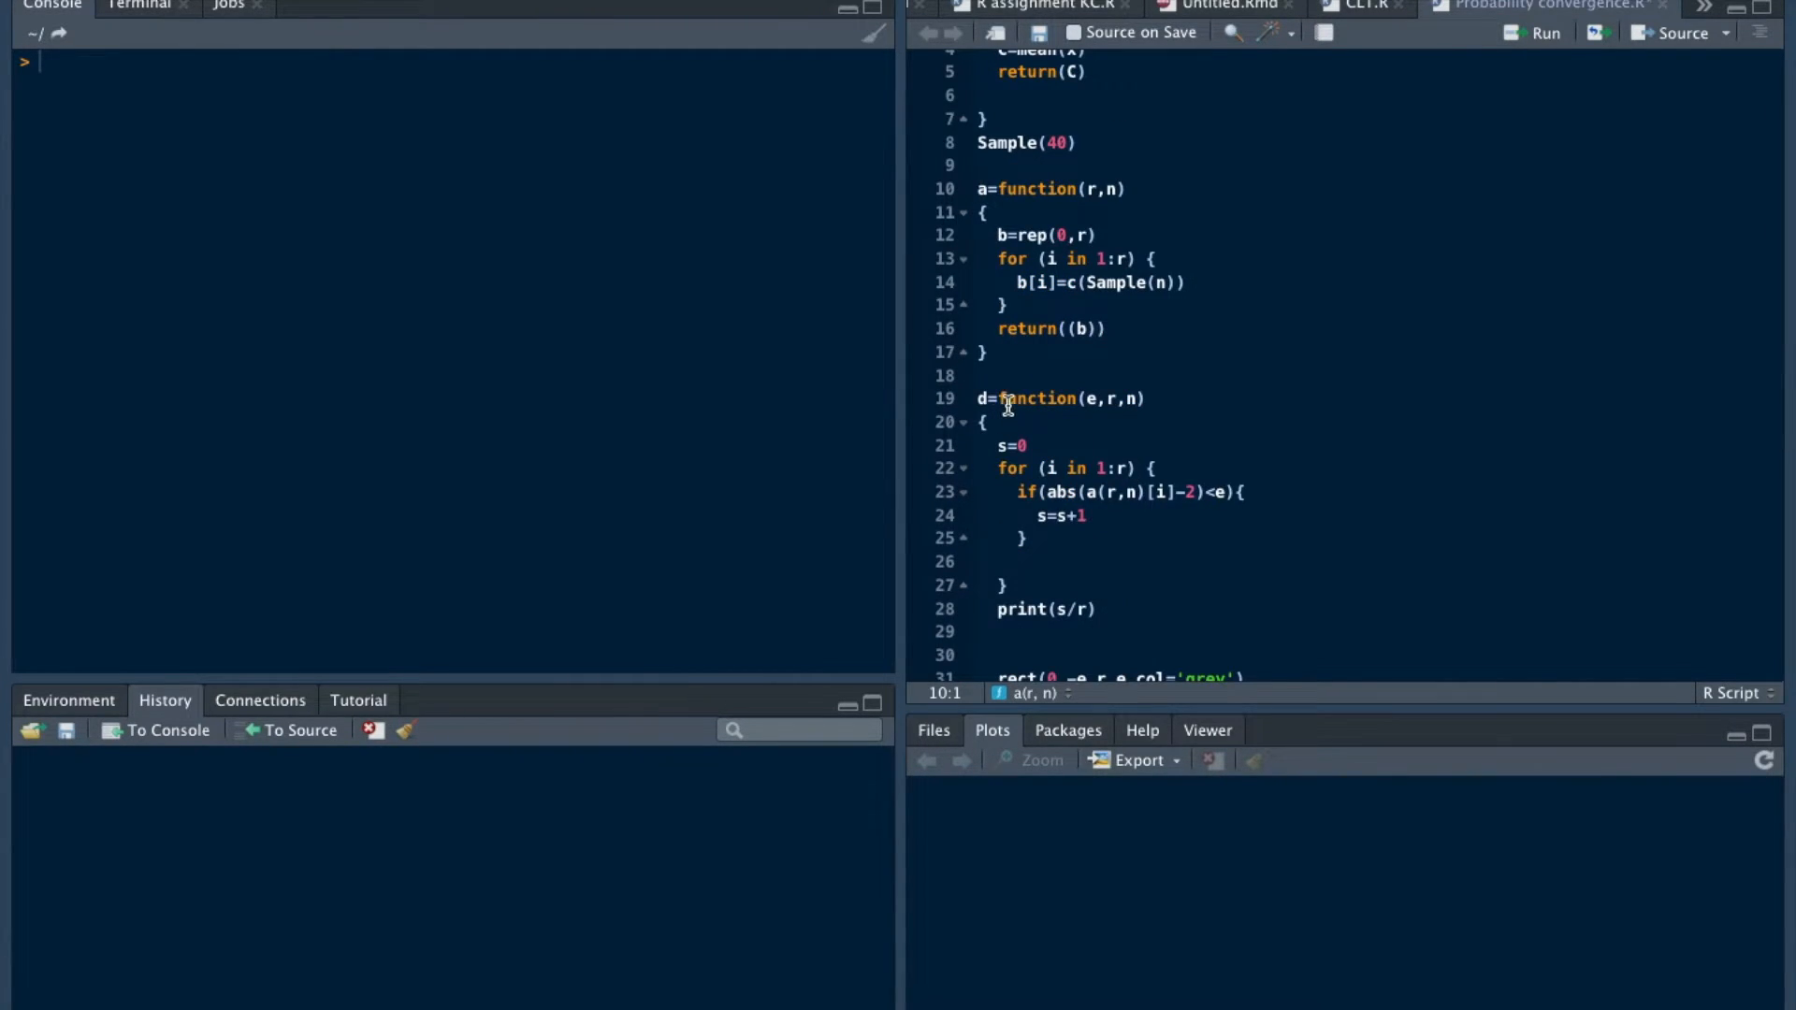
pyautogui.moveTo(1091, 419)
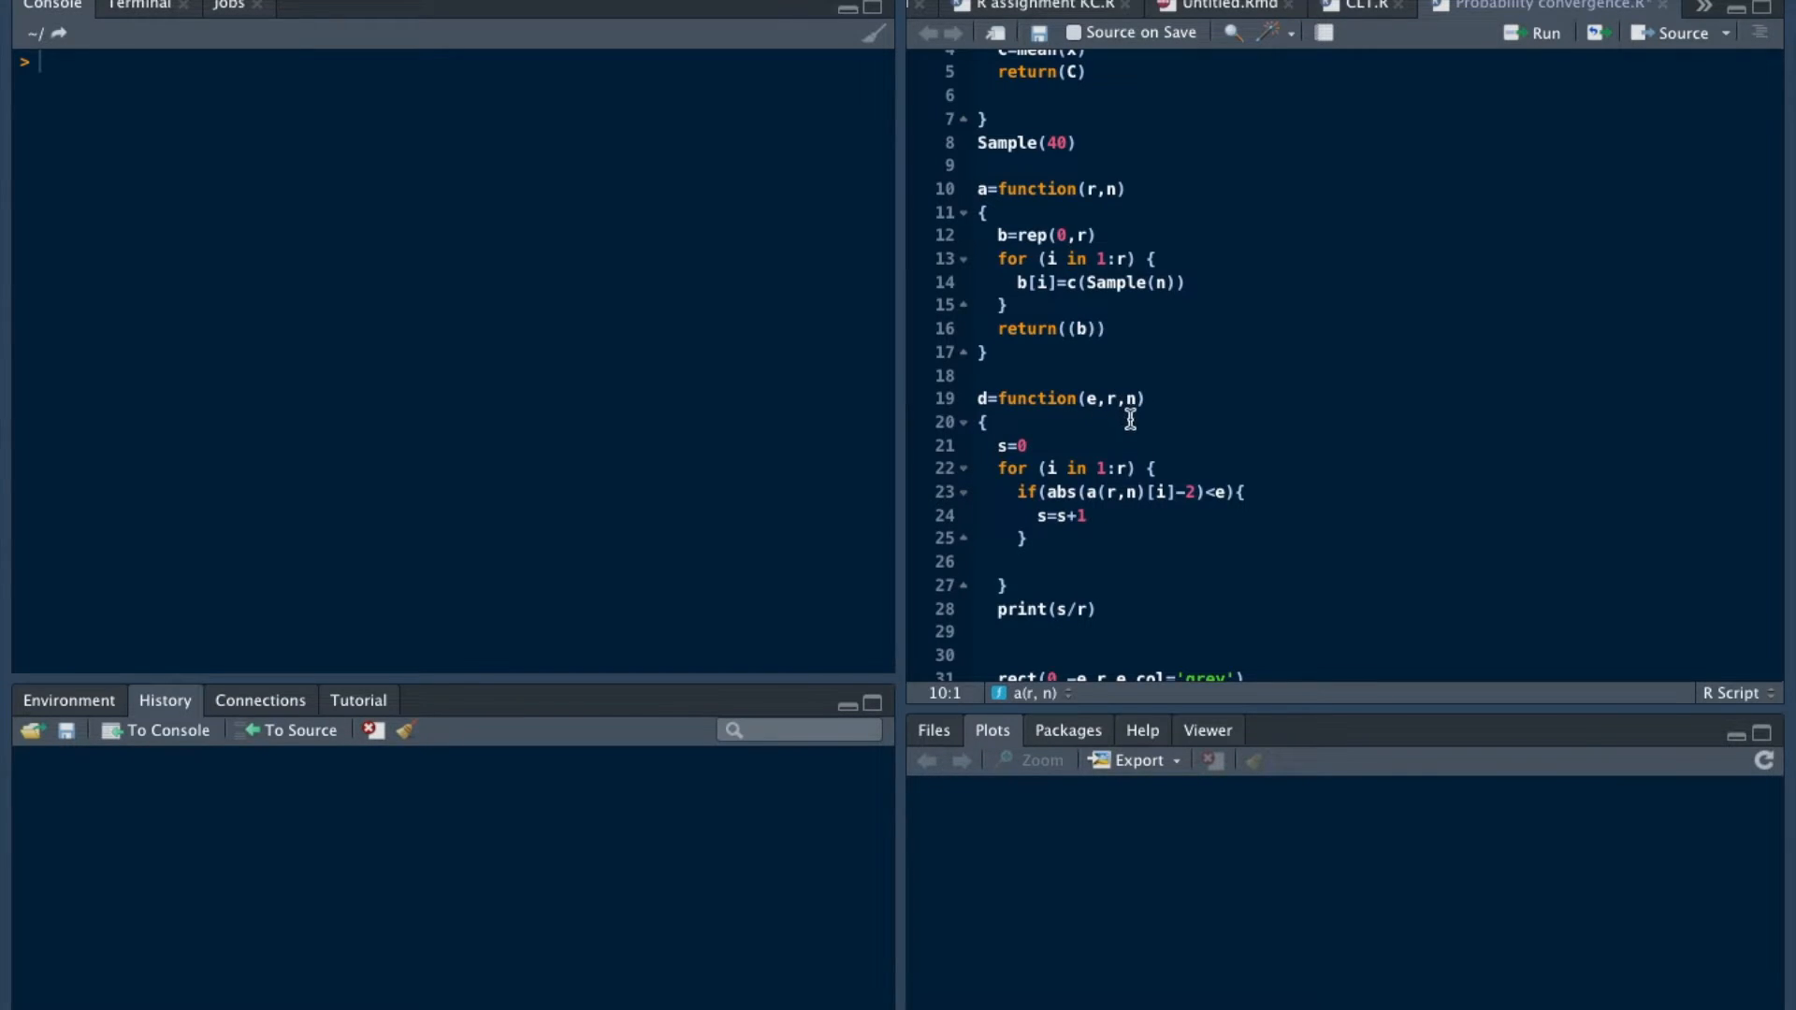
pyautogui.moveTo(1012, 477)
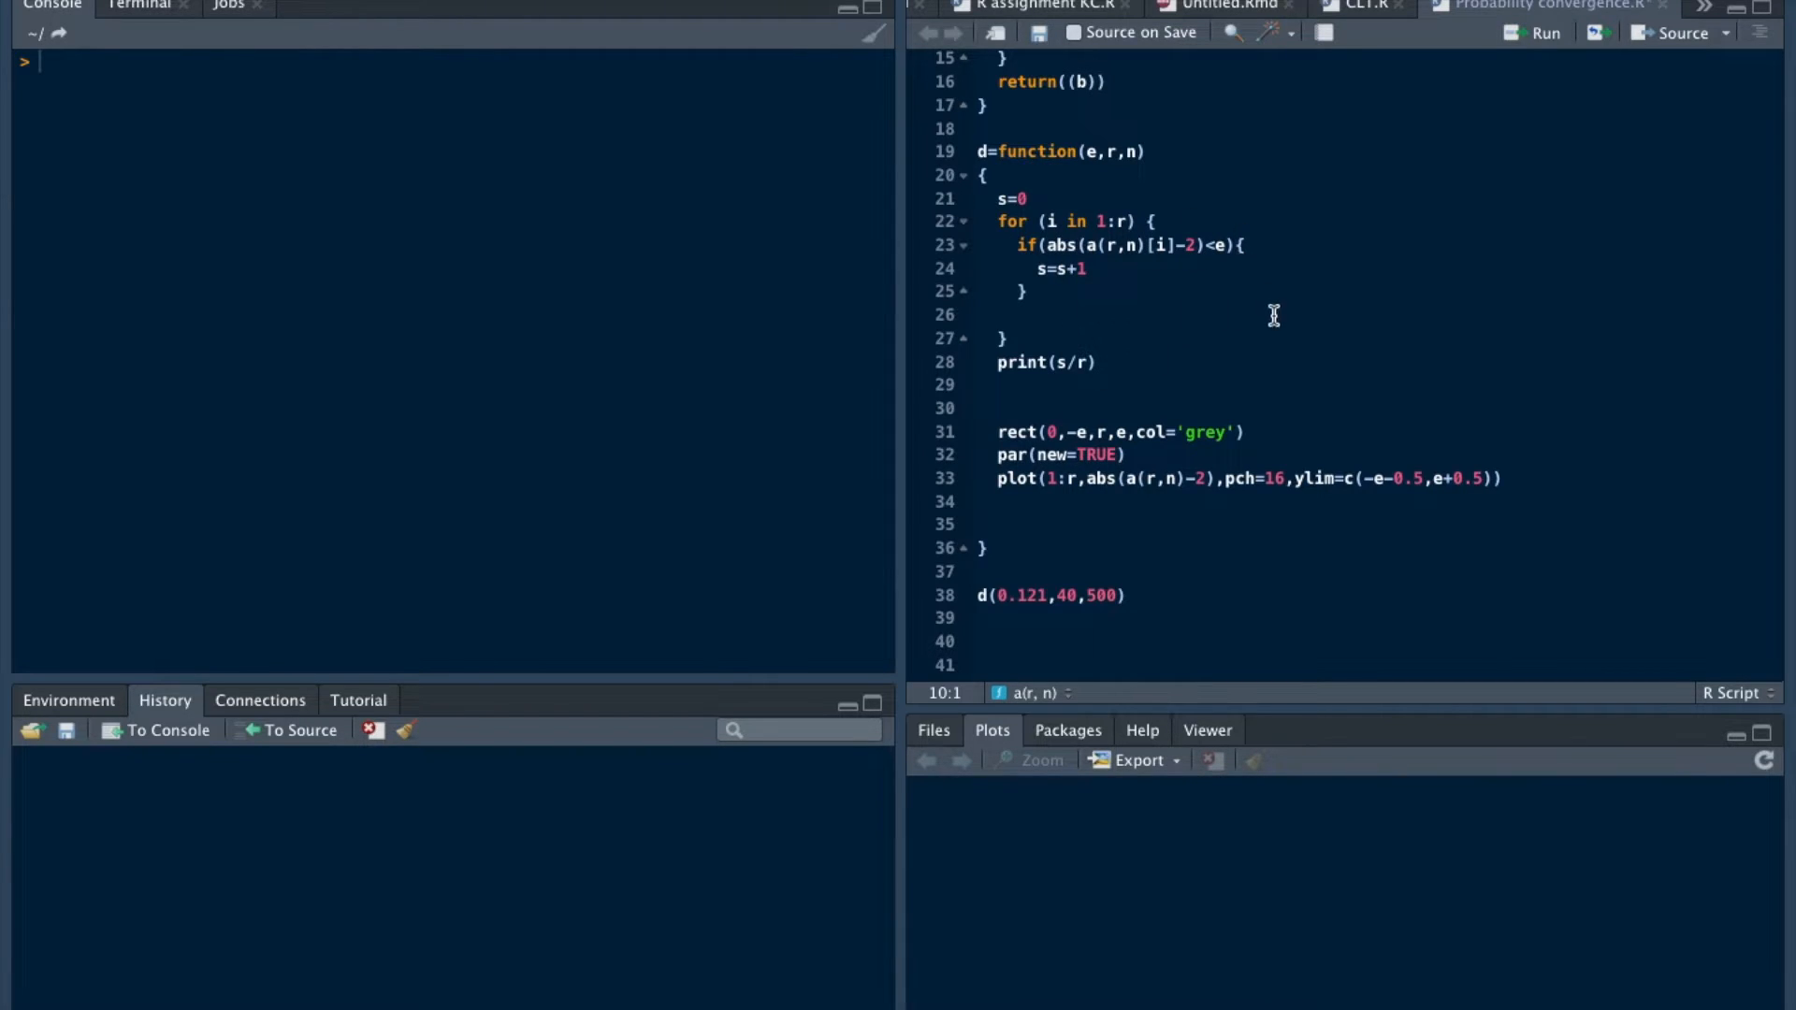
pyautogui.moveTo(1091, 253)
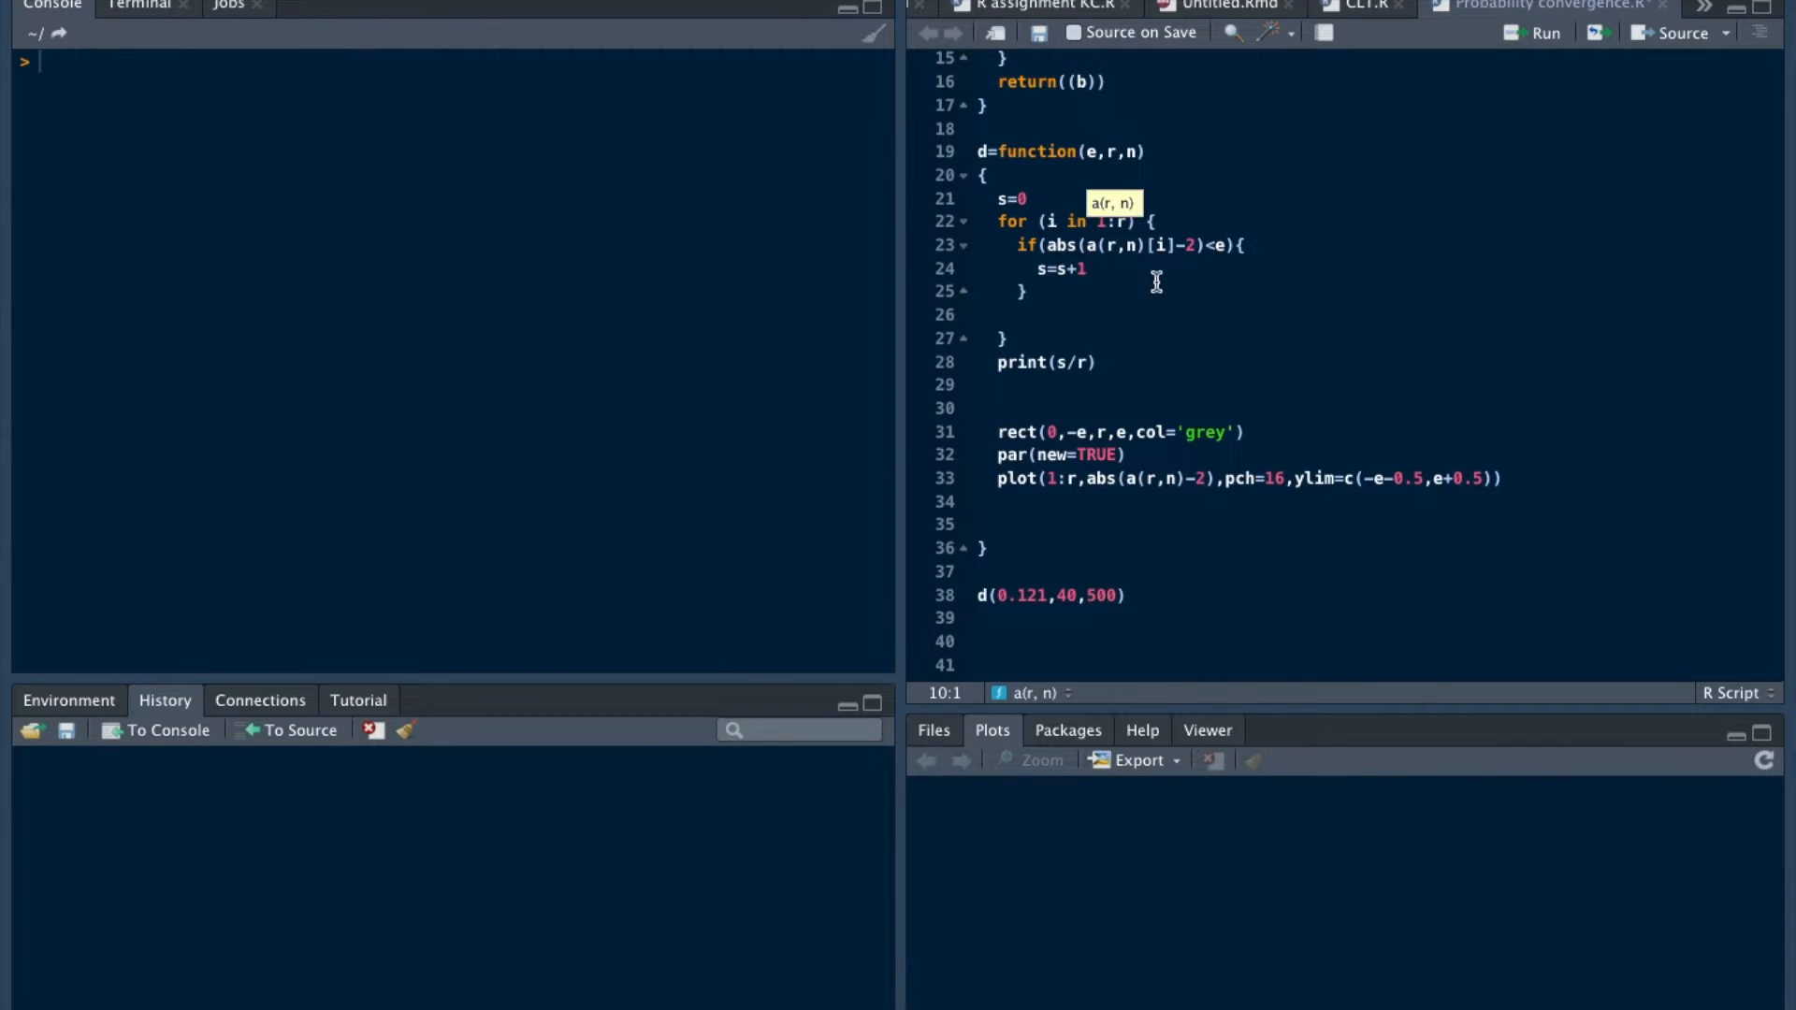
pyautogui.moveTo(1224, 260)
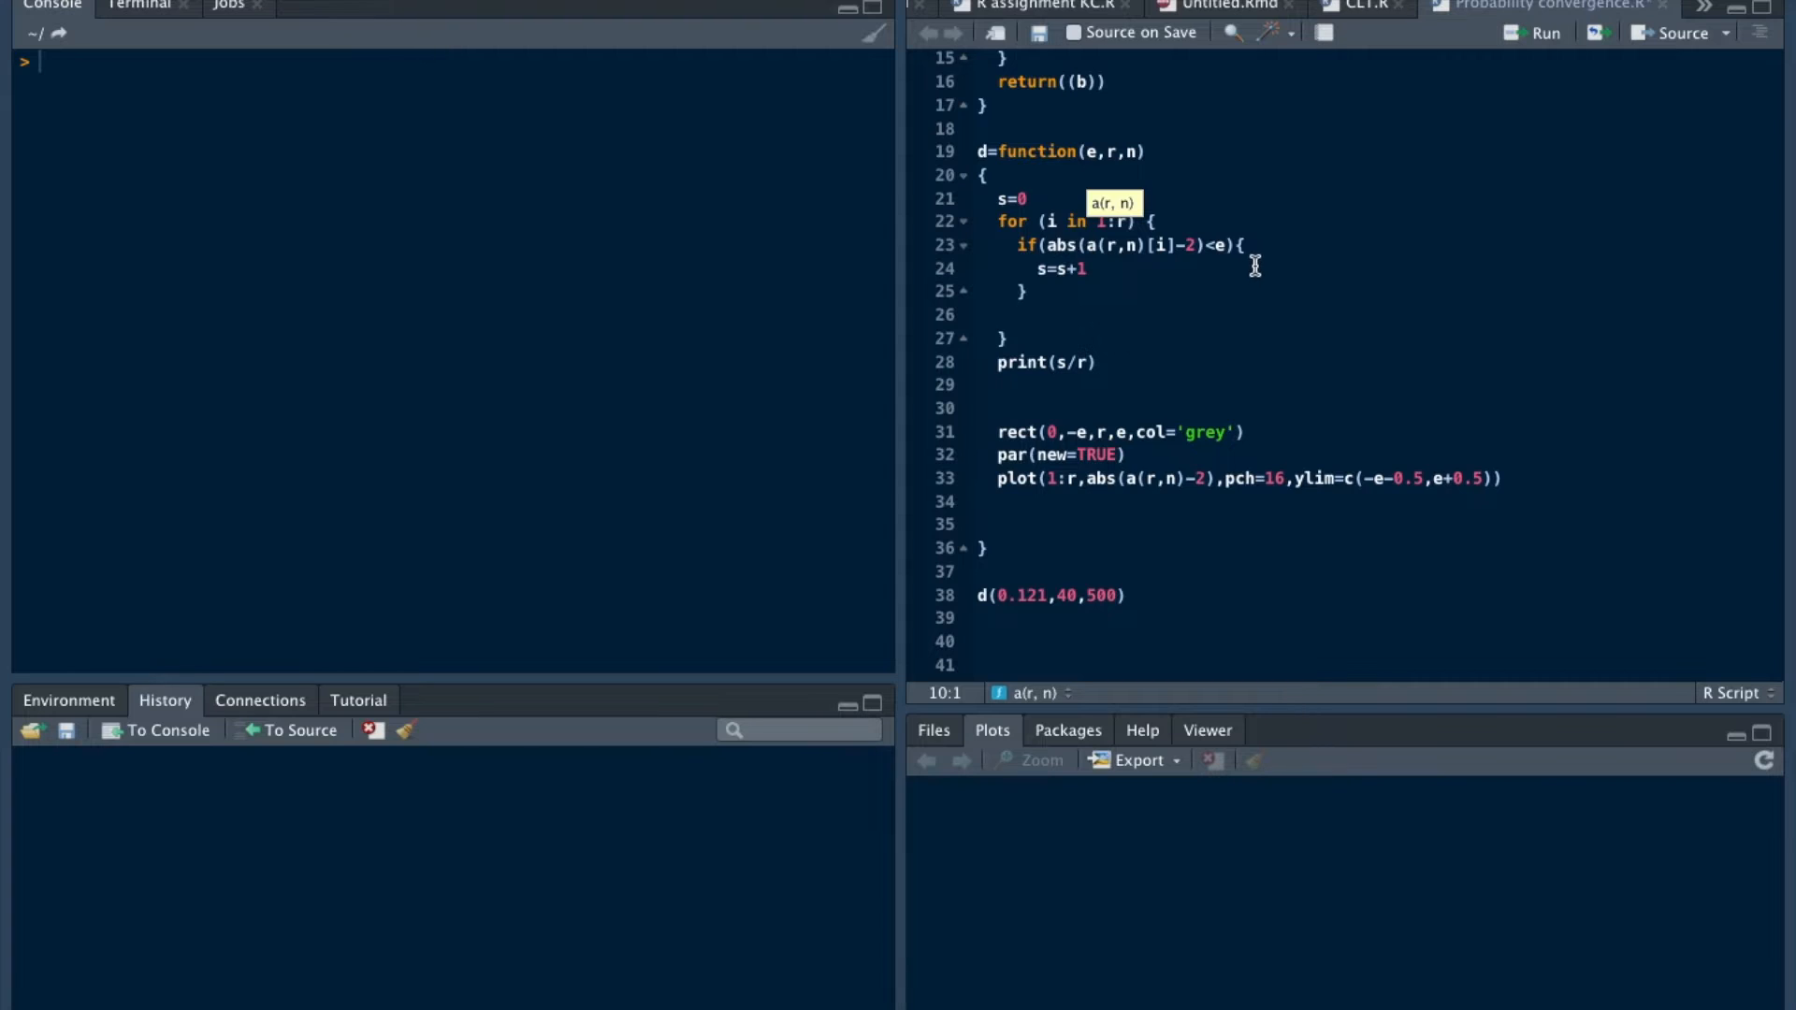
pyautogui.moveTo(1053, 296)
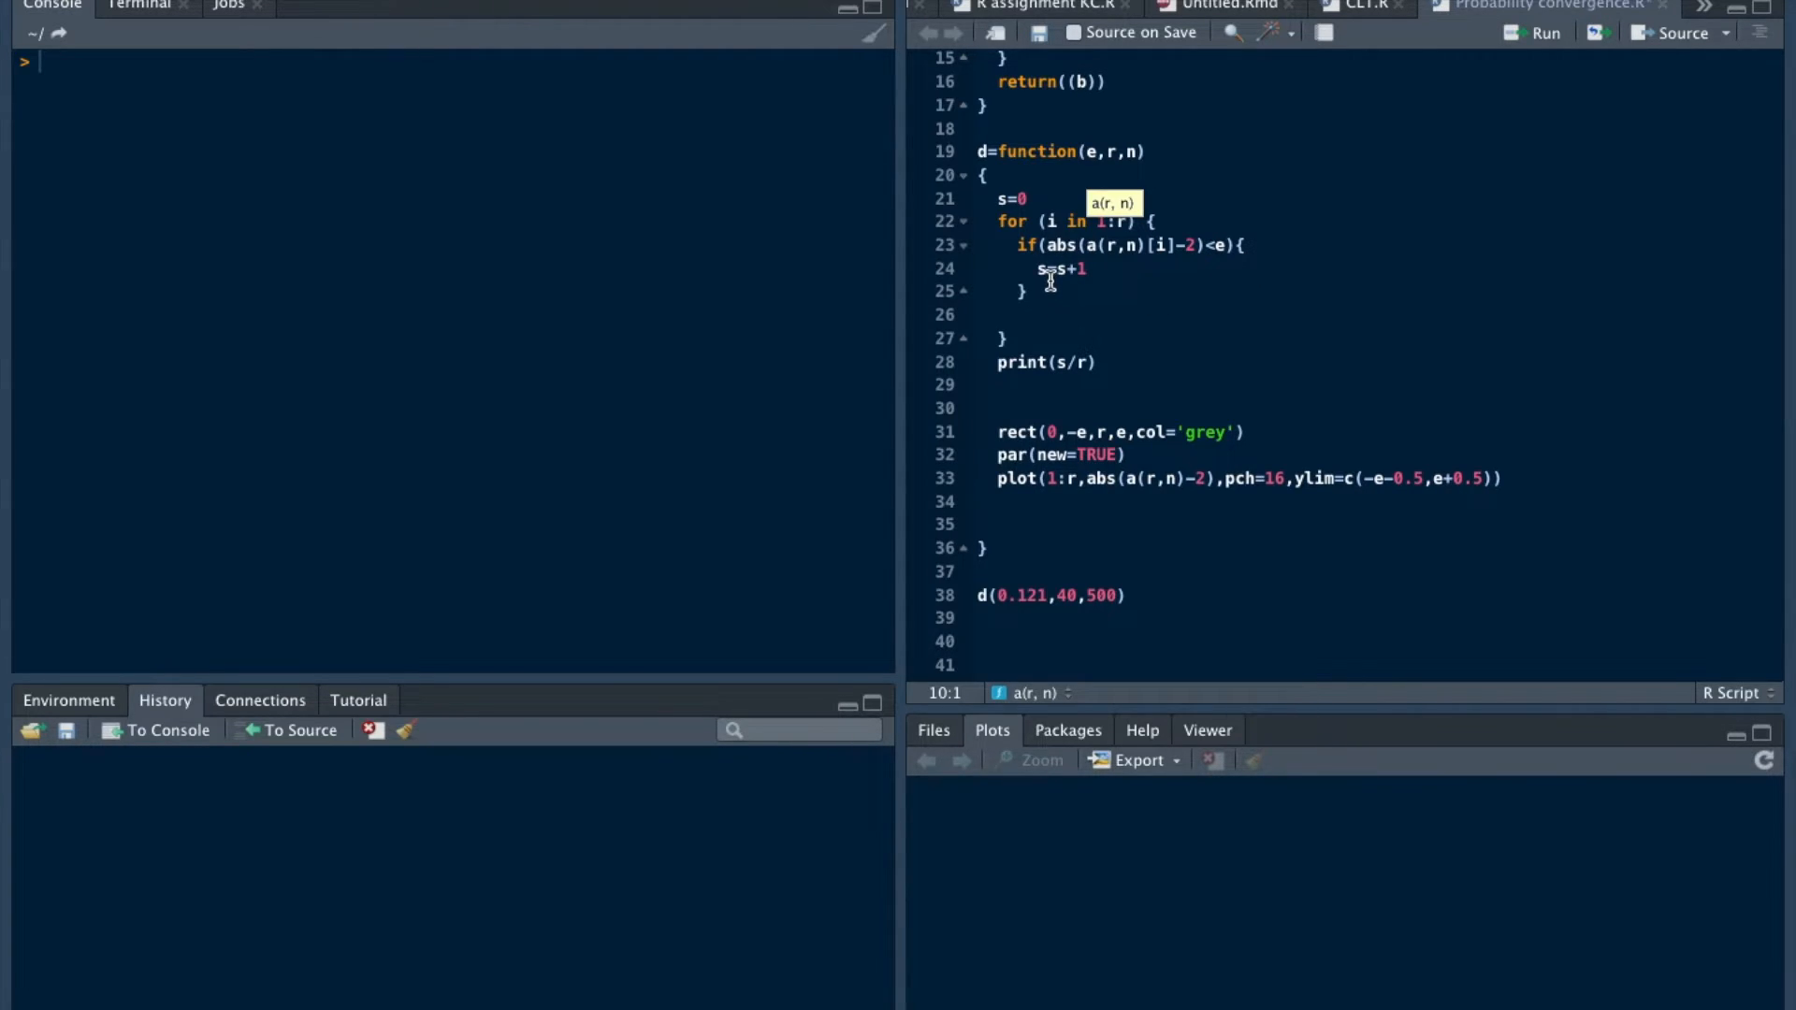
pyautogui.moveTo(1102, 292)
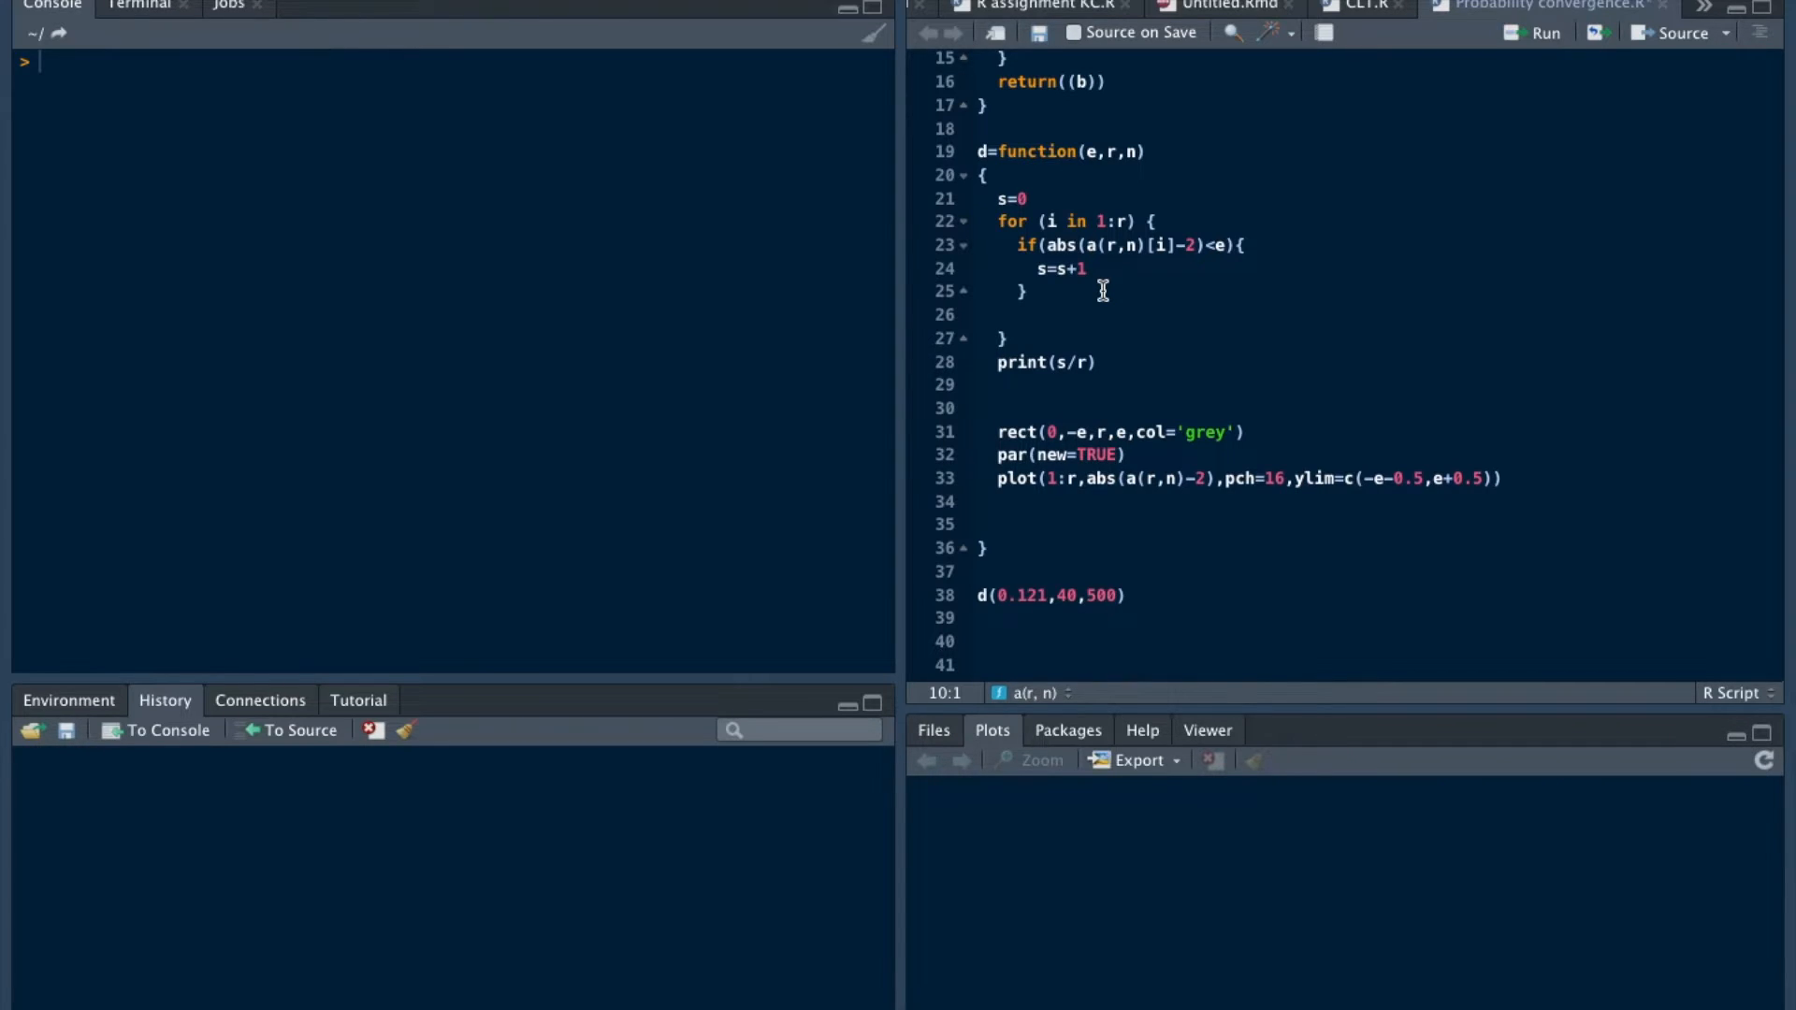
pyautogui.moveTo(1049, 219)
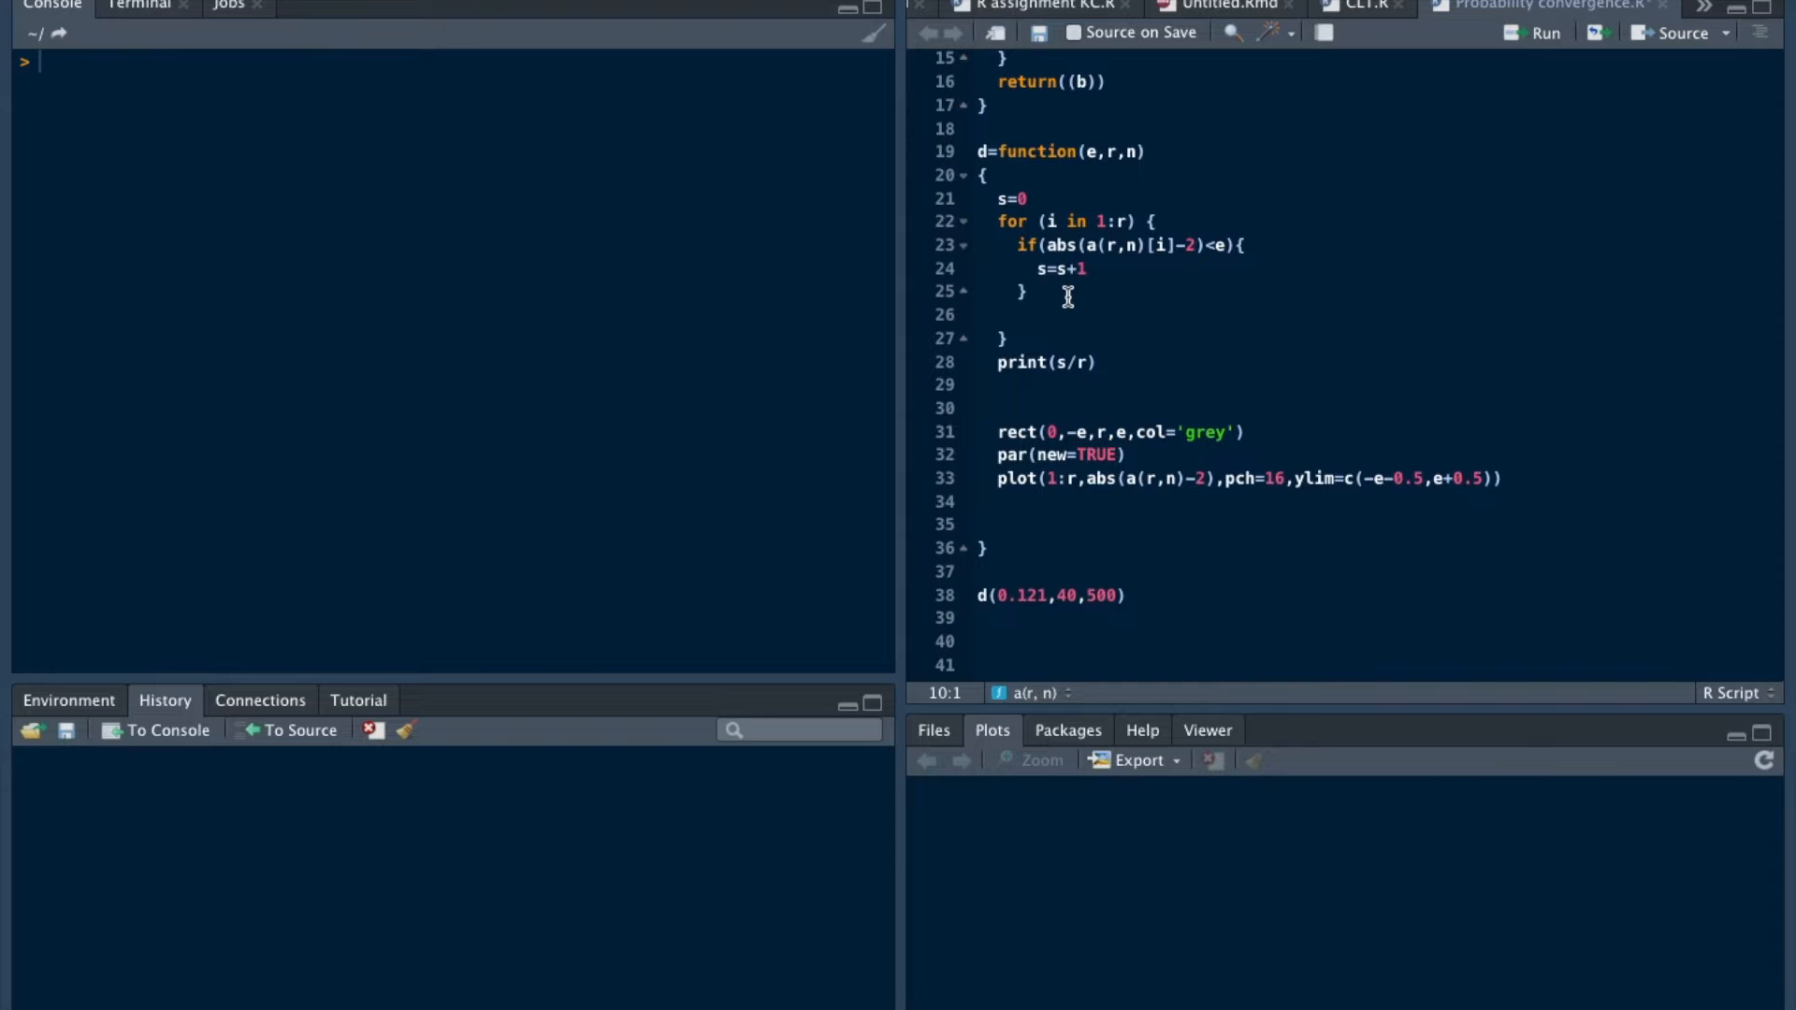
pyautogui.moveTo(1040, 247)
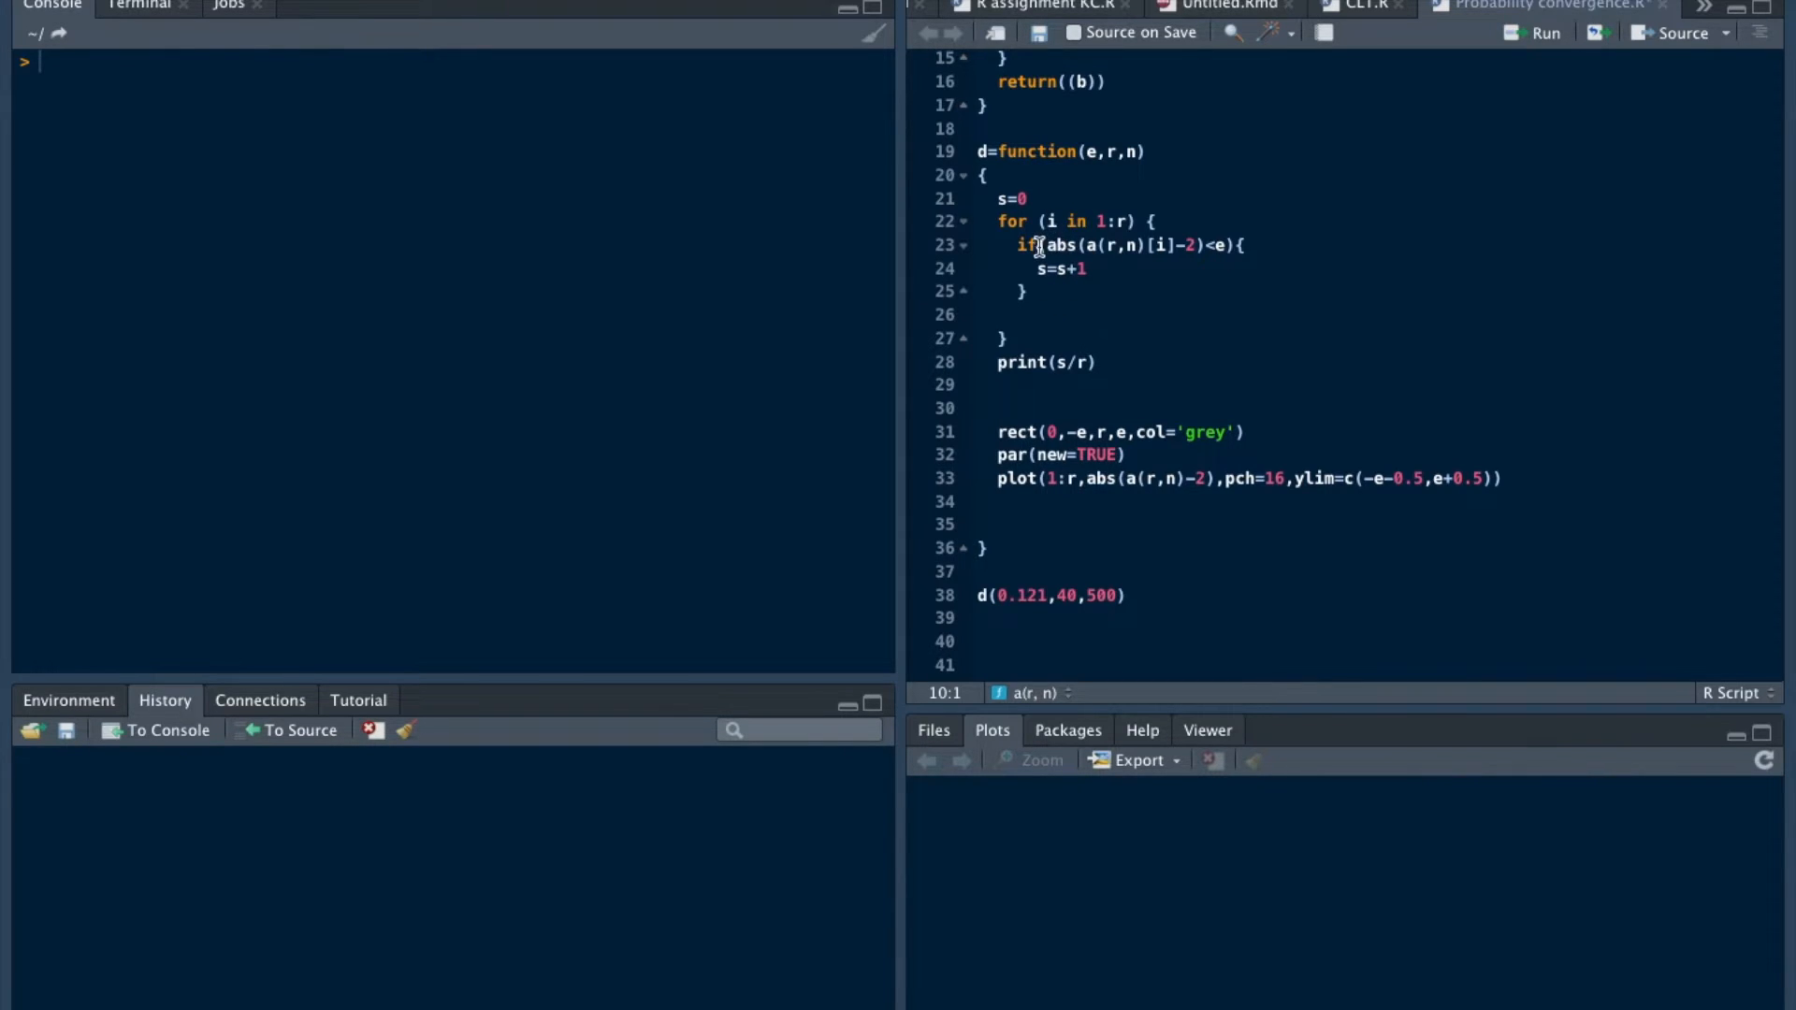
pyautogui.moveTo(1078, 361)
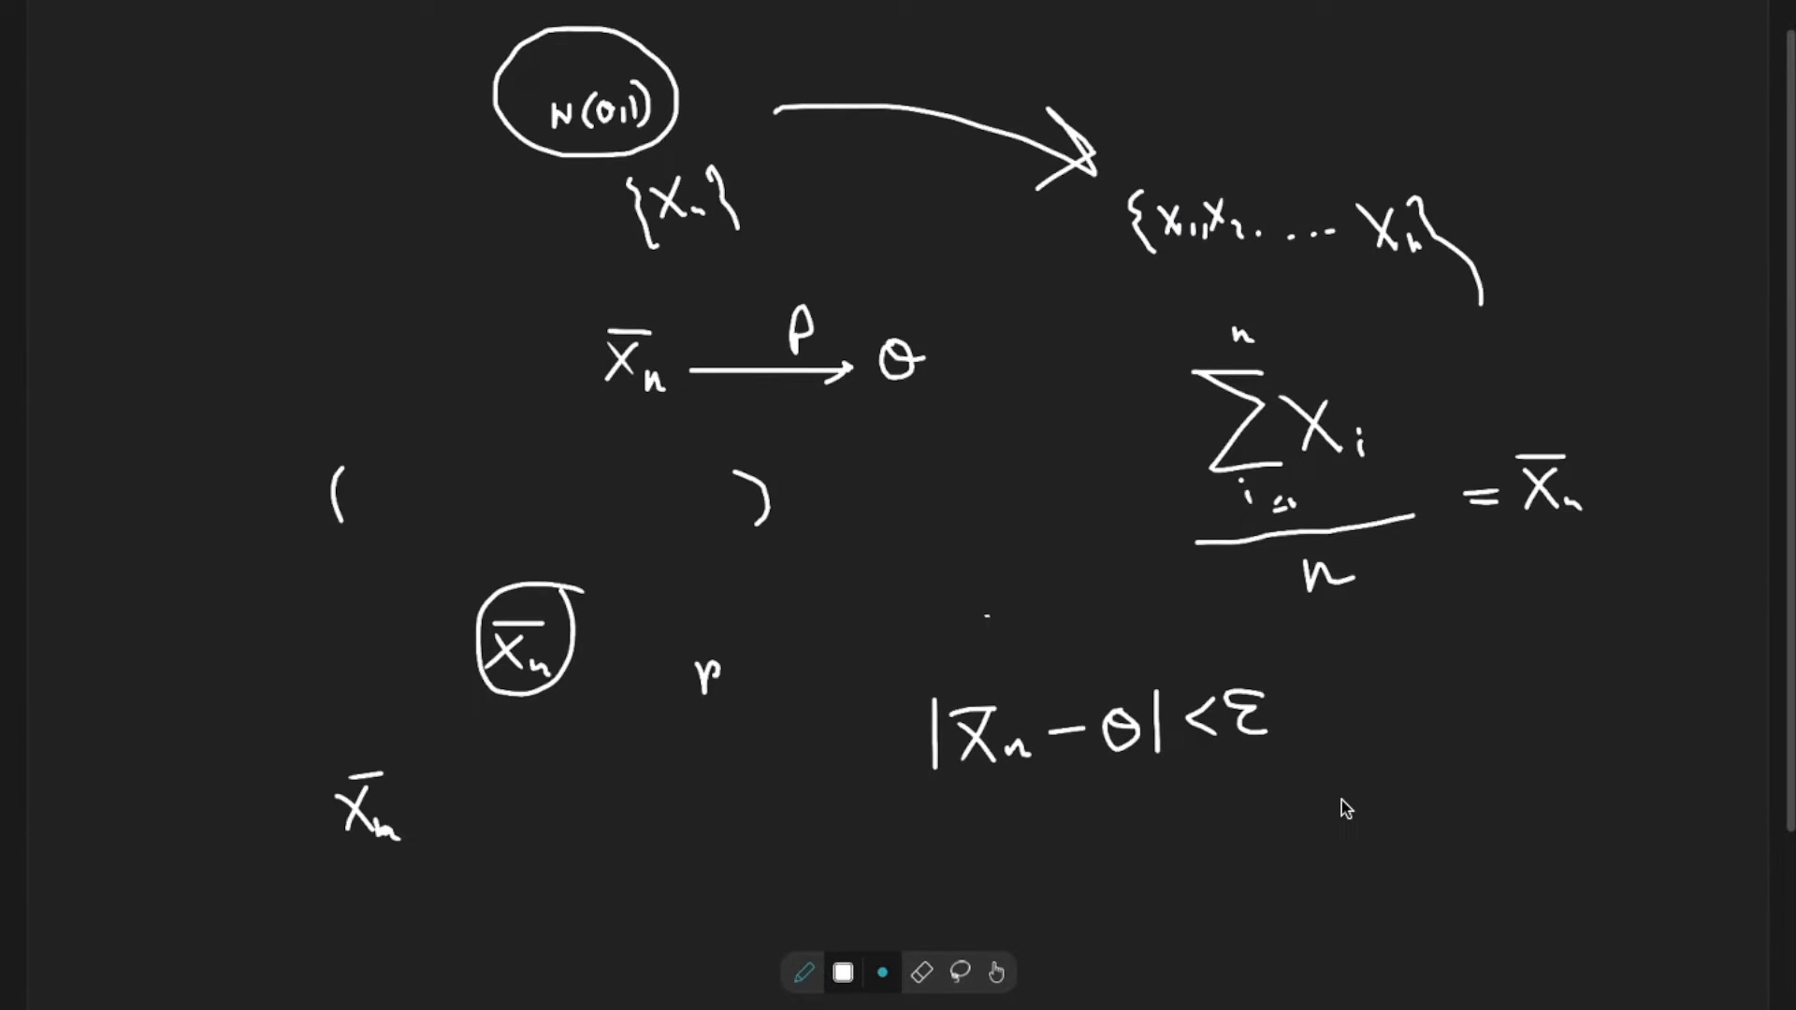
pyautogui.moveTo(1431, 690)
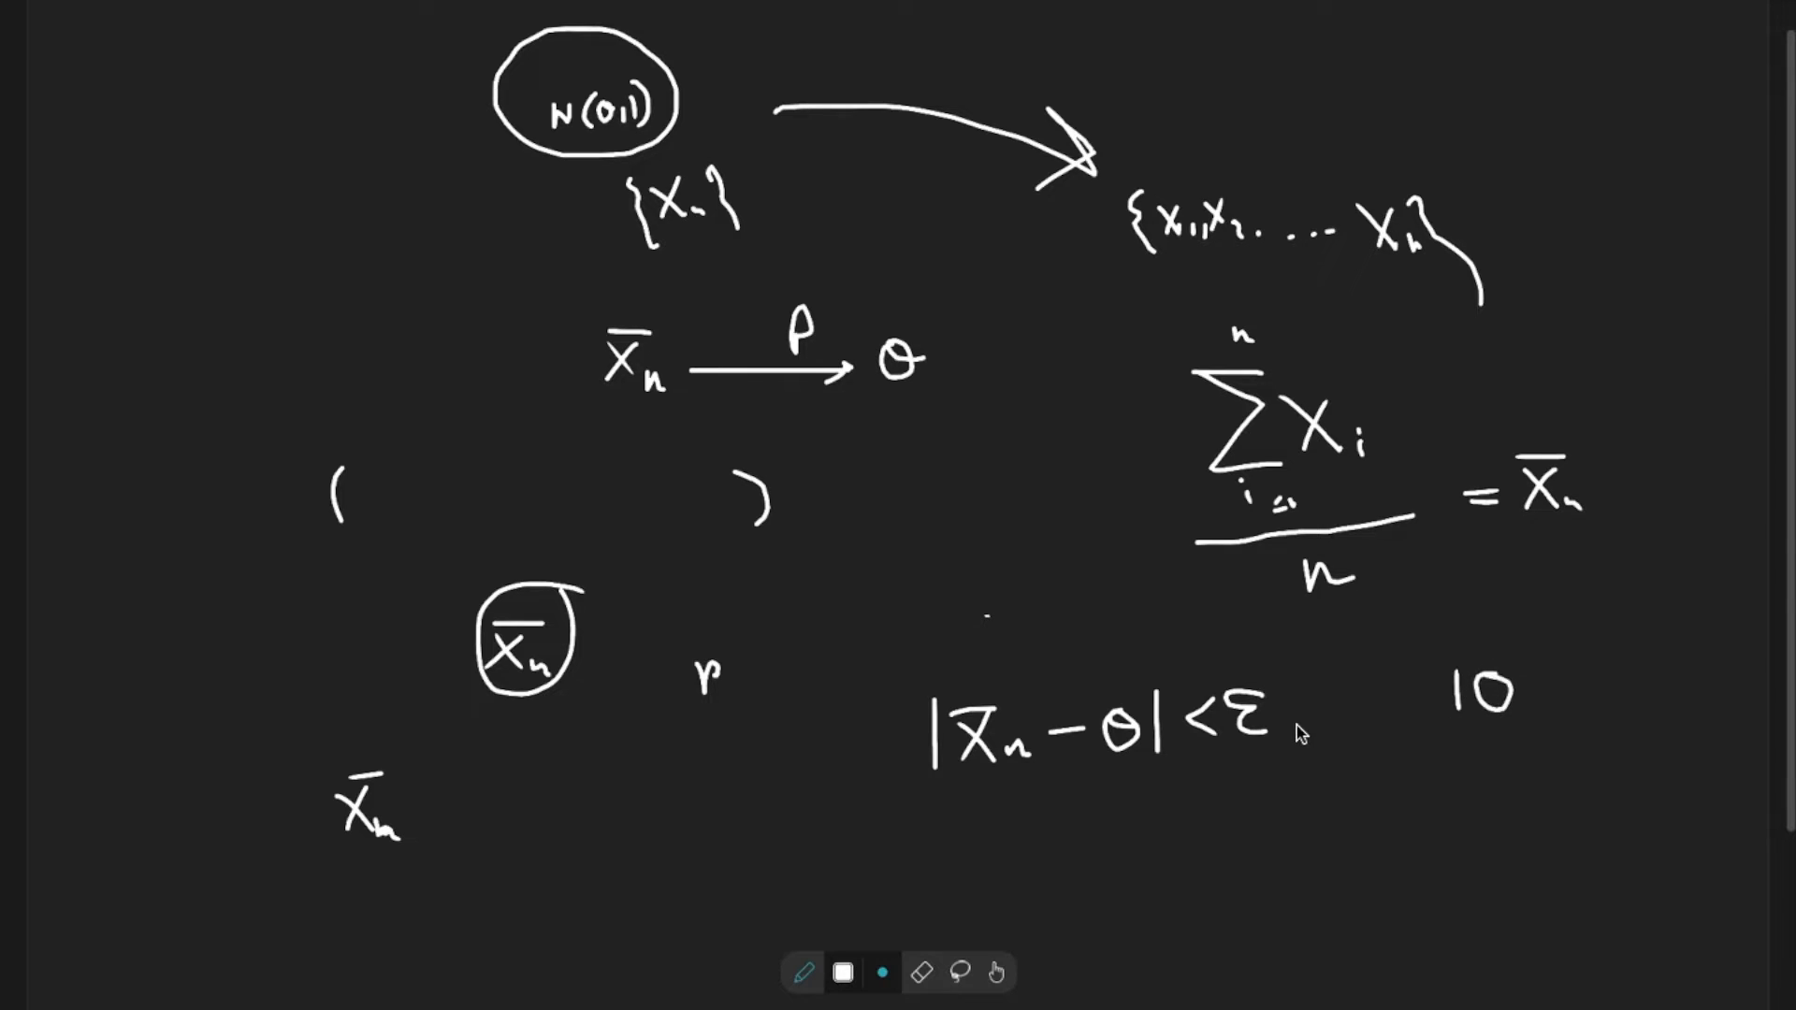
pyautogui.moveTo(1100, 831)
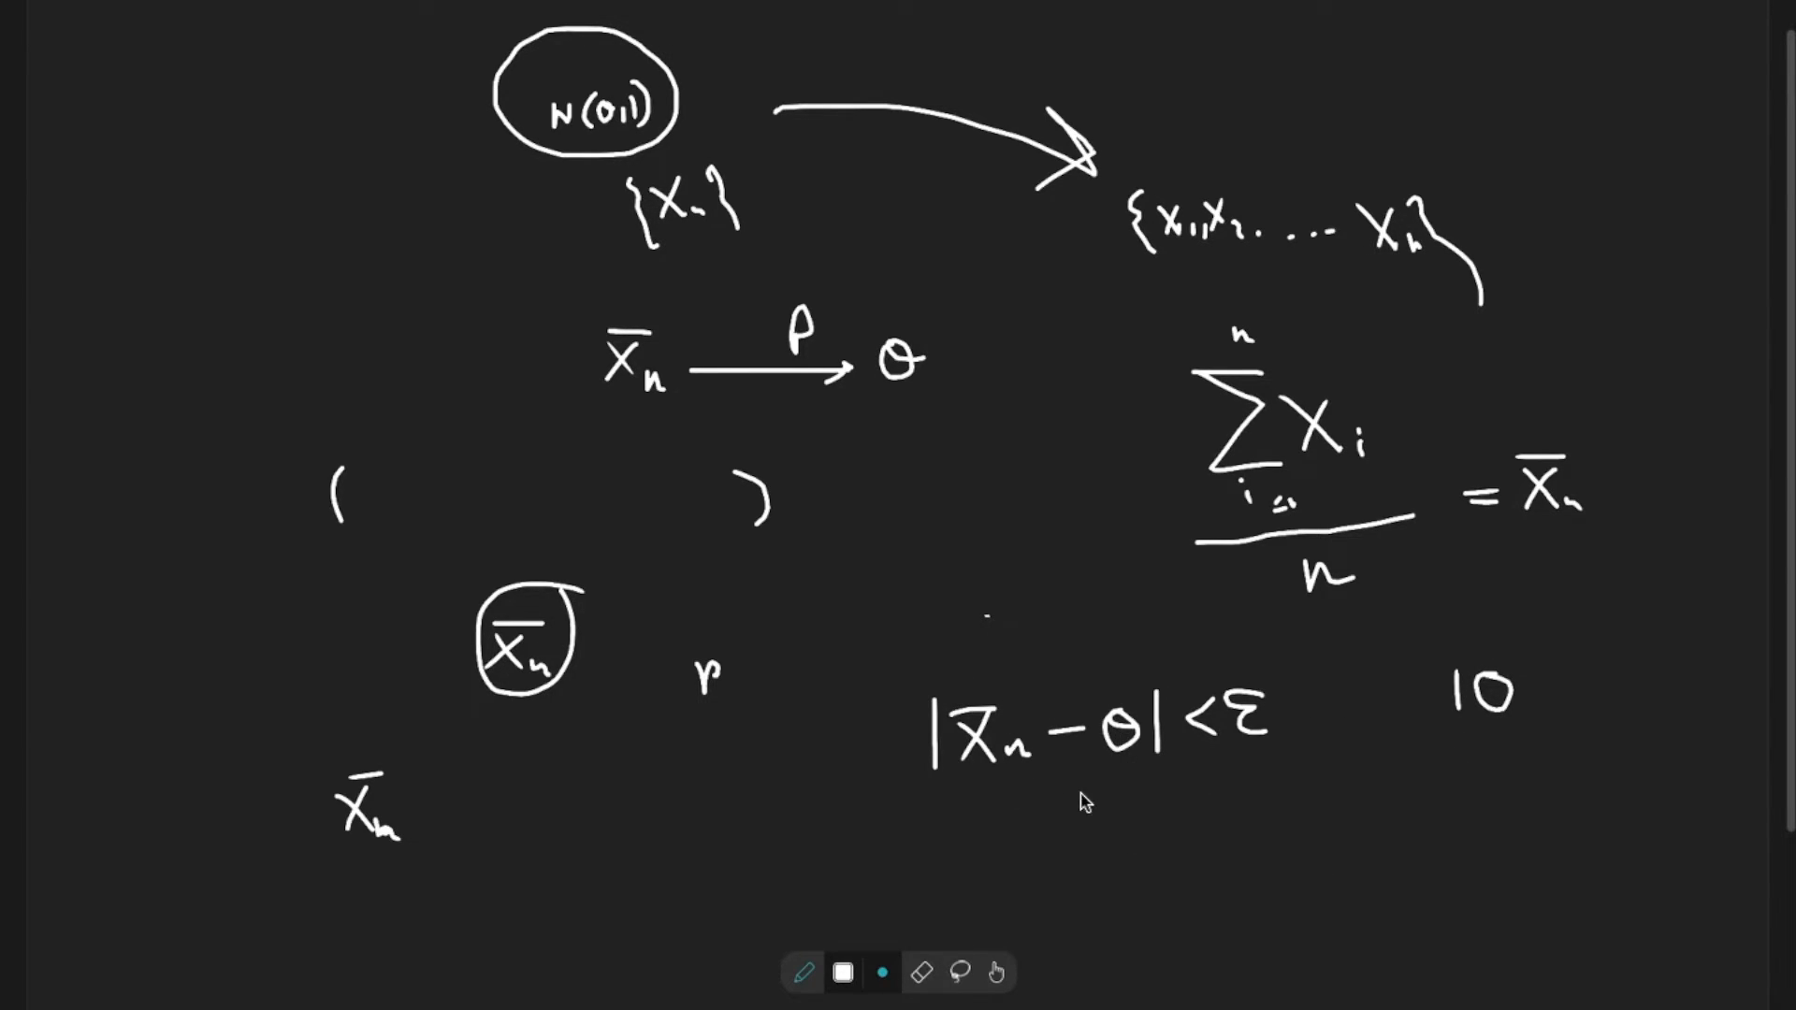
pyautogui.moveTo(1514, 767)
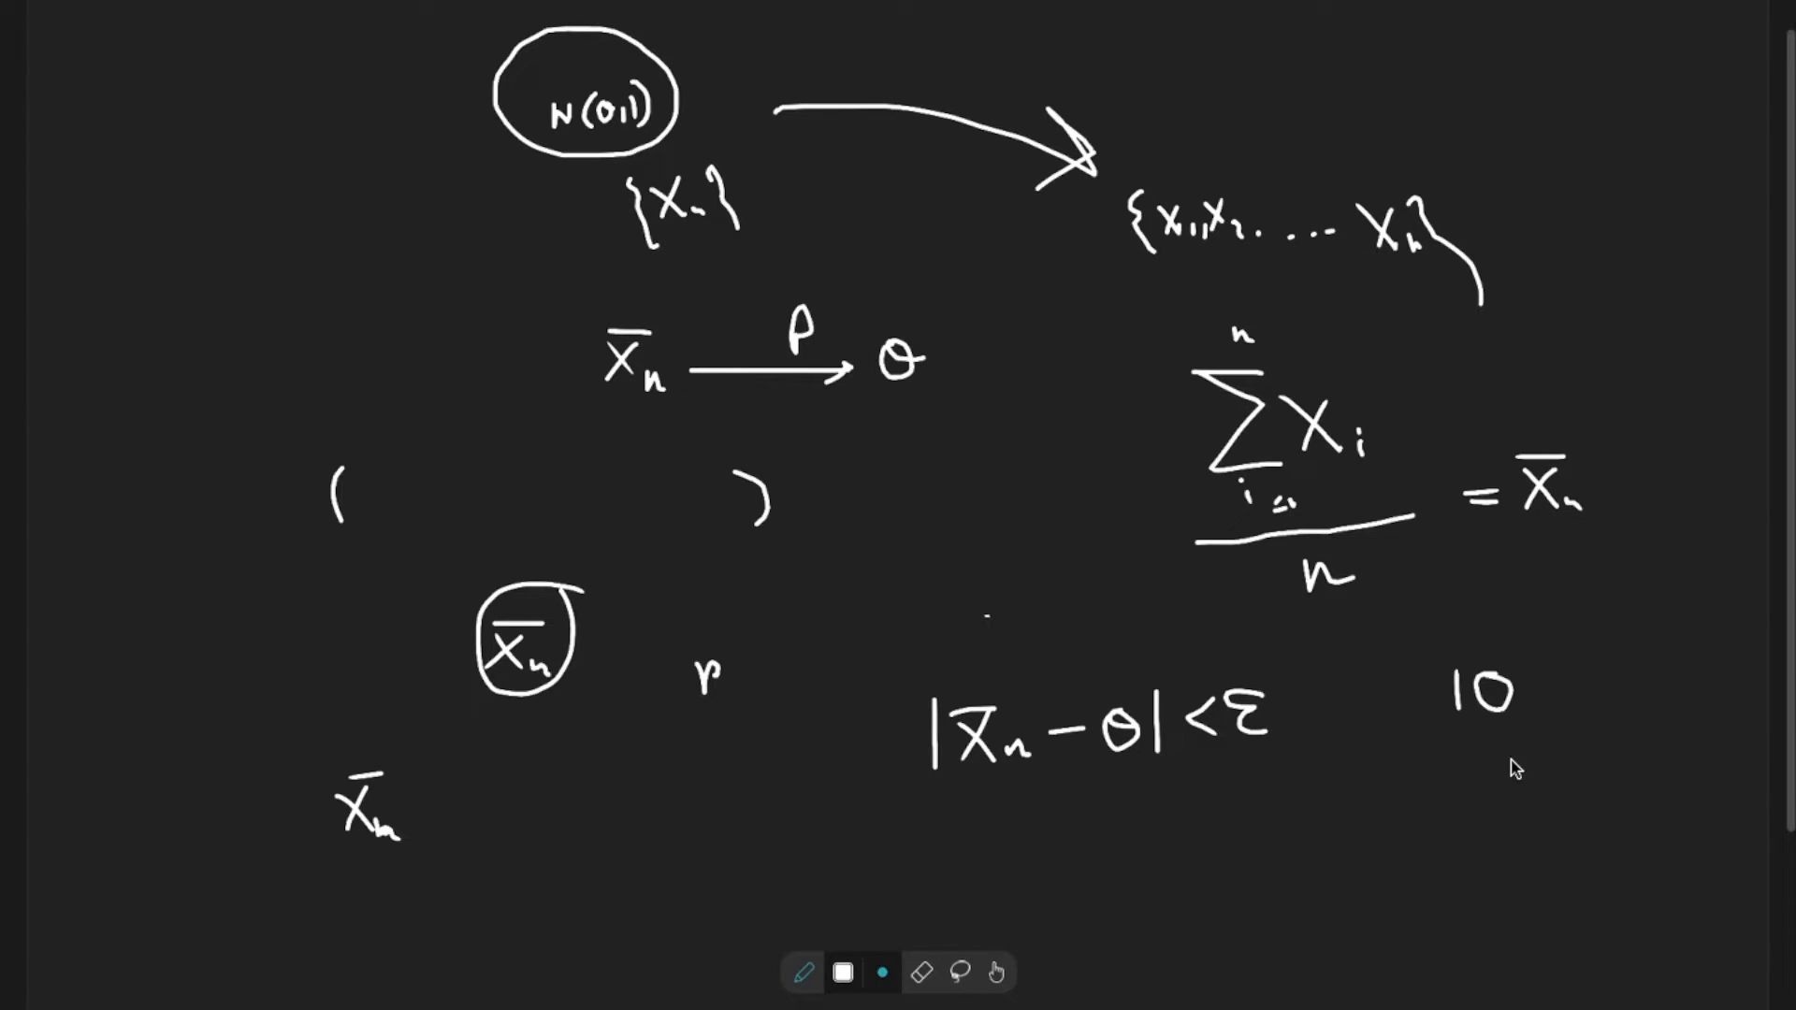
pyautogui.moveTo(778, 803)
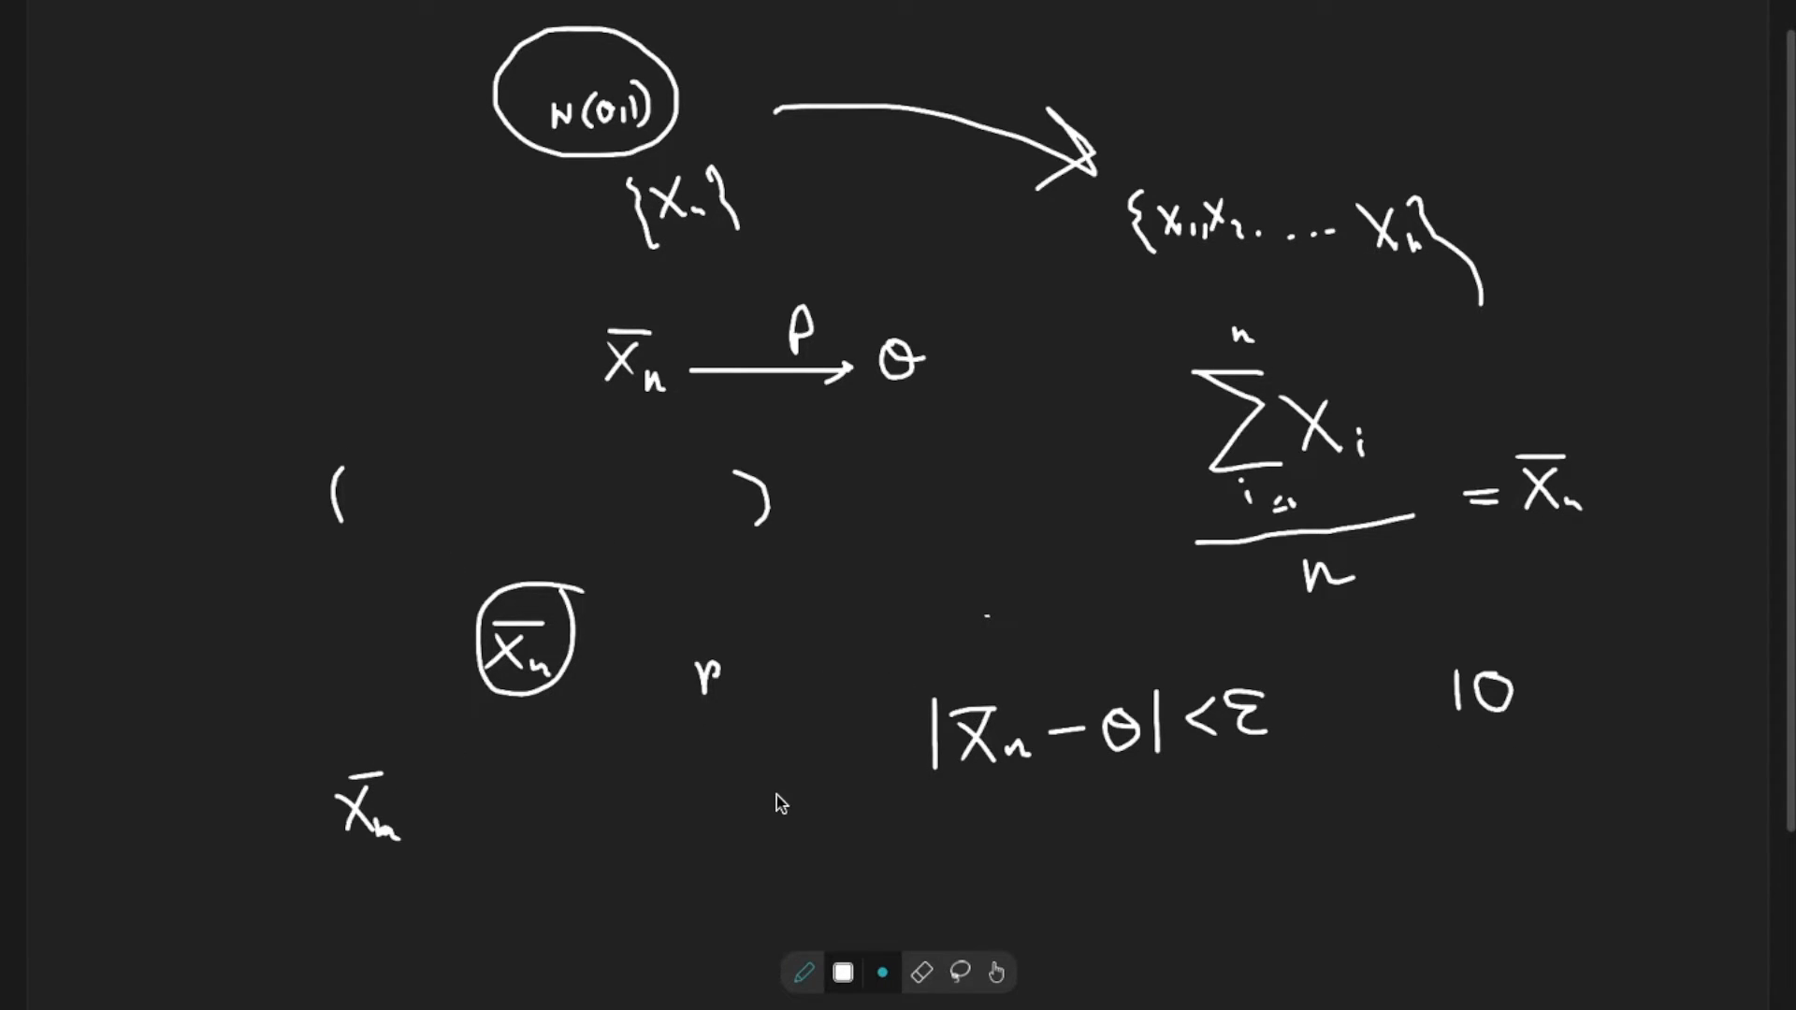
# - Write P(|X̄n − θ| < ε) = 10/100 = 0.1 tending to 1 as n → ∞
pyautogui.moveTo(1404, 739); pyautogui.dragTo(1626, 728)
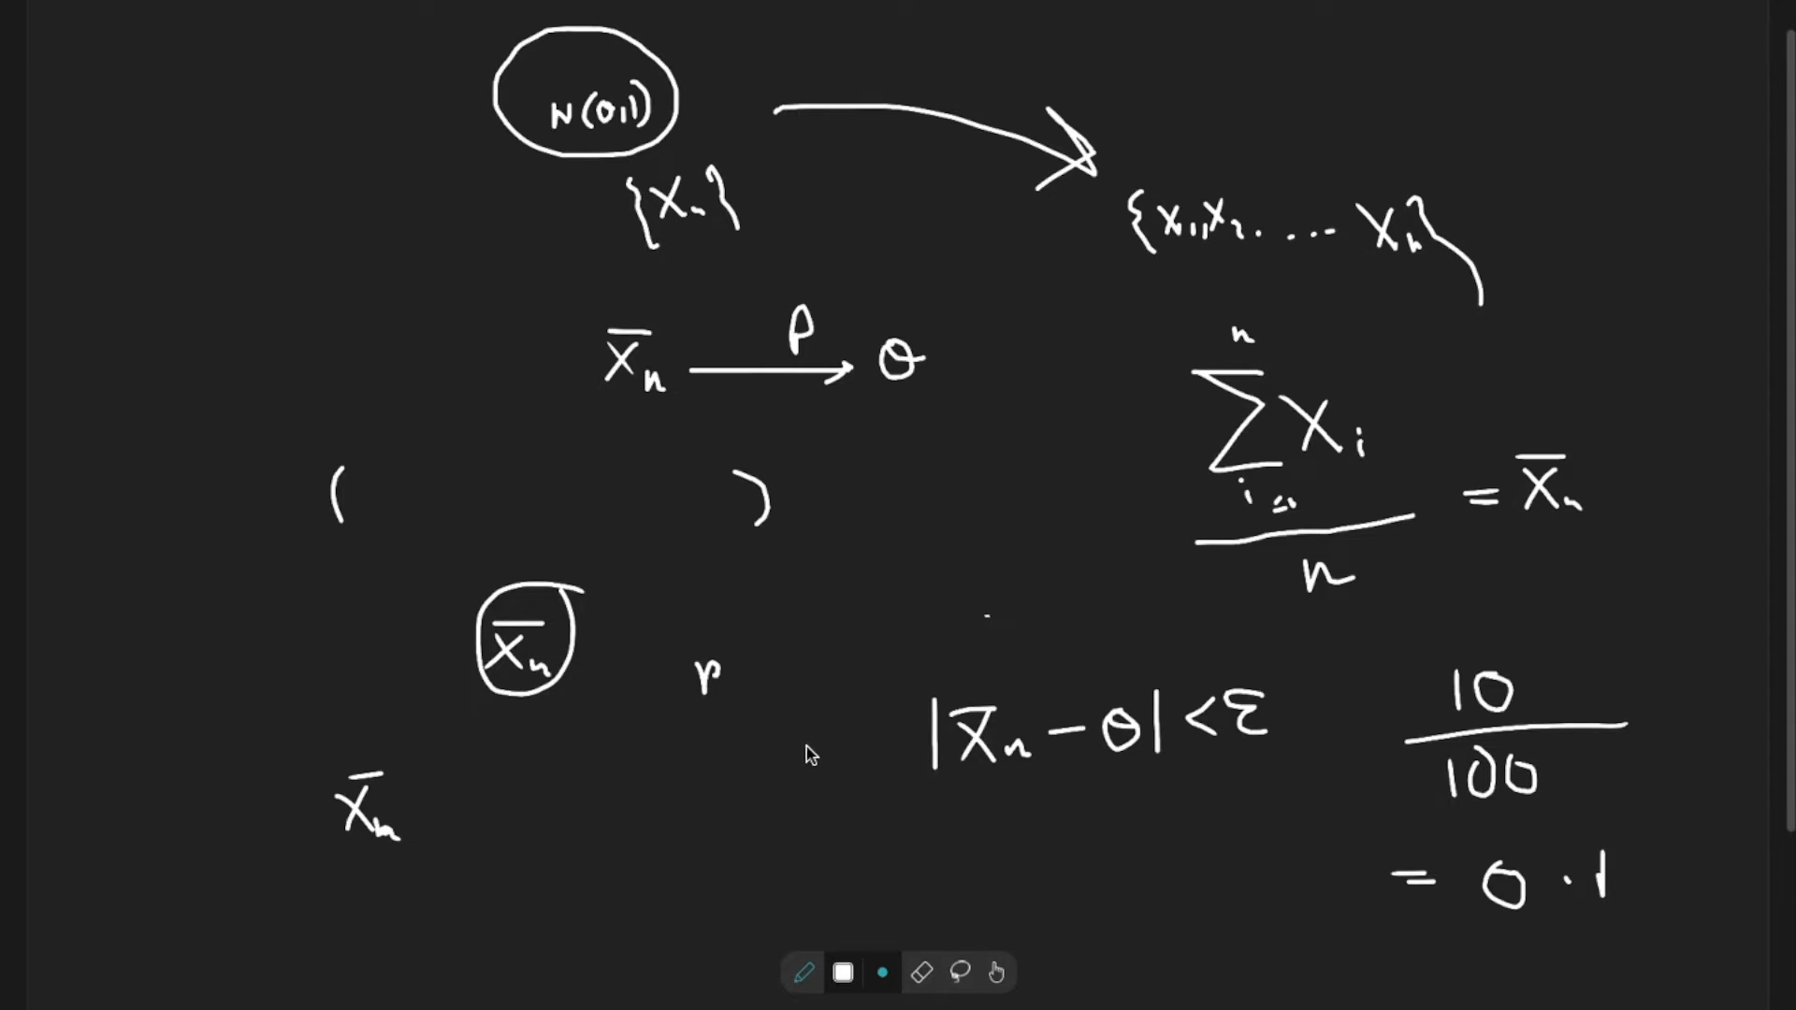
pyautogui.moveTo(803, 745); pyautogui.dragTo(916, 803)
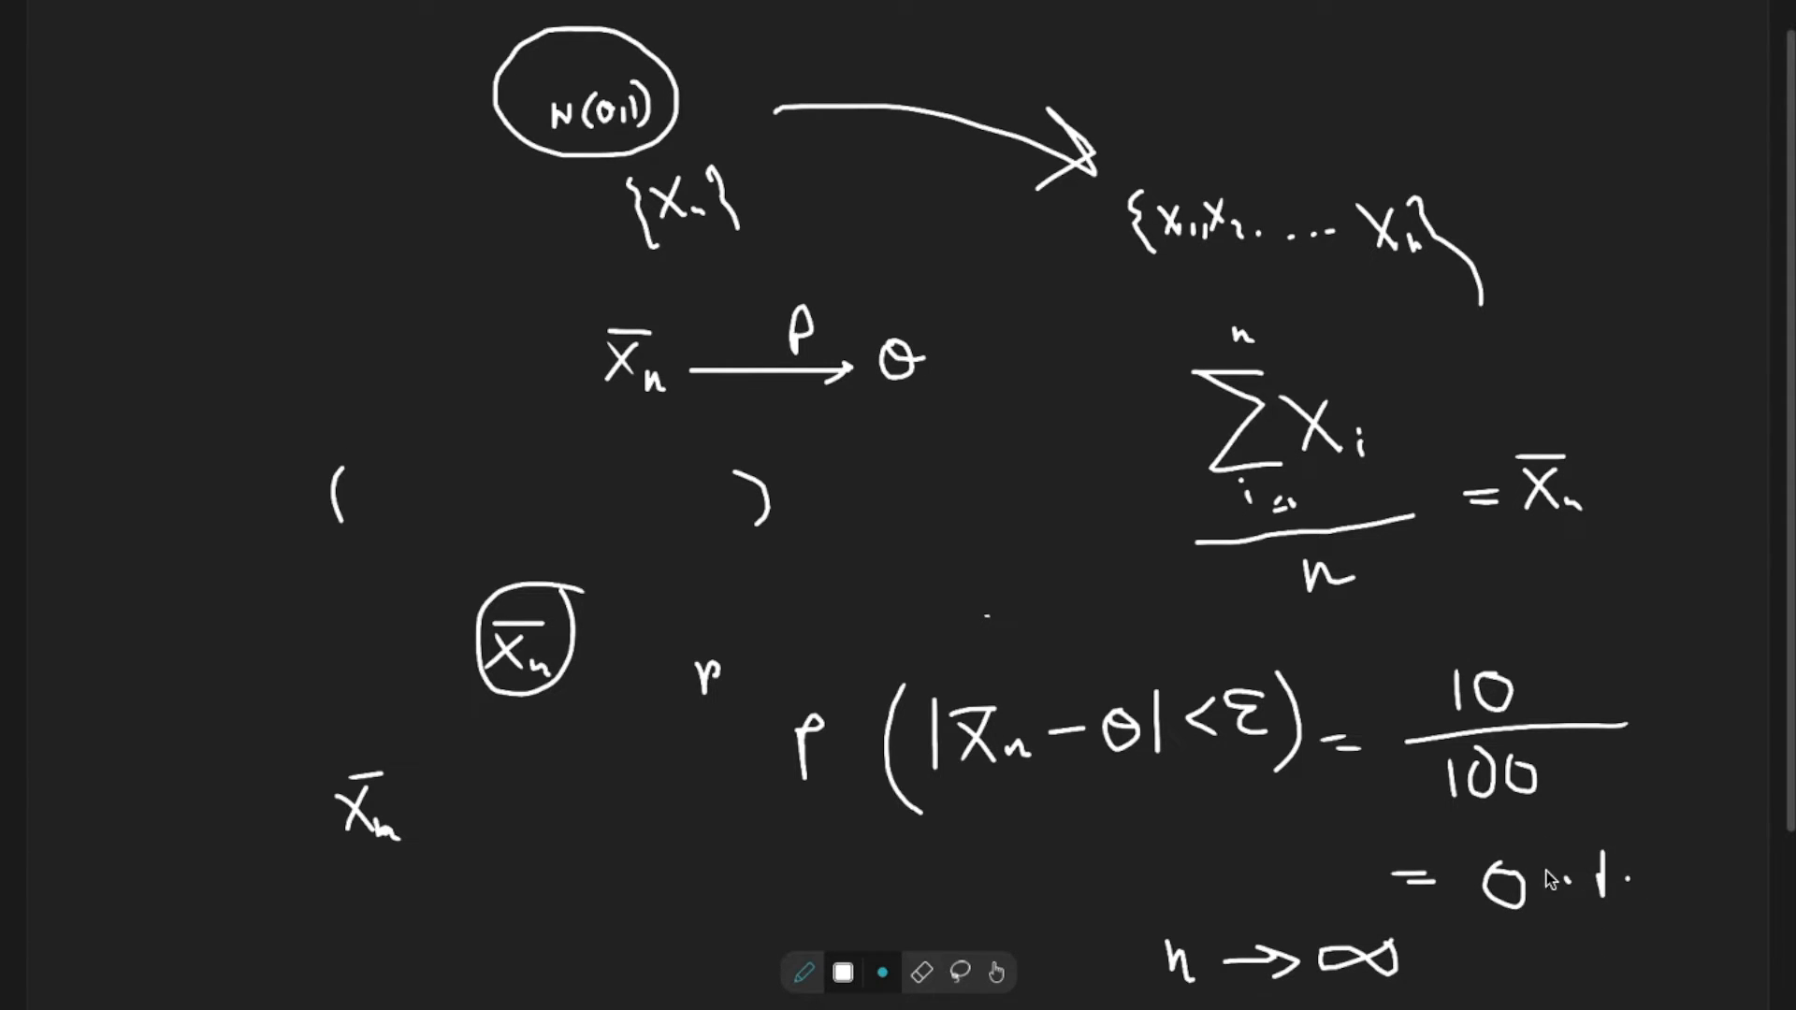
pyautogui.moveTo(1650, 881); pyautogui.dragTo(1742, 882)
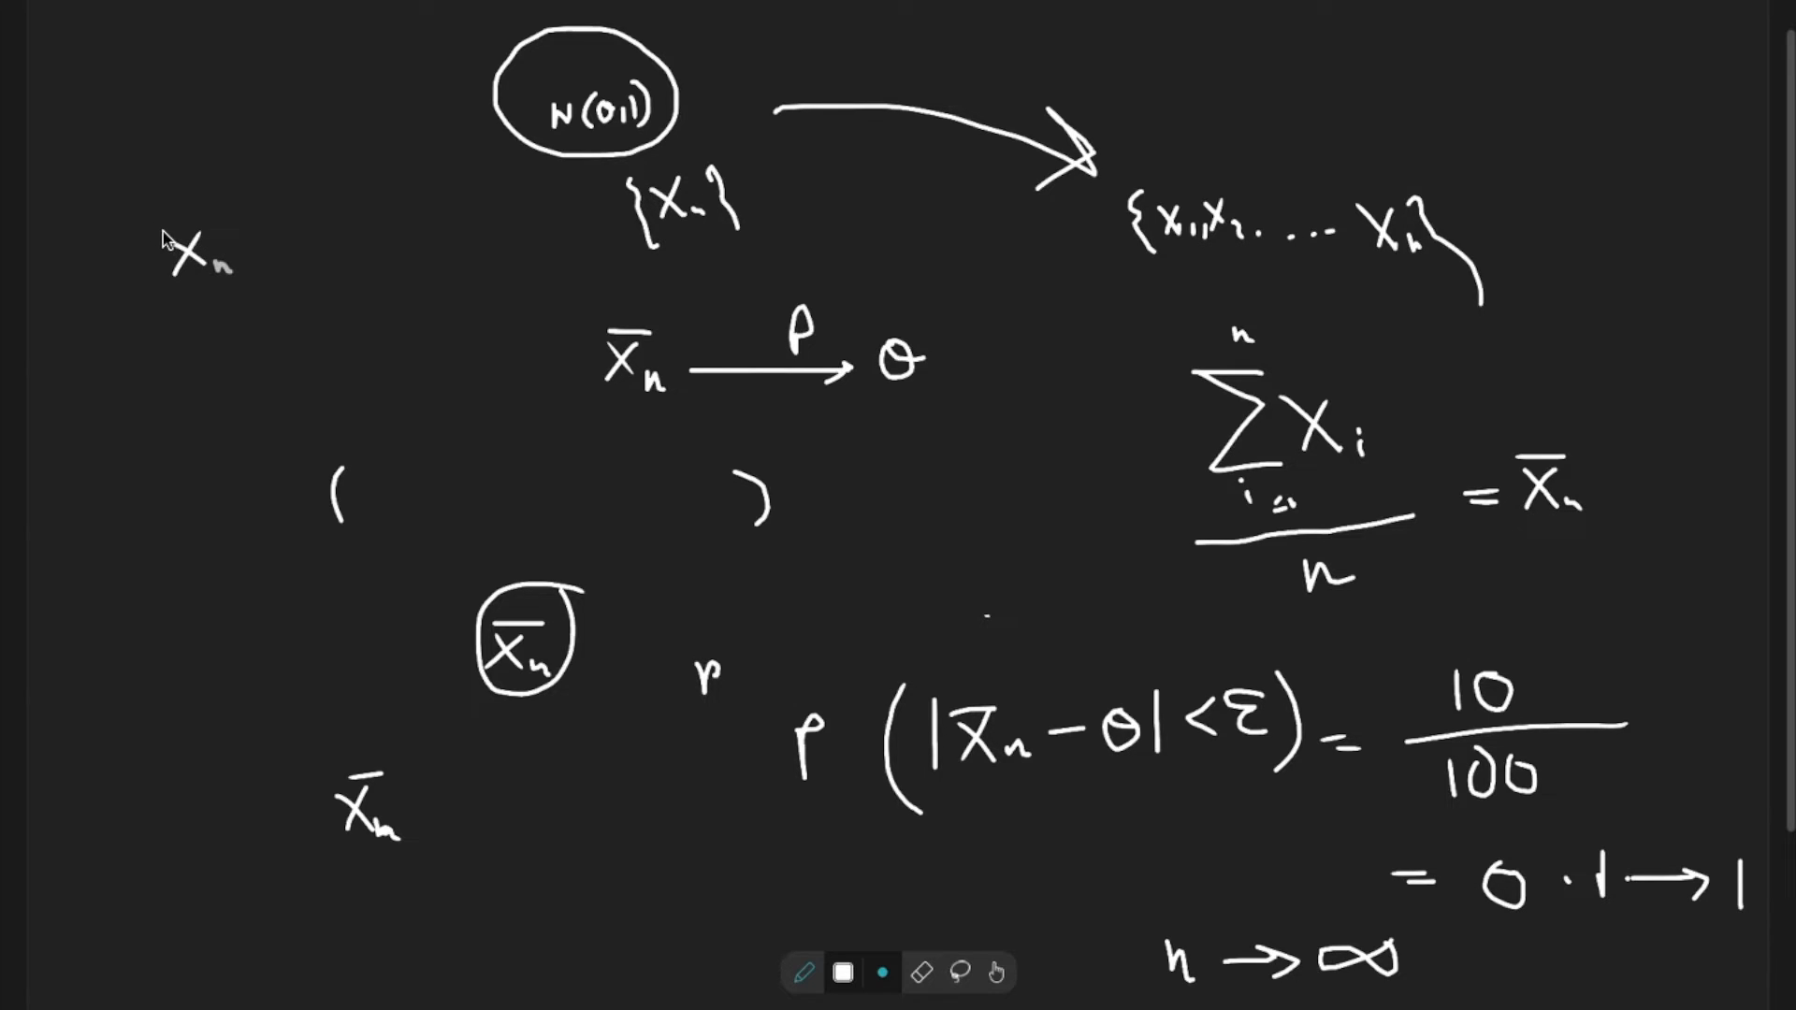
# - Write −ε < X̄n − 2 < +ε at top left, arrowed from the probability statement
pyautogui.moveTo(172, 228); pyautogui.dragTo(242, 228)
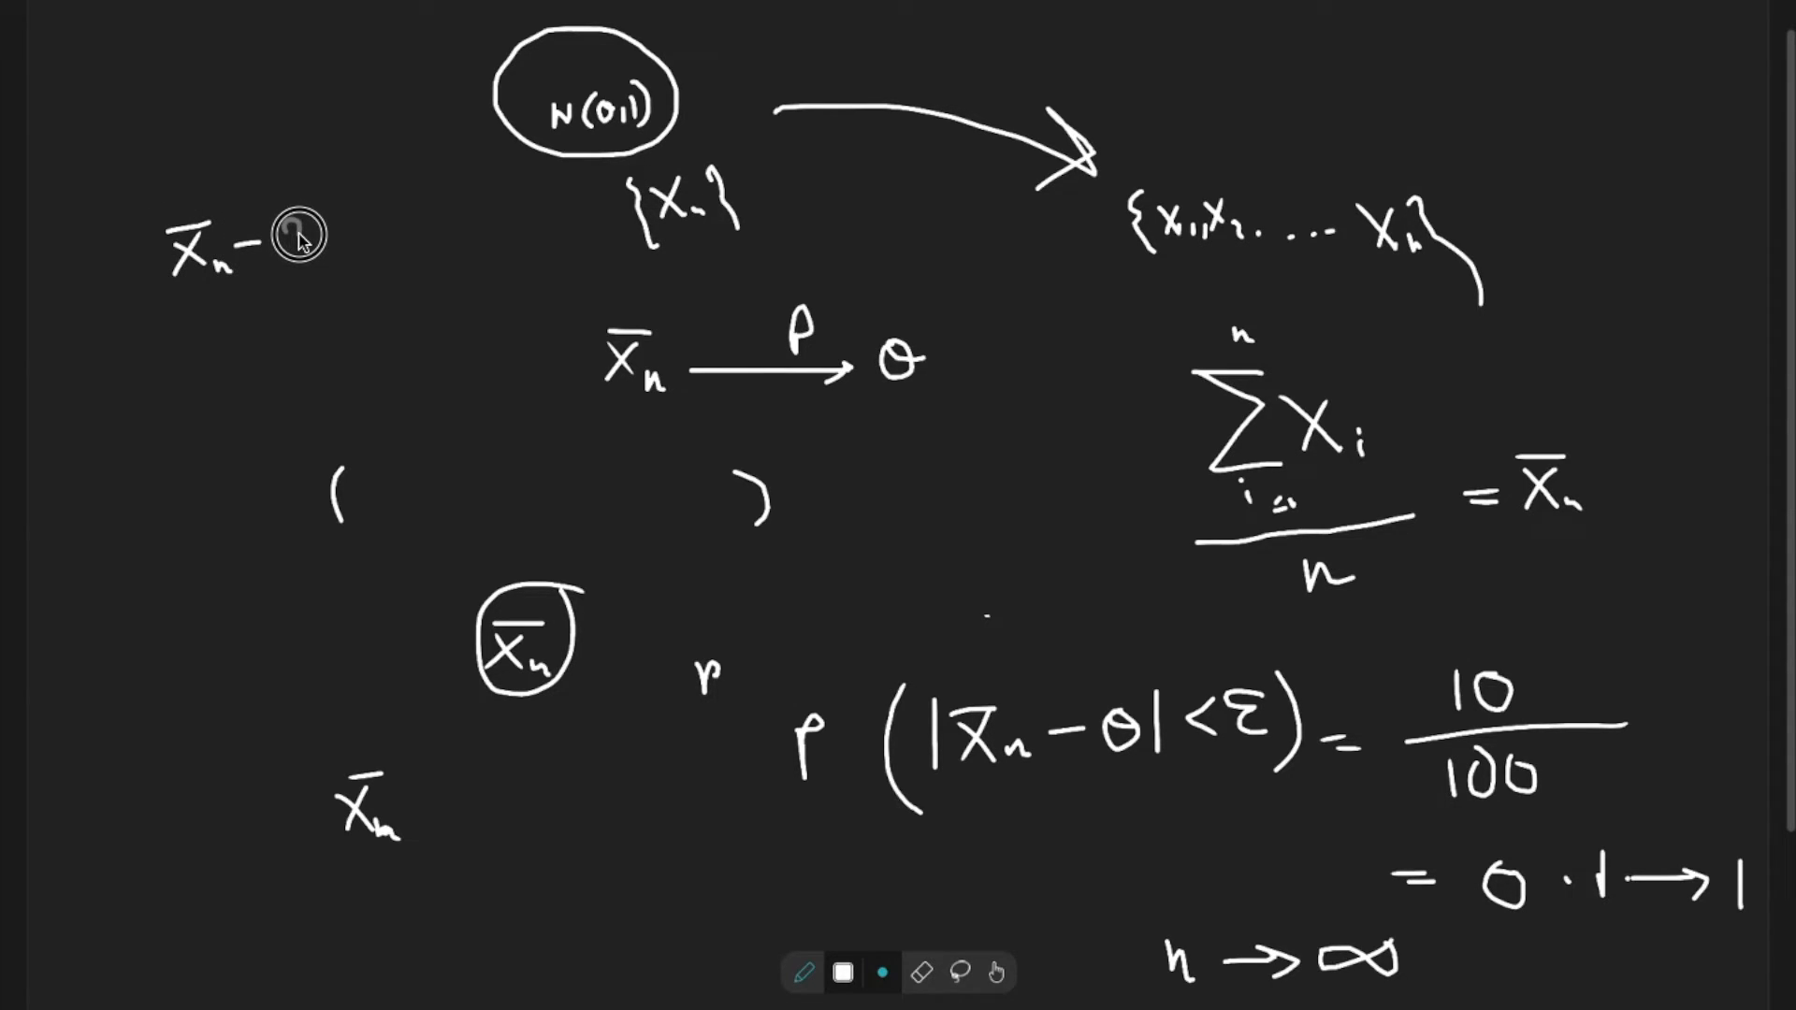
pyautogui.write('2')
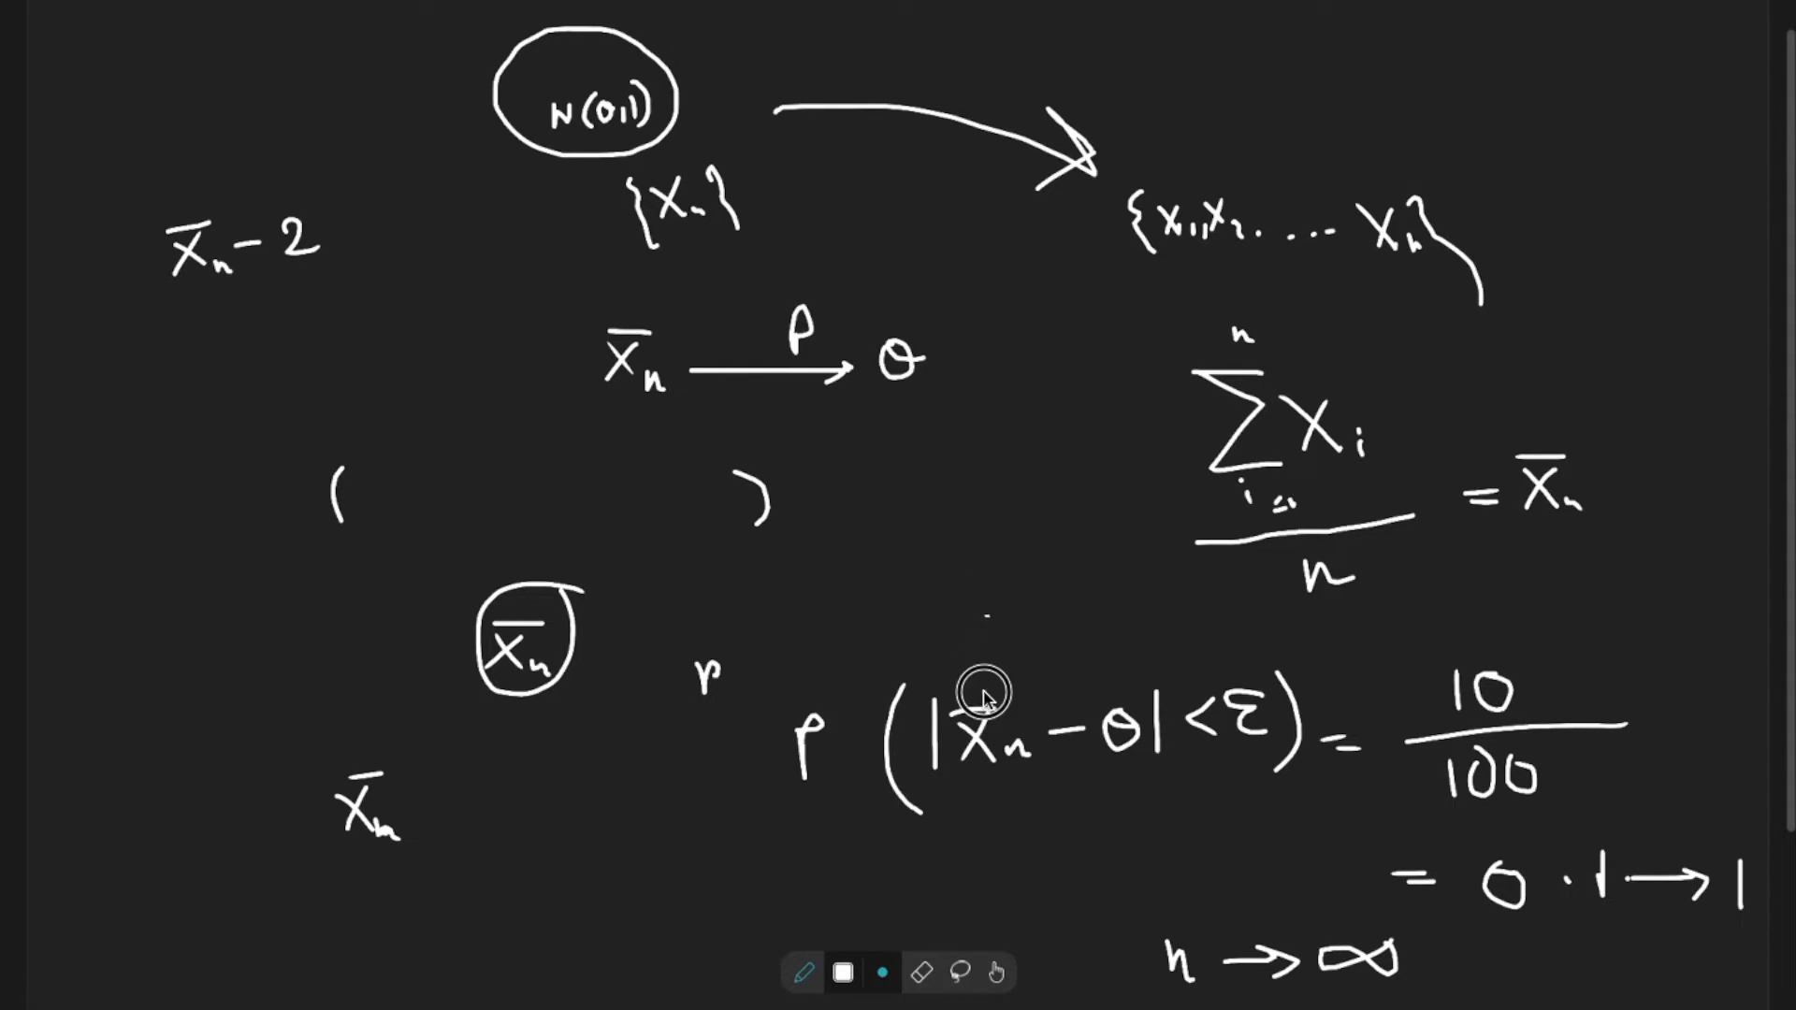
pyautogui.moveTo(978, 686); pyautogui.dragTo(442, 292)
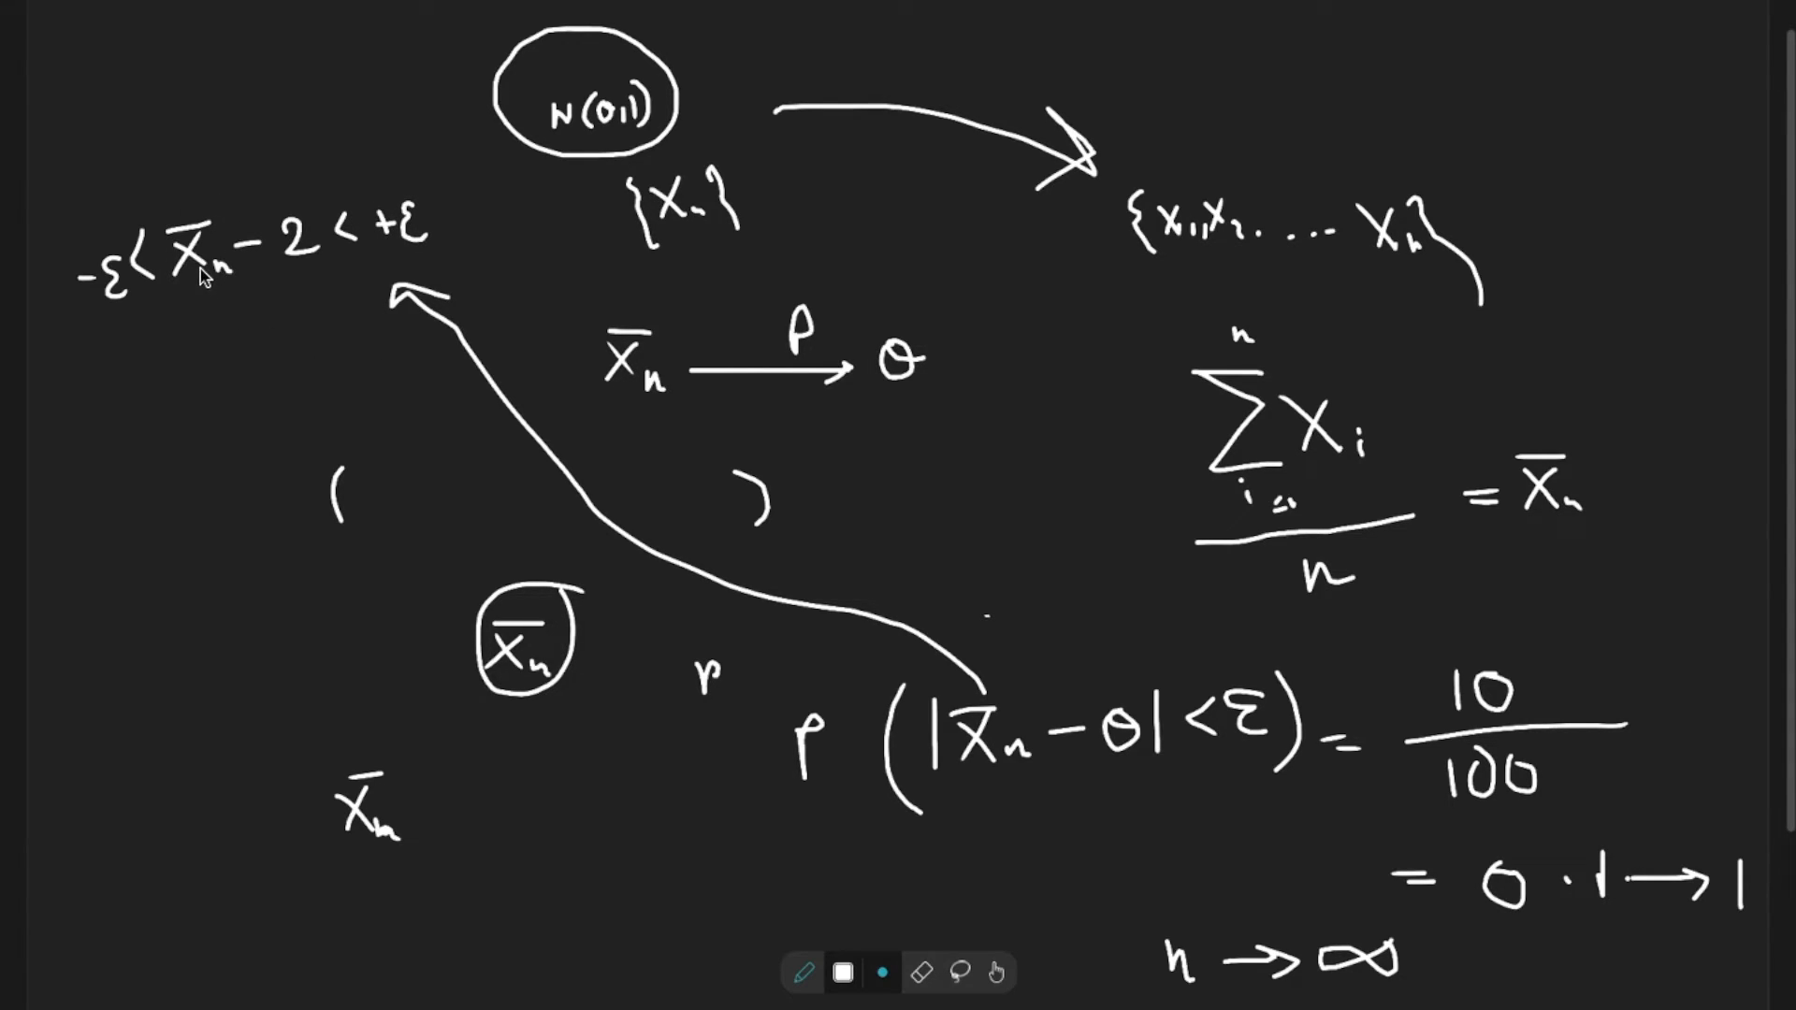
pyautogui.moveTo(197, 249)
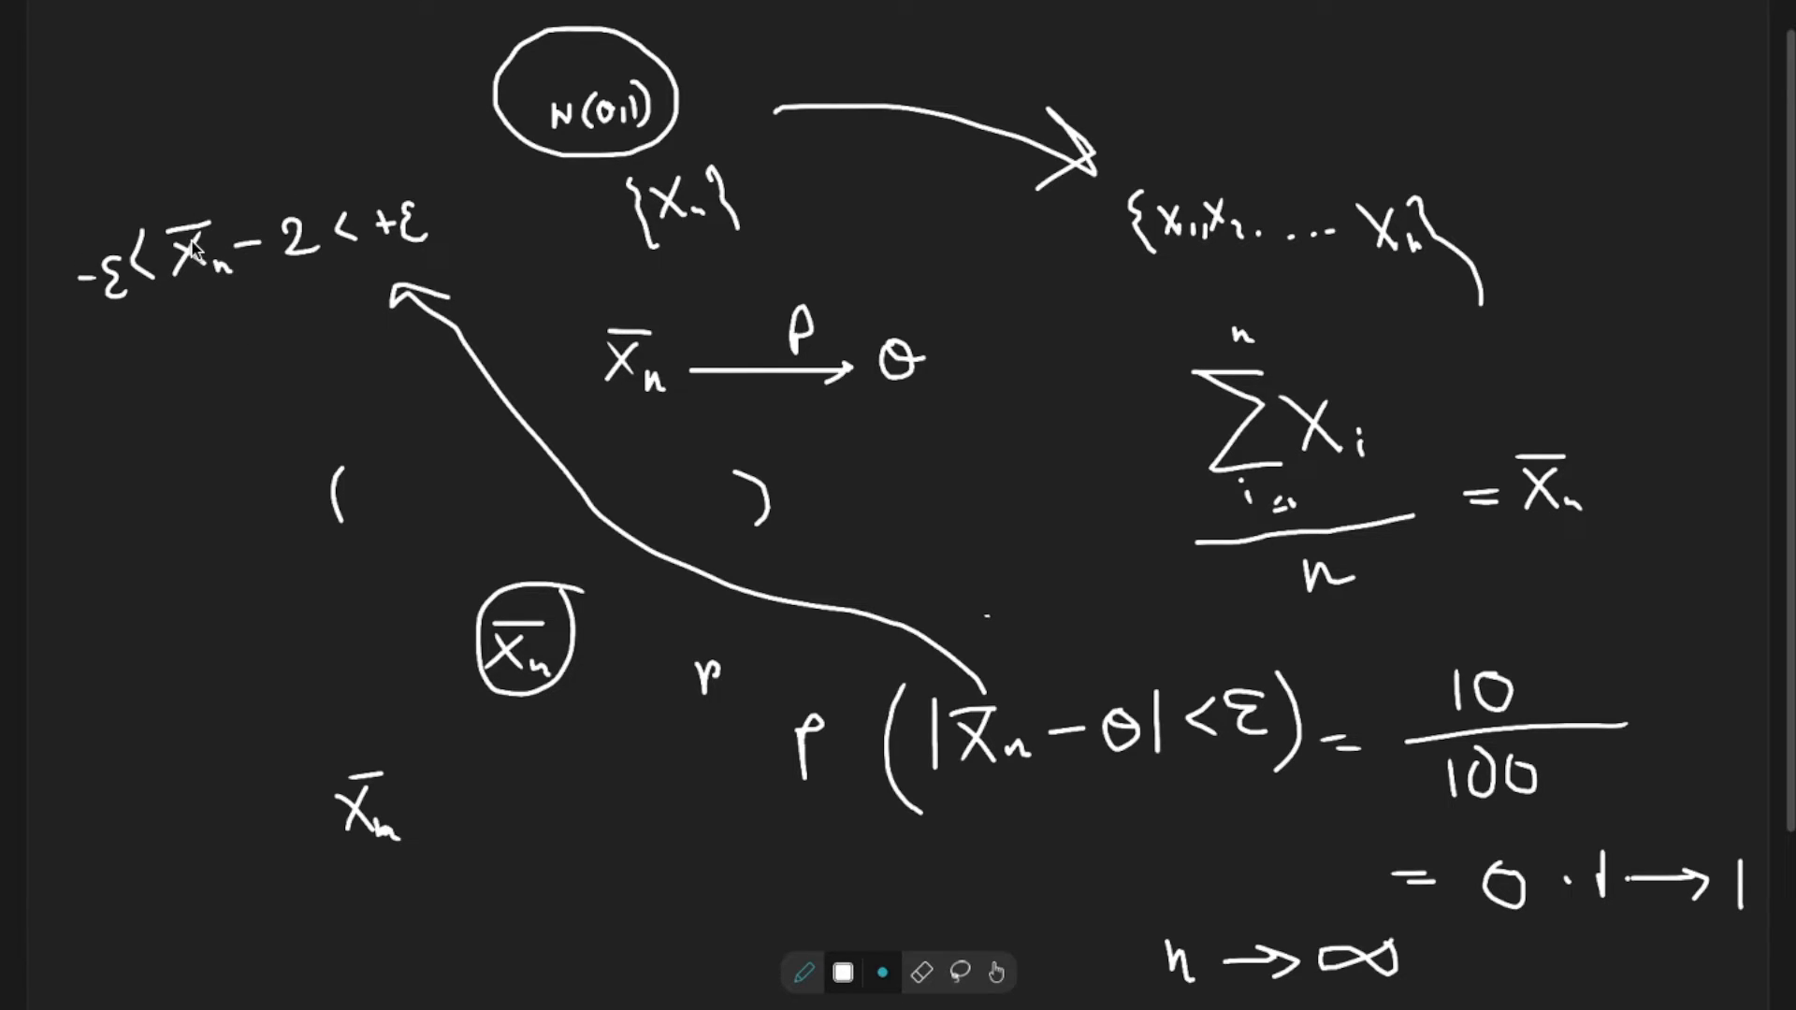
pyautogui.moveTo(228, 314)
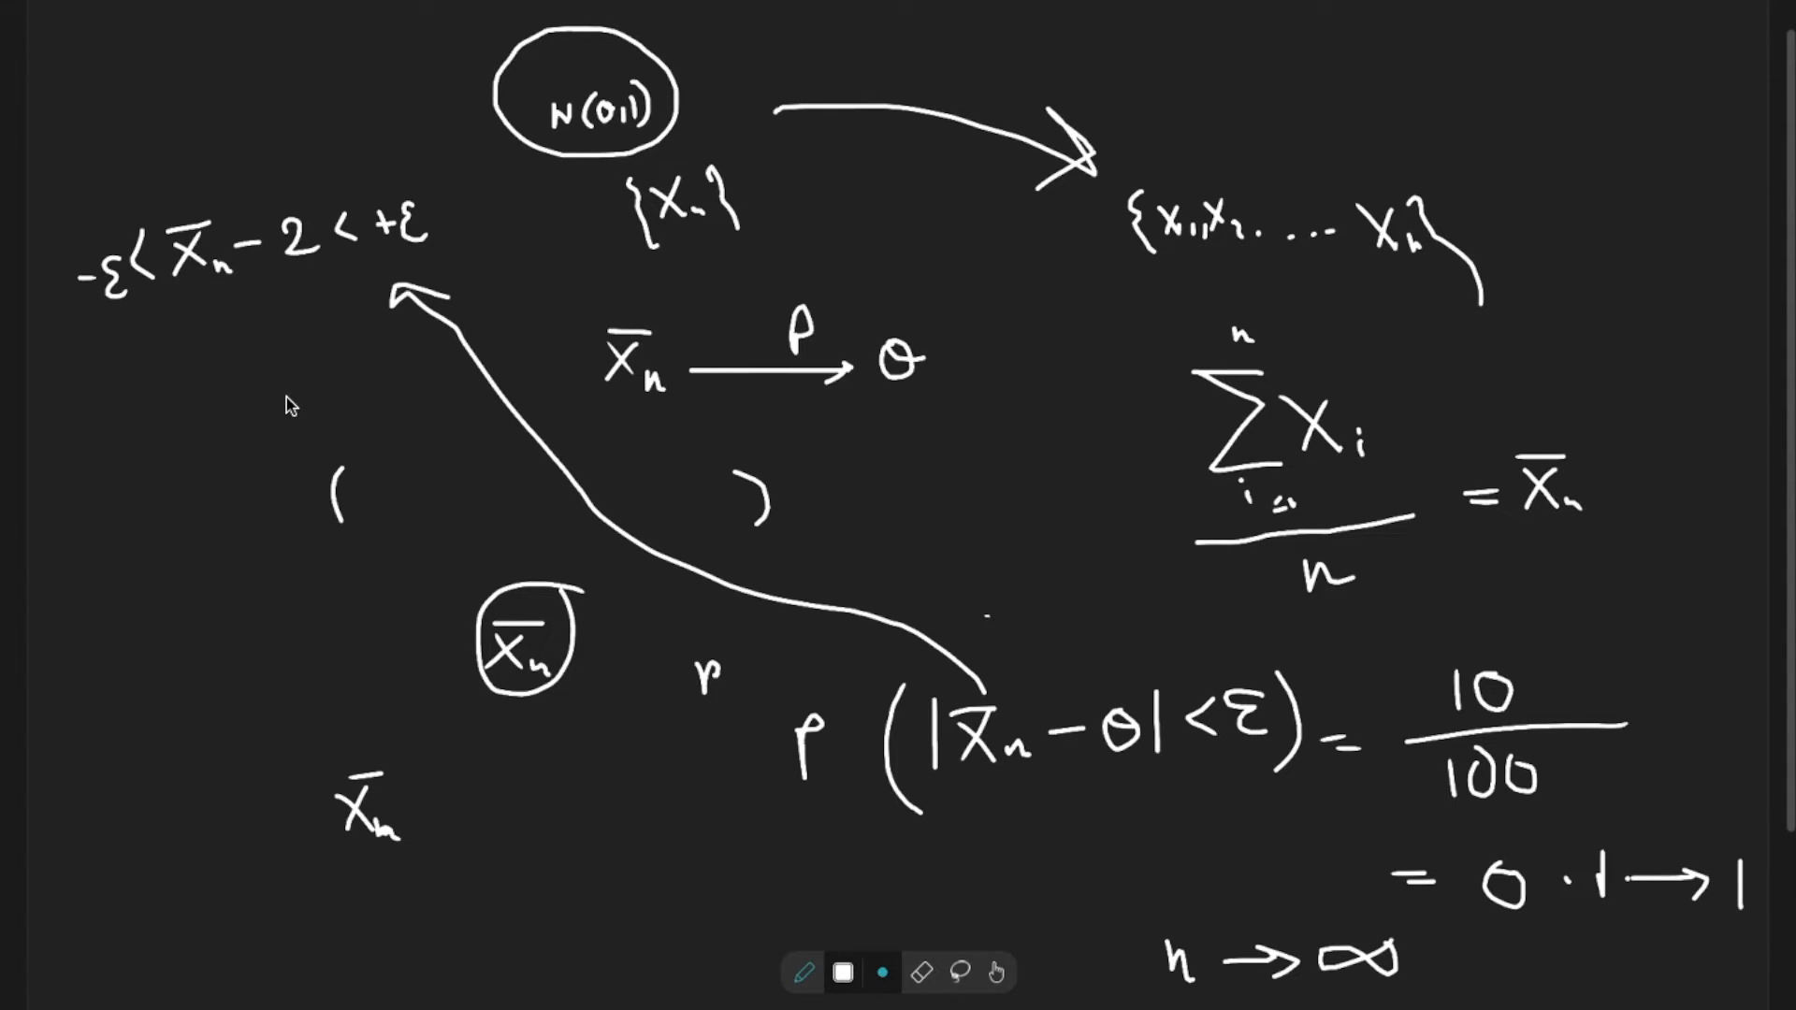
pyautogui.moveTo(182, 436)
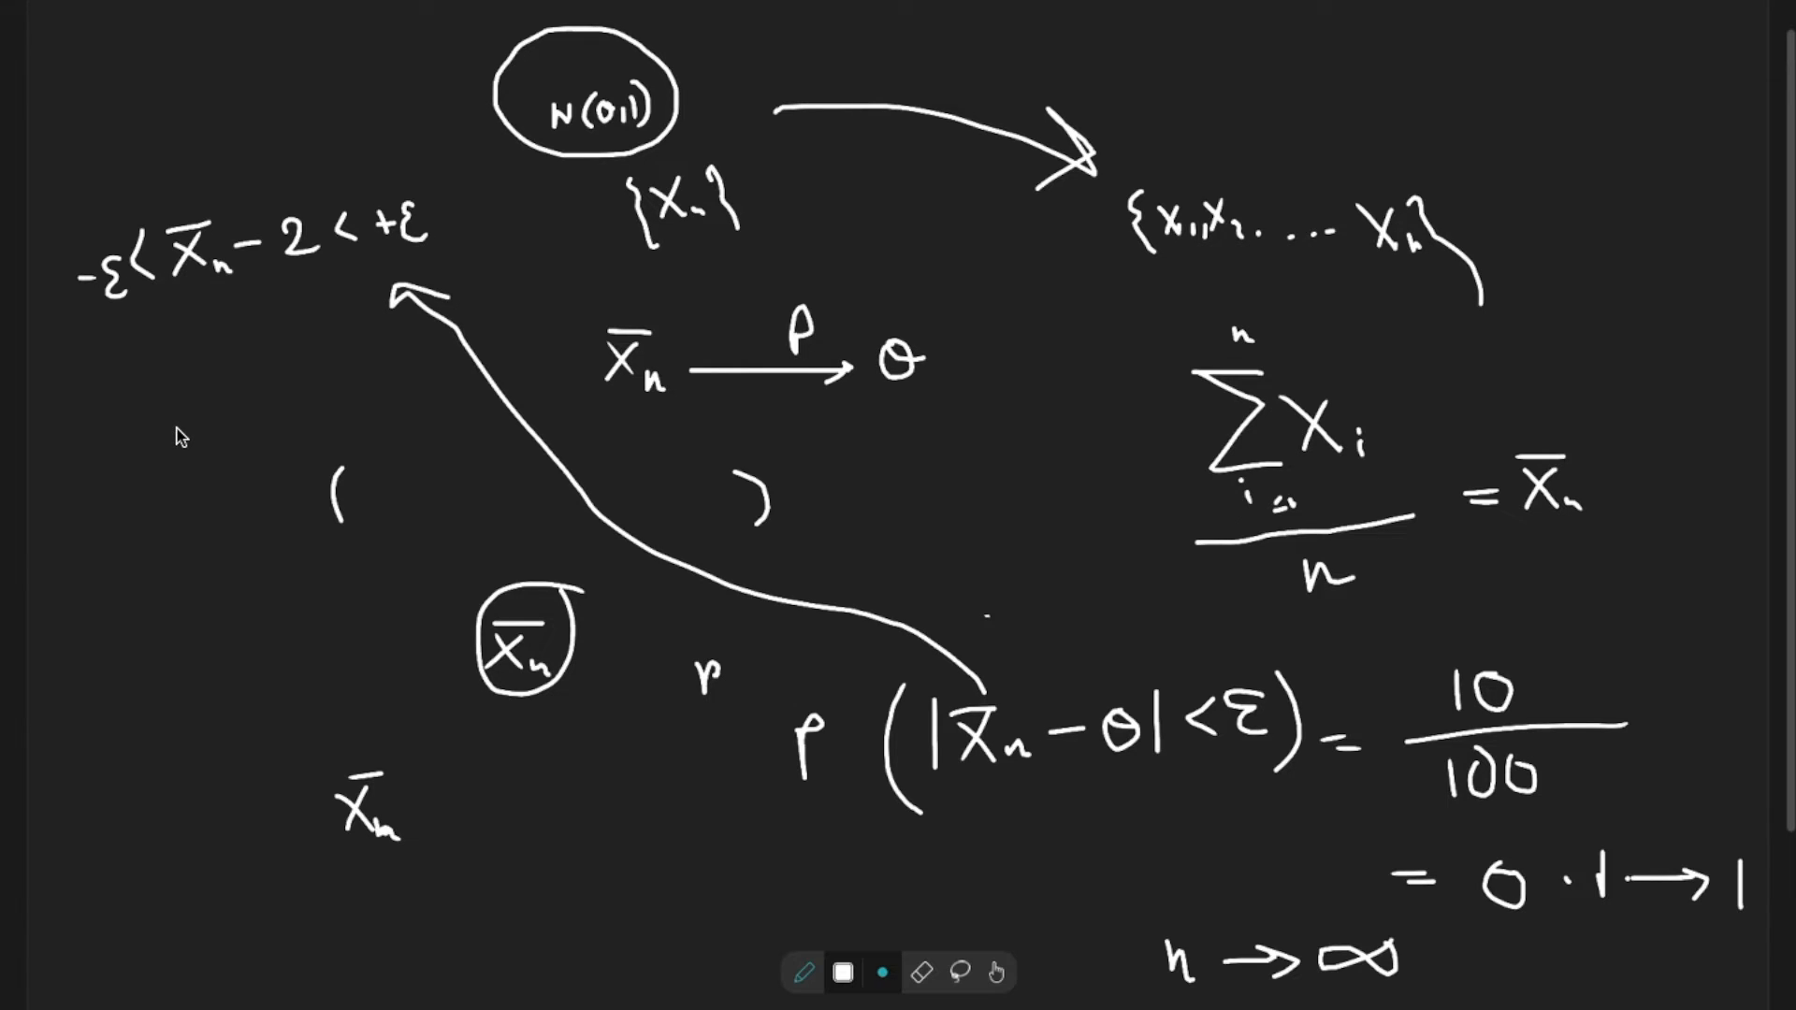
pyautogui.moveTo(150, 324)
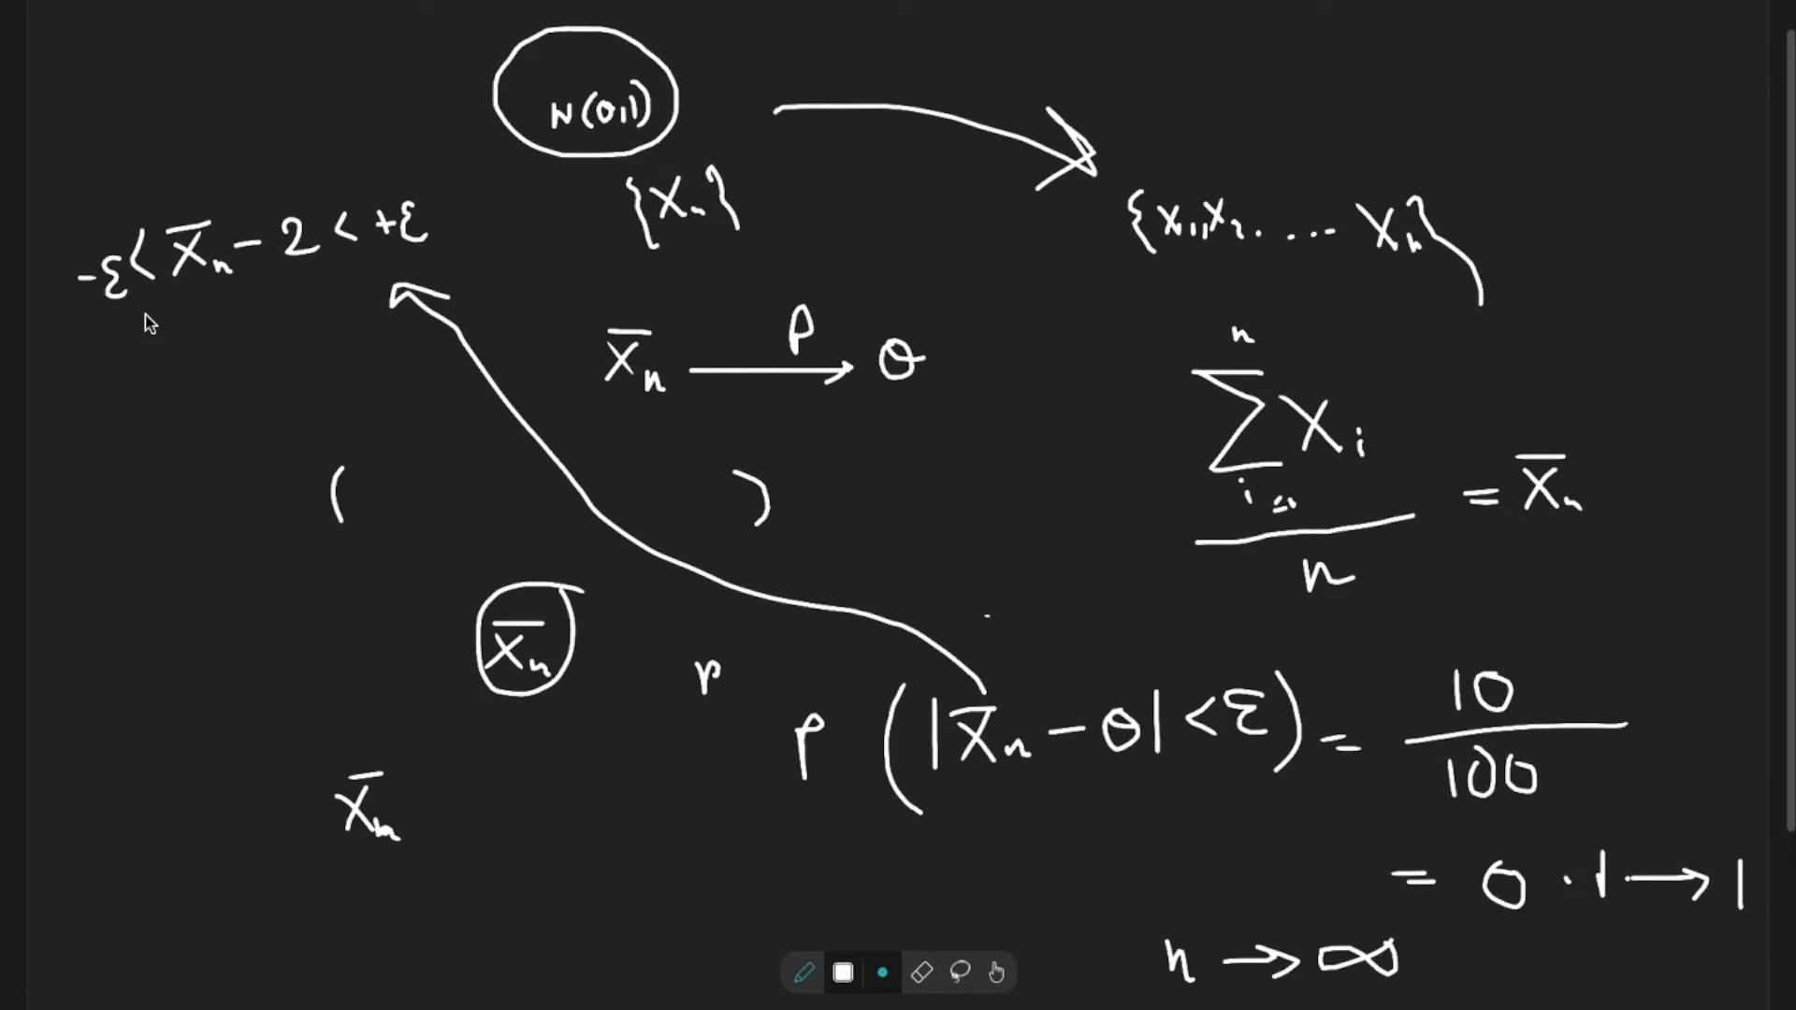
pyautogui.moveTo(481, 258)
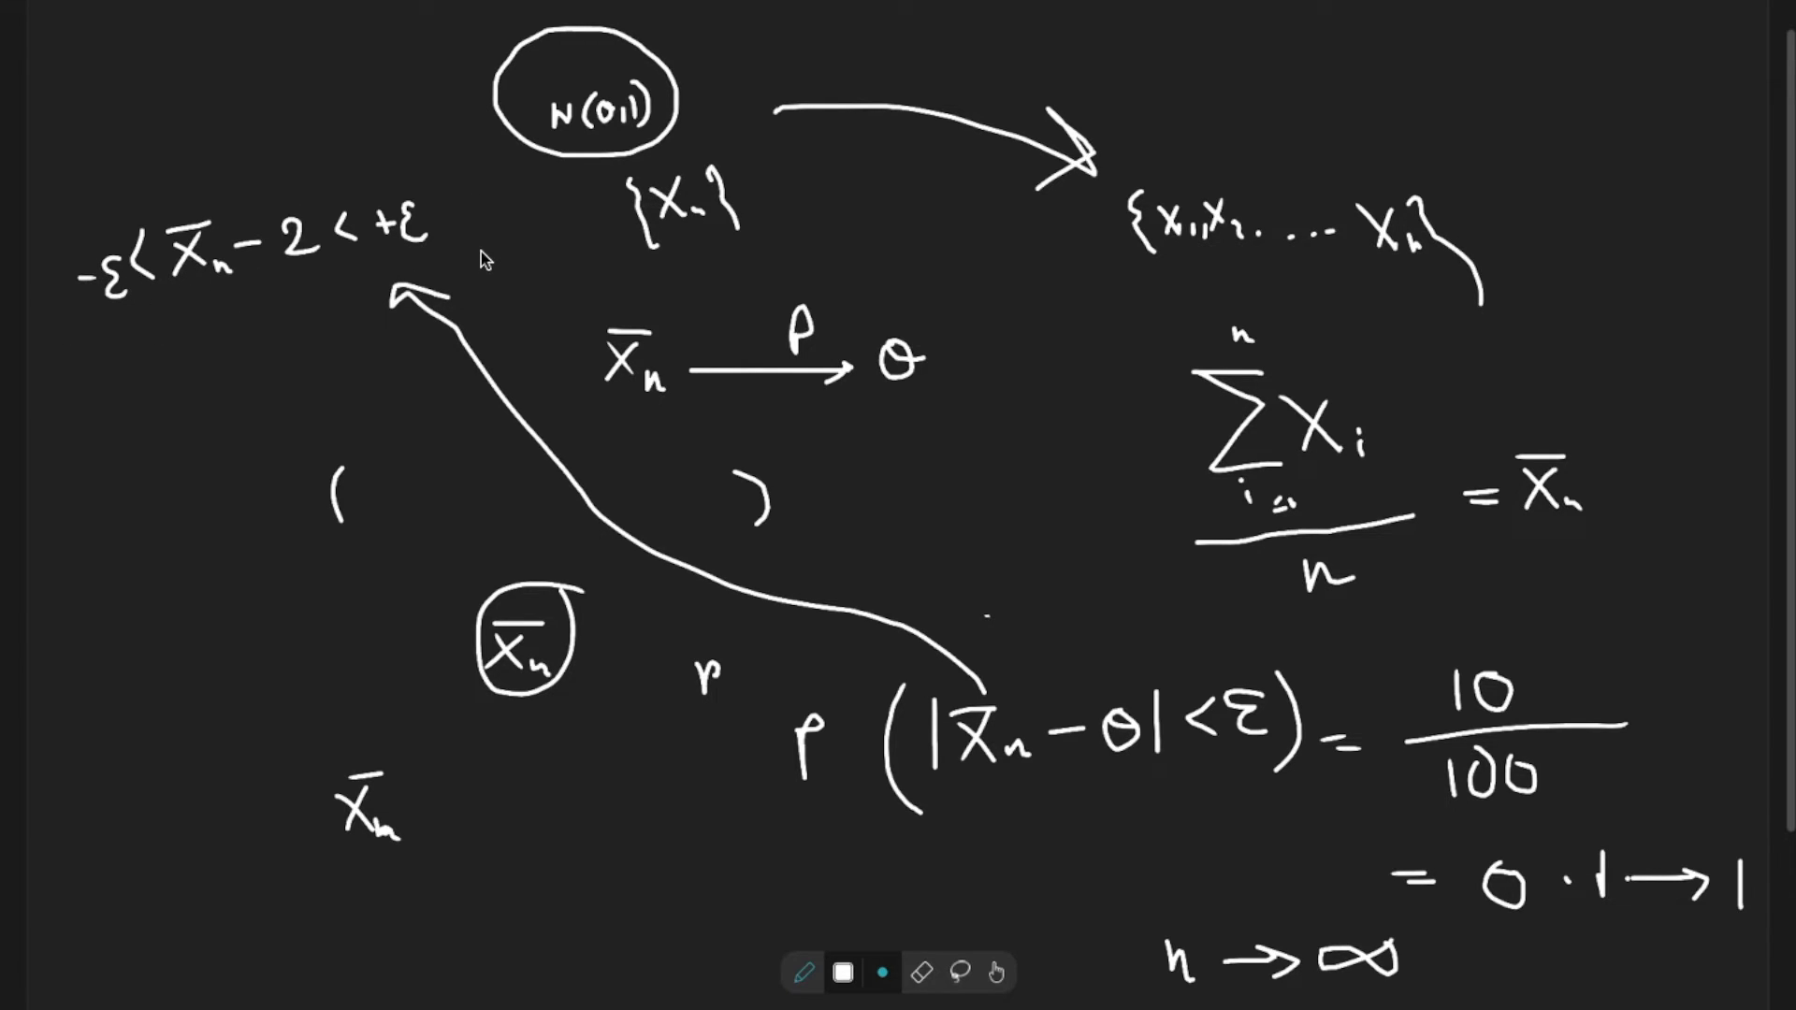
pyautogui.moveTo(168, 653)
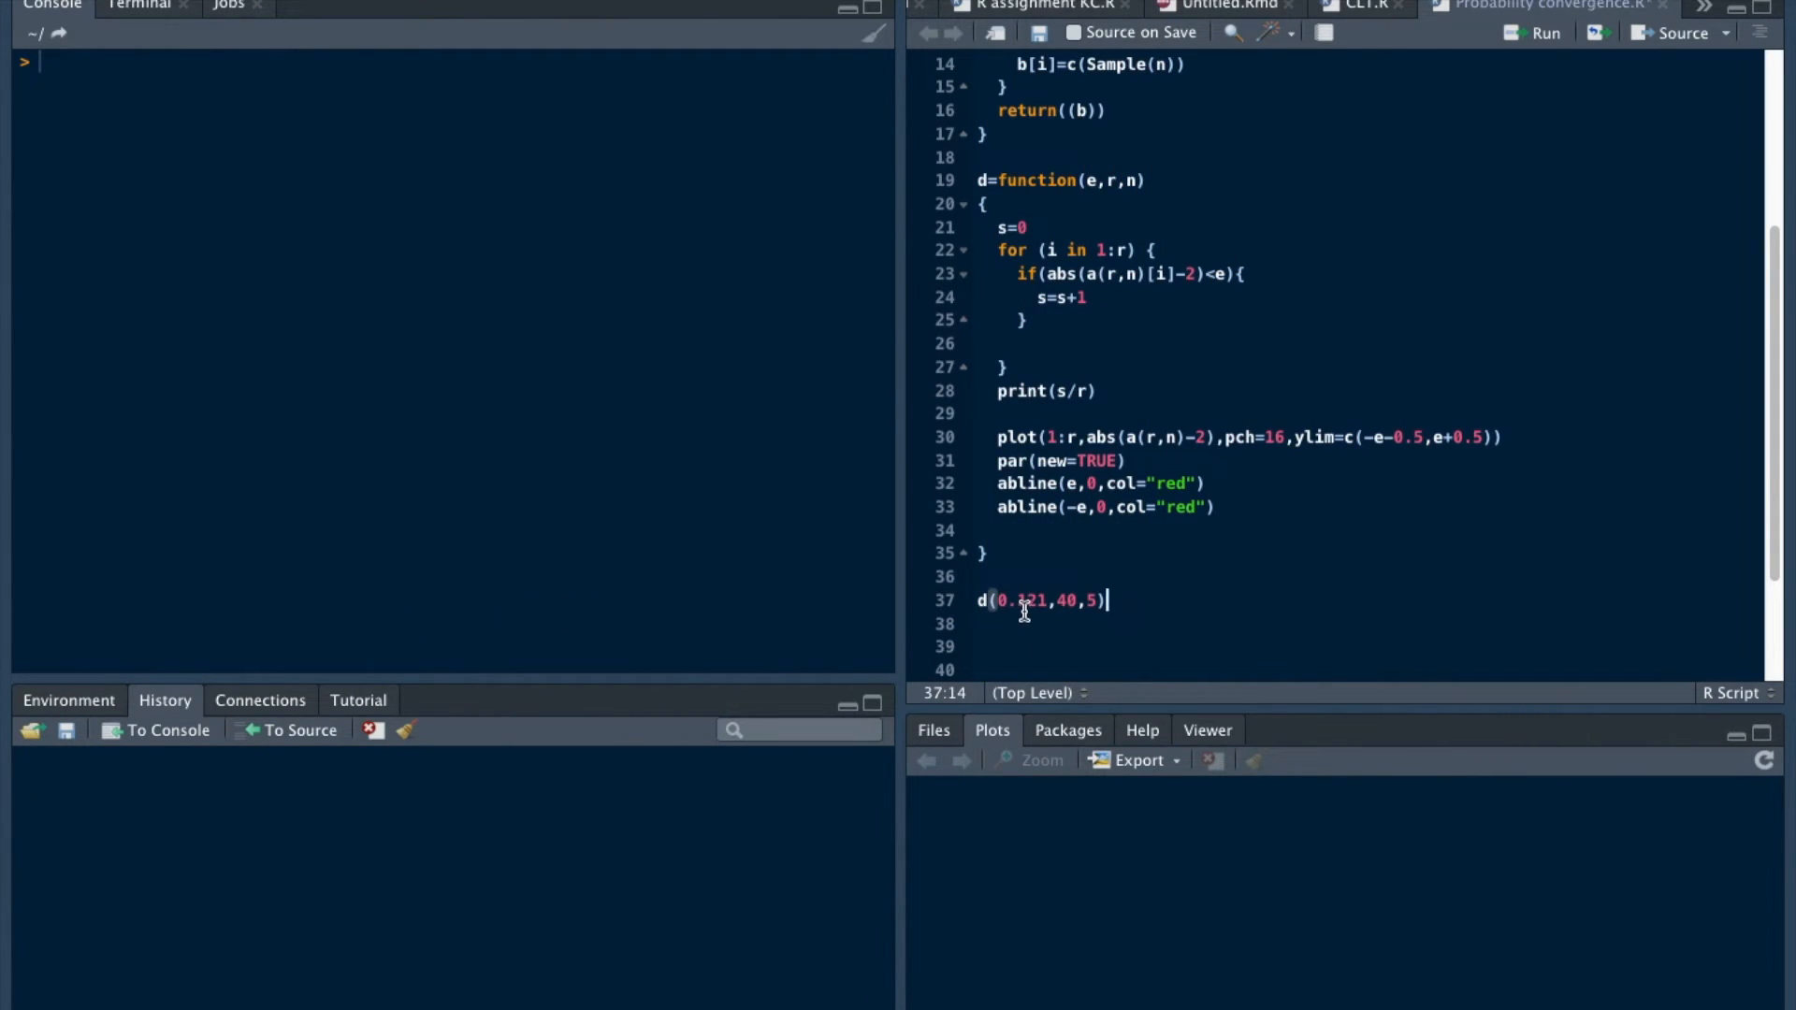
pyautogui.moveTo(1034, 621)
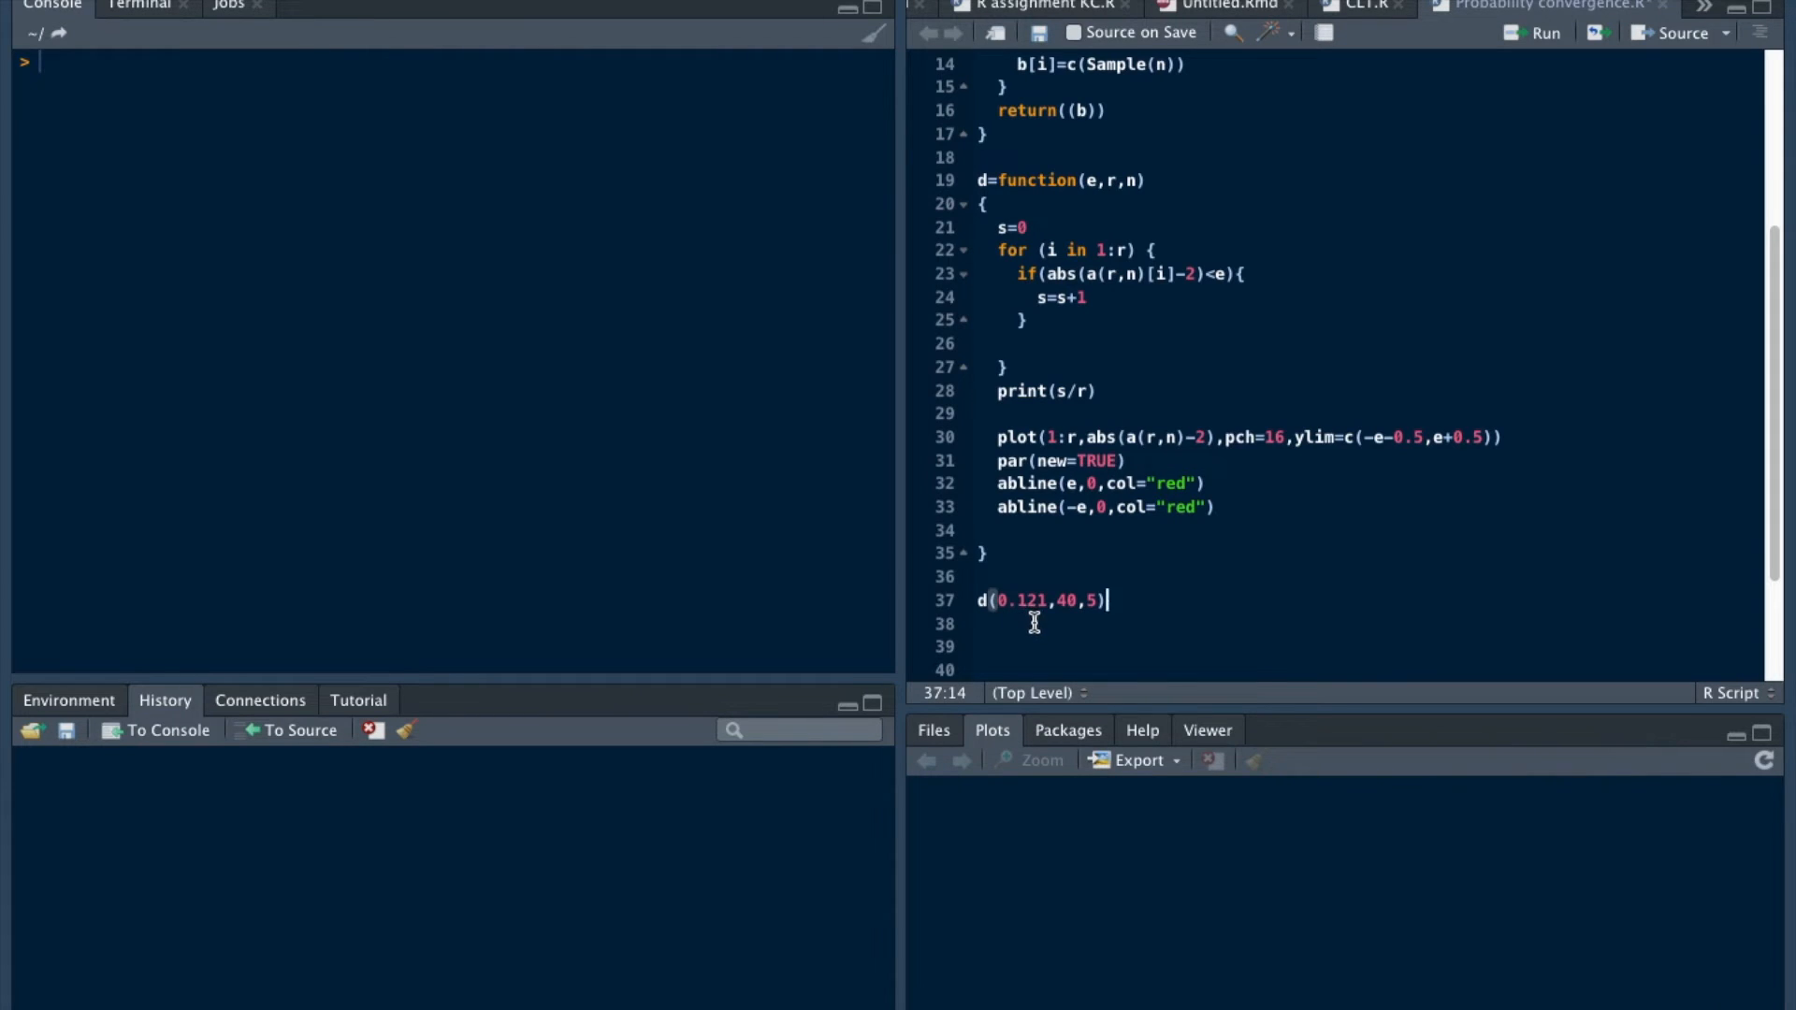
pyautogui.moveTo(1069, 620)
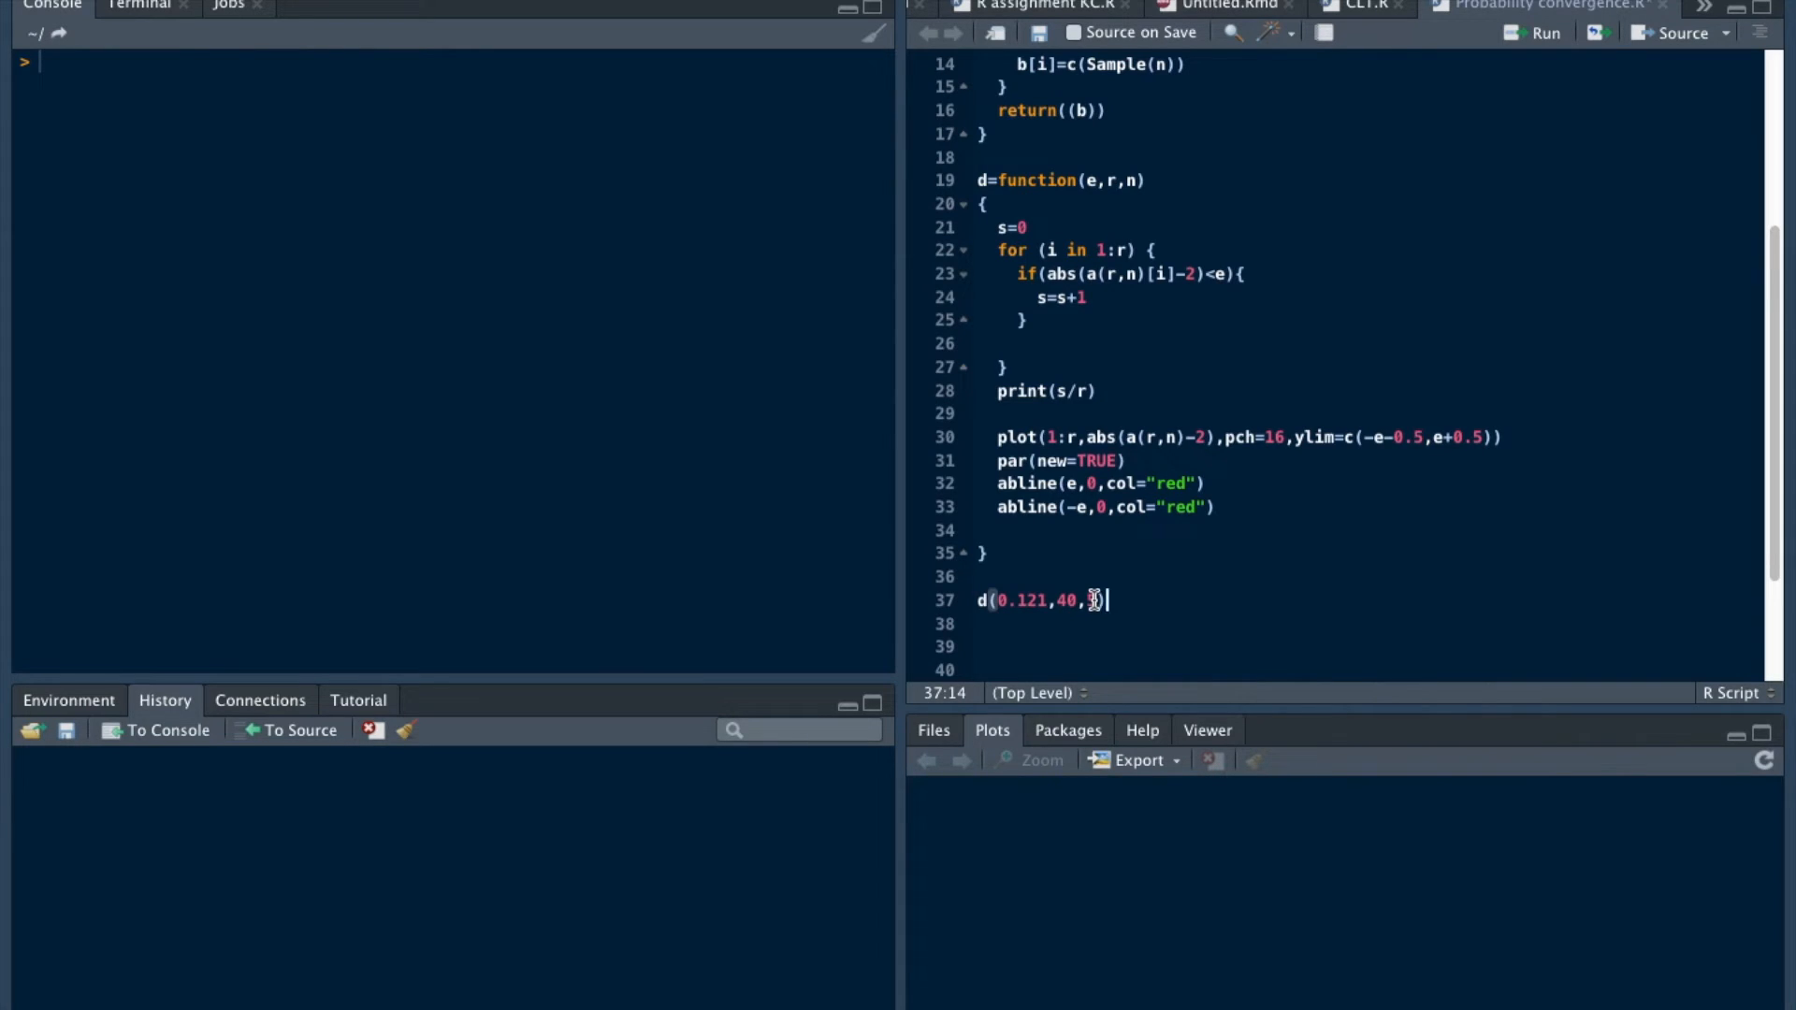
# - Set the d() call's sample size argument to 5, giving d(0.121,40,5)
pyautogui.write('5')
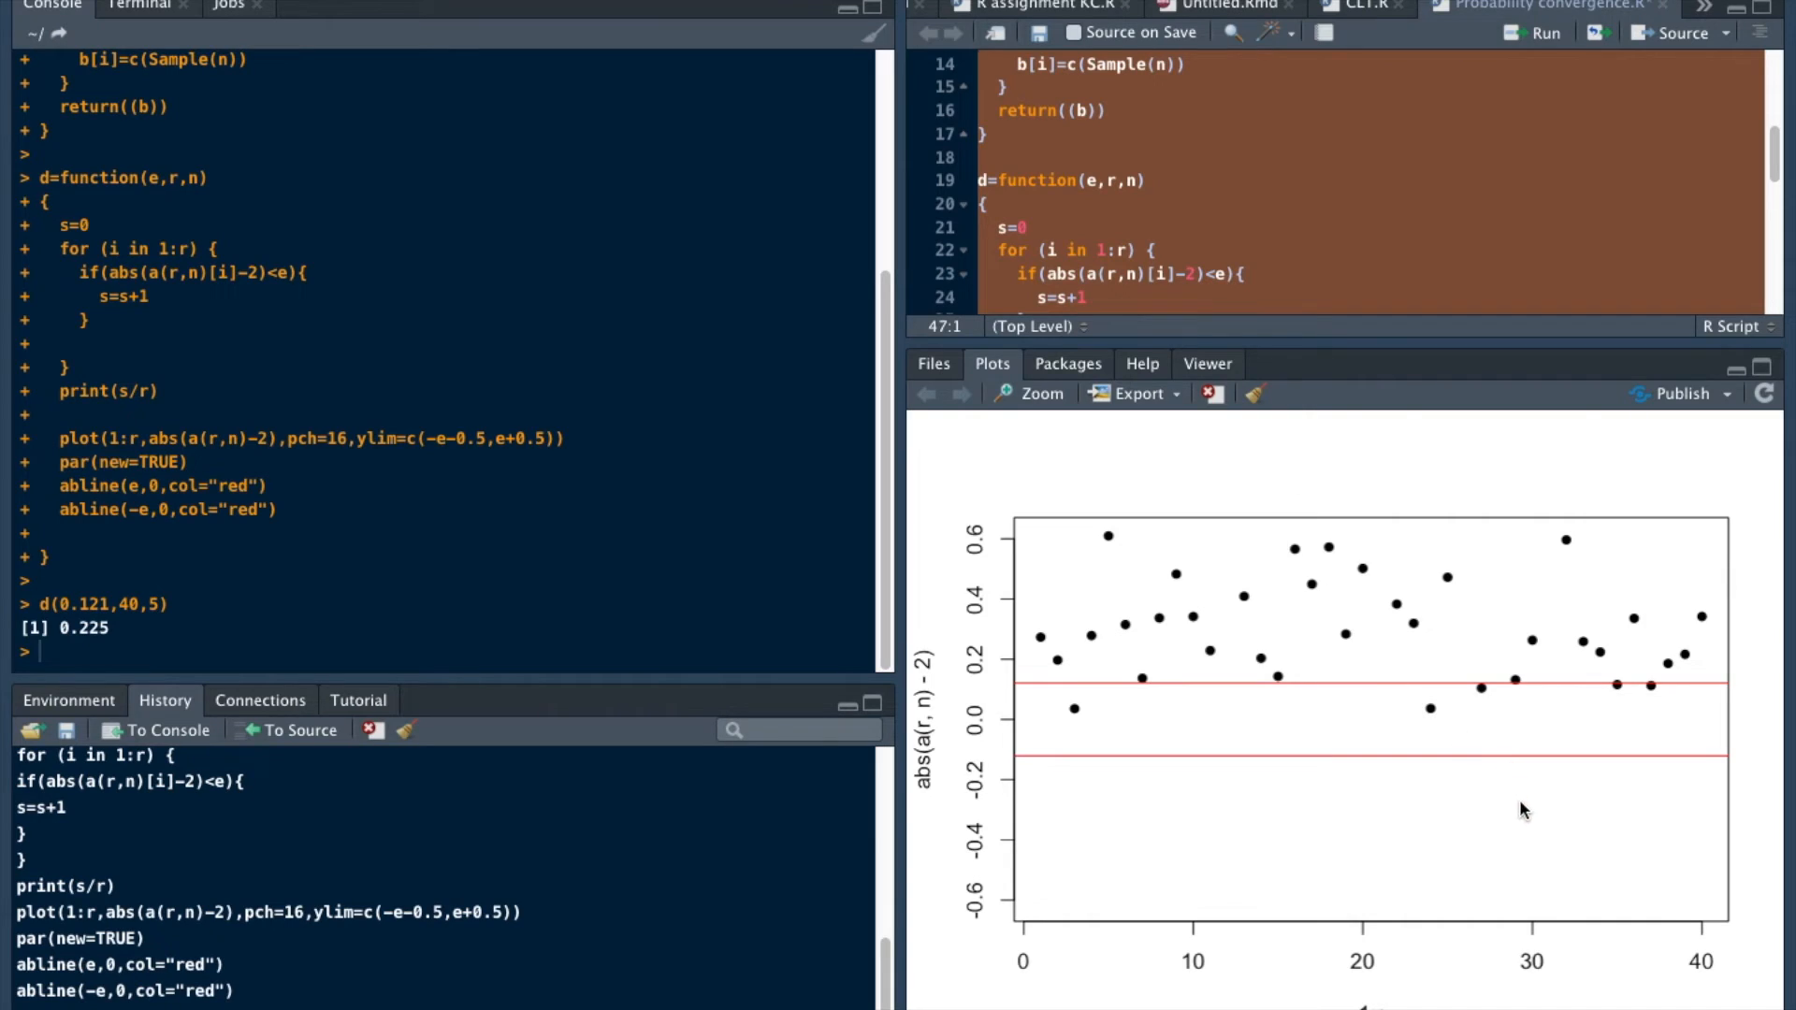
pyautogui.moveTo(1510, 784)
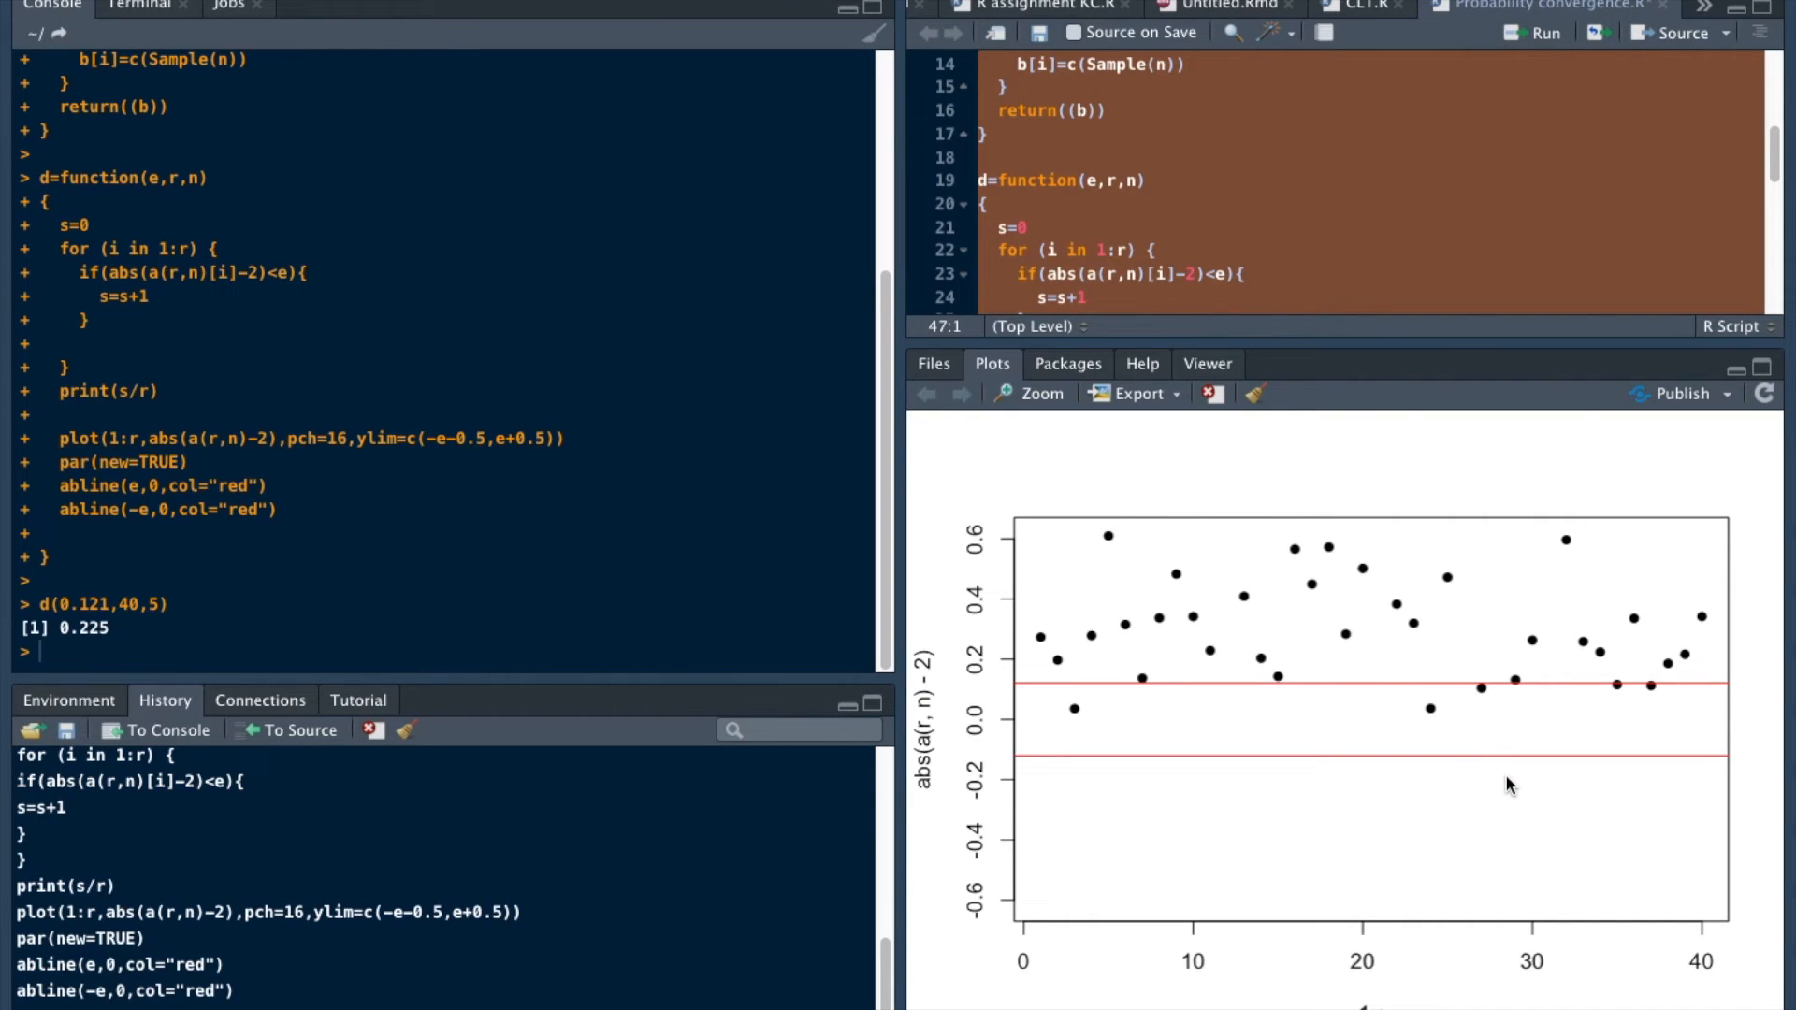
pyautogui.moveTo(1297, 767)
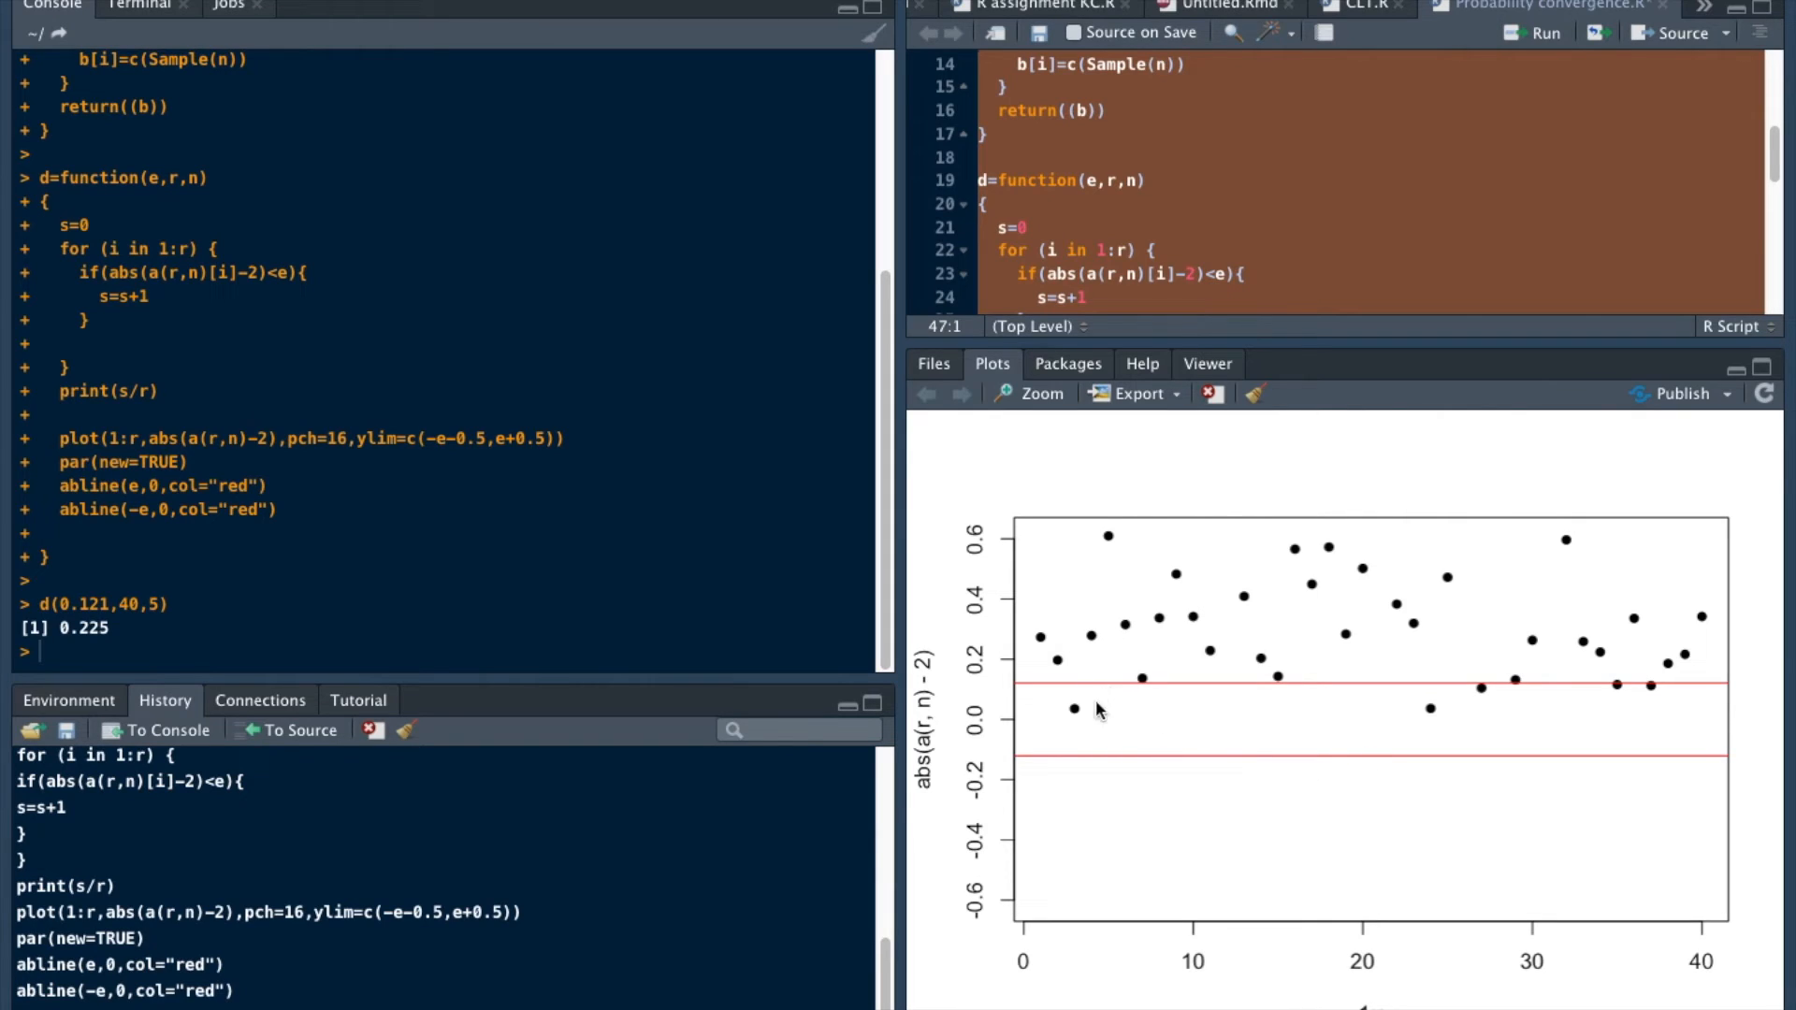
pyautogui.moveTo(1164, 771)
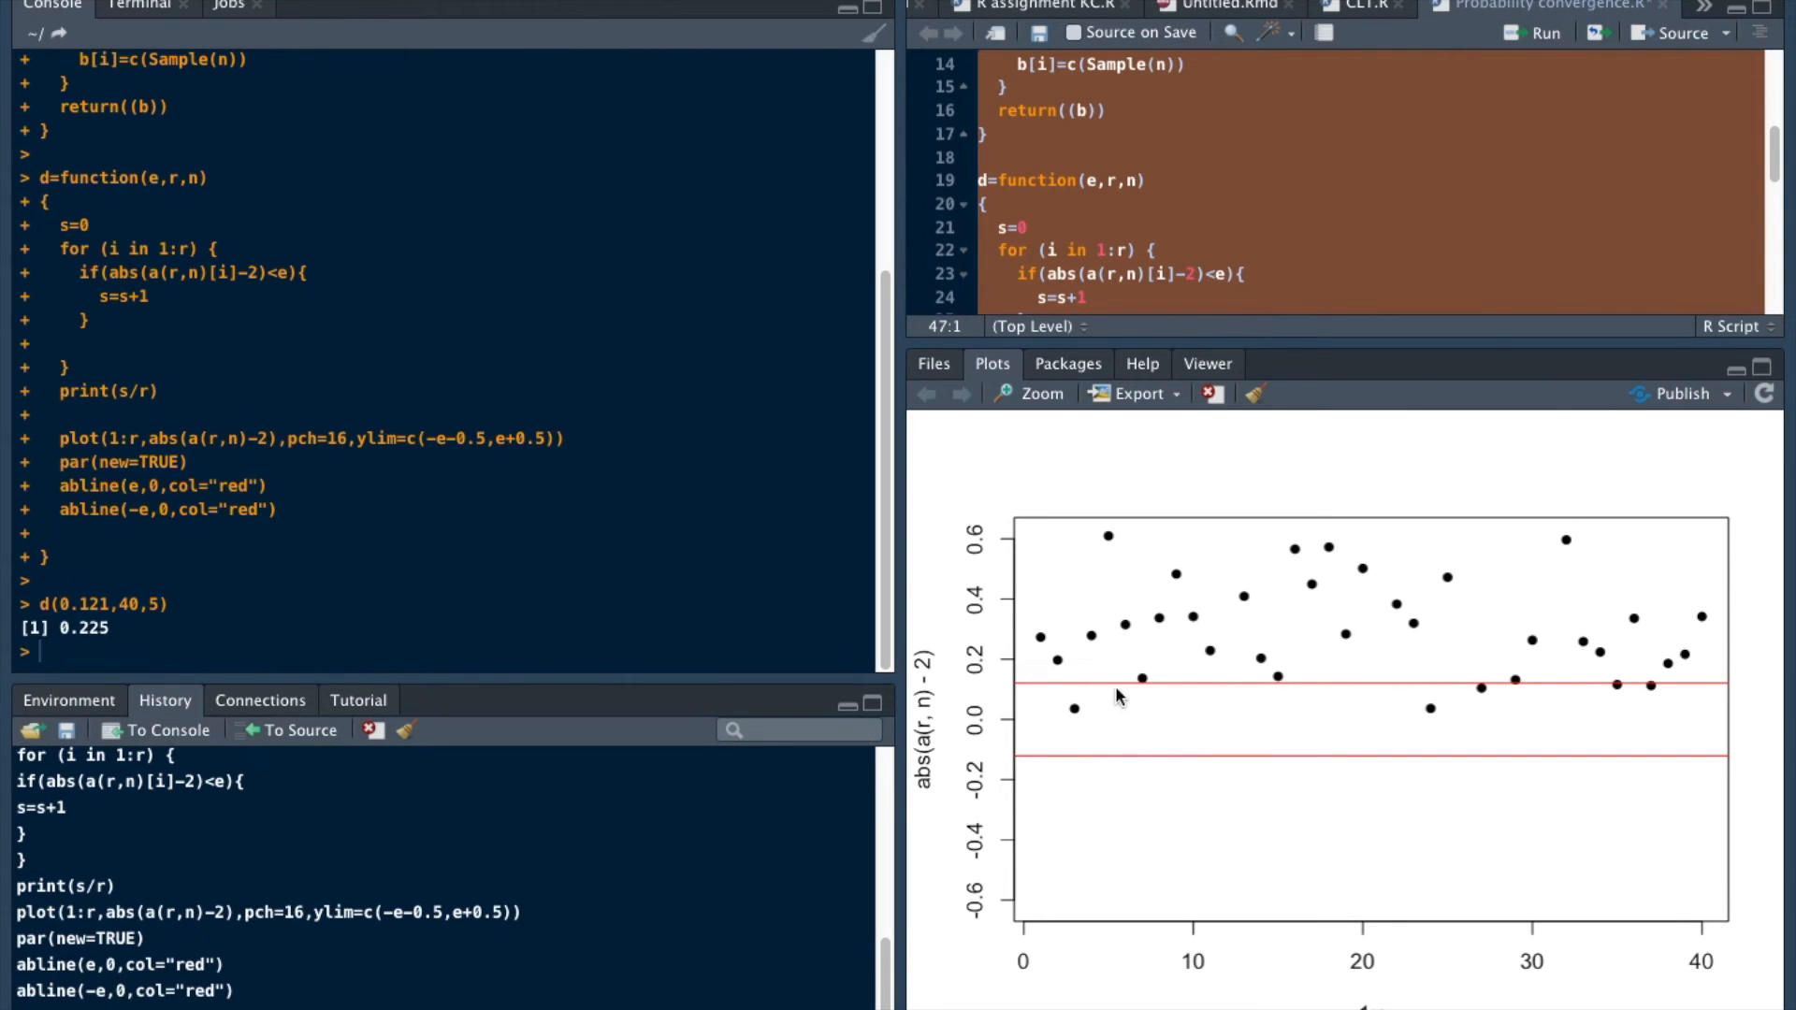
pyautogui.moveTo(1246, 795)
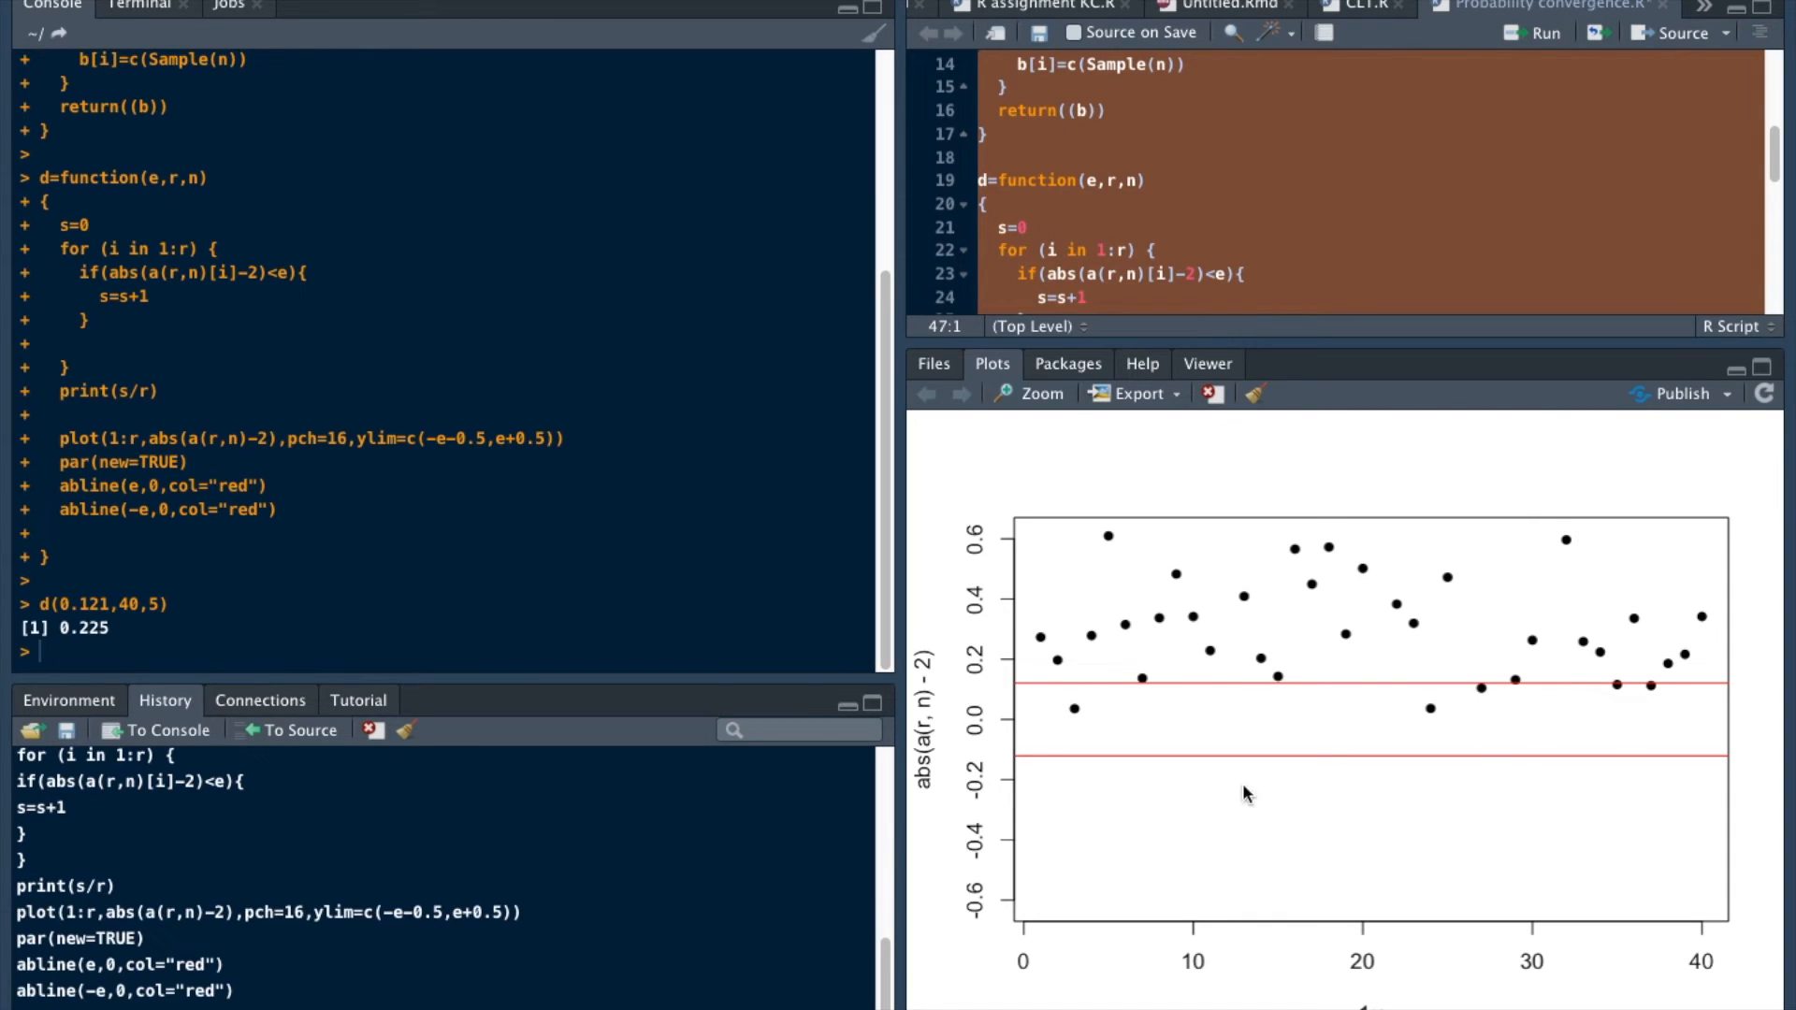
pyautogui.moveTo(1076, 732)
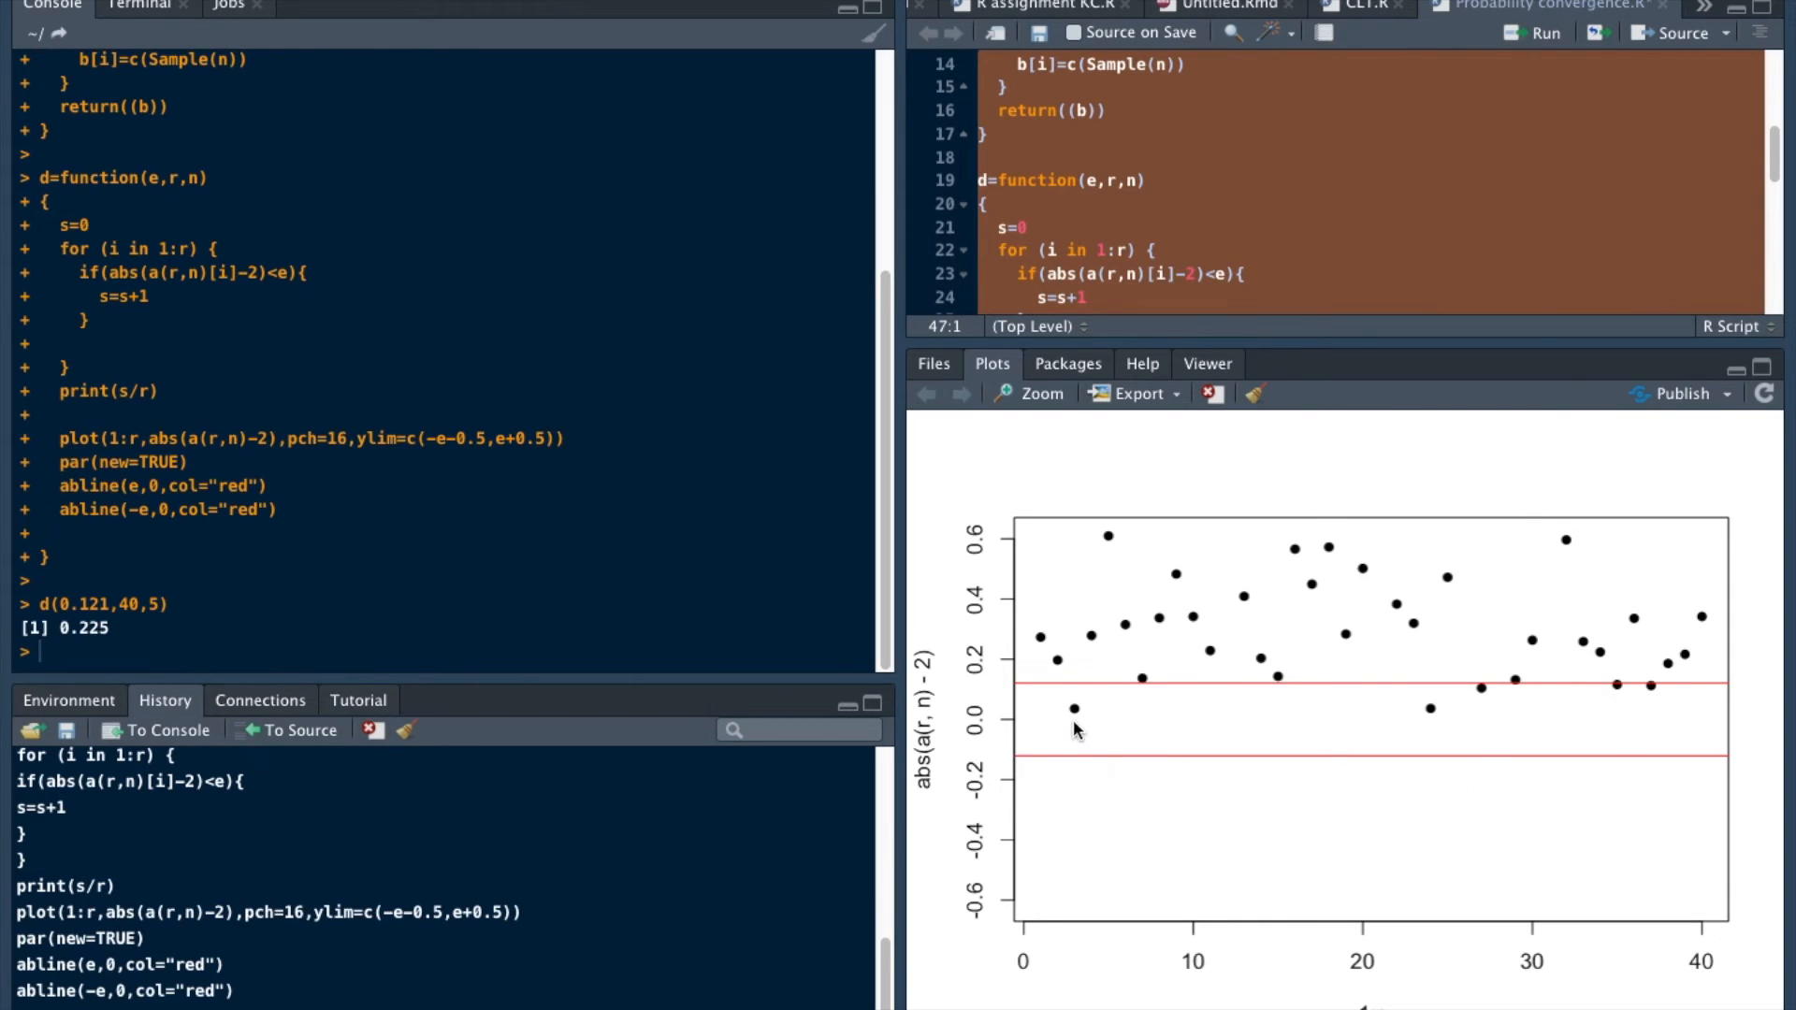
pyautogui.moveTo(1523, 707)
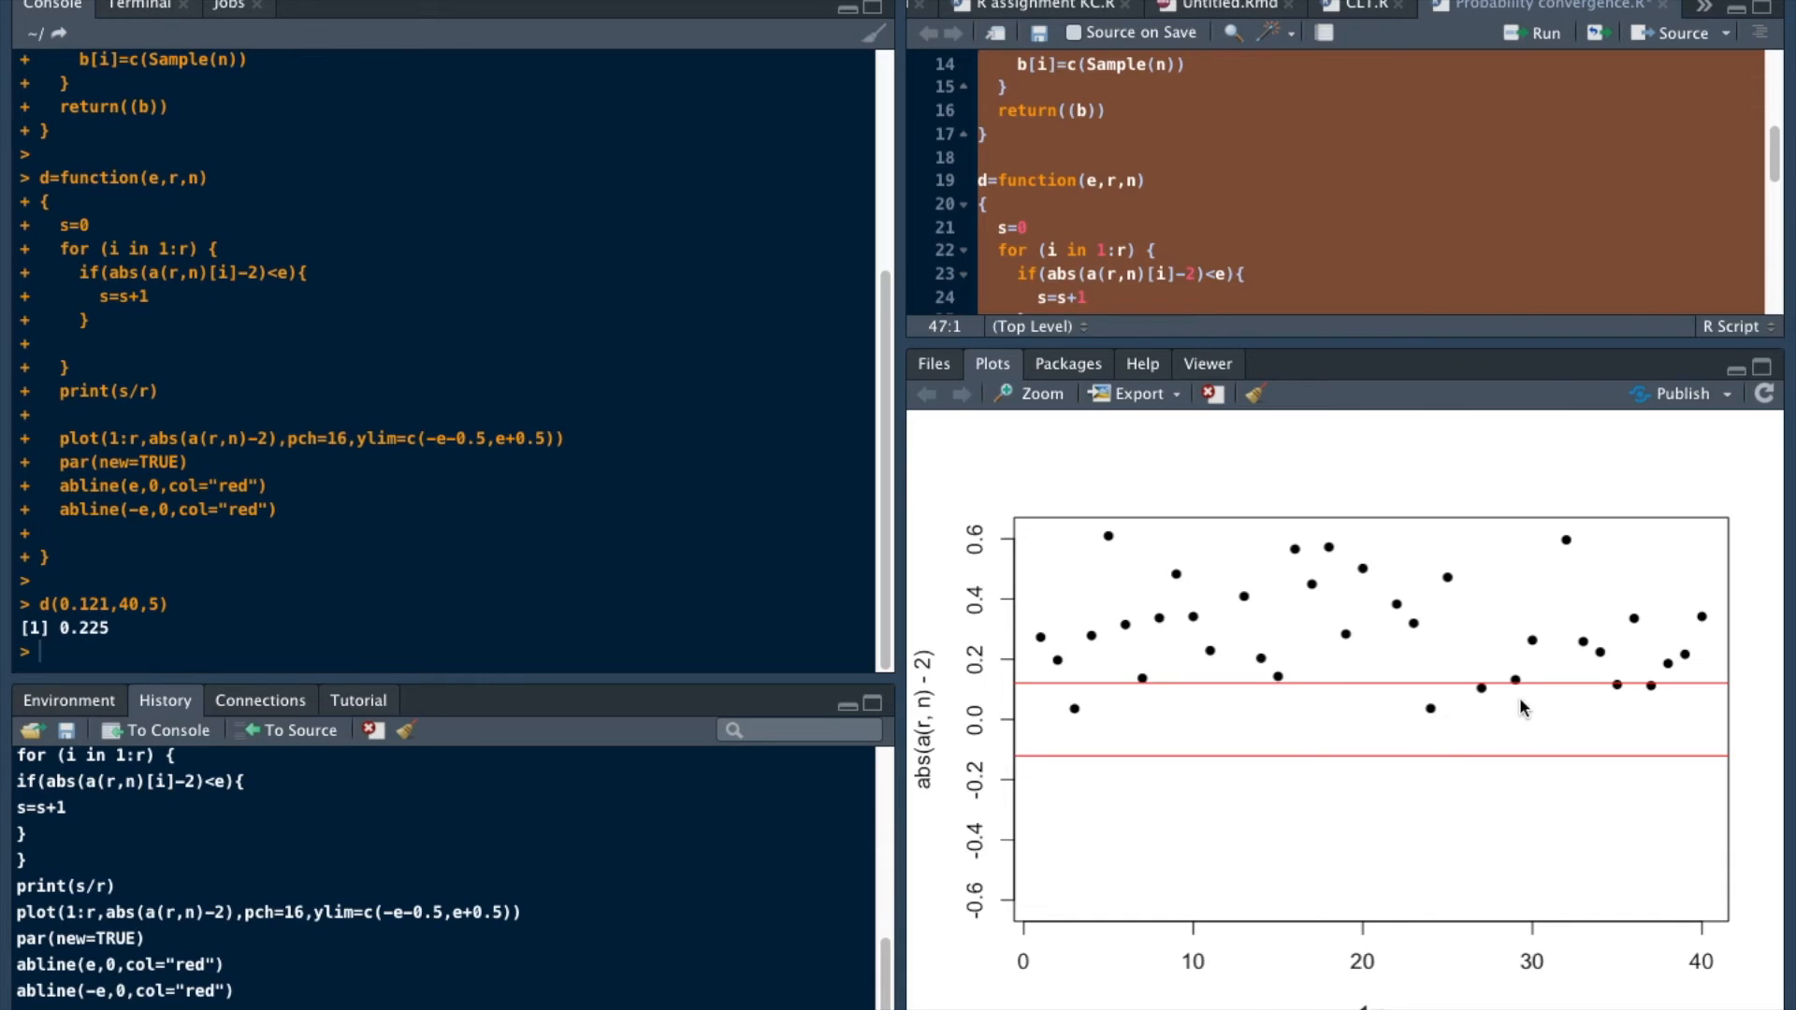
pyautogui.moveTo(1632, 706)
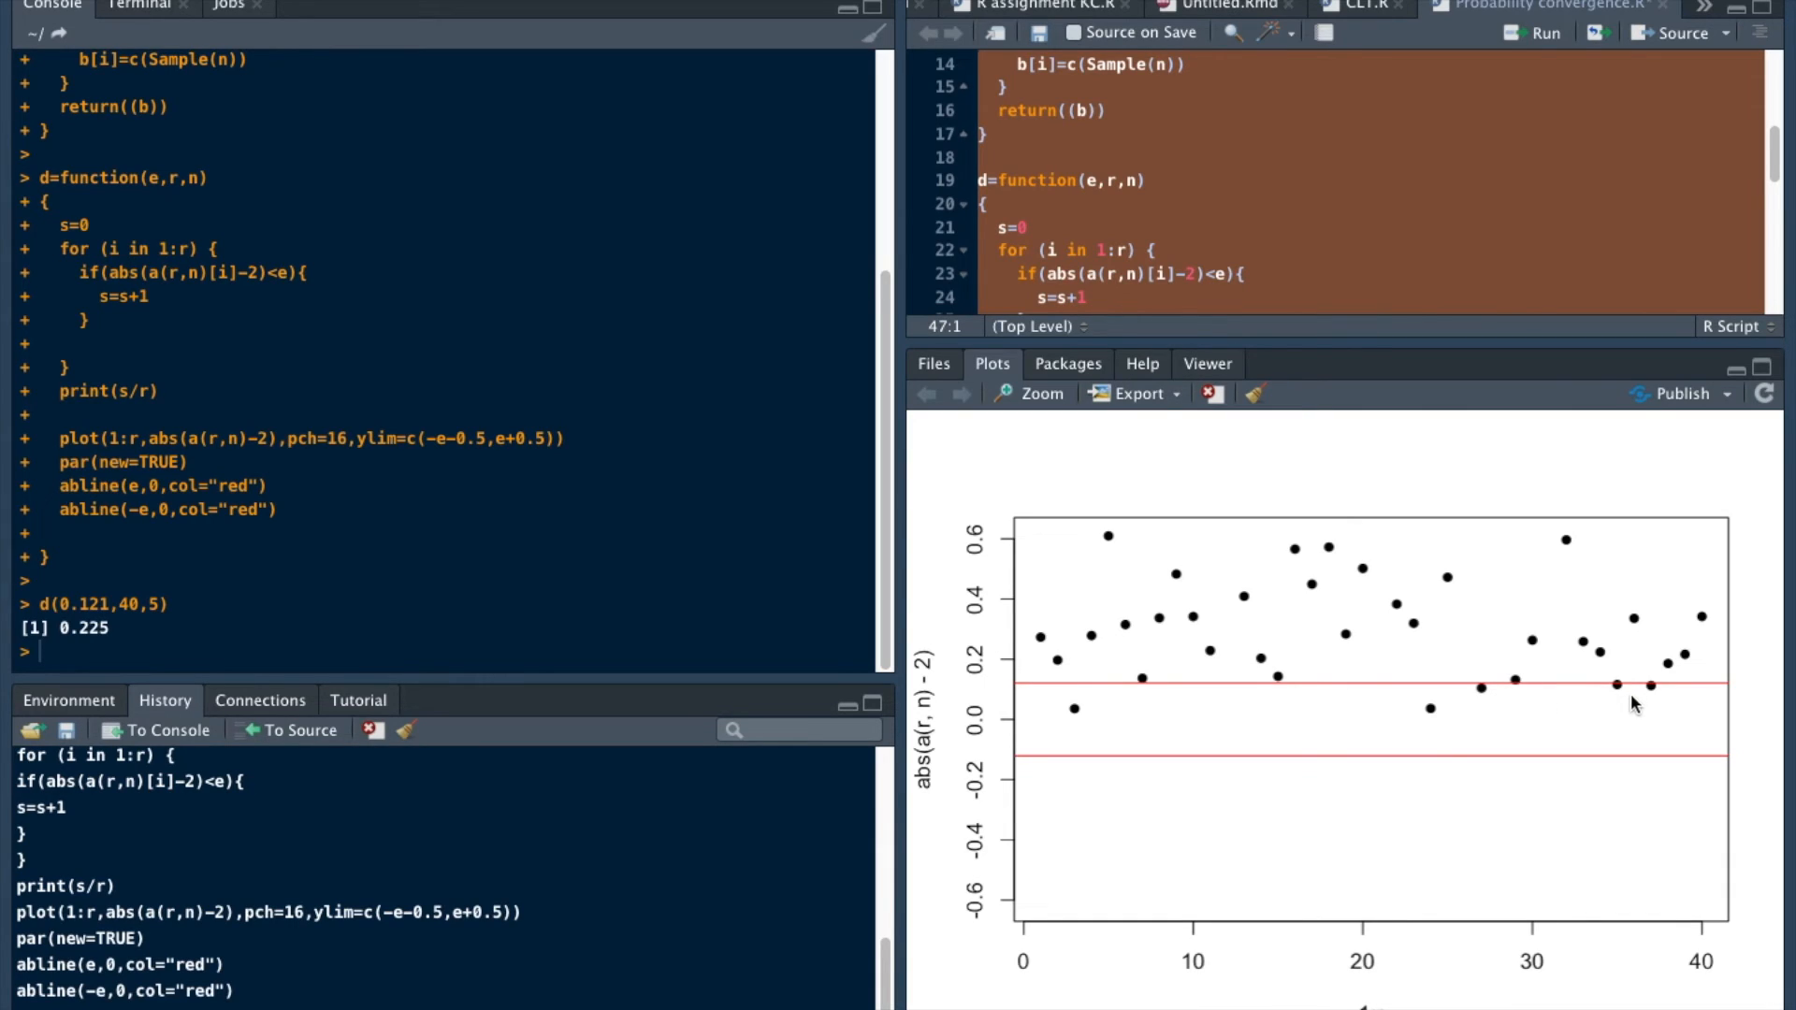
pyautogui.moveTo(1738, 679)
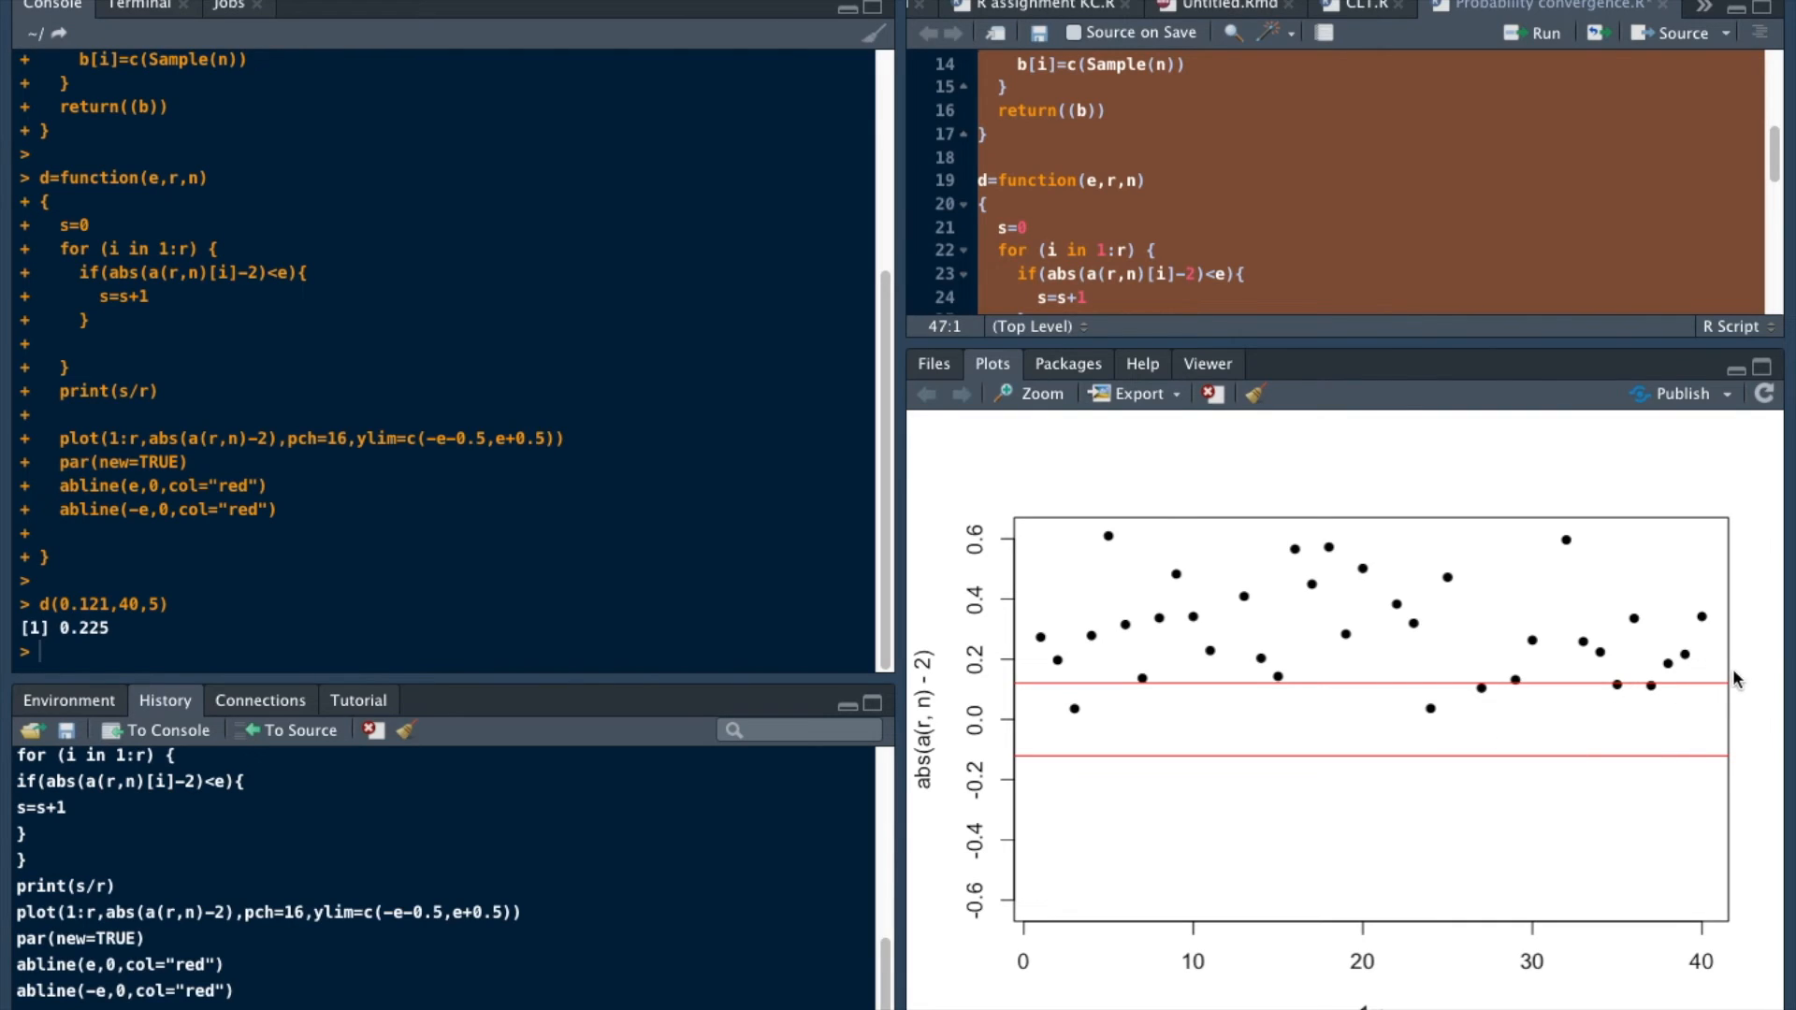
pyautogui.moveTo(1166, 518)
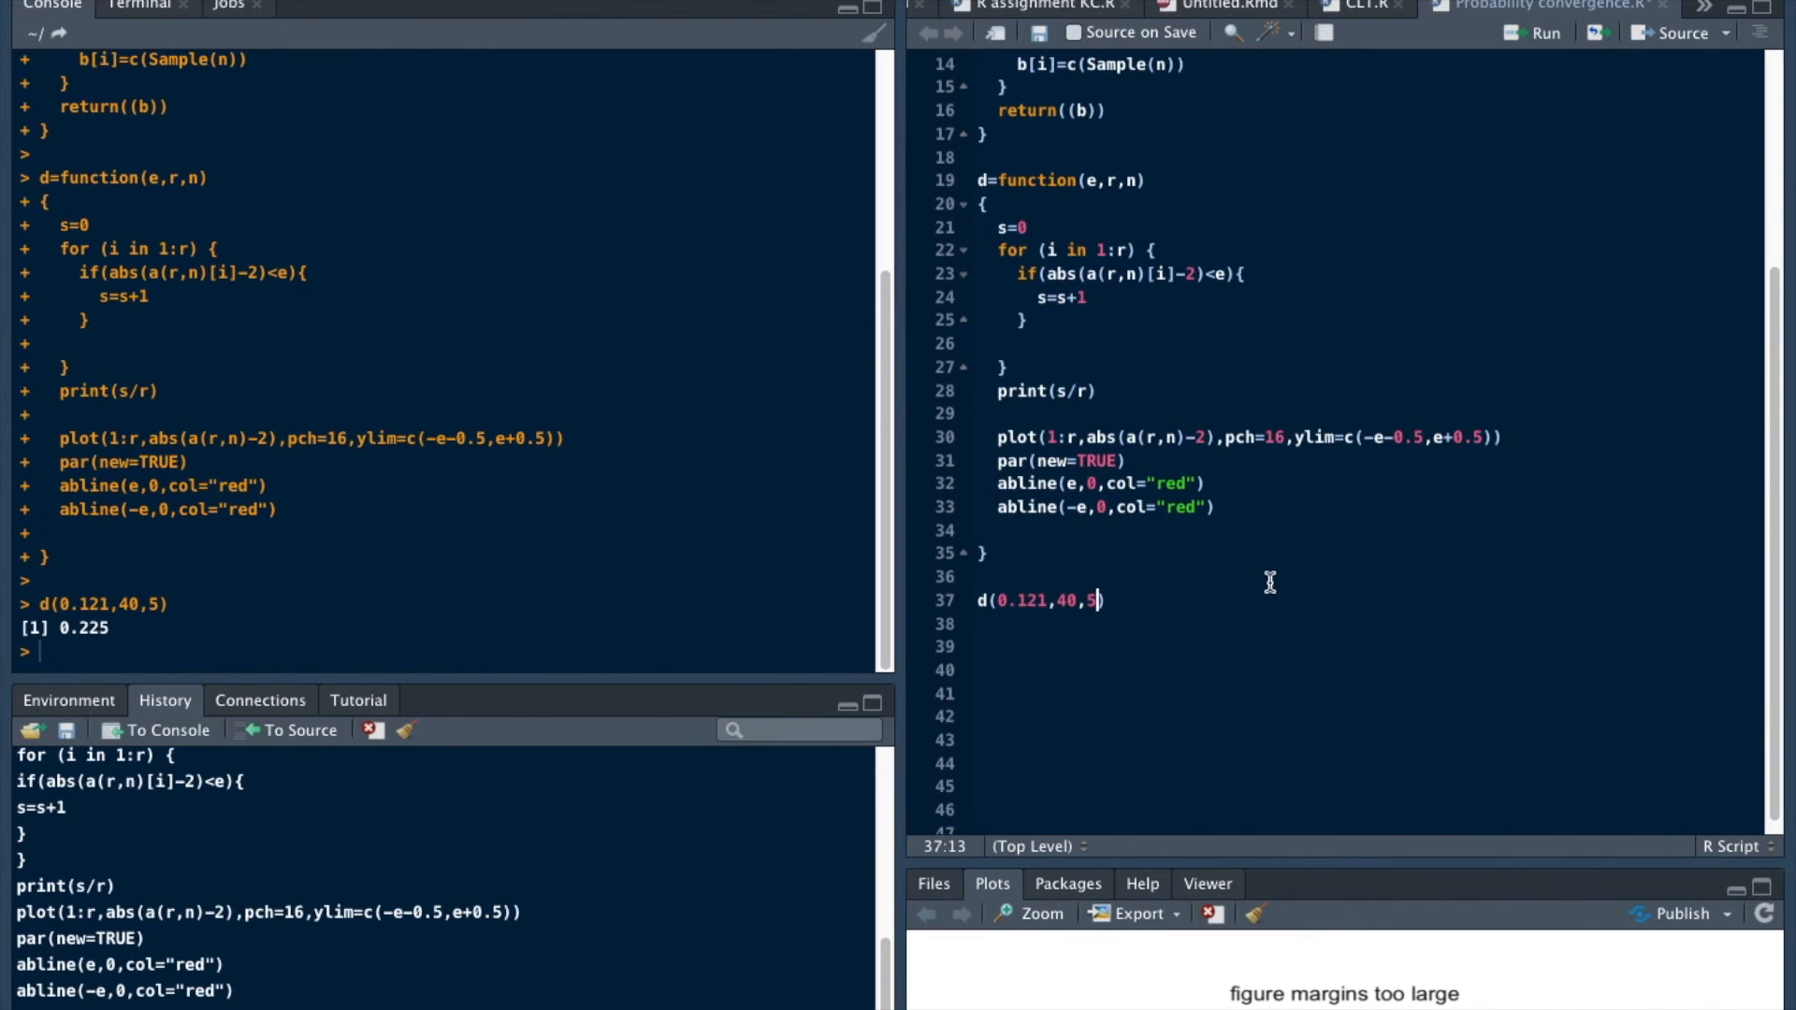
# - Change the call to d(0.121,40,50) and run it, reporting 0.65
pyautogui.write('0')
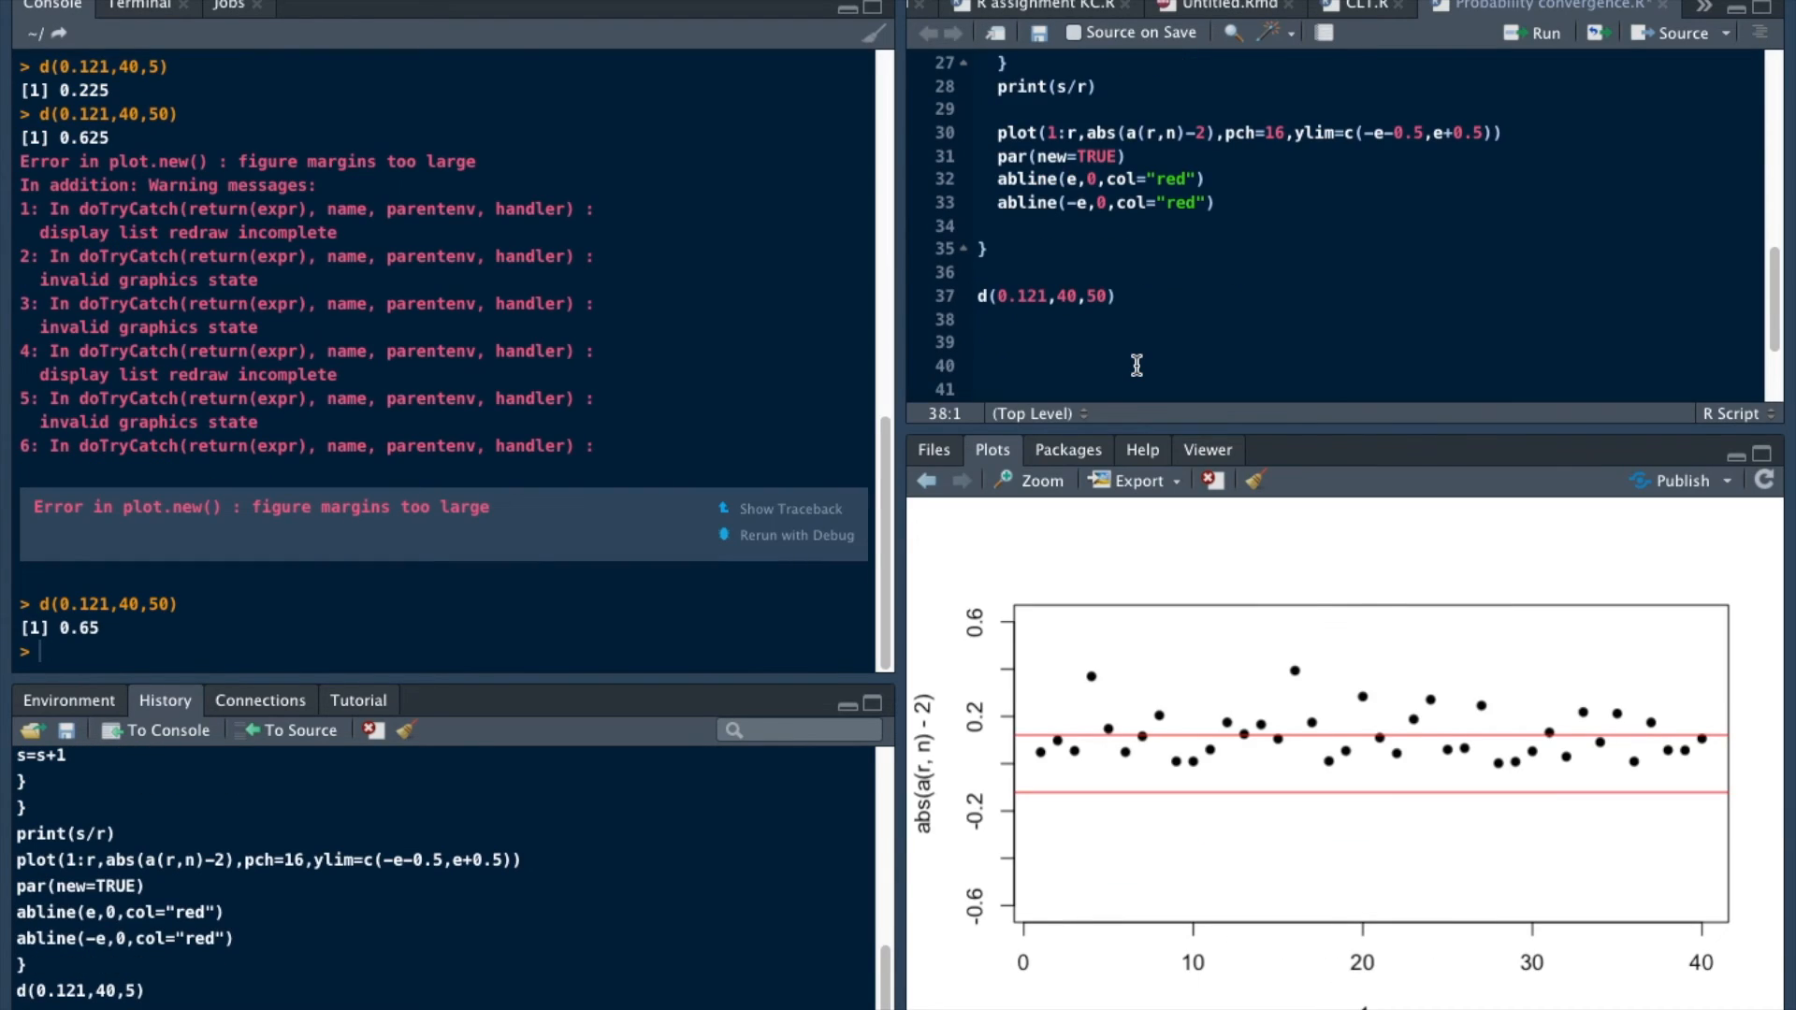
pyautogui.moveTo(1154, 849)
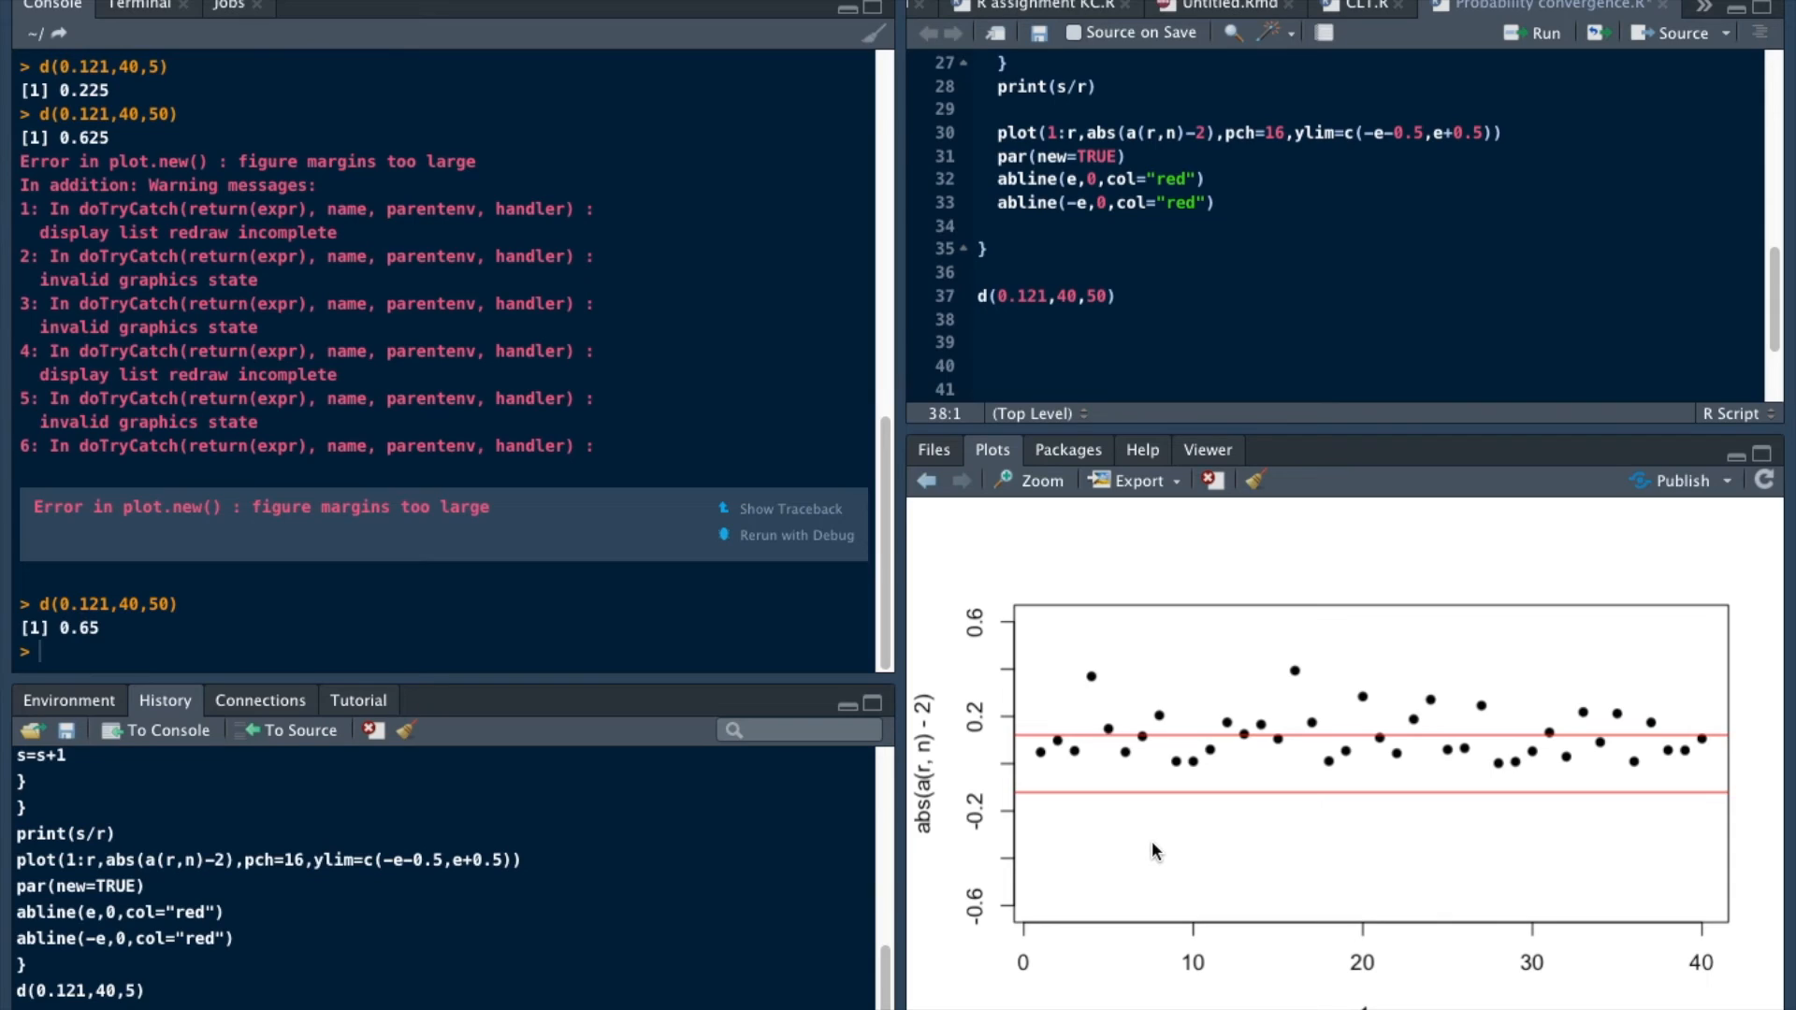
pyautogui.moveTo(1029, 781)
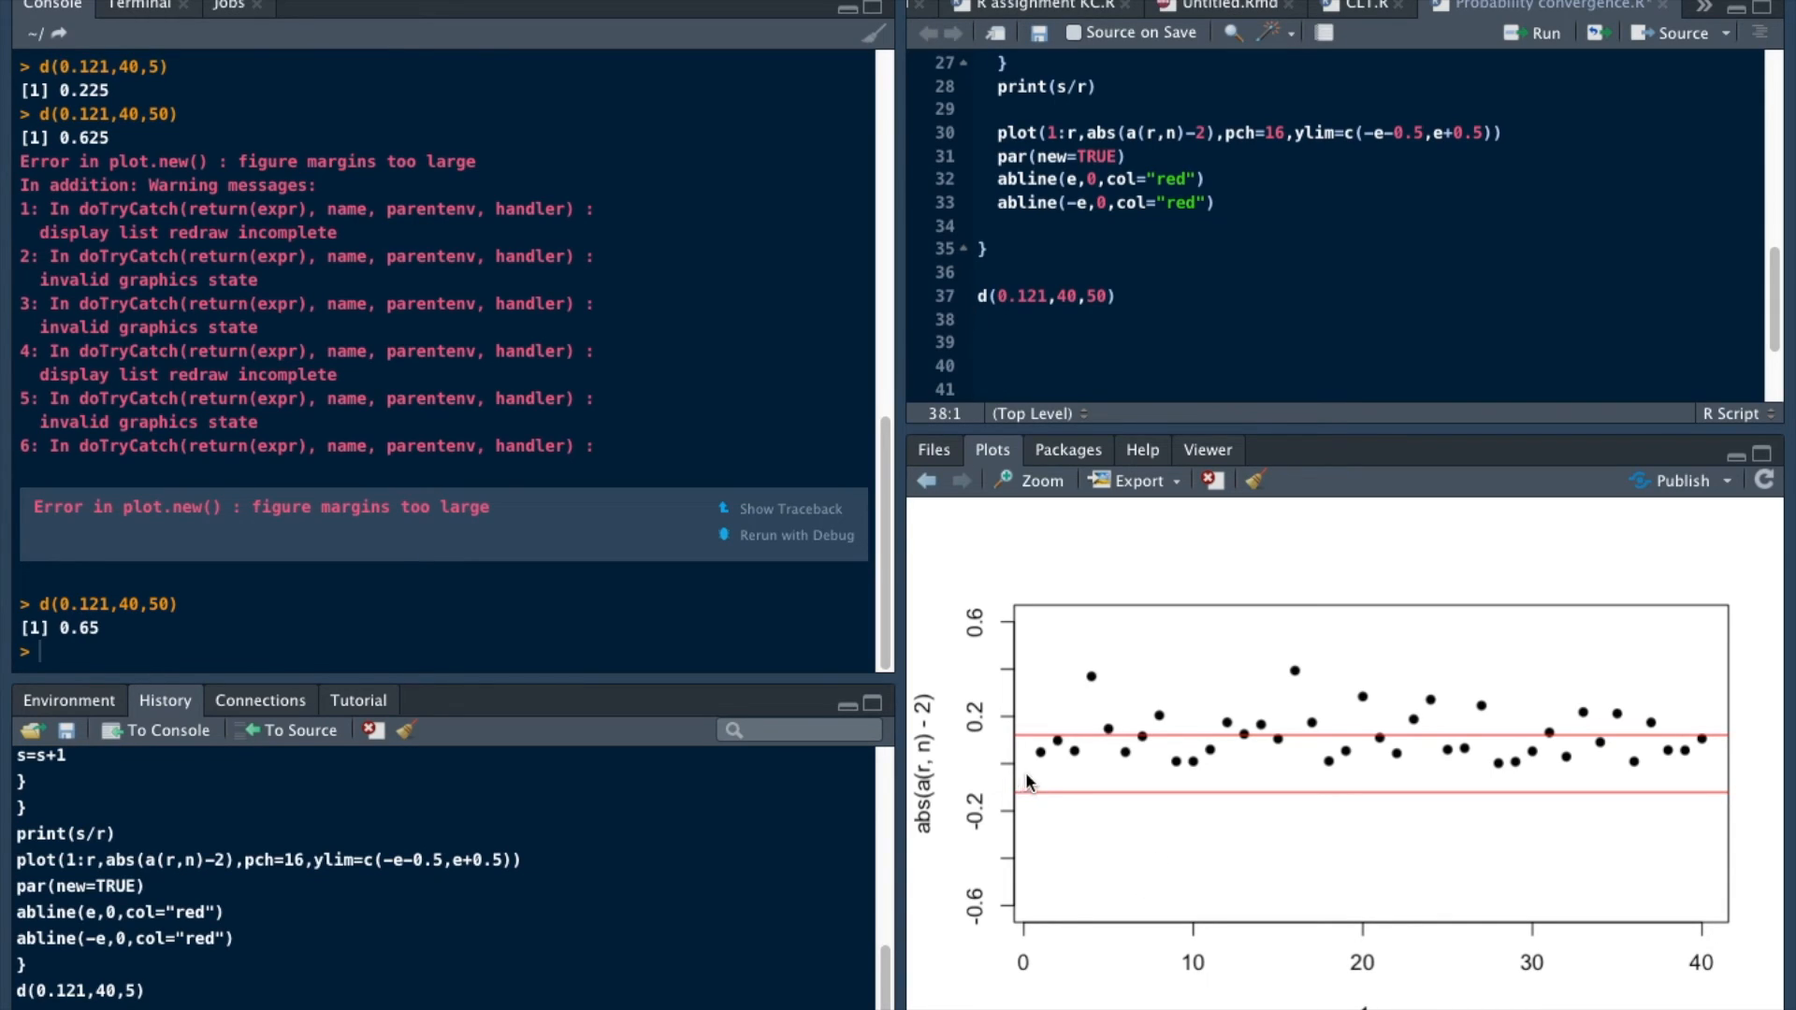
pyautogui.moveTo(1280, 772)
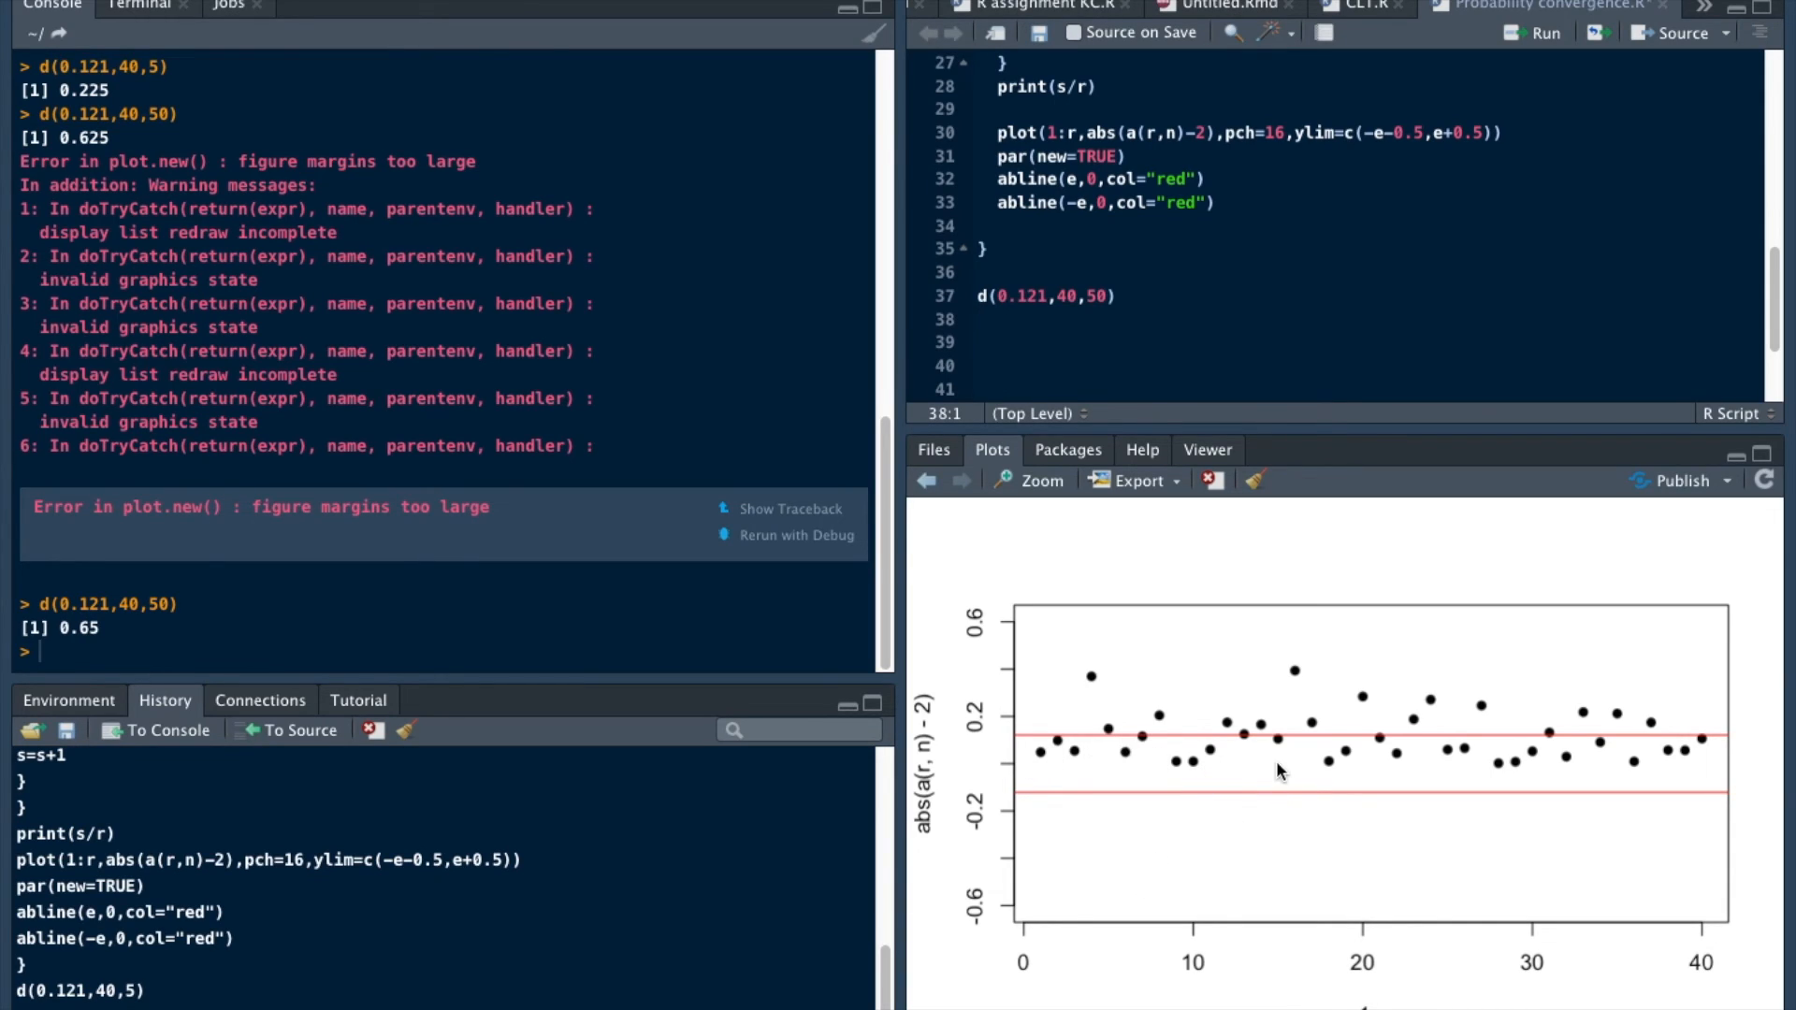
pyautogui.moveTo(1108, 776)
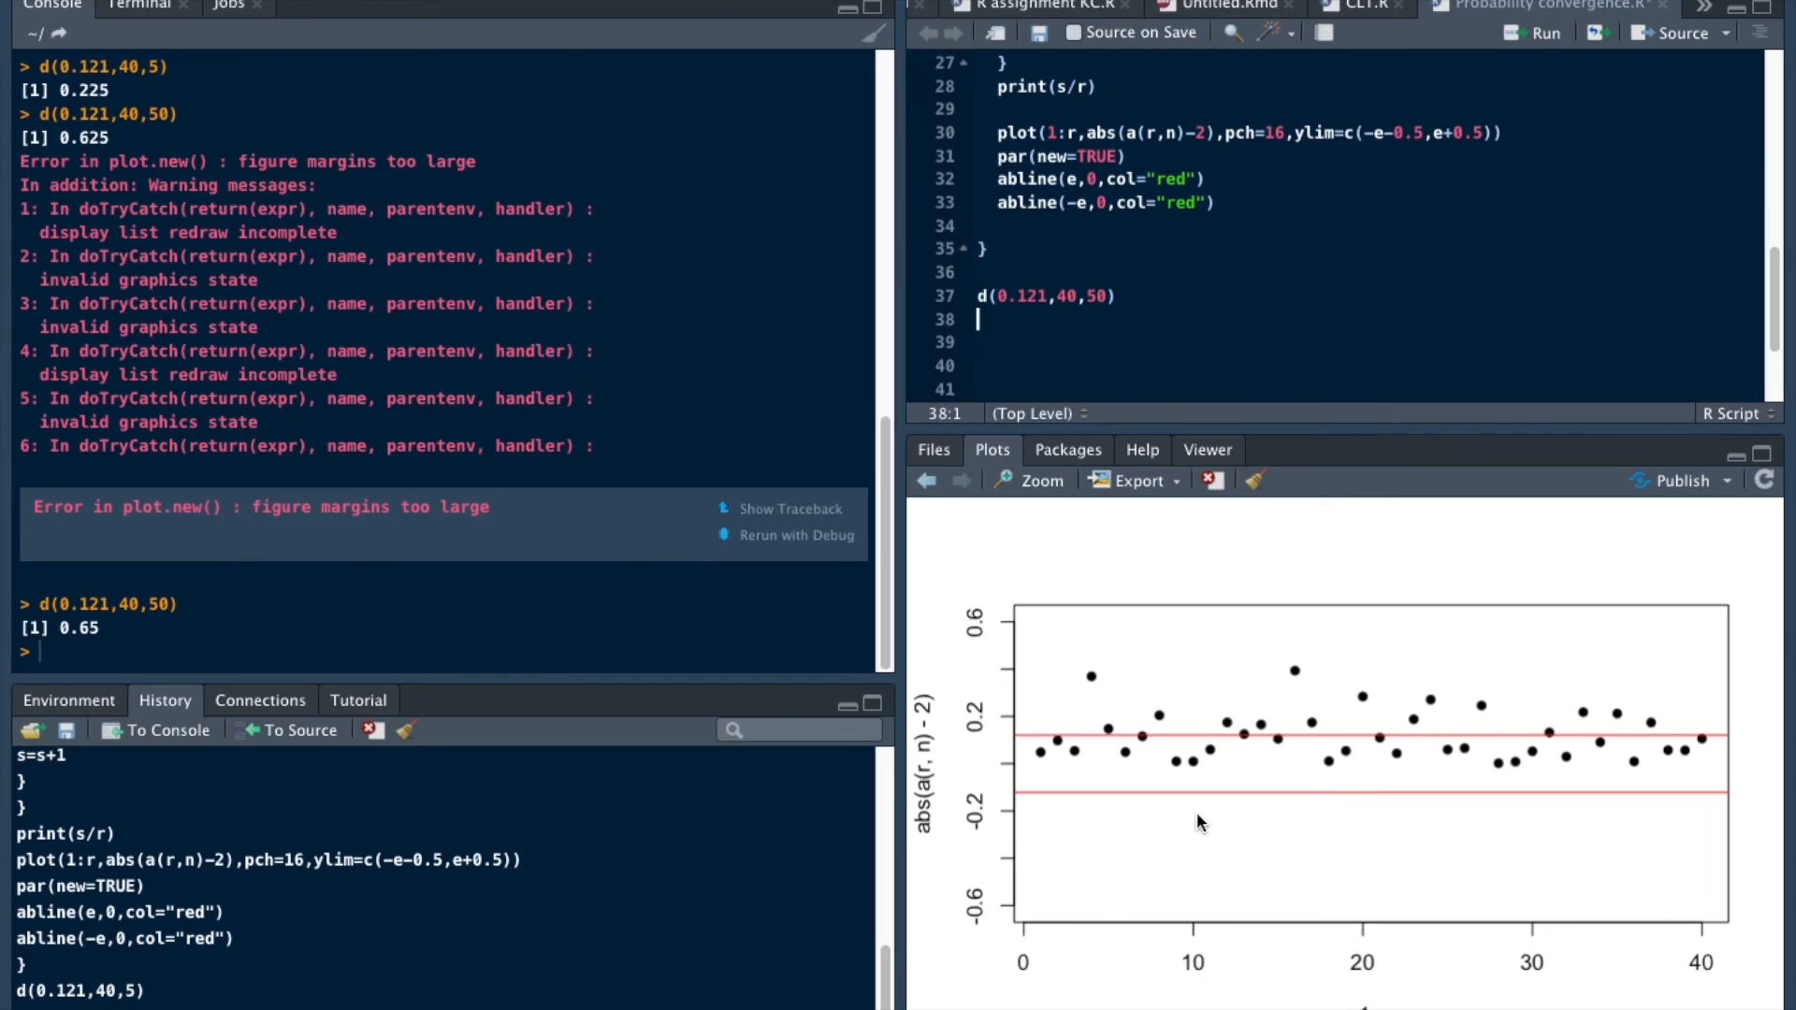
pyautogui.moveTo(1629, 805)
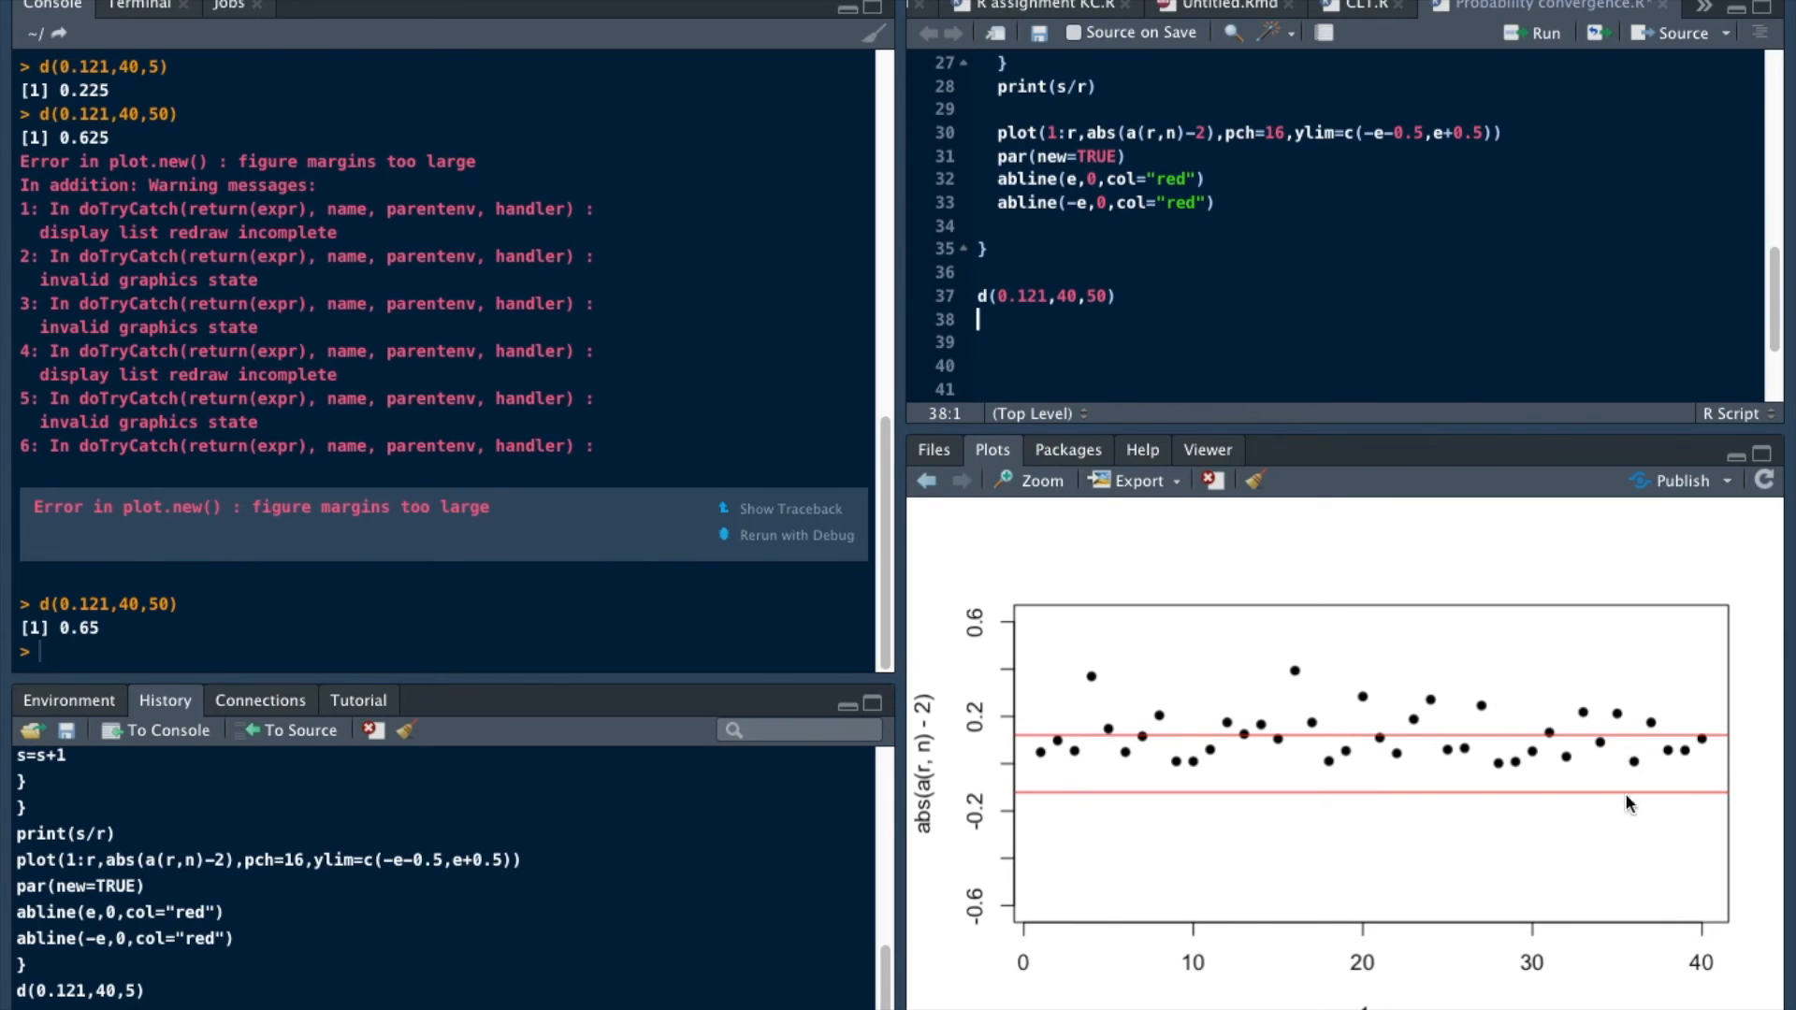
pyautogui.moveTo(1168, 457)
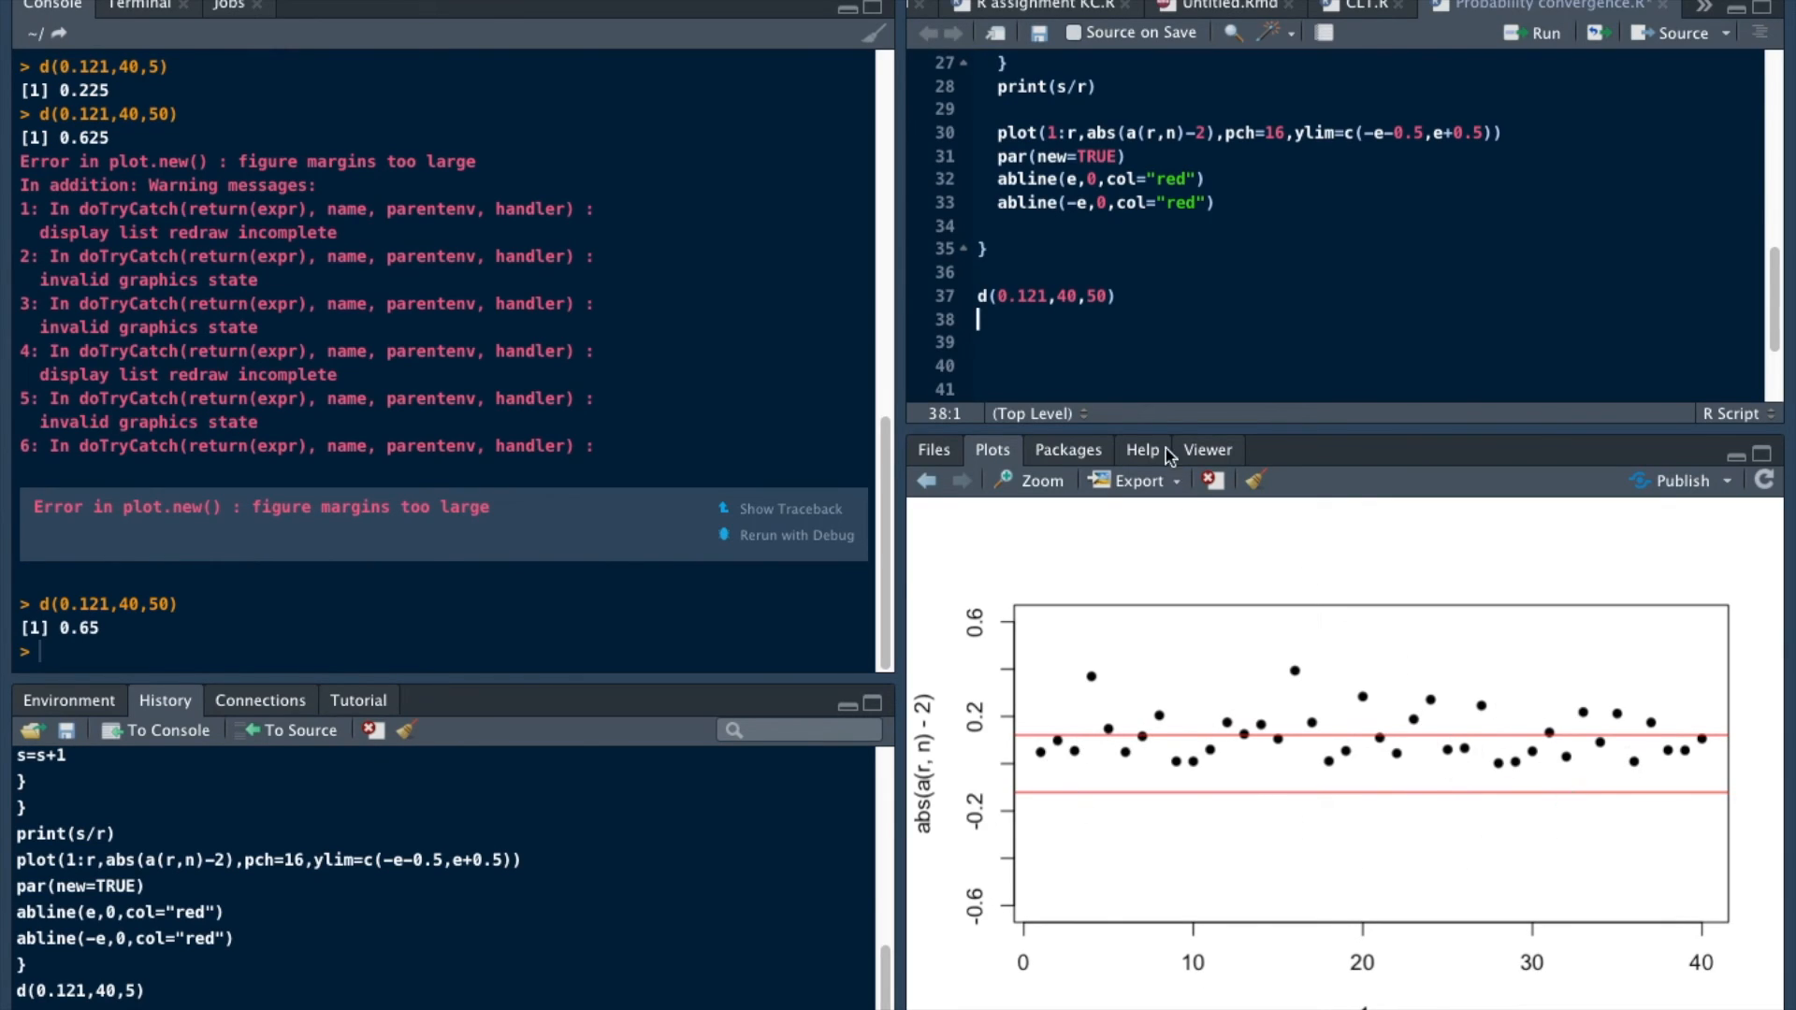
# - Change n to 100 and run d(0.121,40,100), reporting 0.75
pyautogui.click(1097, 295)
pyautogui.write('1')
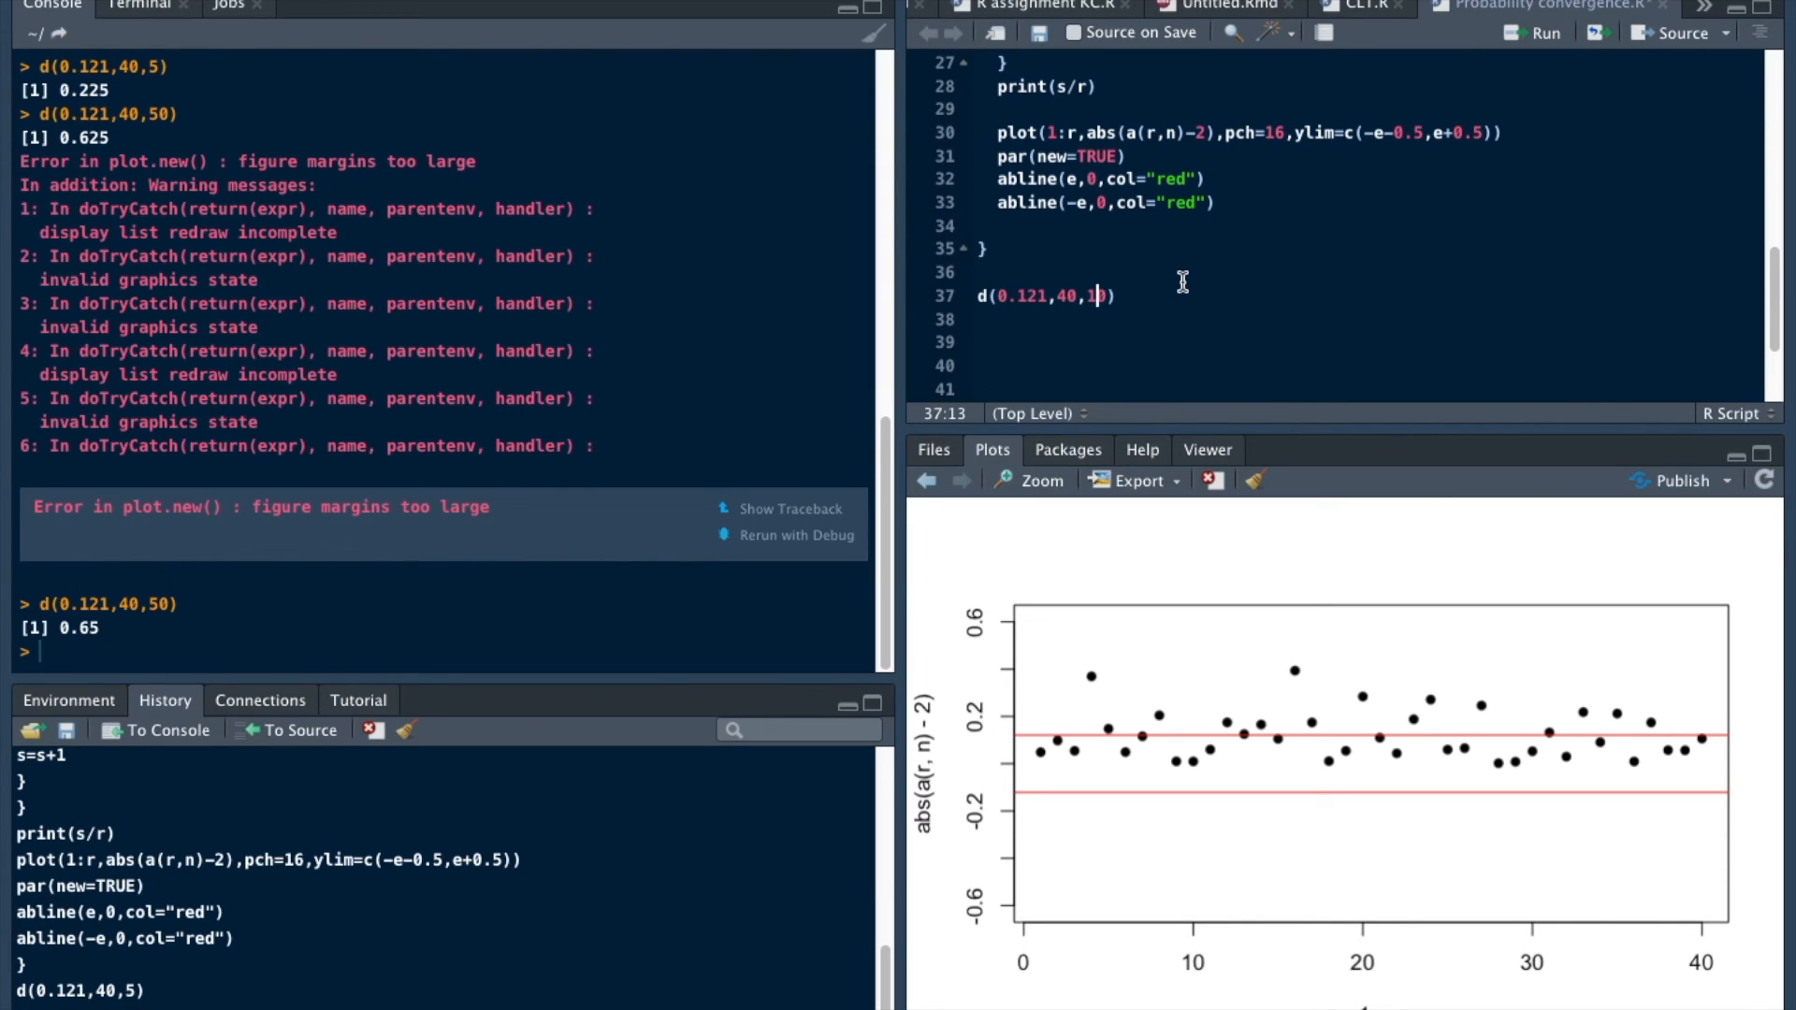
pyautogui.write('0')
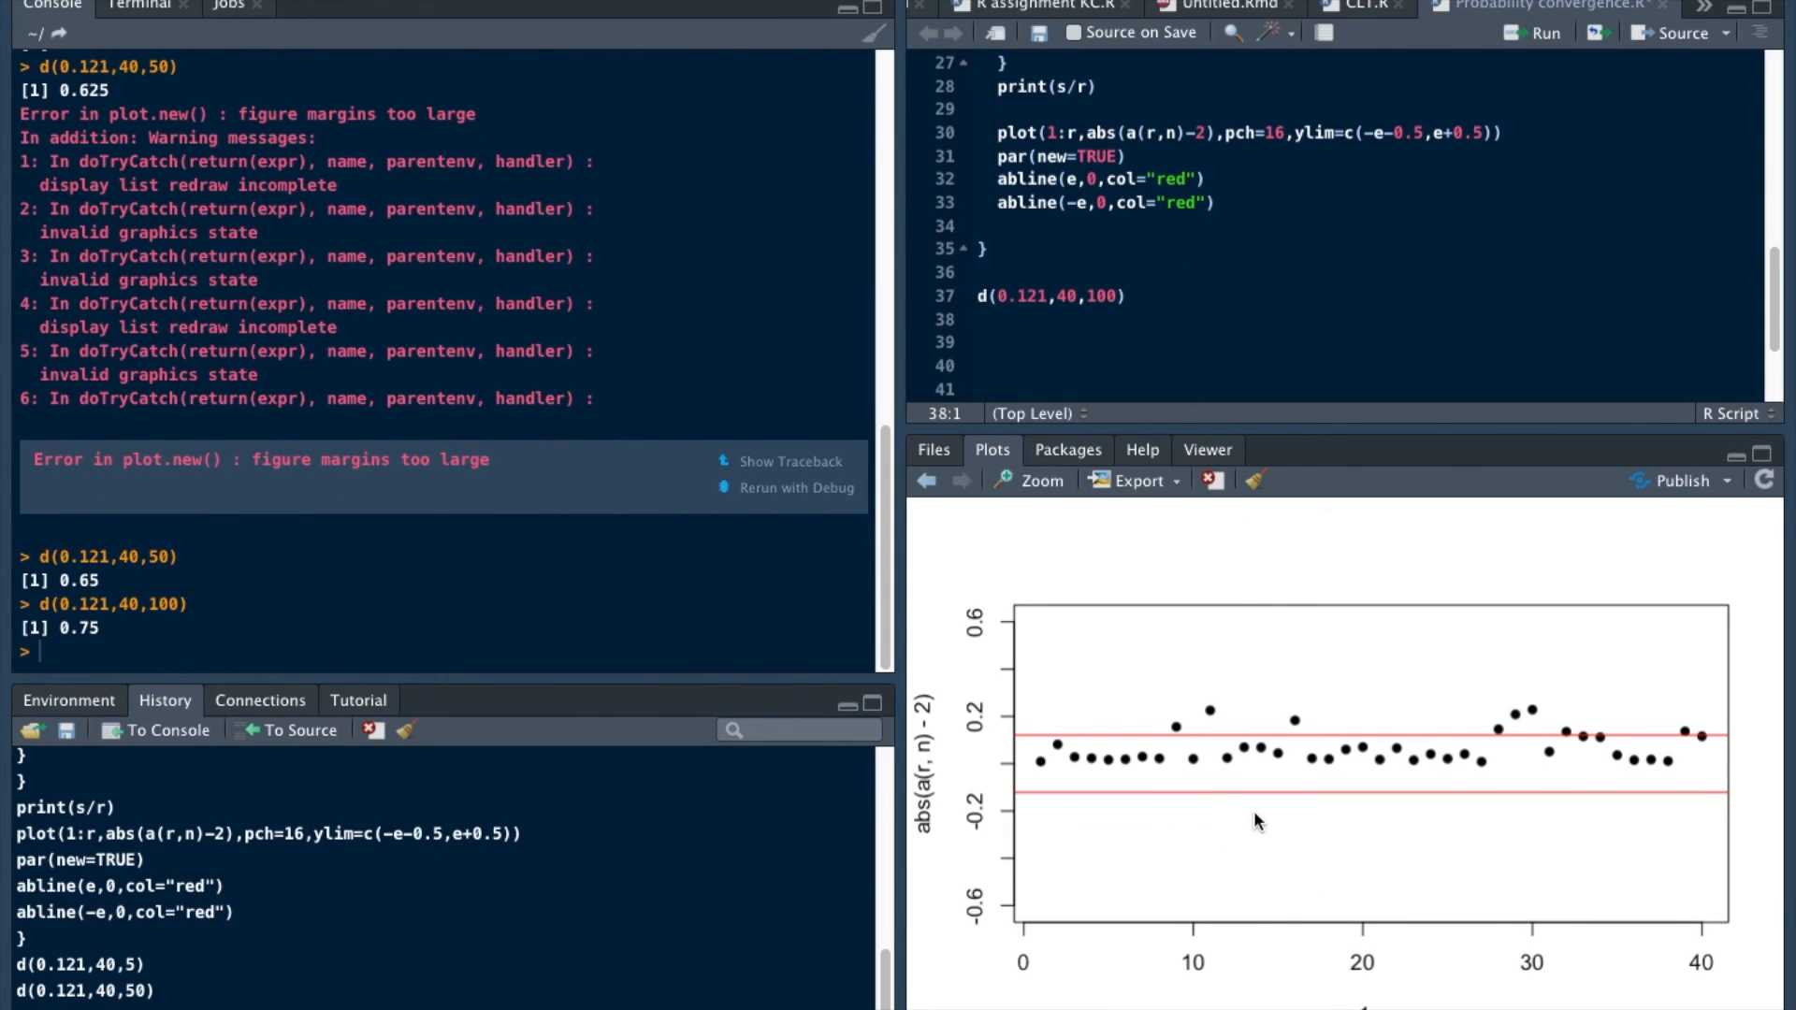
pyautogui.moveTo(1359, 730)
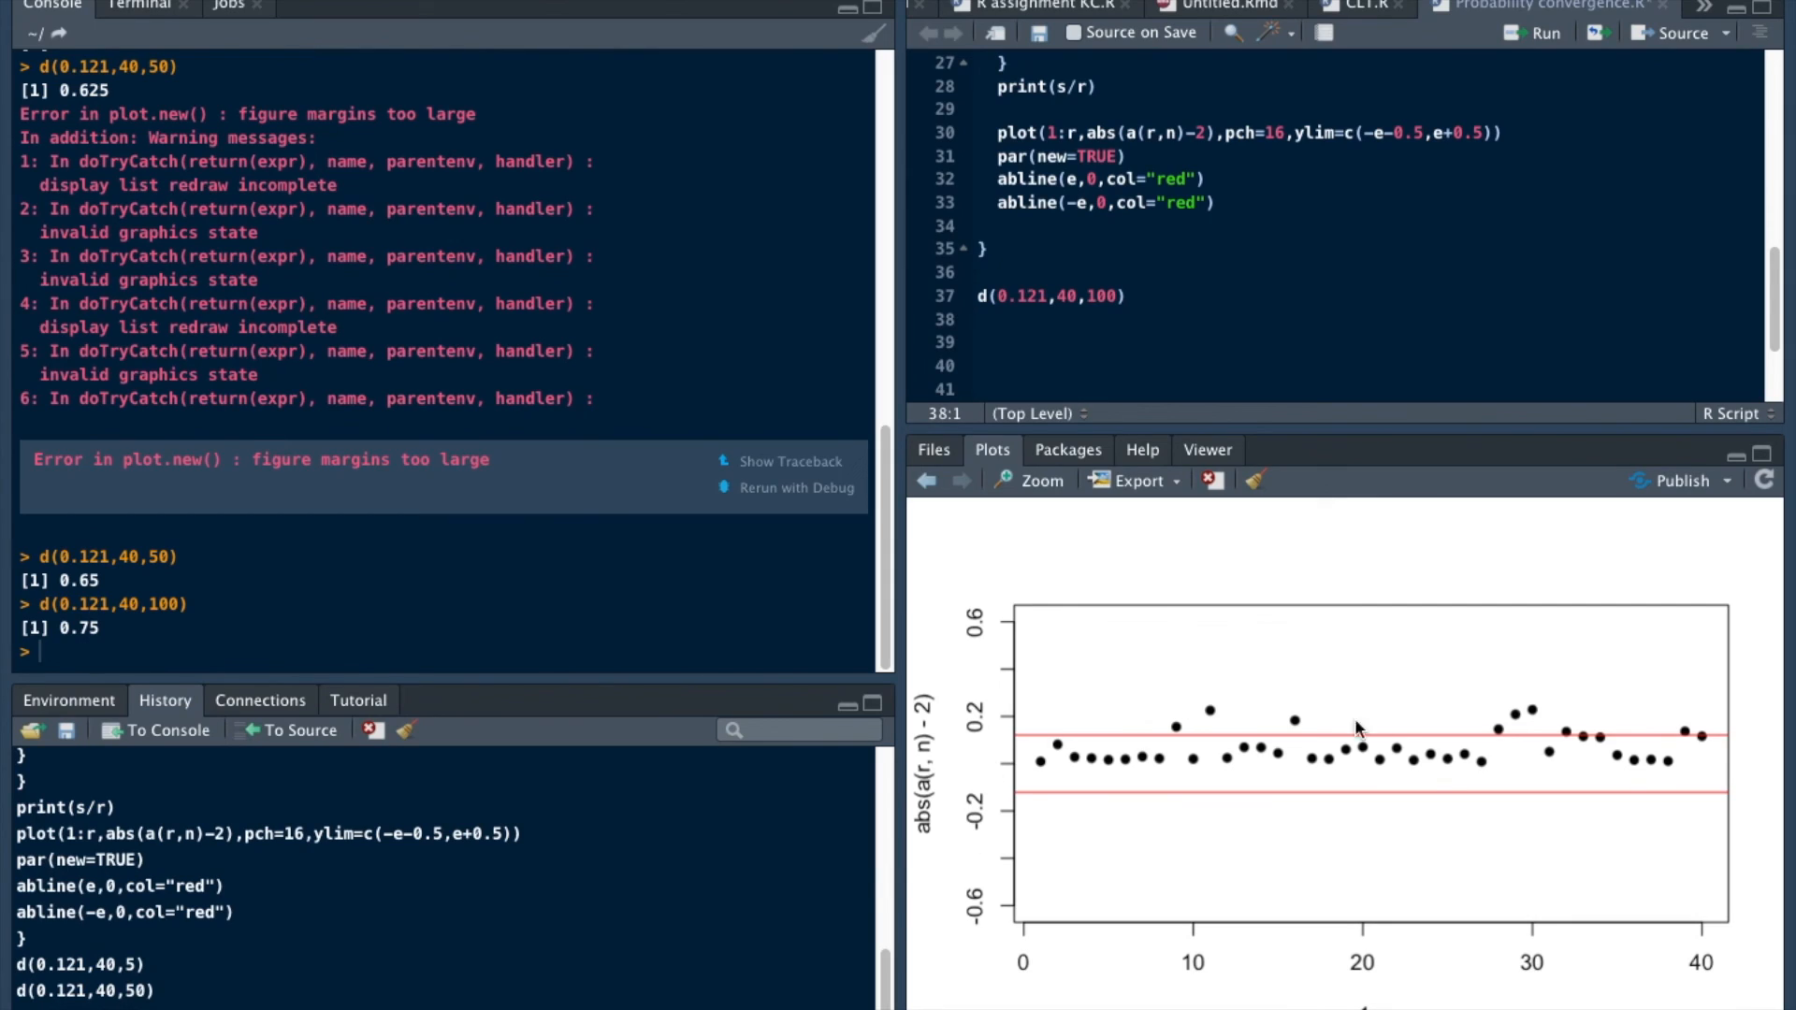
pyautogui.moveTo(1314, 788)
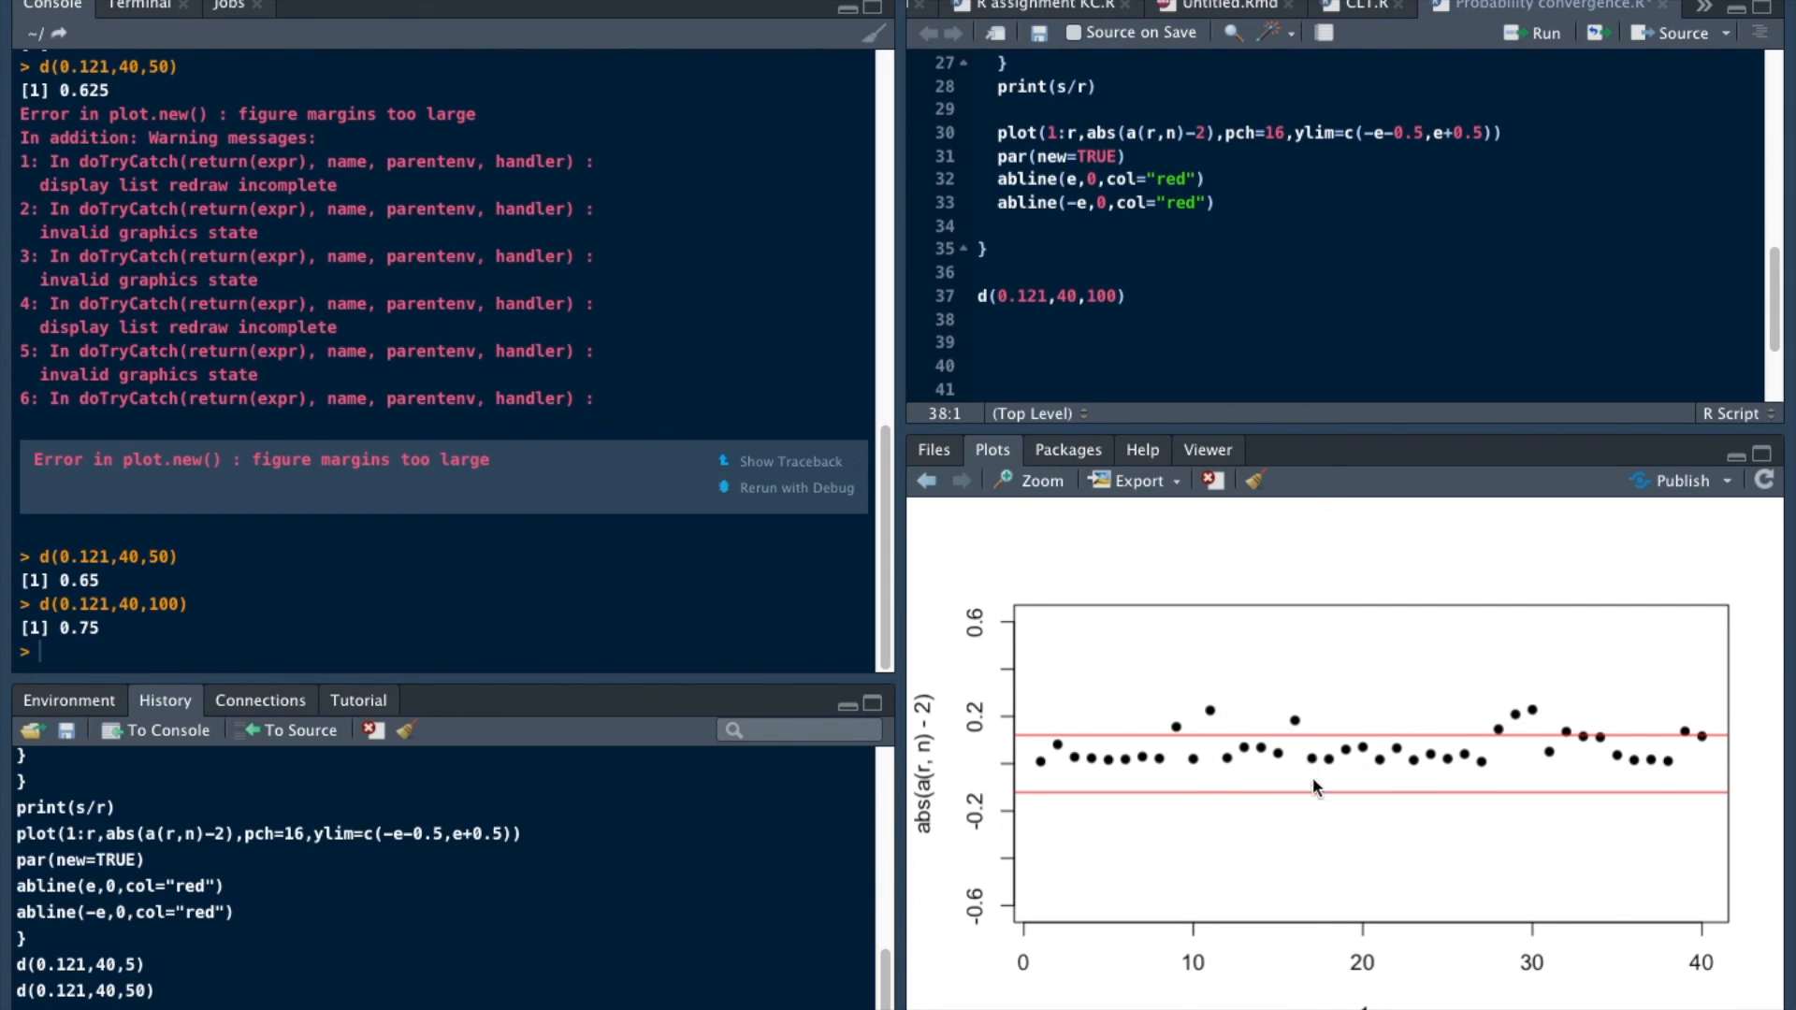
pyautogui.moveTo(1151, 810)
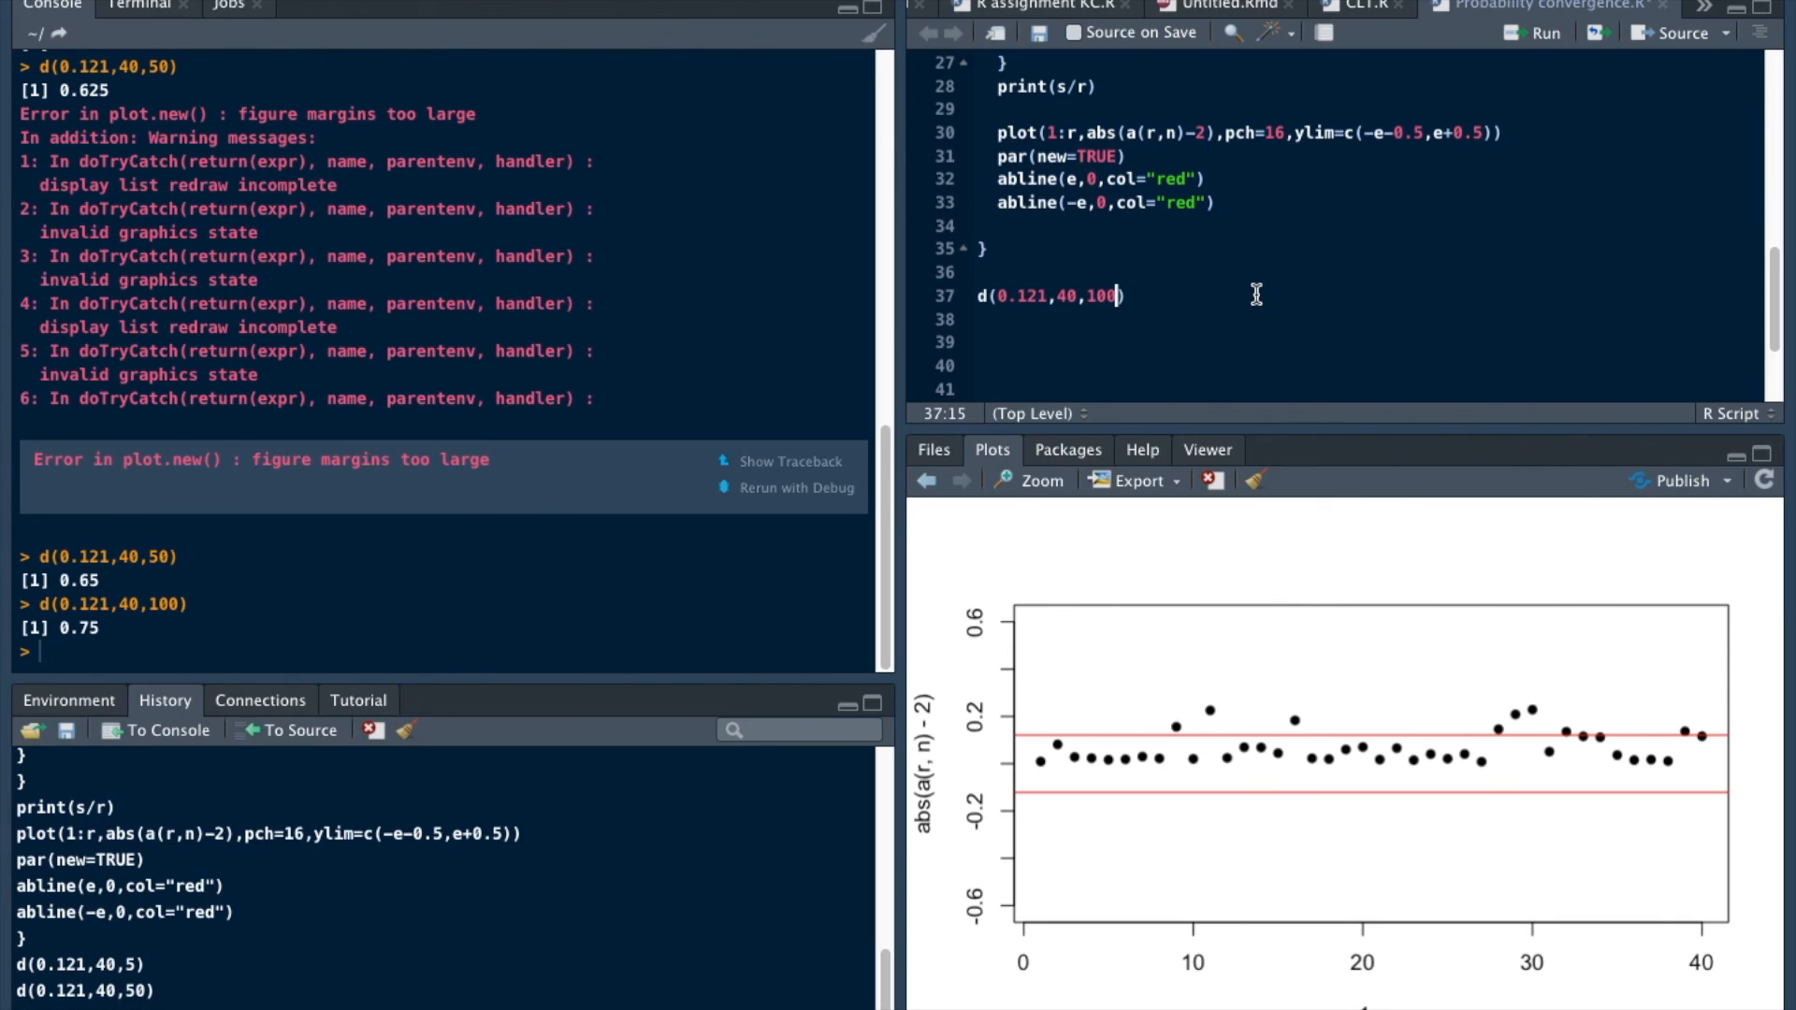
# - Change n to 1000 and rerun d(0.121,40,1000), reporting 1 each time
pyautogui.write('0')
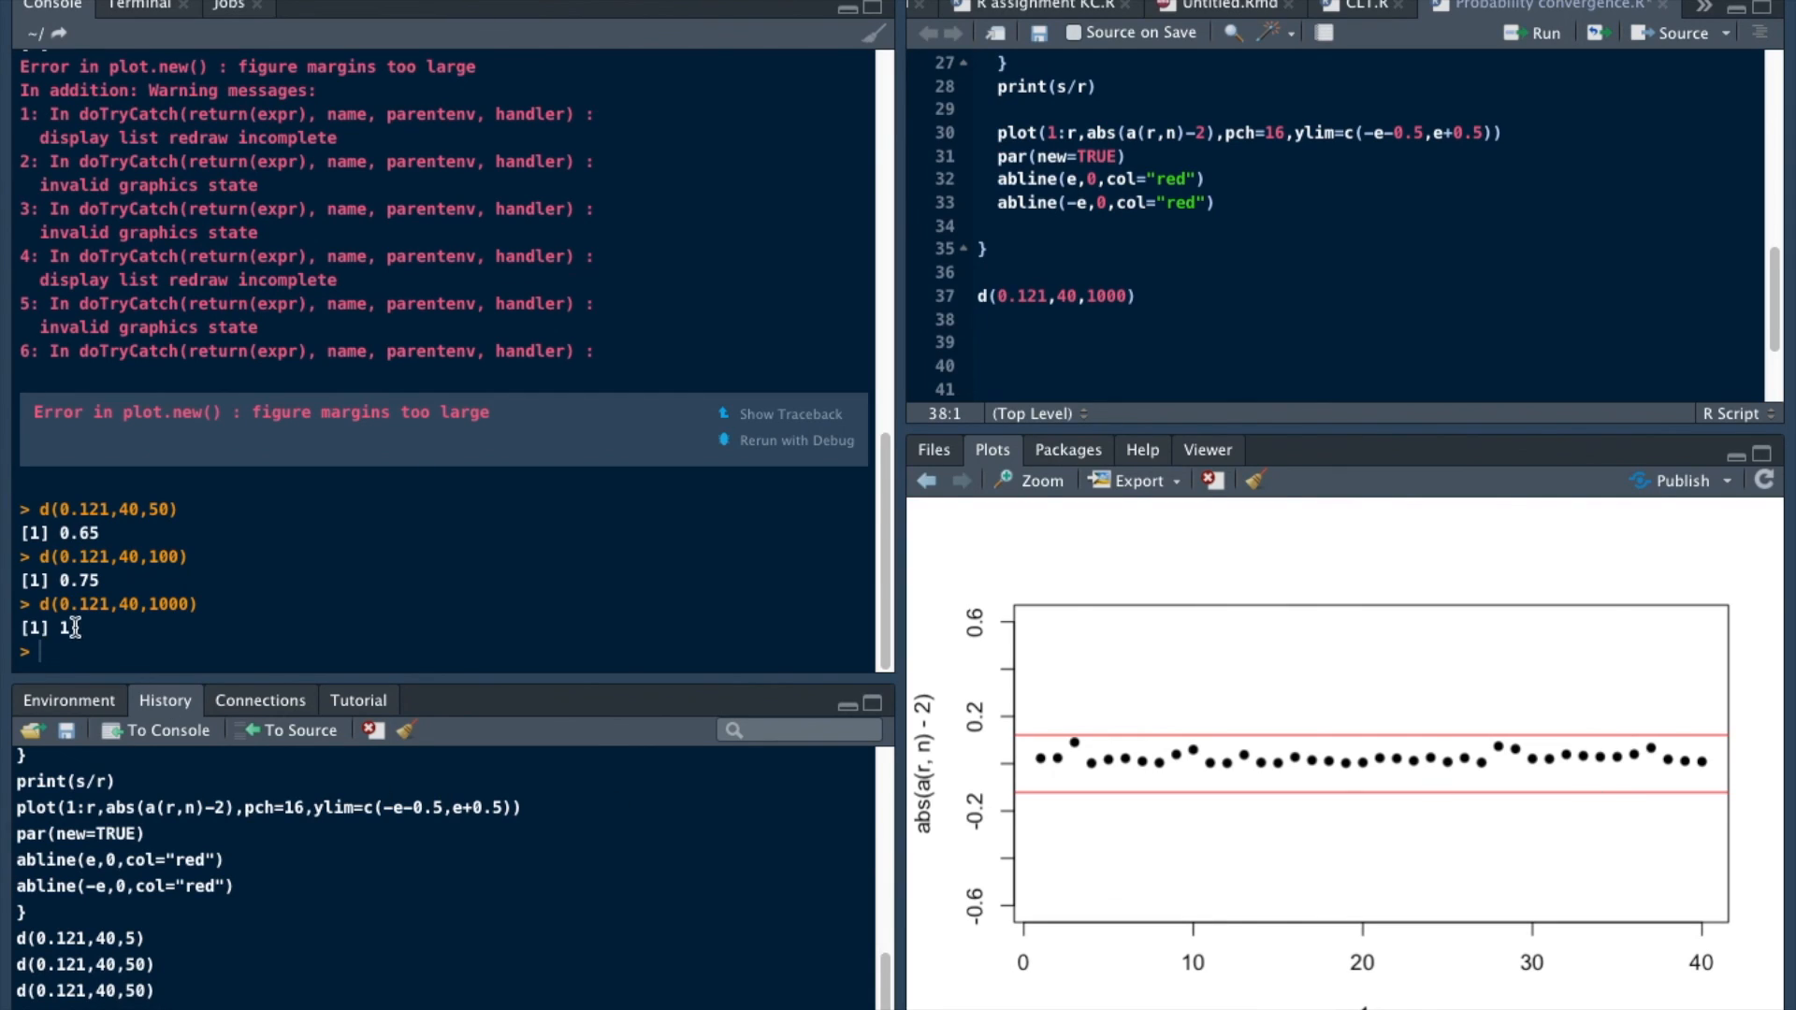
pyautogui.moveTo(1100, 156)
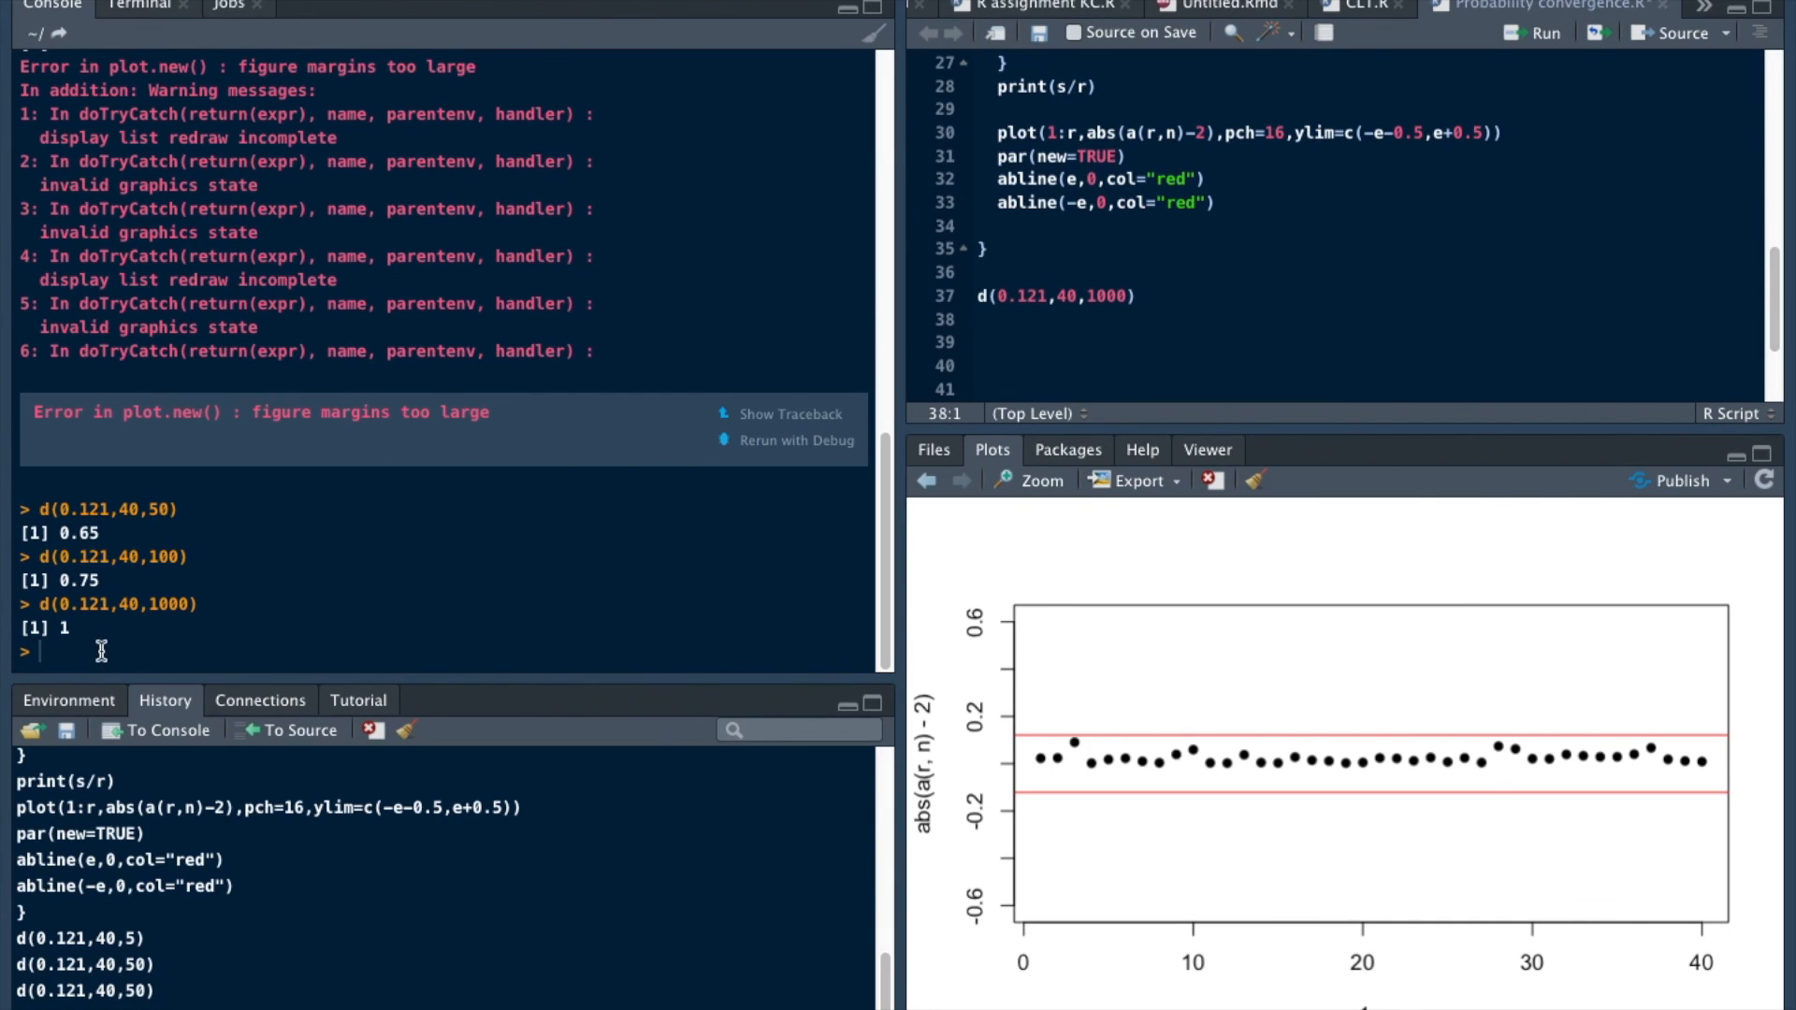
pyautogui.click(1364, 296)
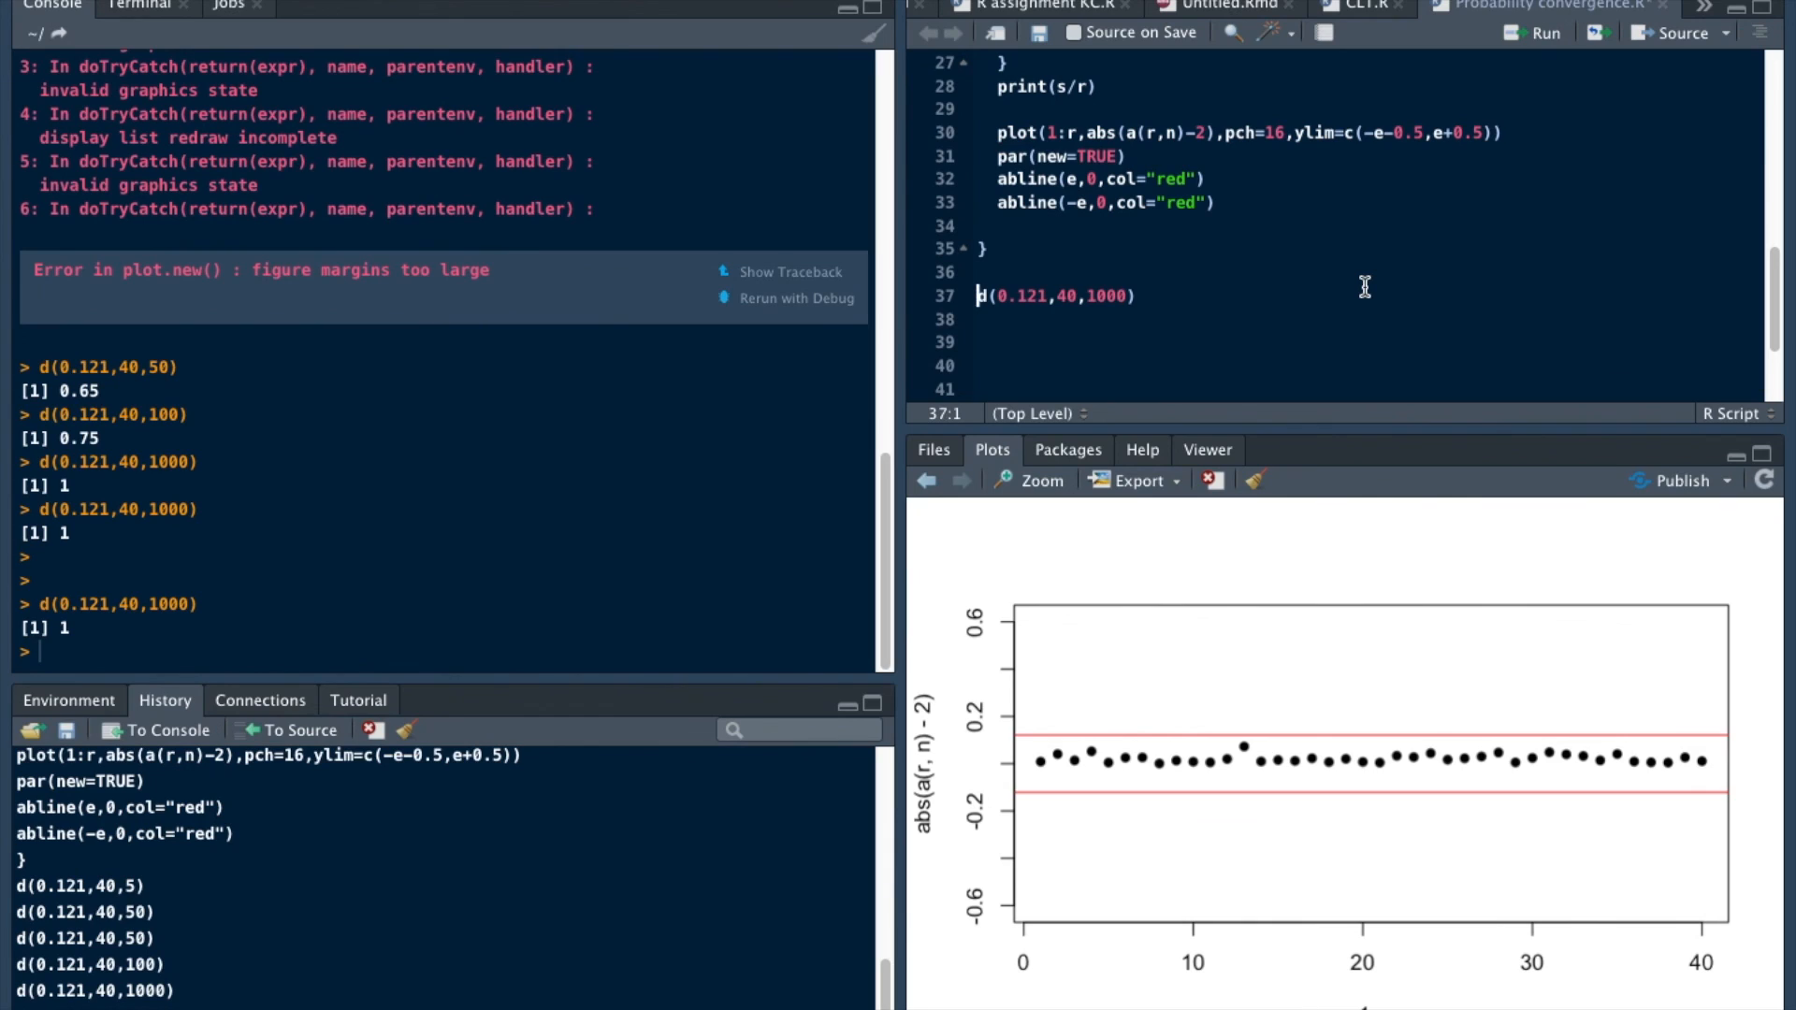
pyautogui.press('Return')
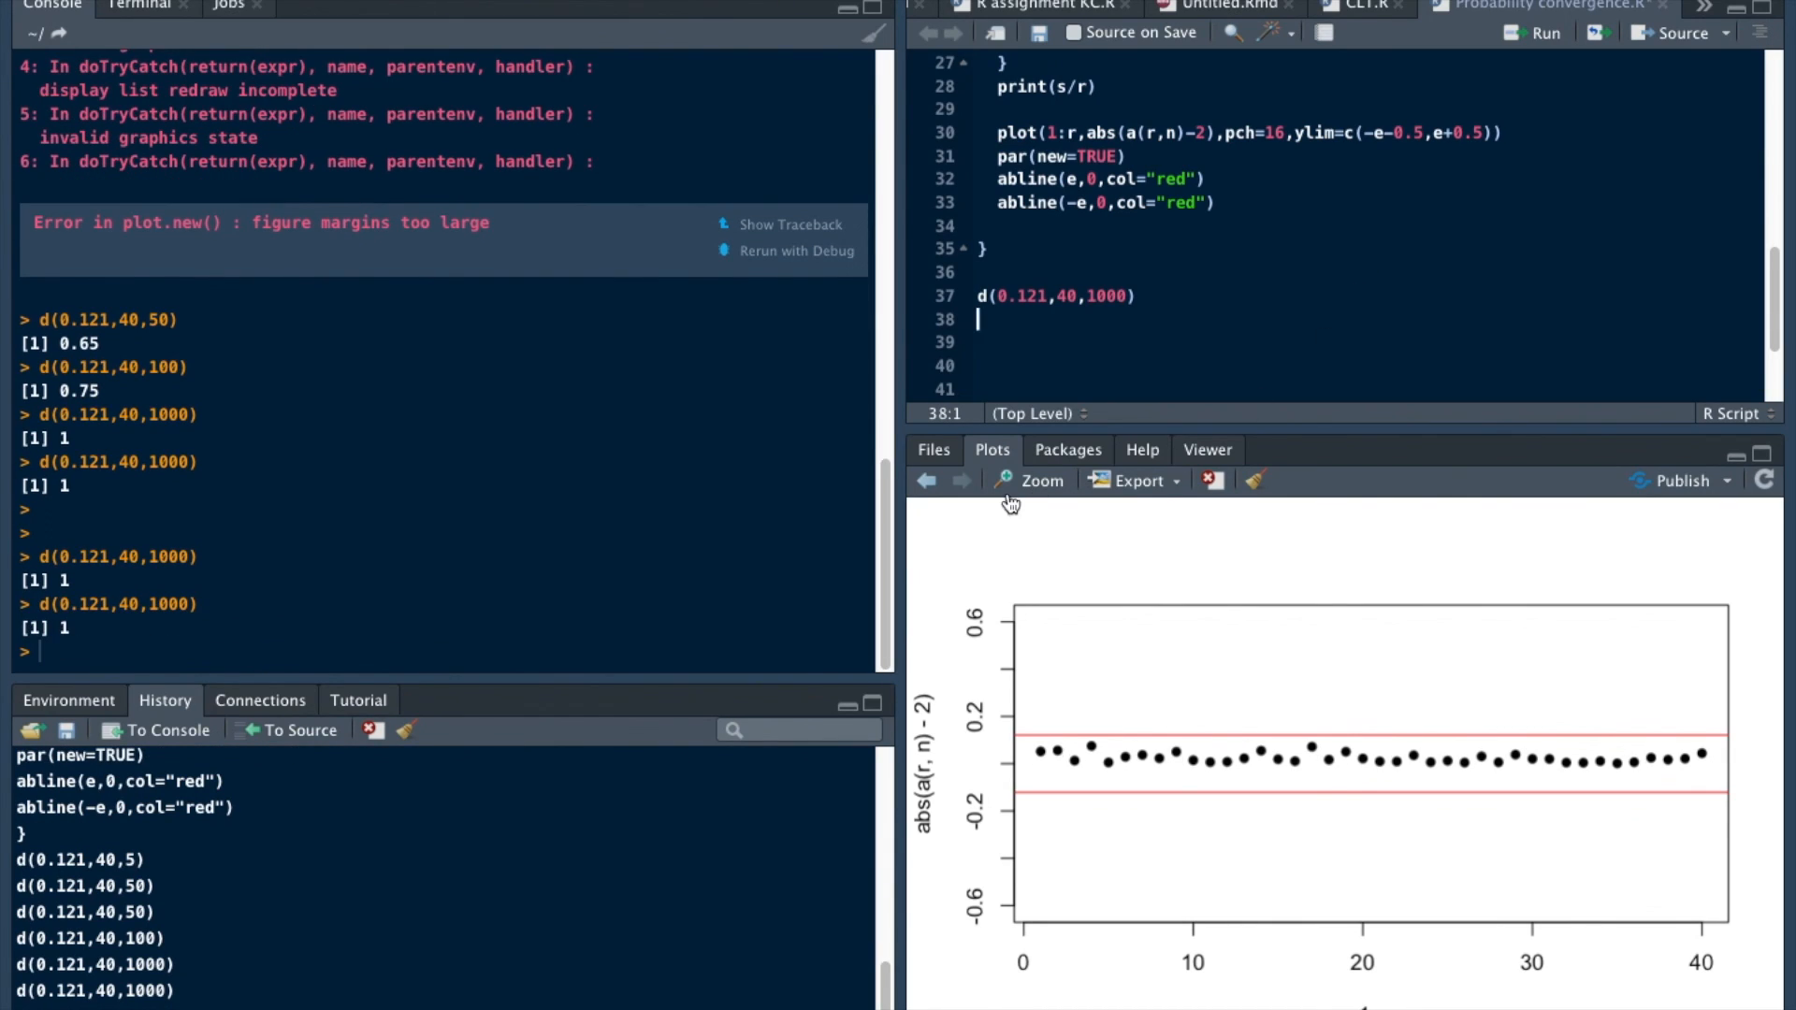
pyautogui.moveTo(1029, 481)
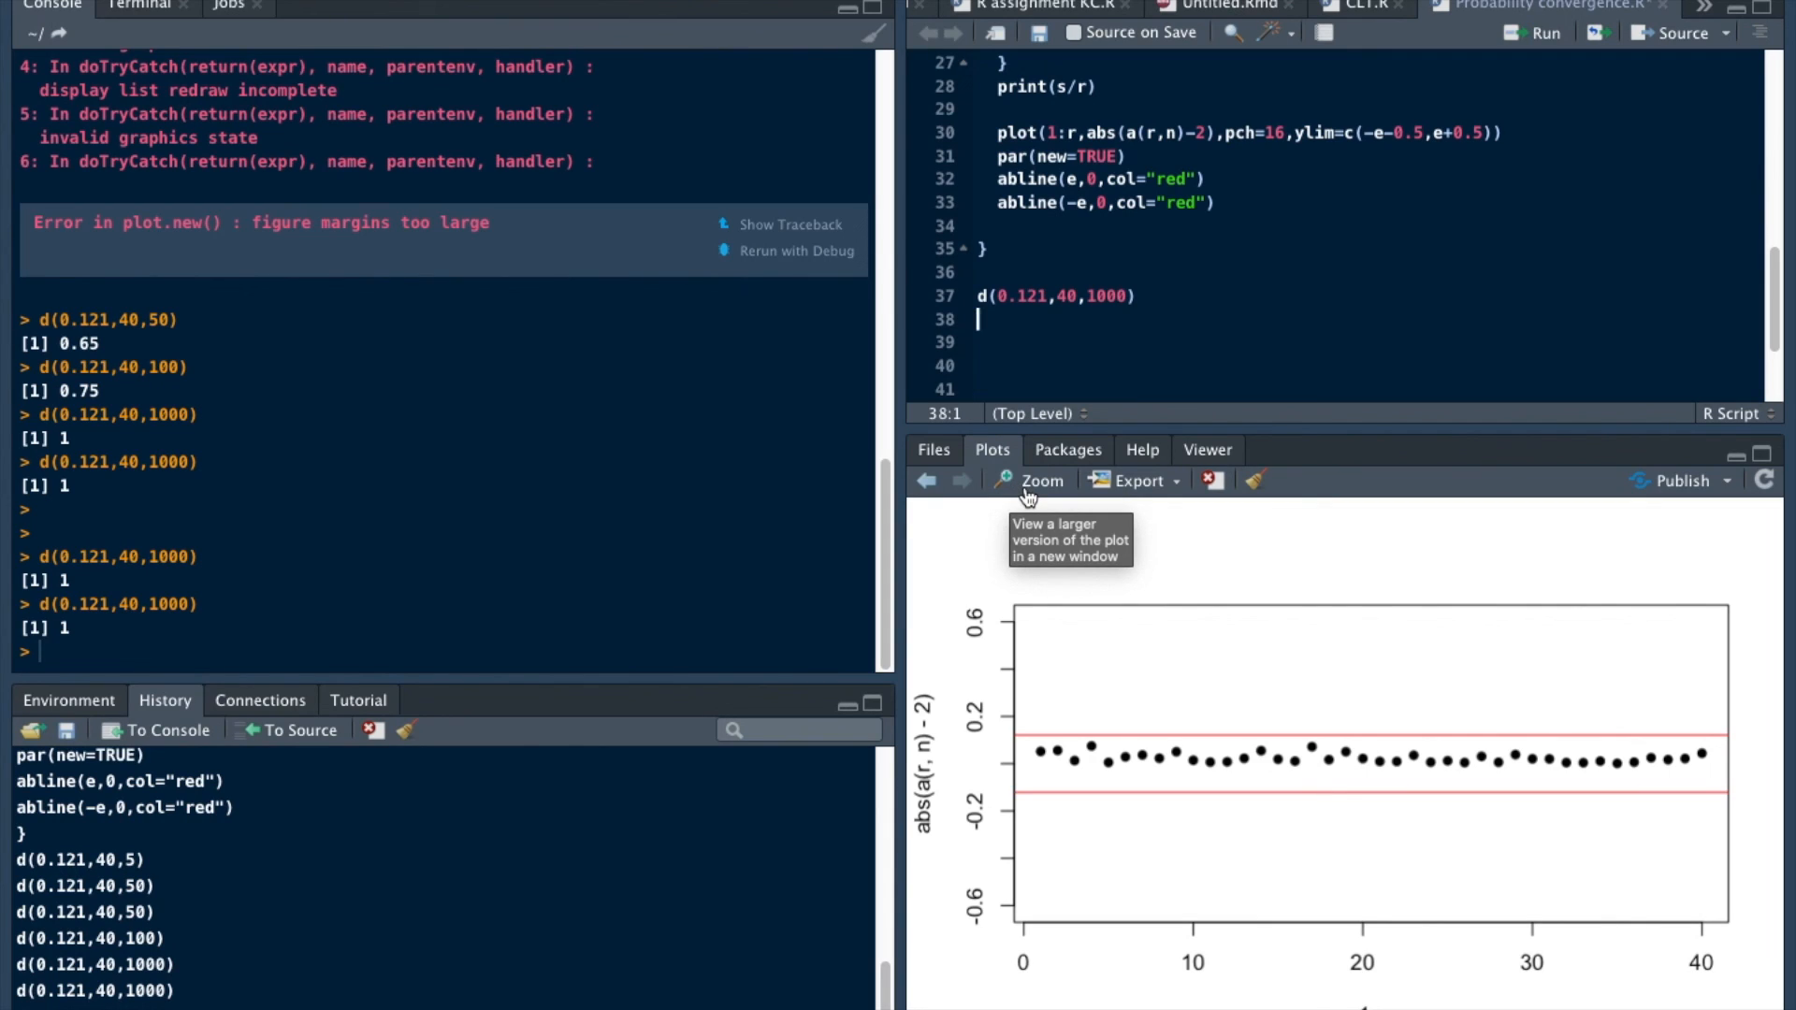